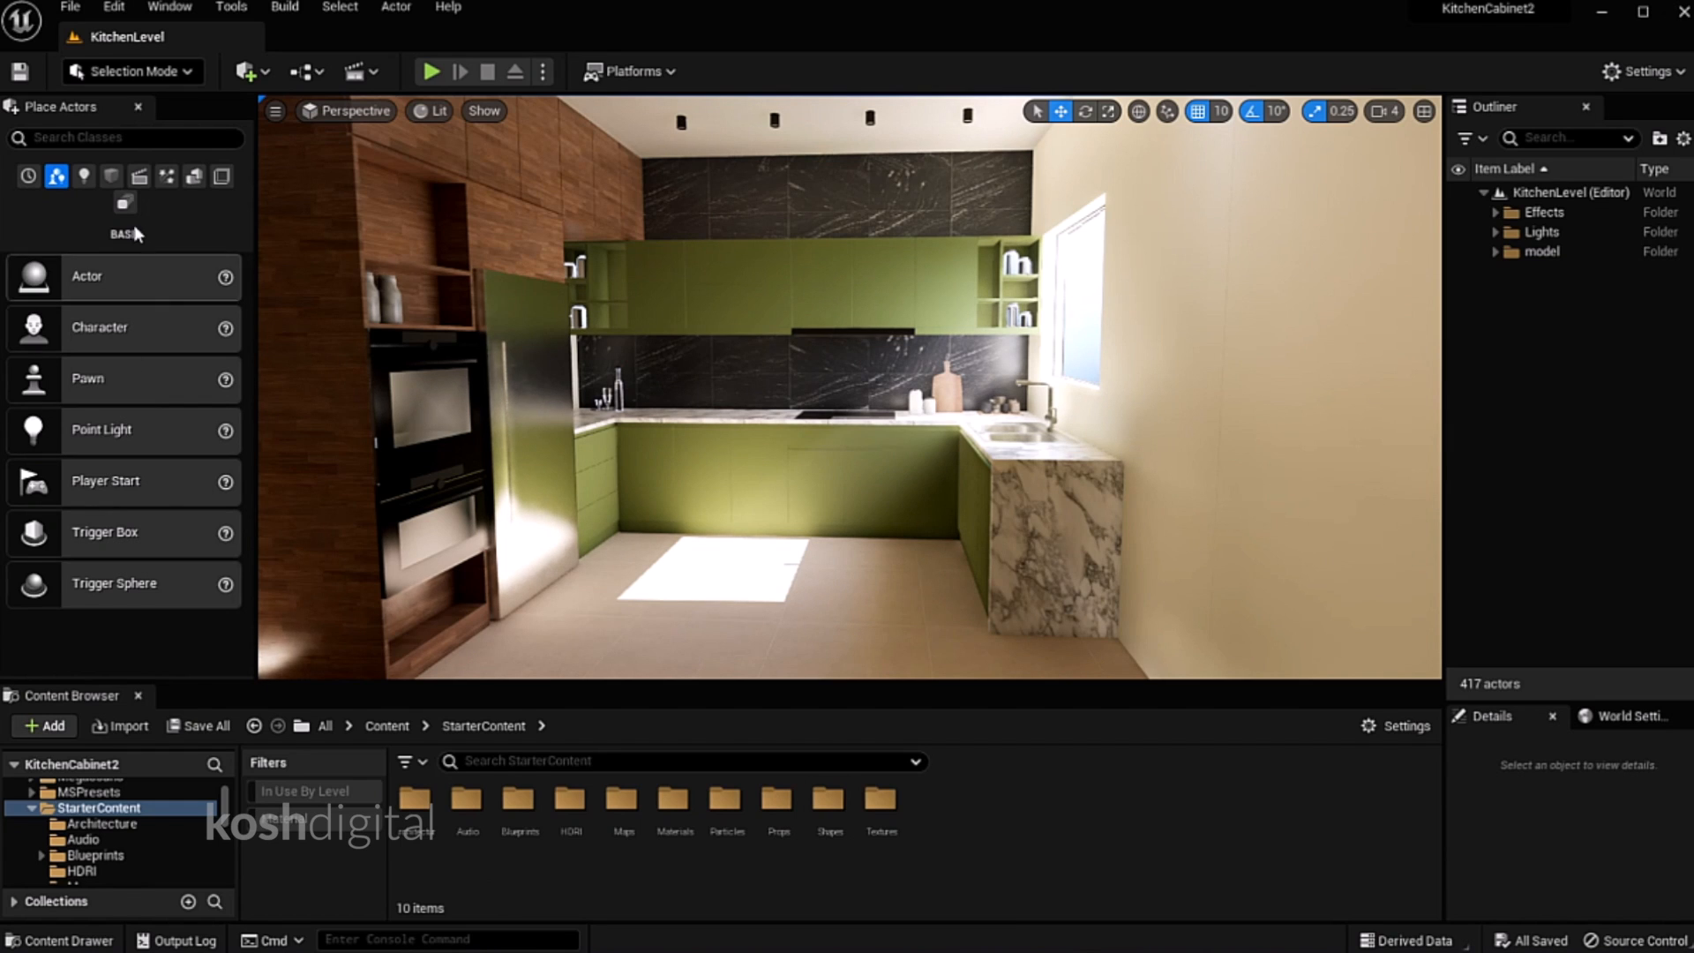
Show the Shapes category in Place Actors and open the Quick Add actor menu
click(111, 176)
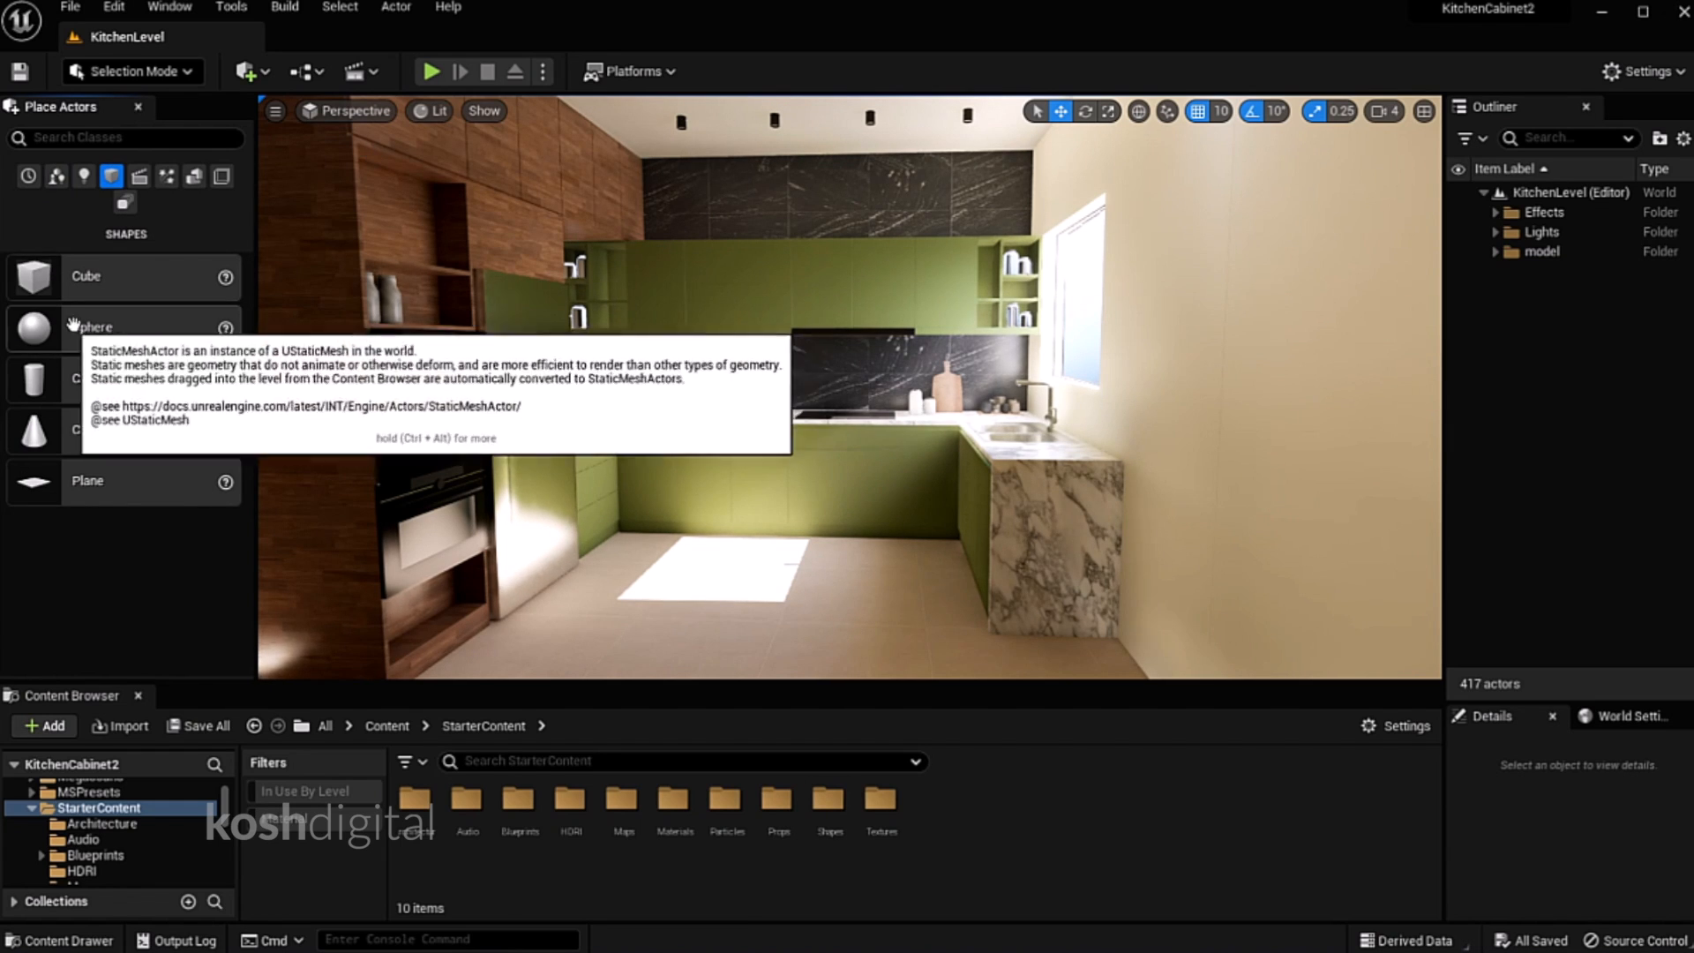
click(246, 71)
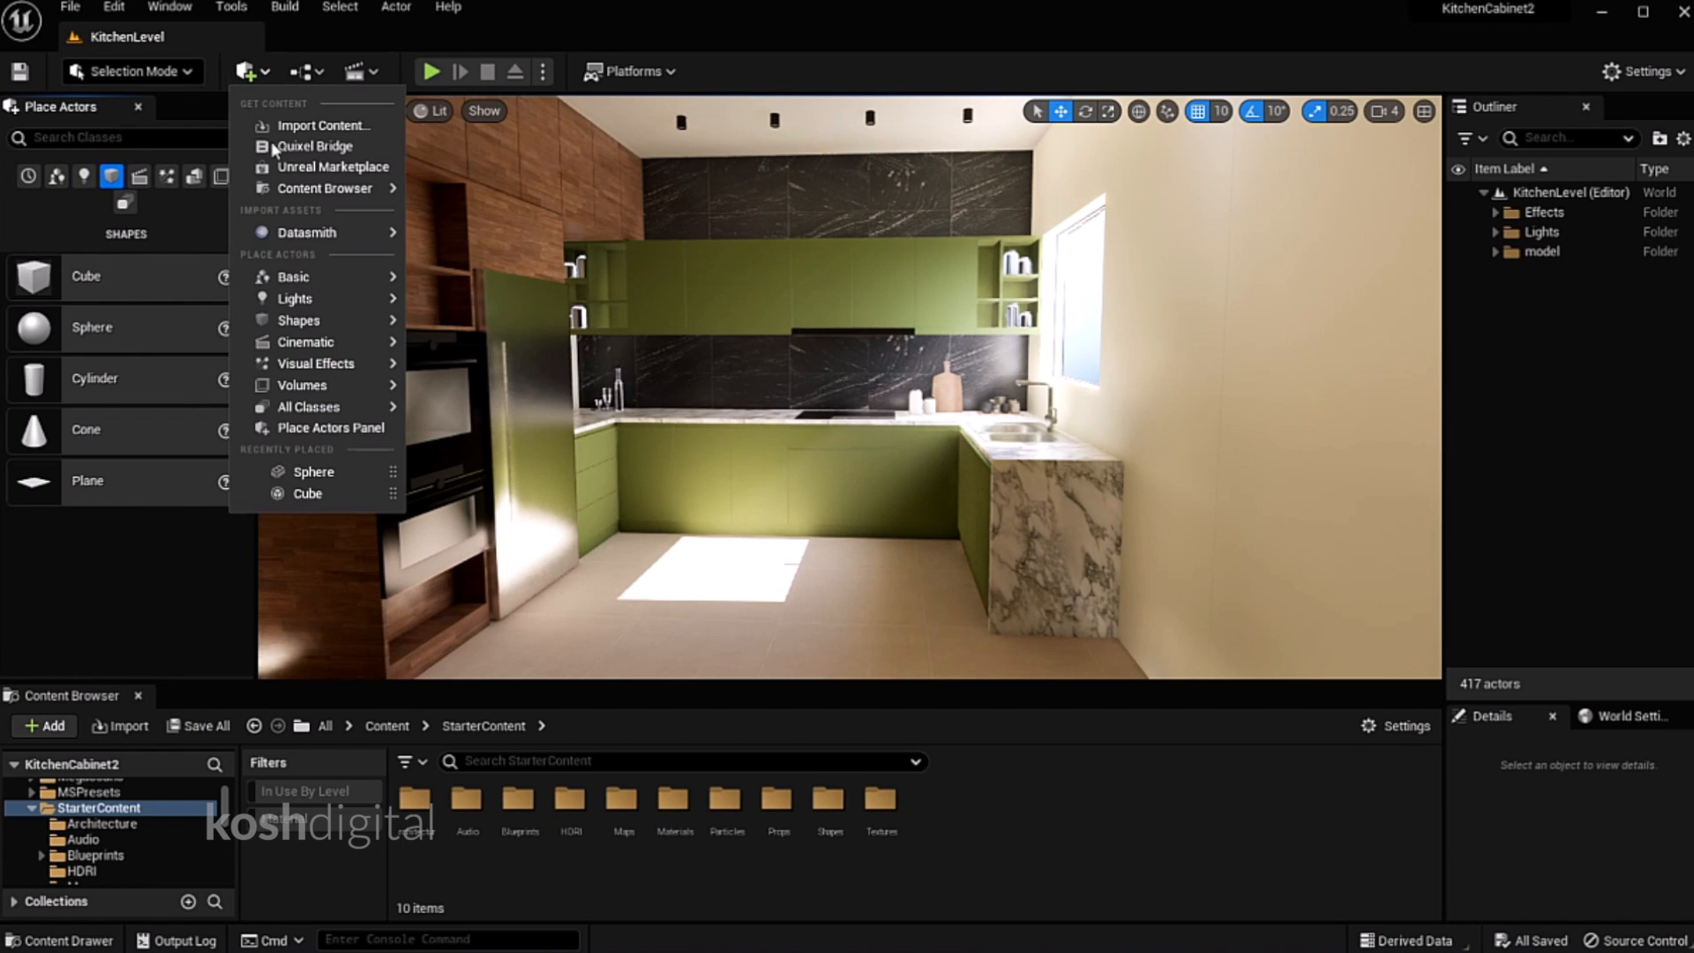
mouse_move(354, 35)
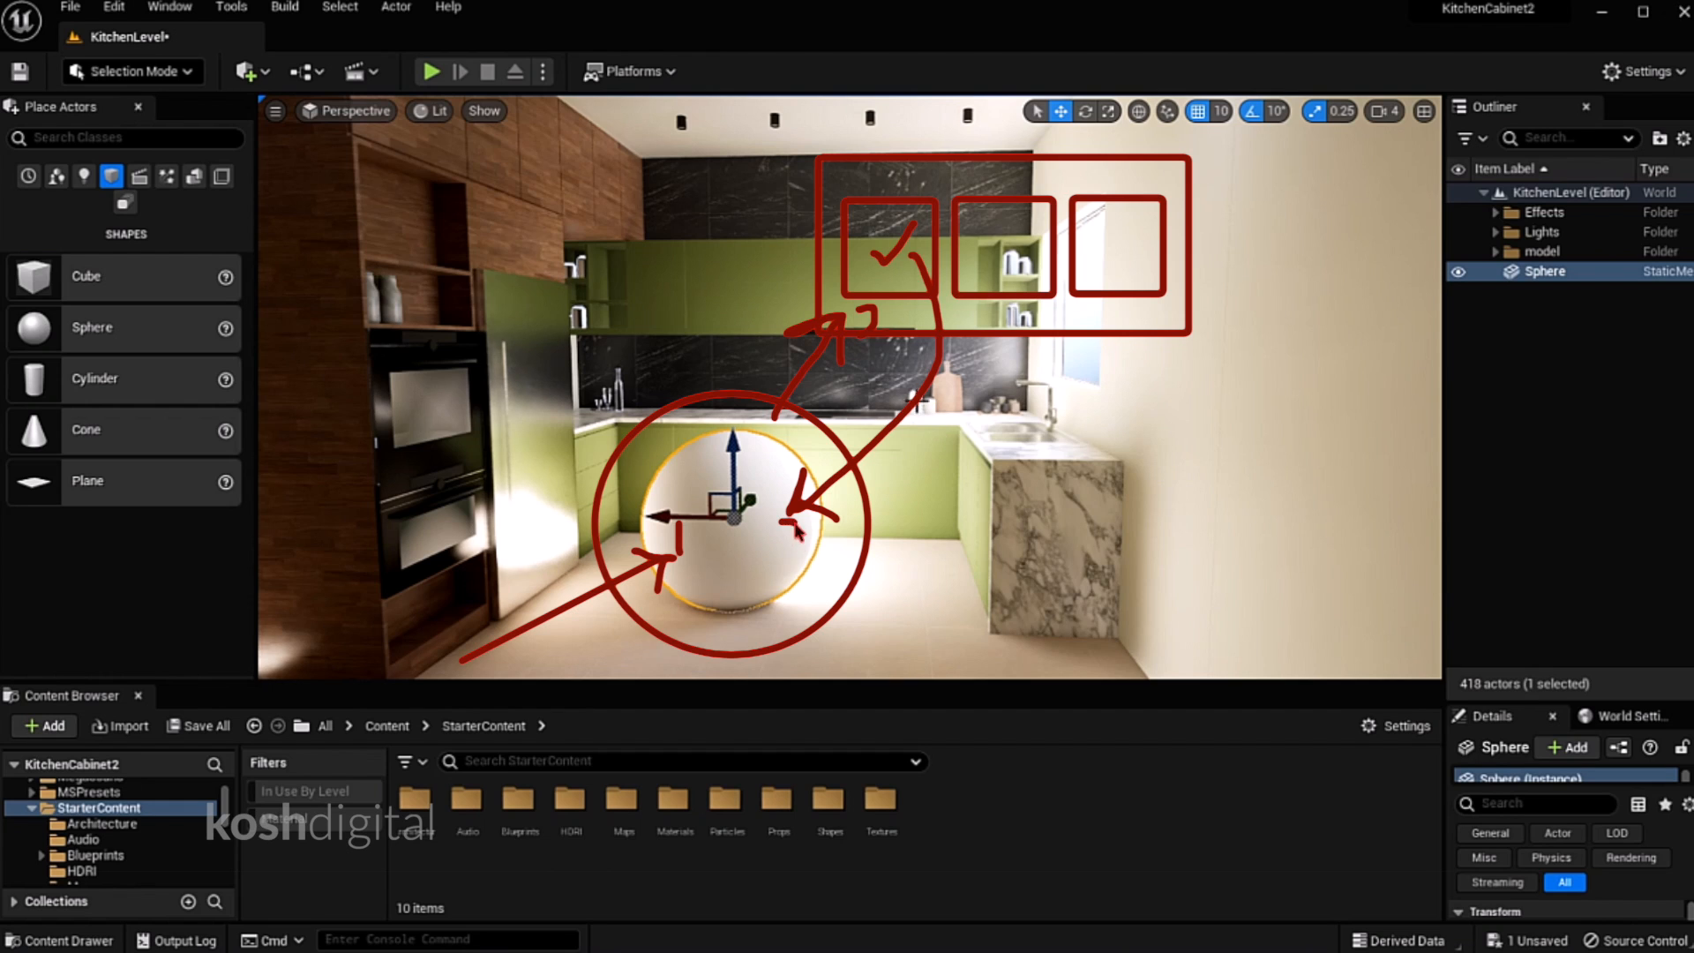
mouse_move(1035, 883)
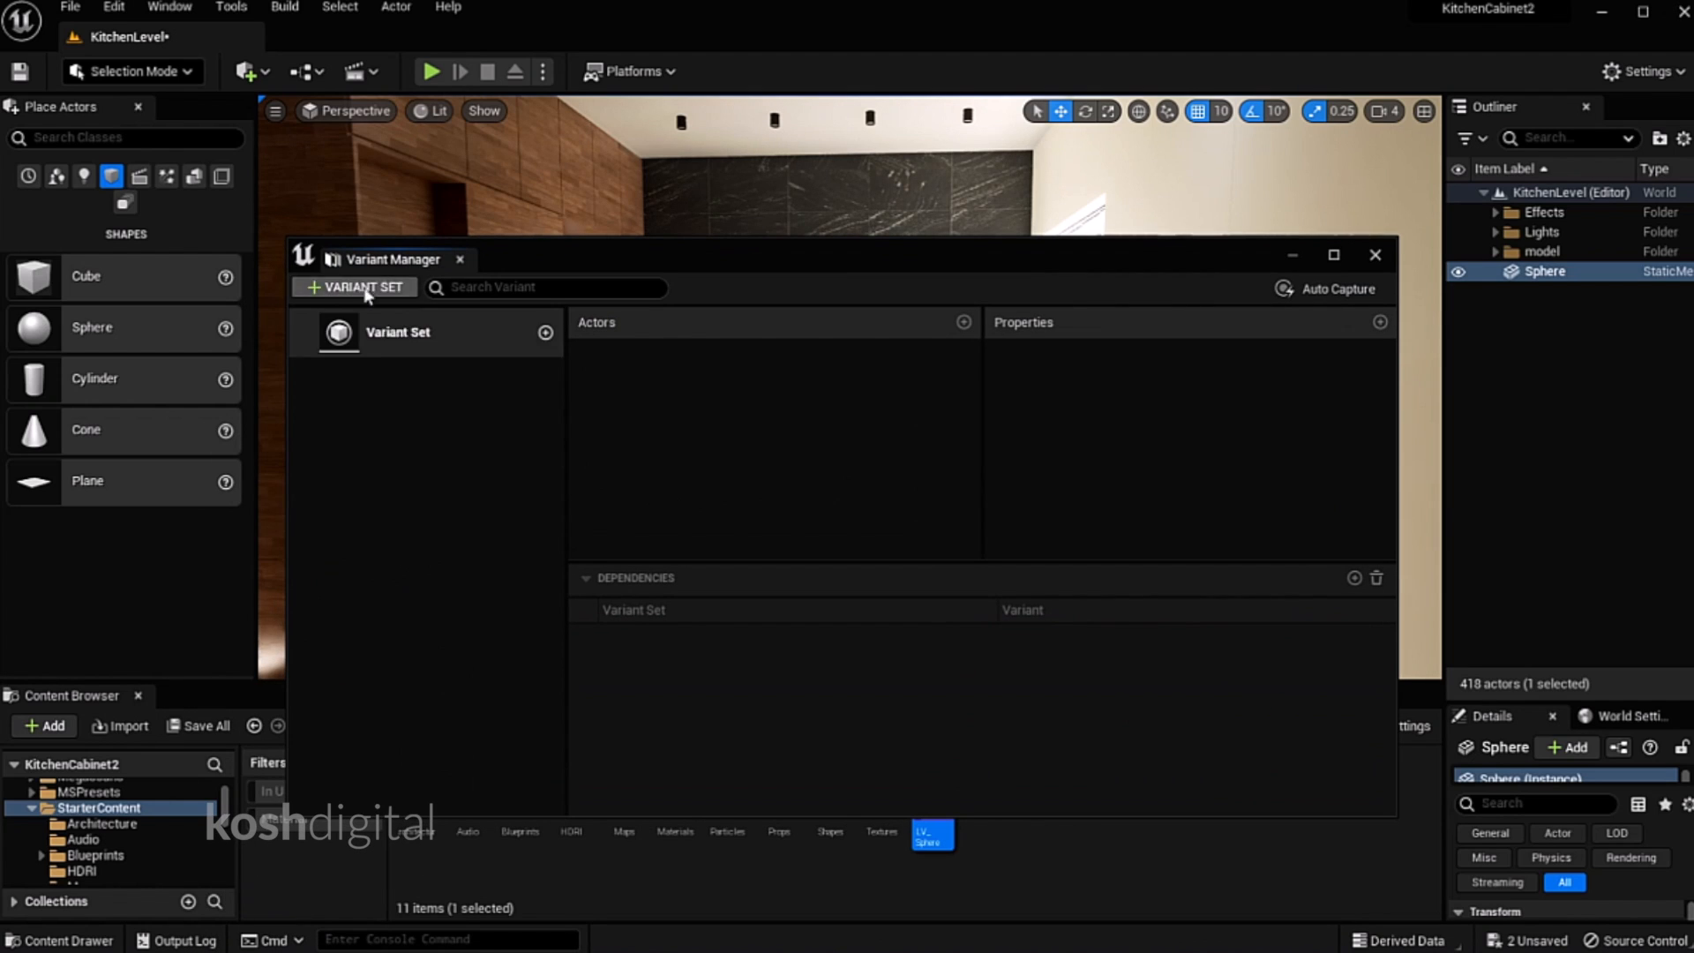
Rename the new variant set in LV_Sphere to SphereMaterials
double_click(398, 332)
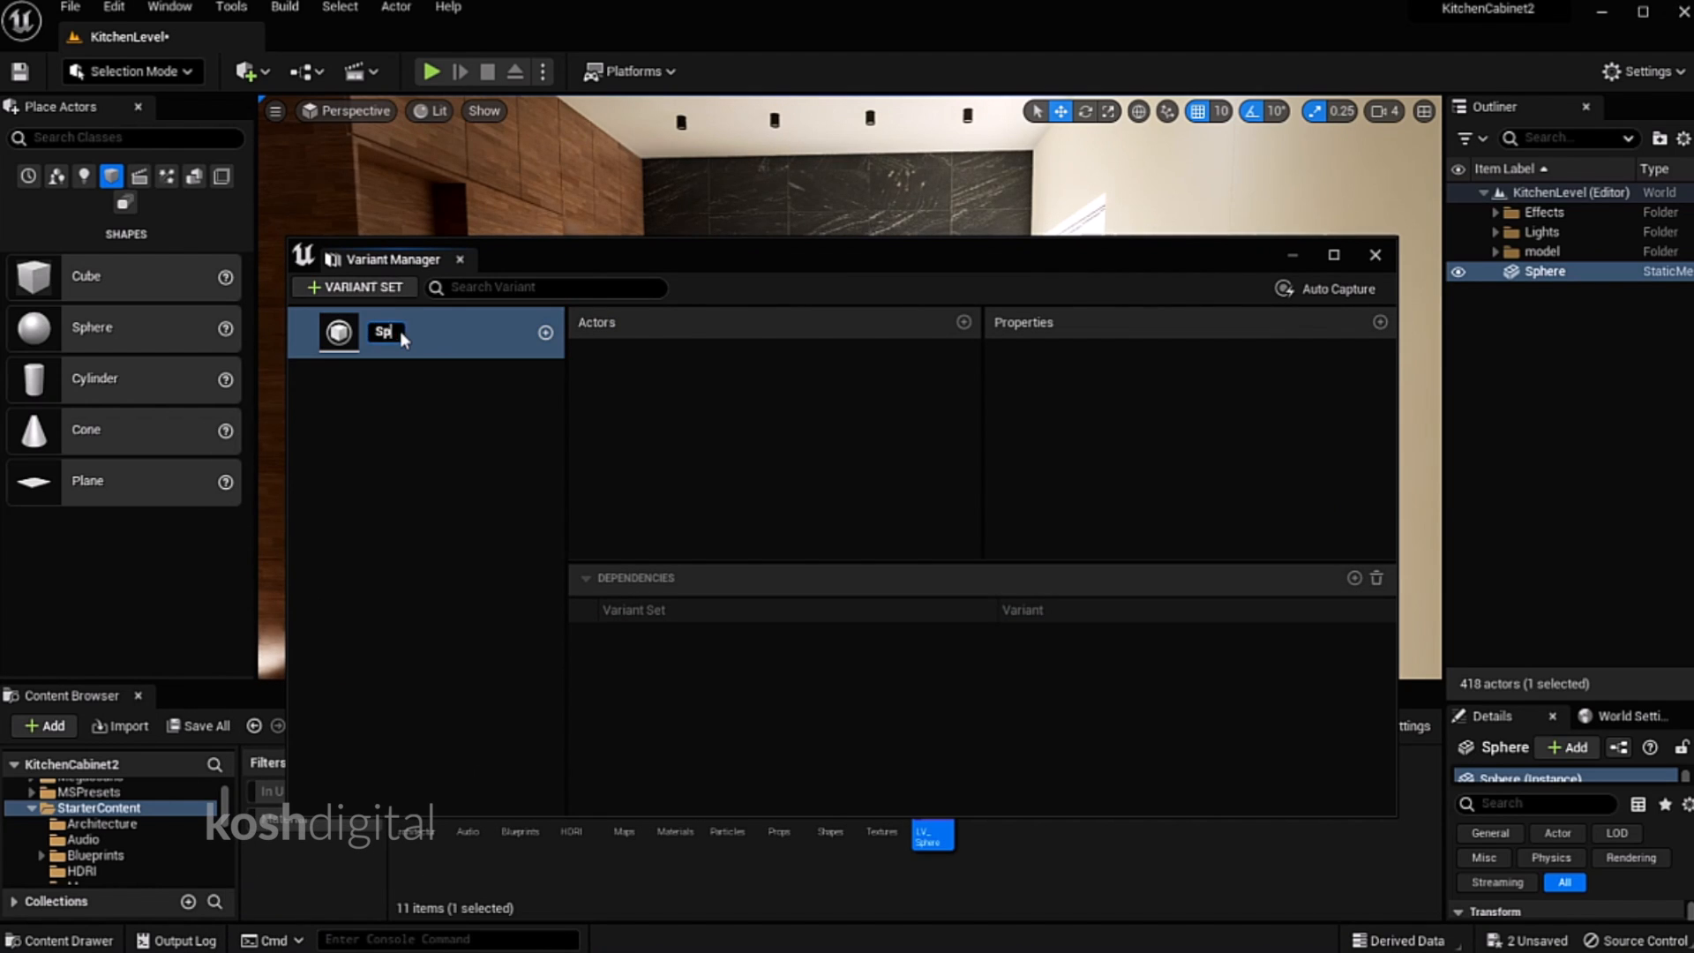
text(SphereMaterials)
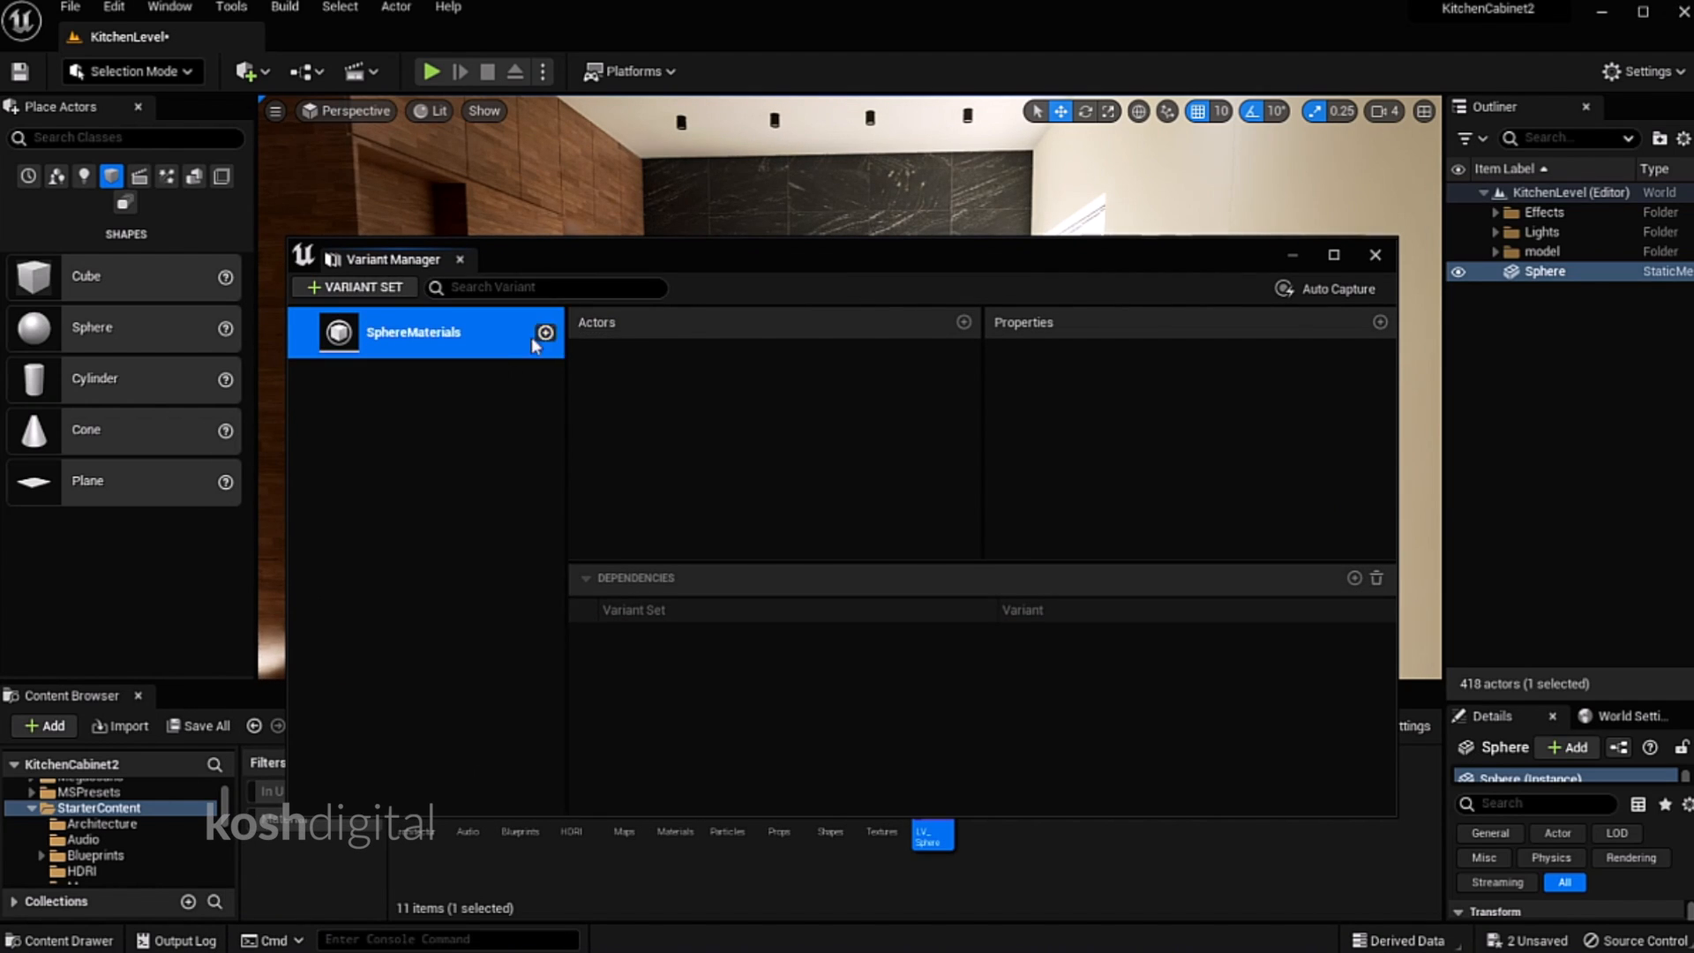
click(545, 331)
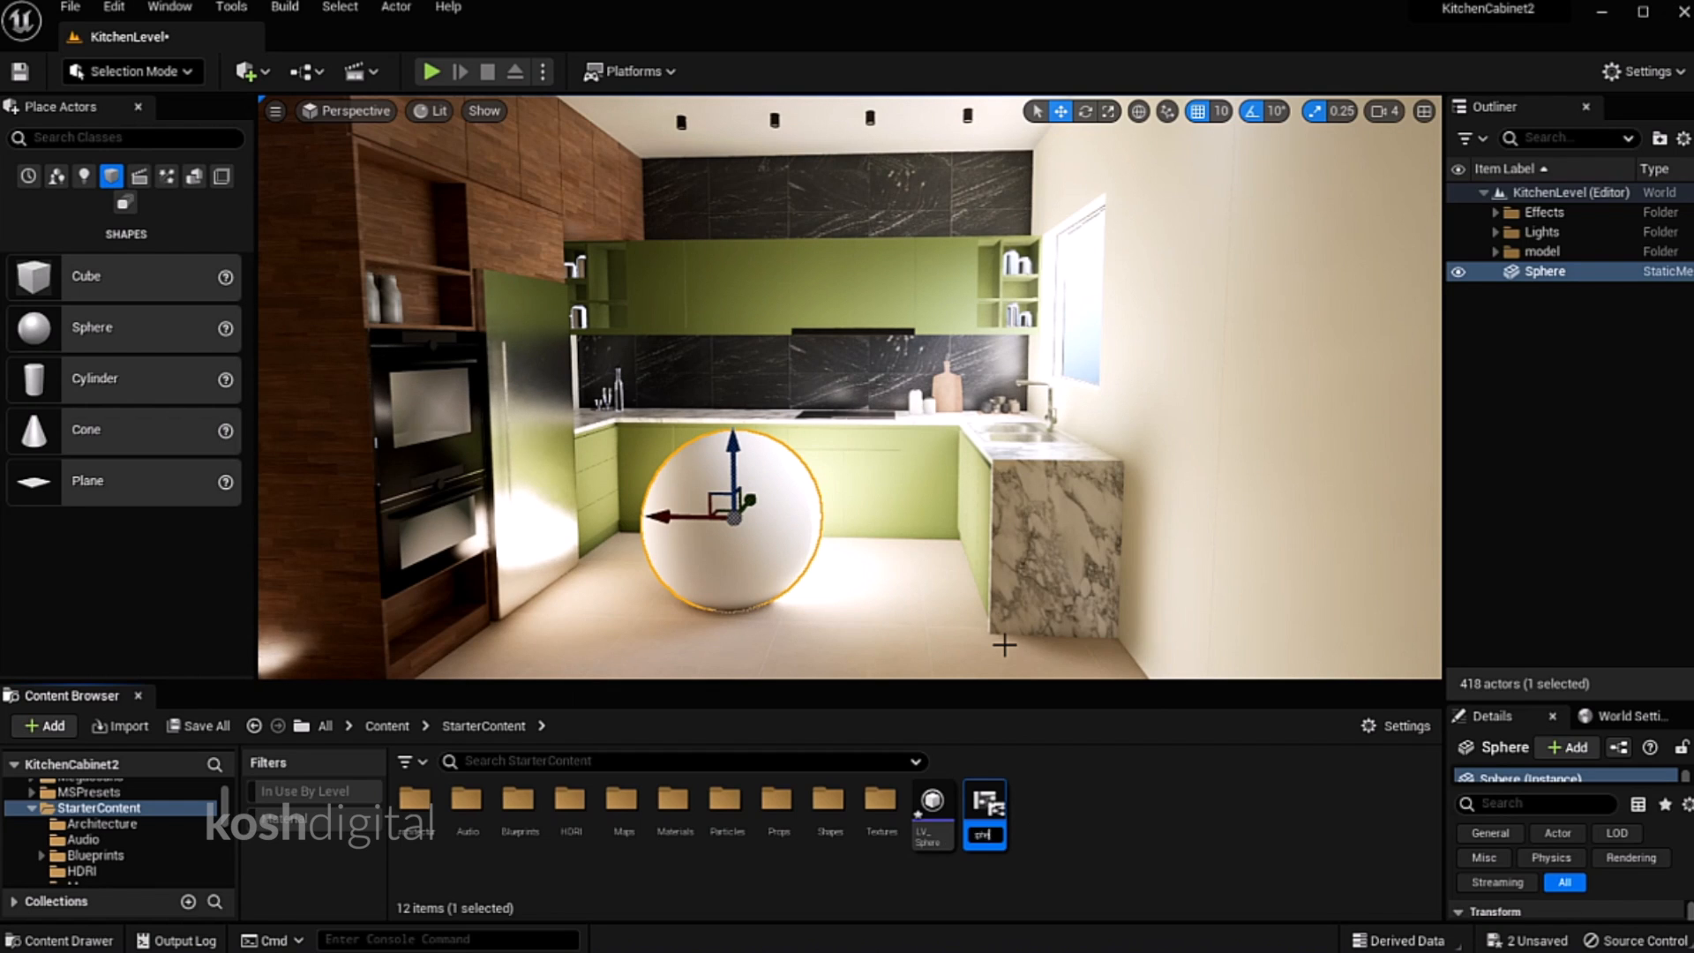
In WD_sphere, add a Horizontal Box wrapped in a Canvas Panel and select it for buttons
double_click(983, 805)
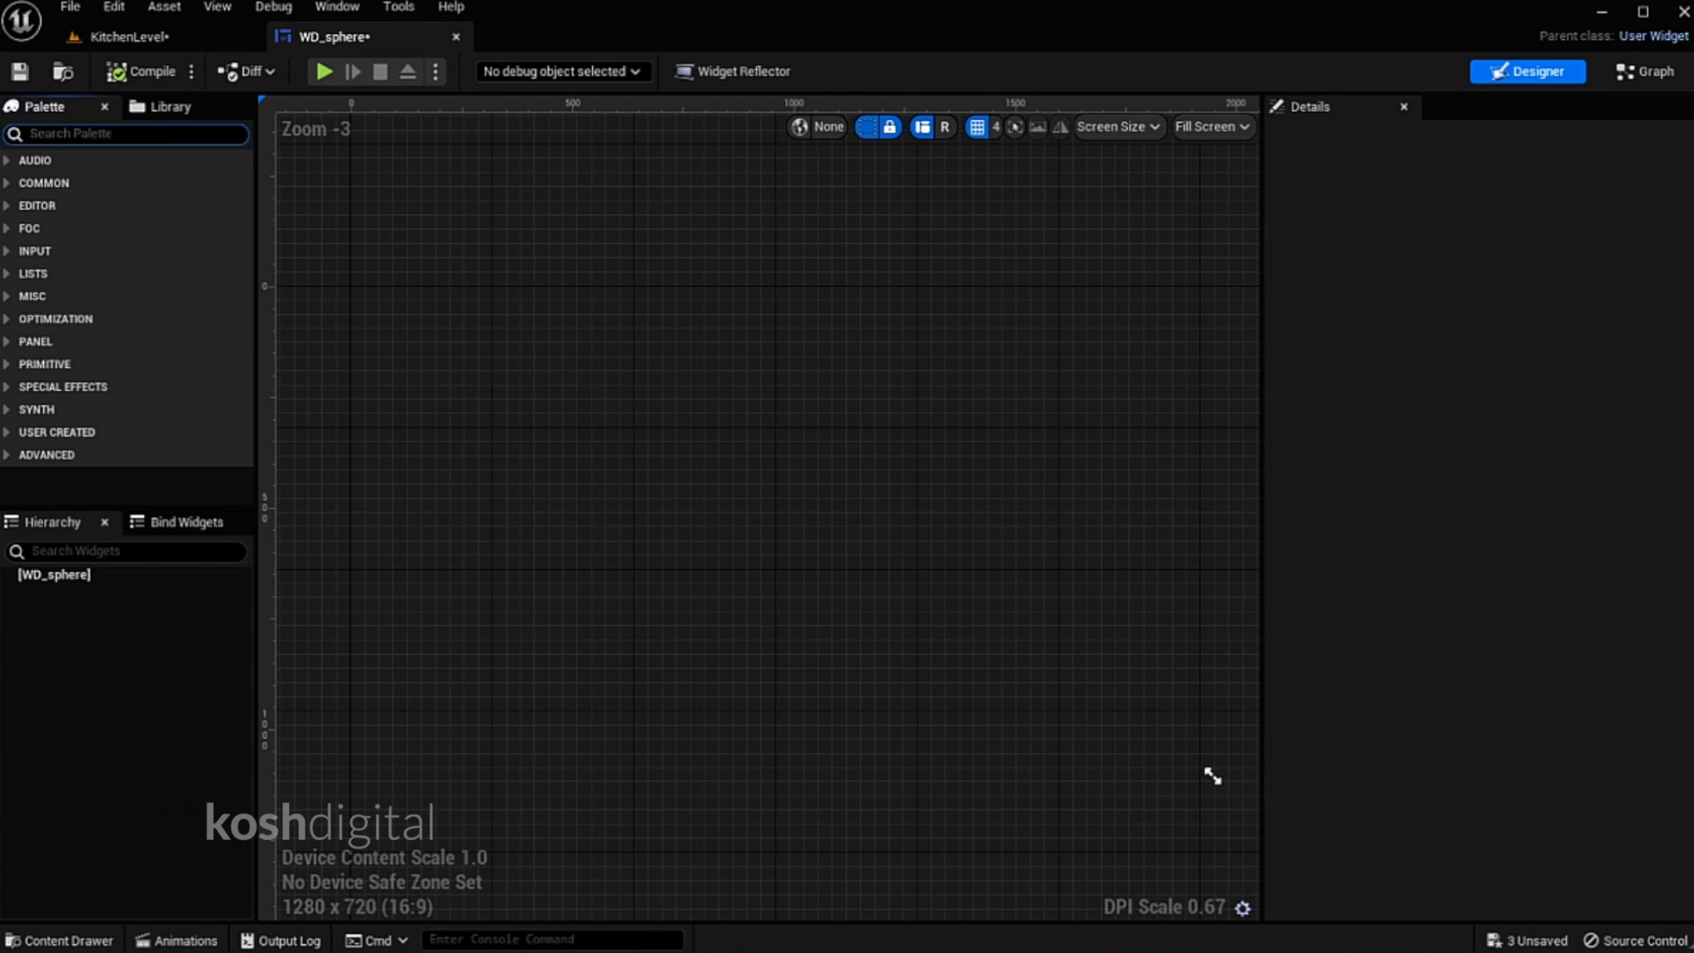
text(horiz)
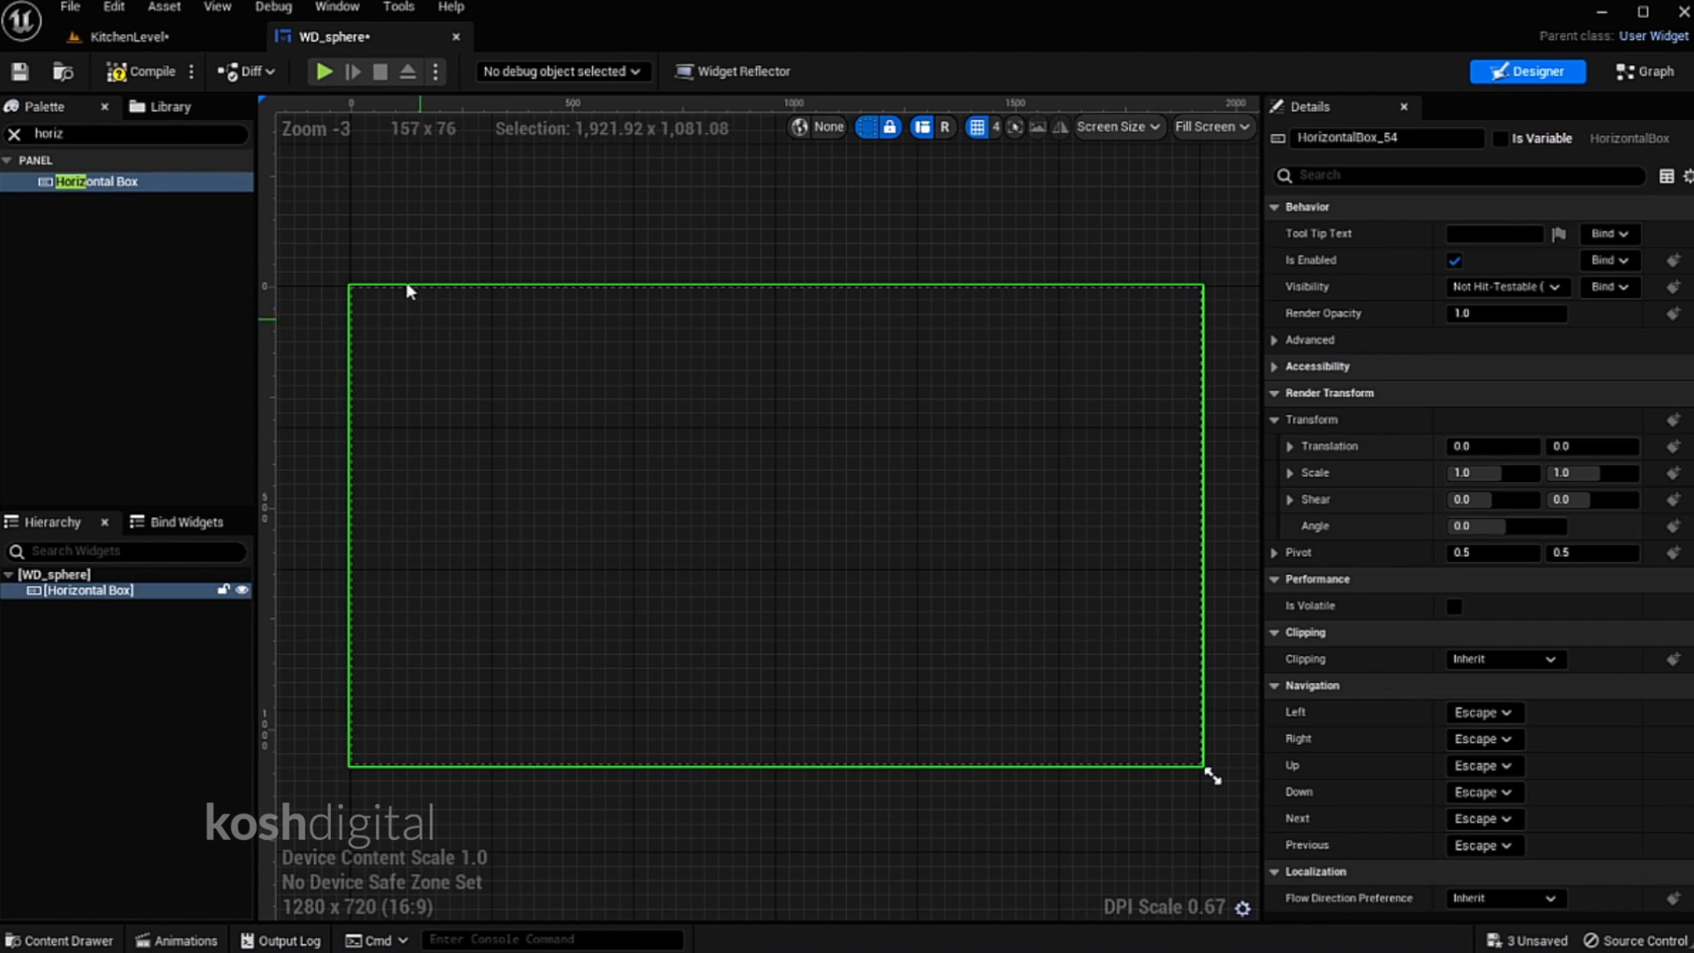
right_click(92, 590)
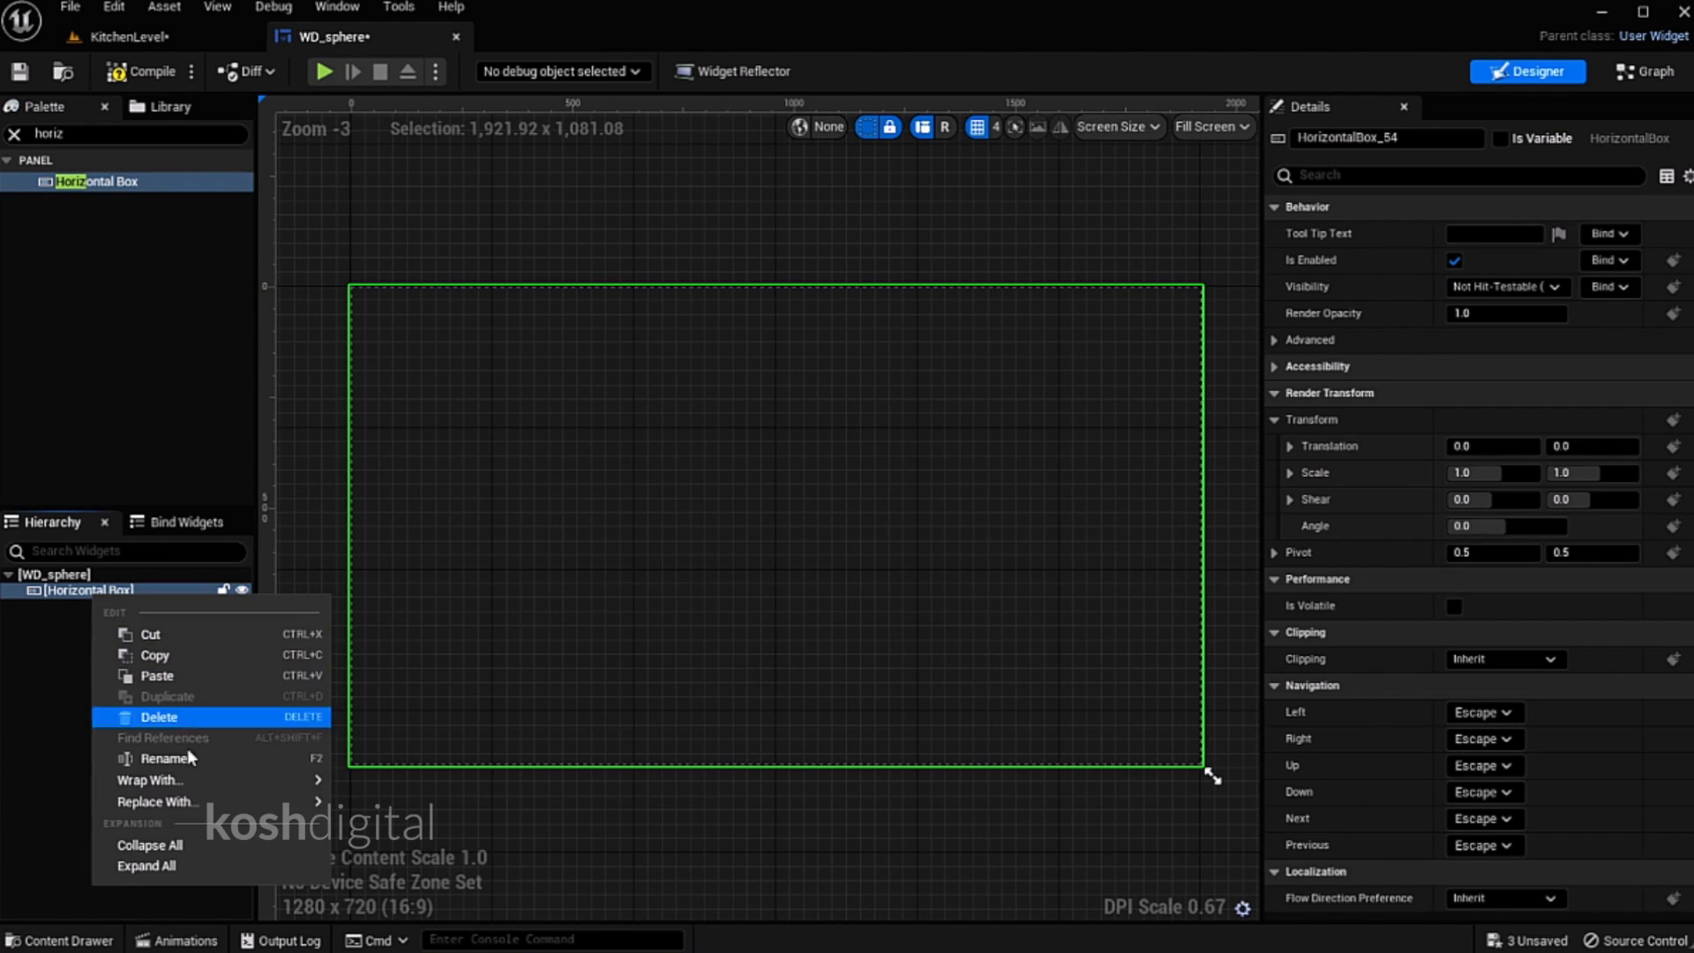
click(151, 780)
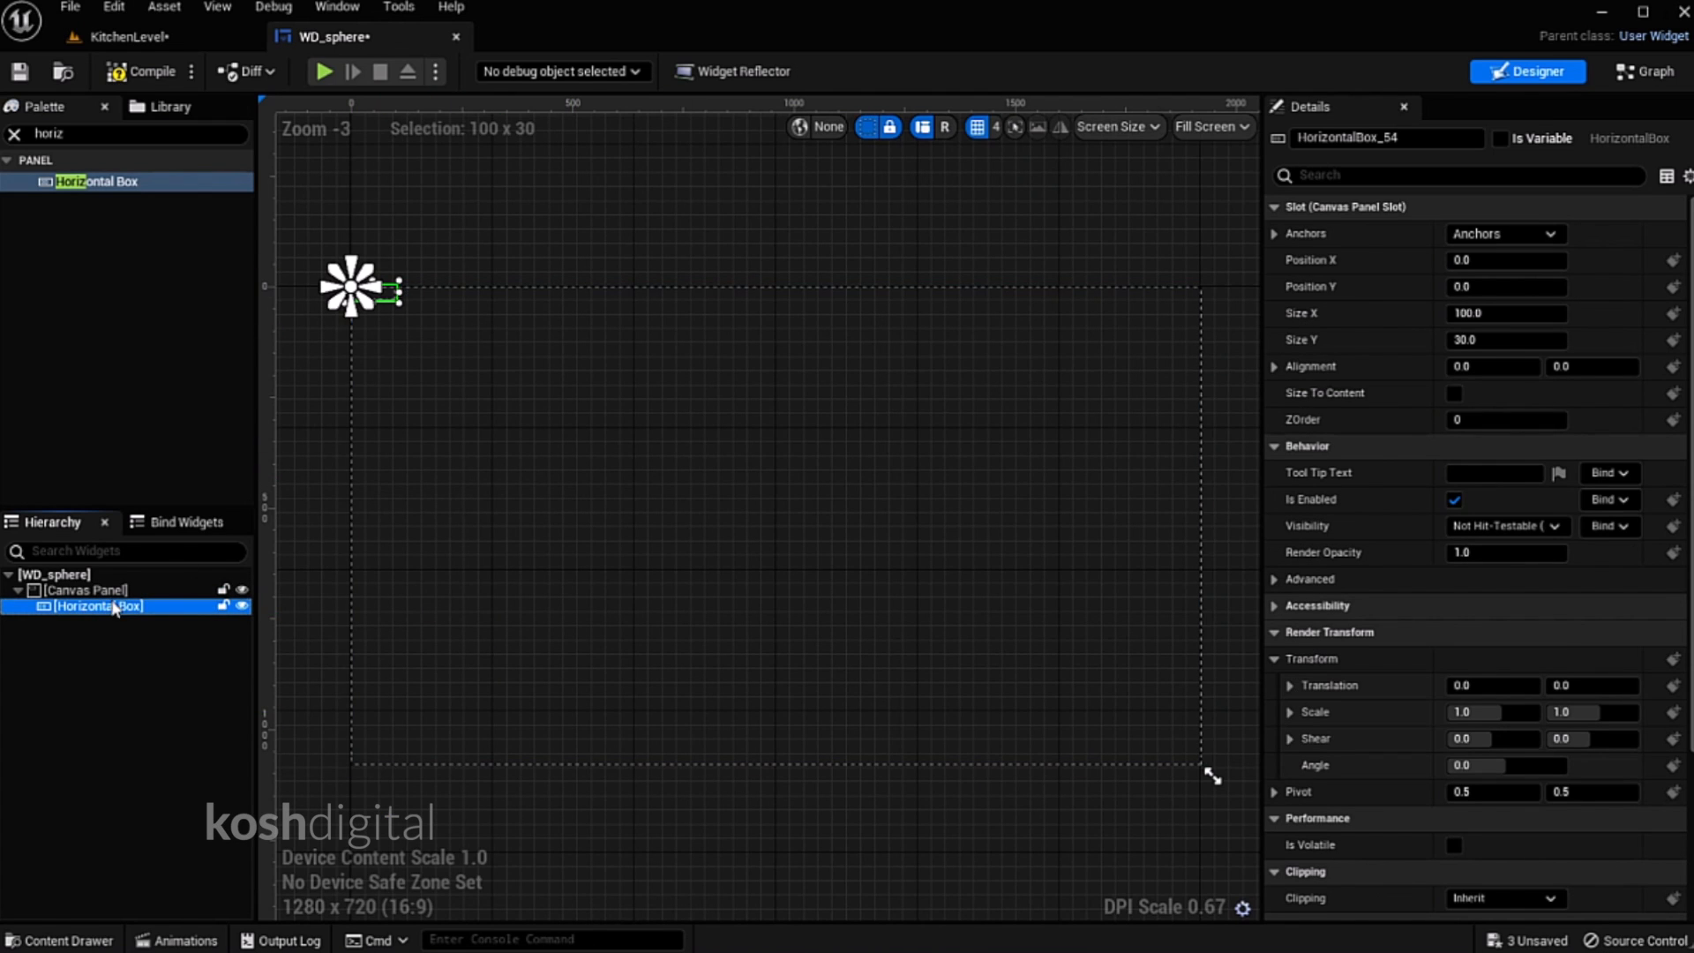
click(1505, 233)
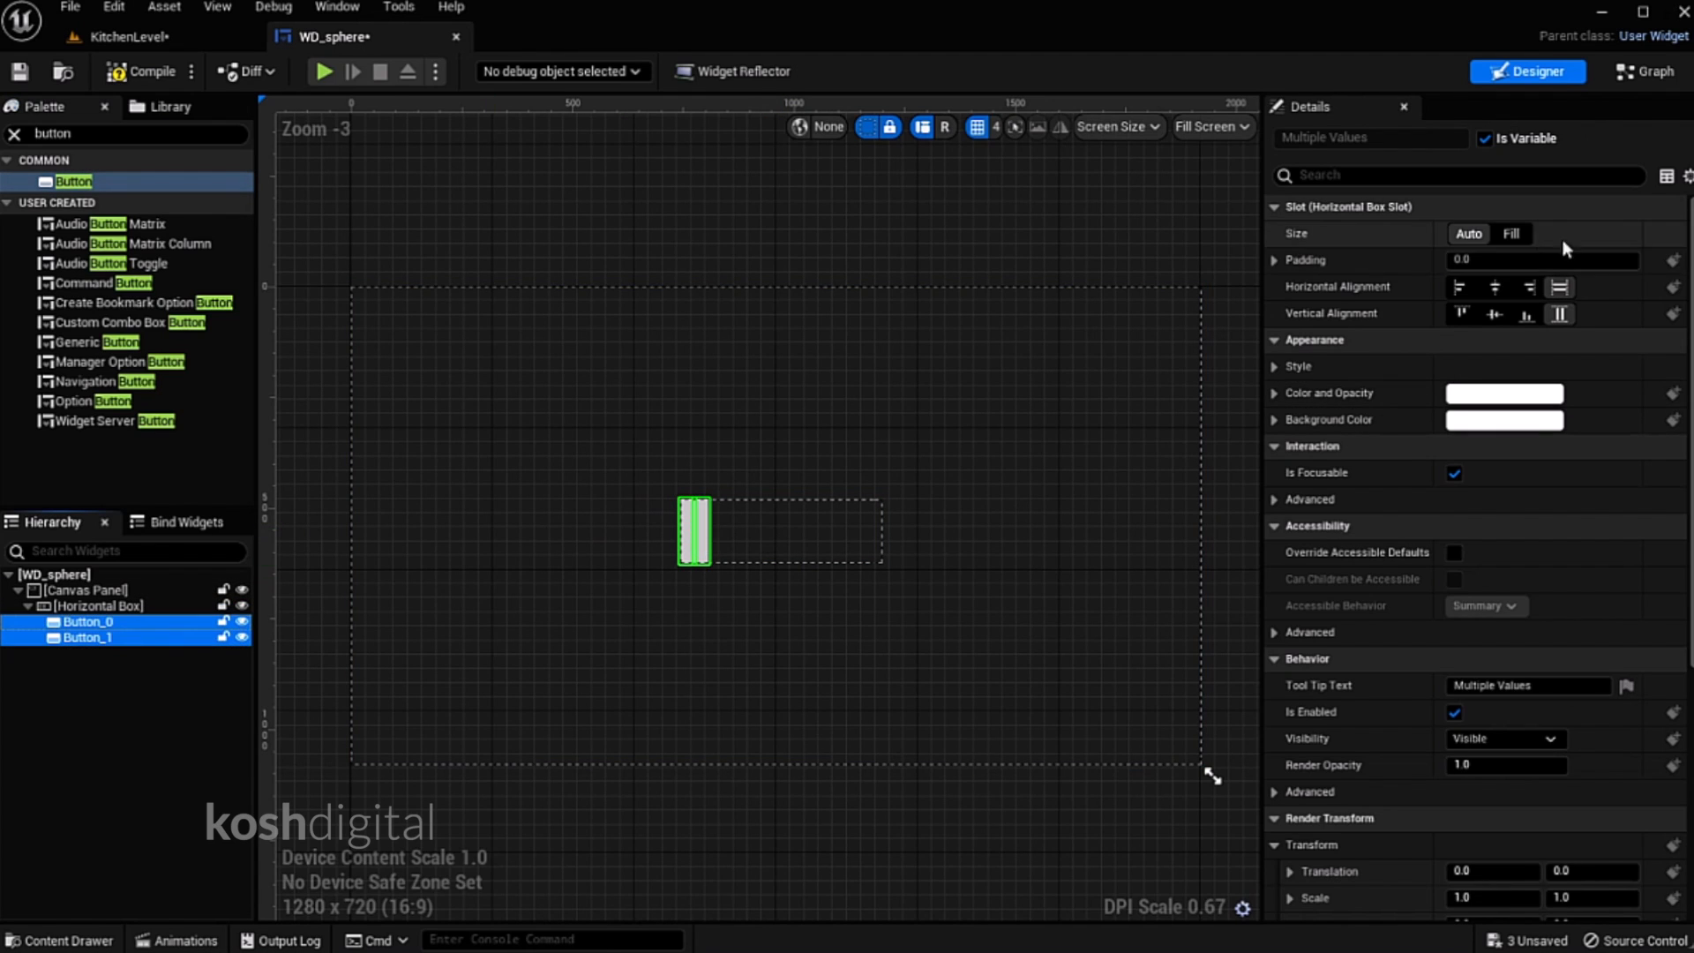
Set both buttons to Fill, add text blocks labelled 01 and 02, and check the layout
click(1511, 233)
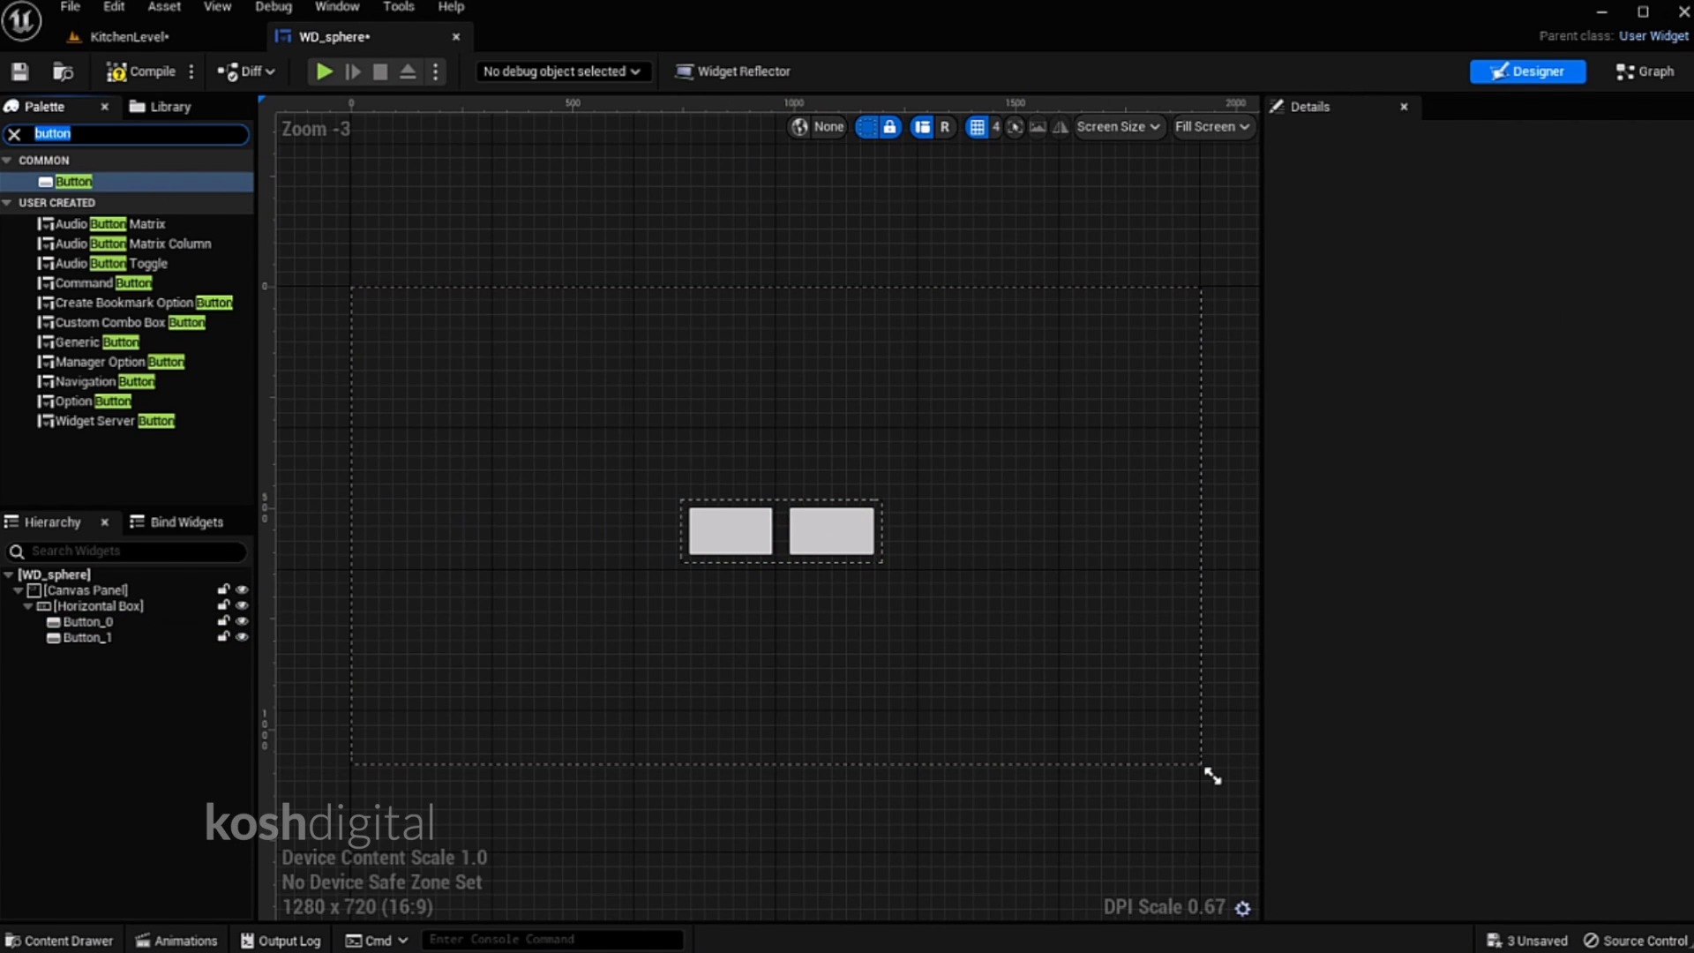
text(text)
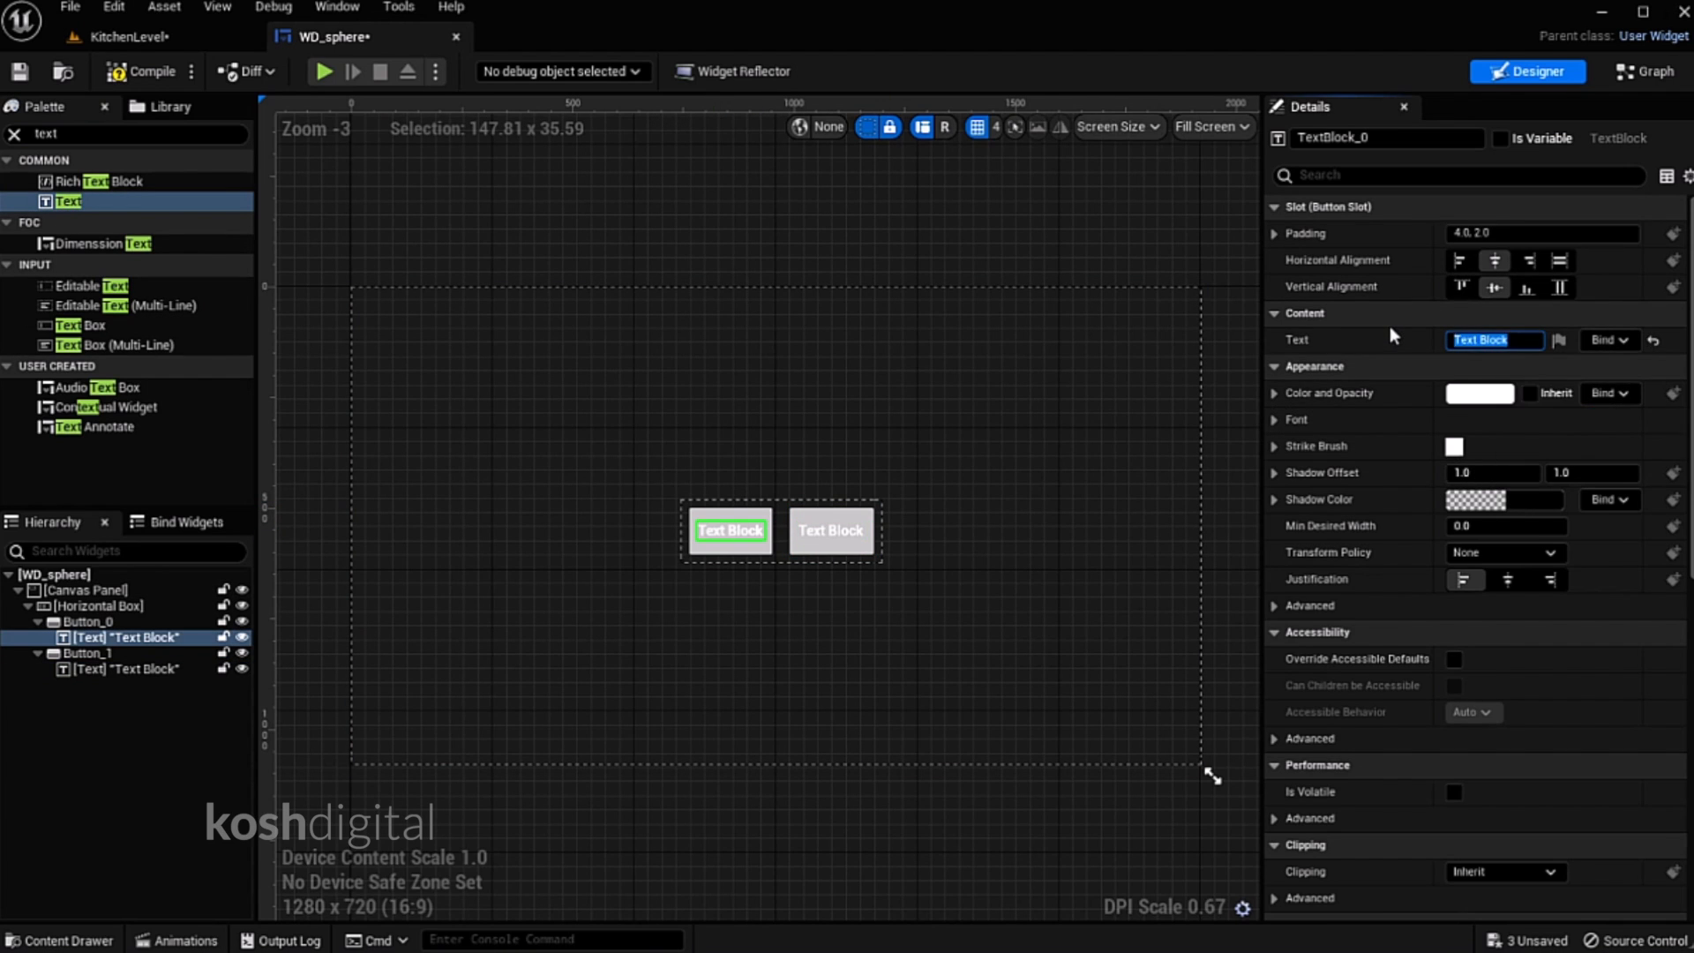
text(091)
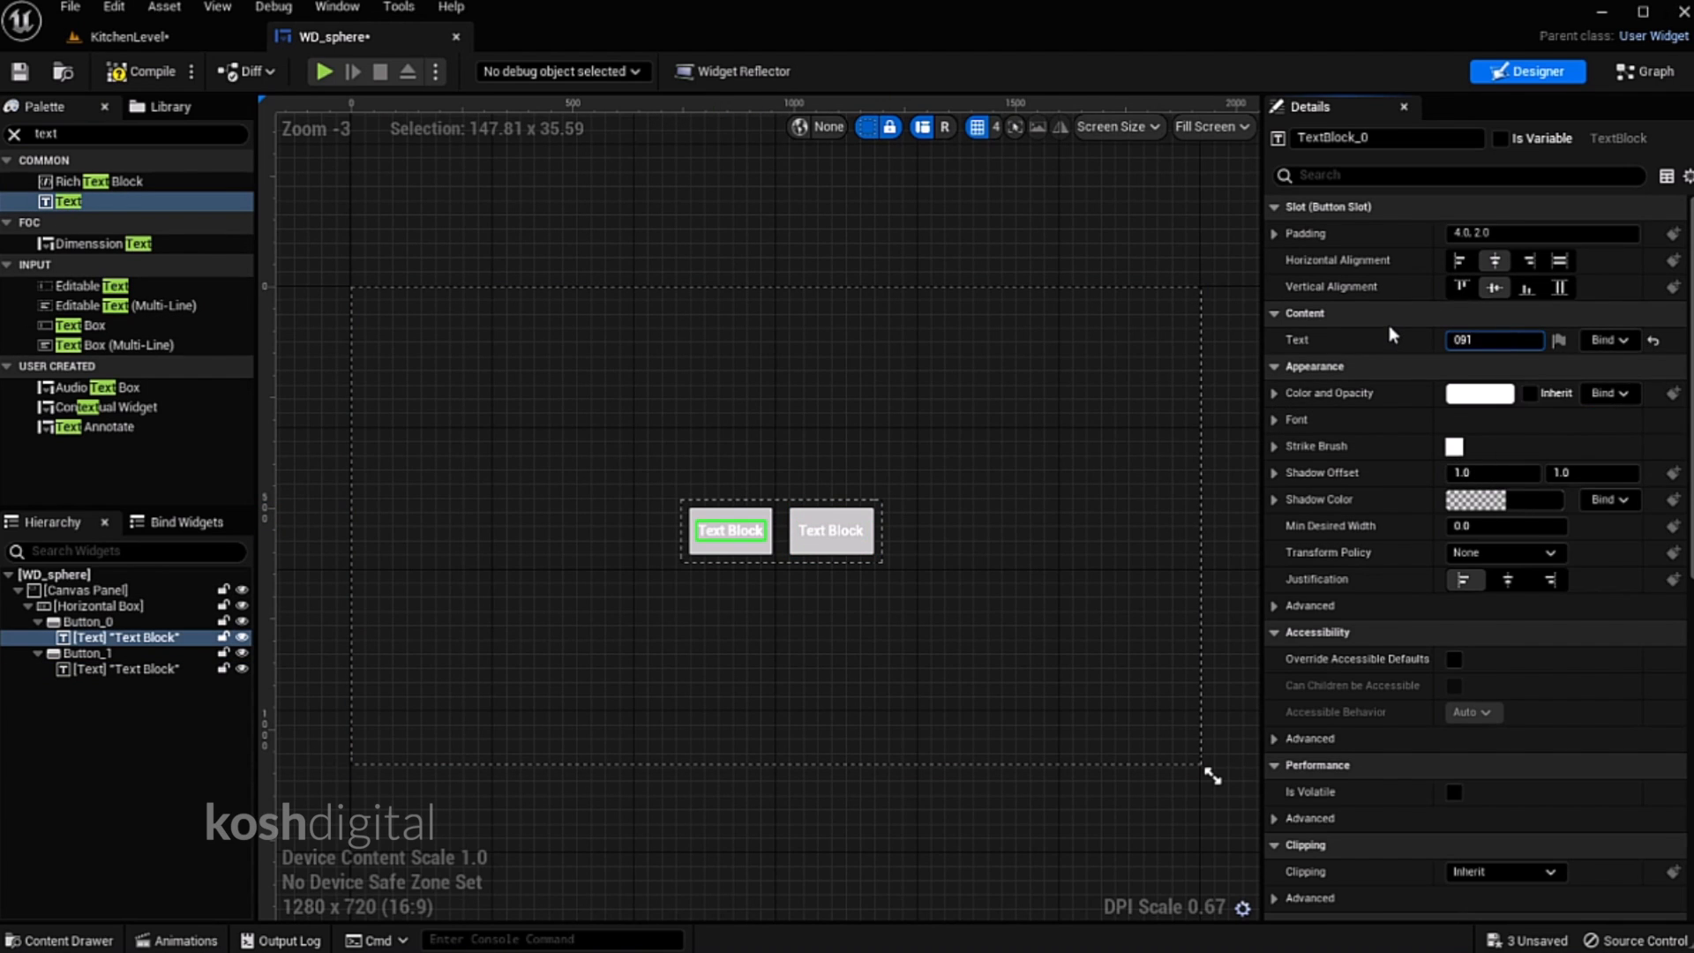
click(85, 653)
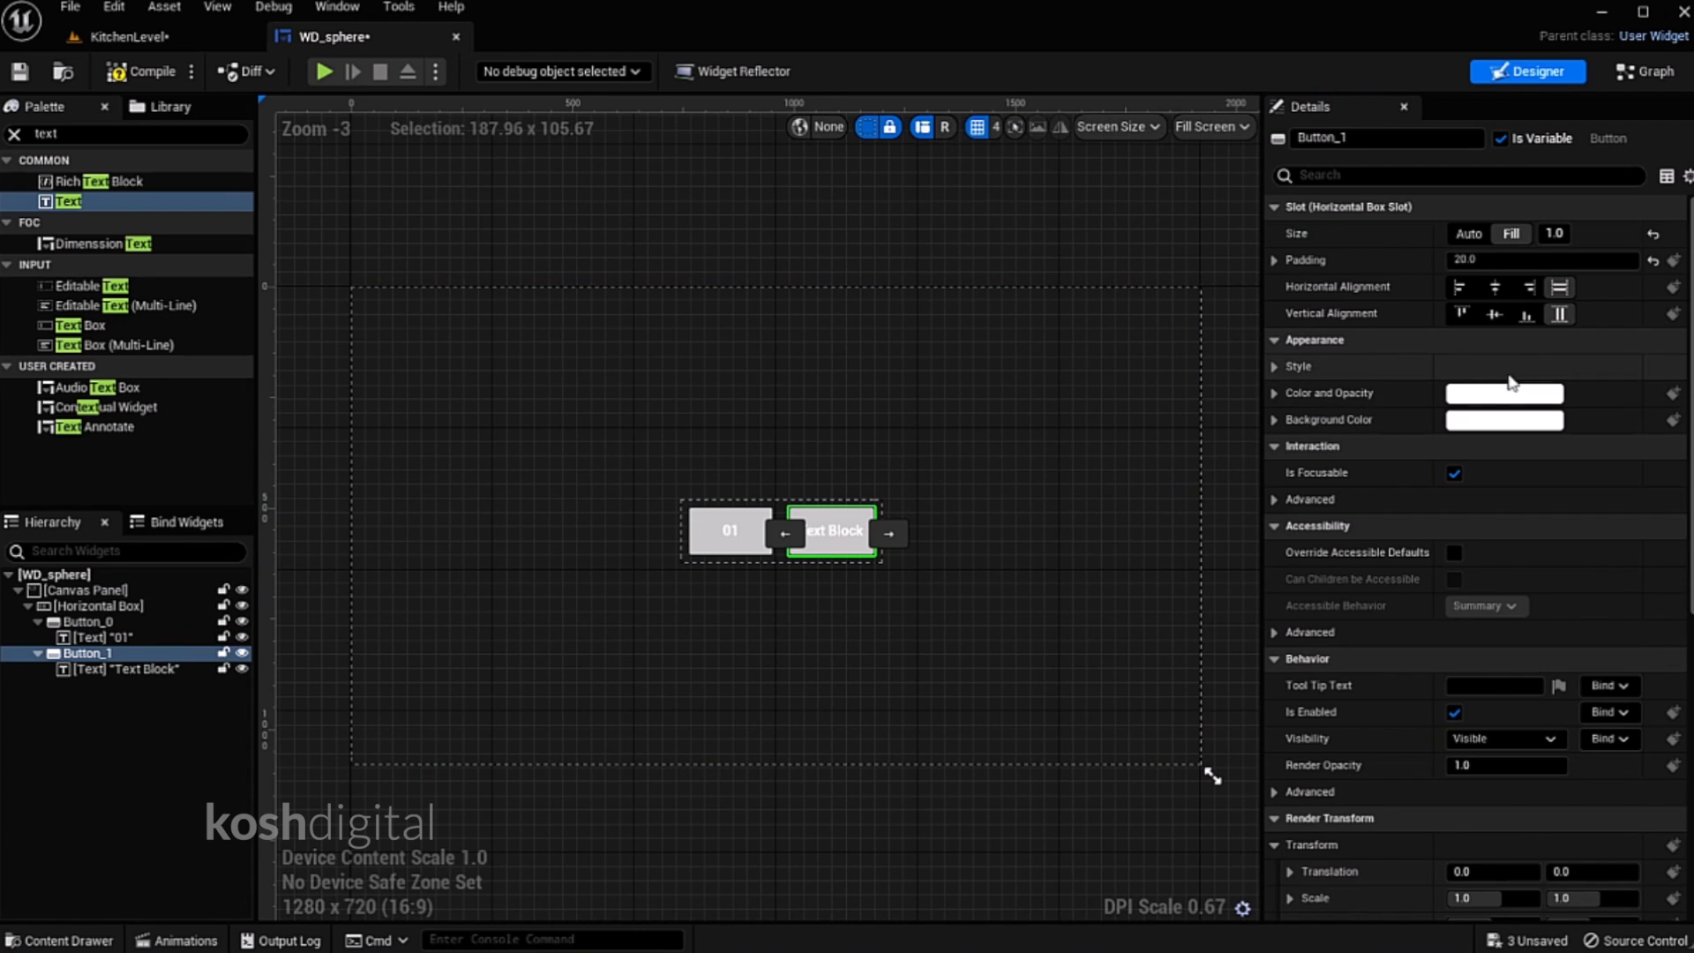
click(129, 669)
text(02)
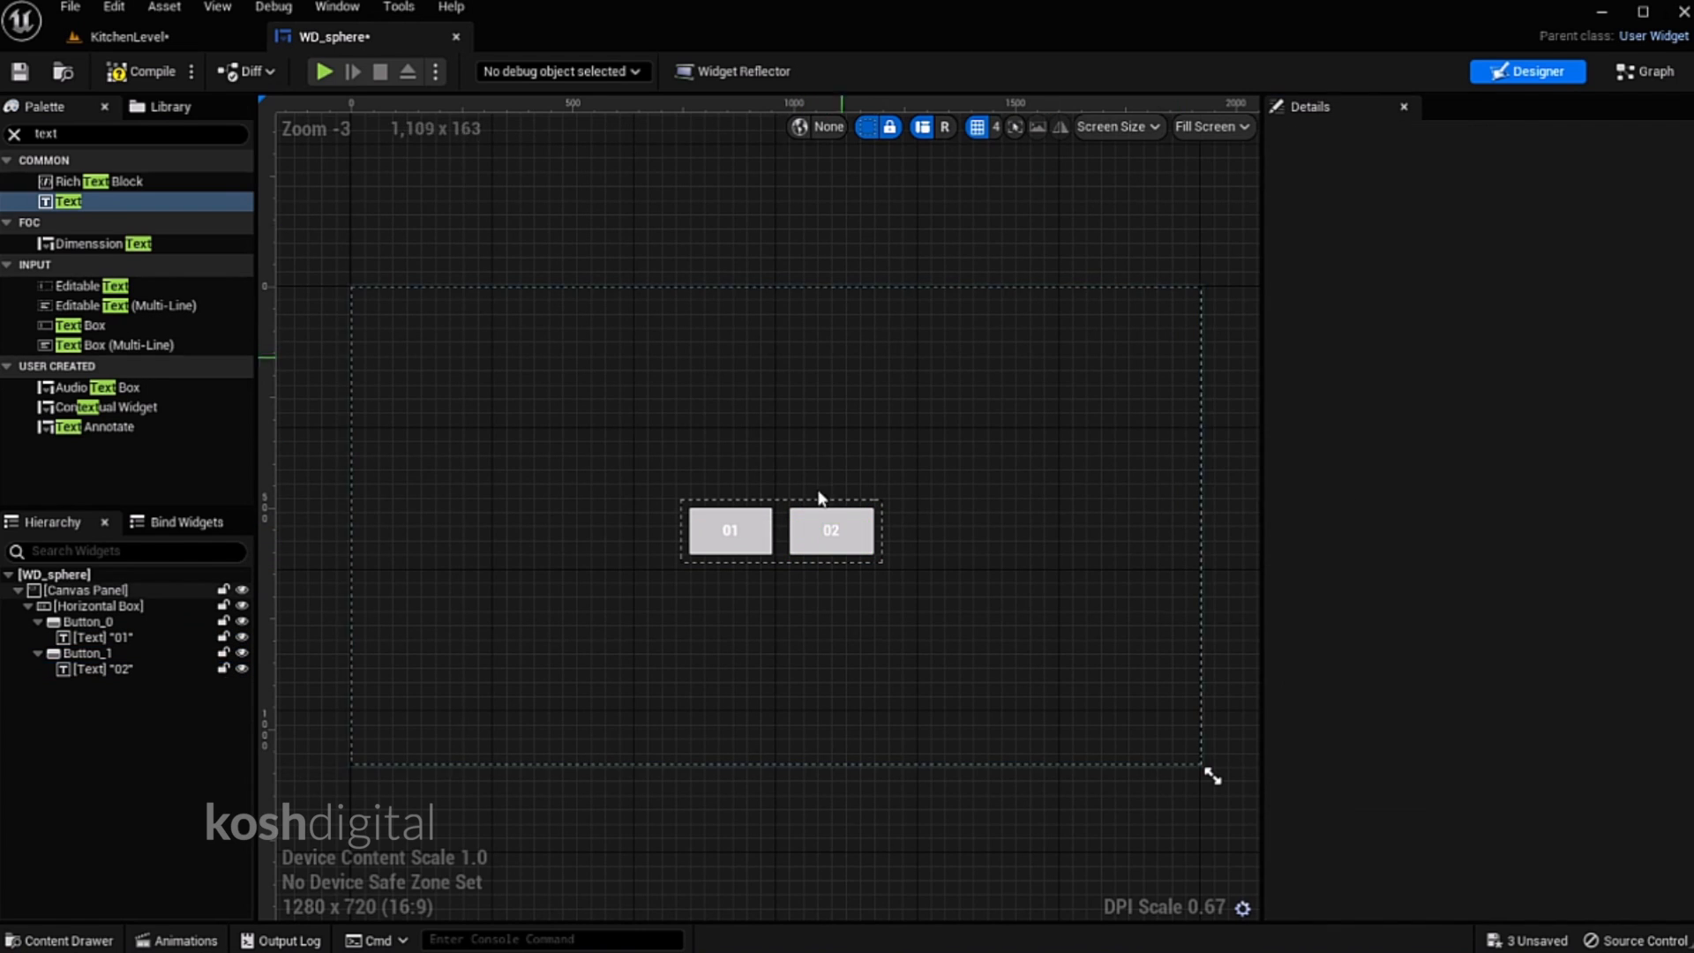
click(831, 529)
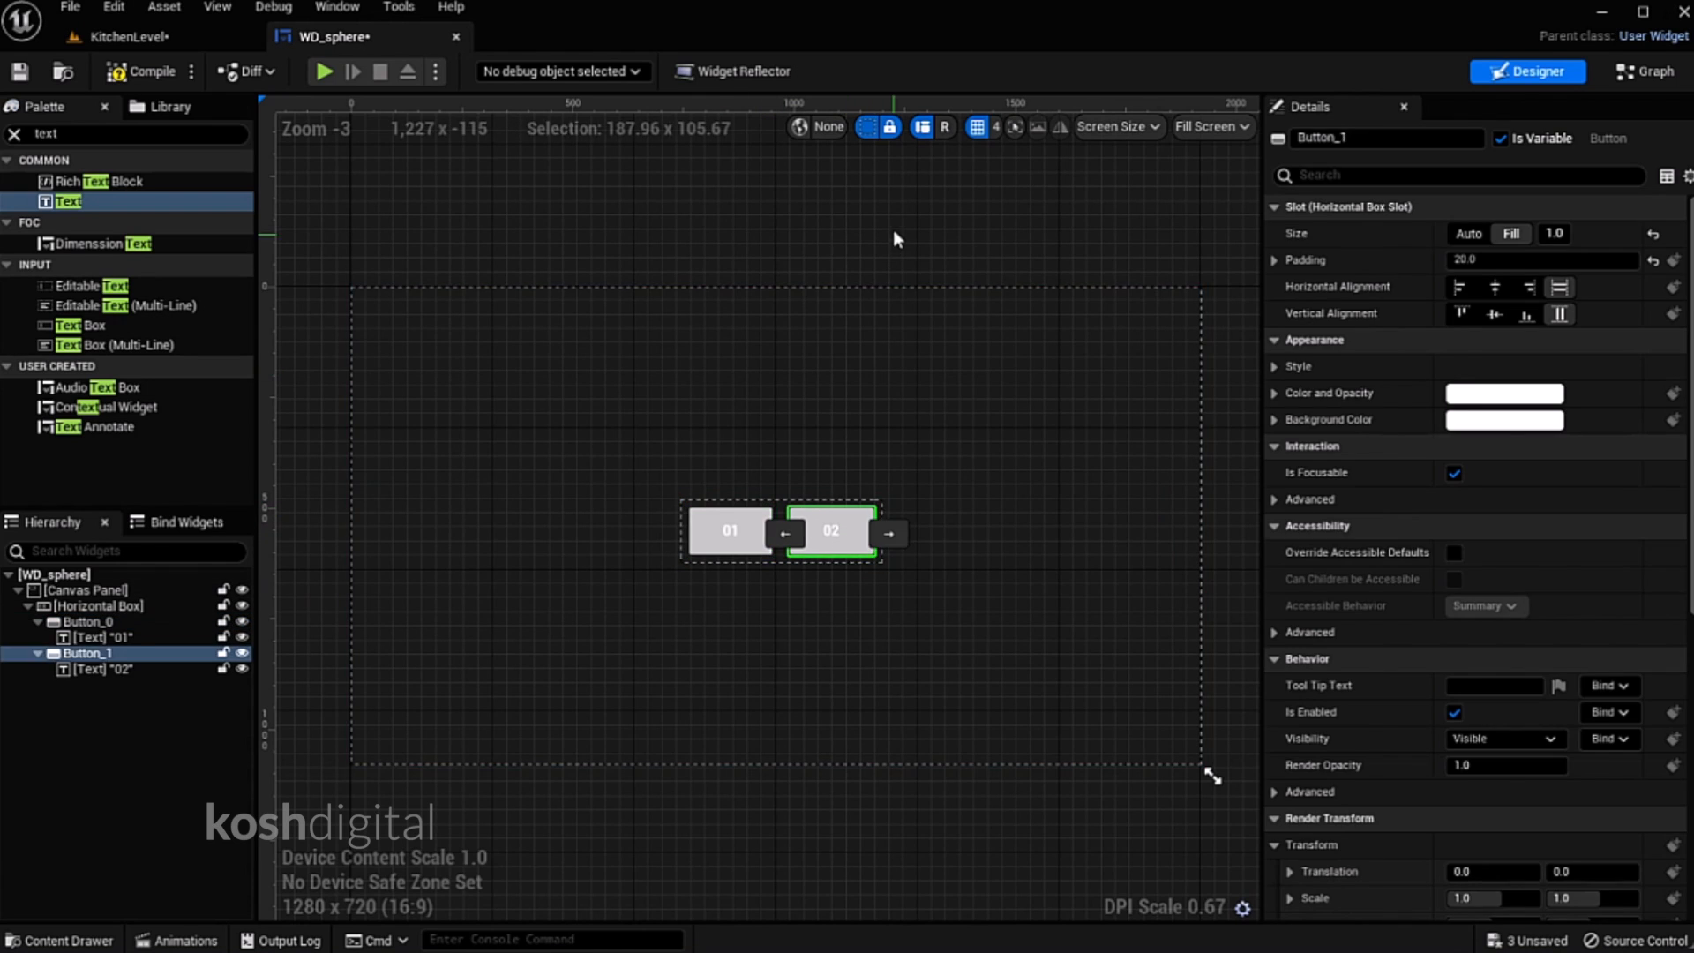
click(838, 226)
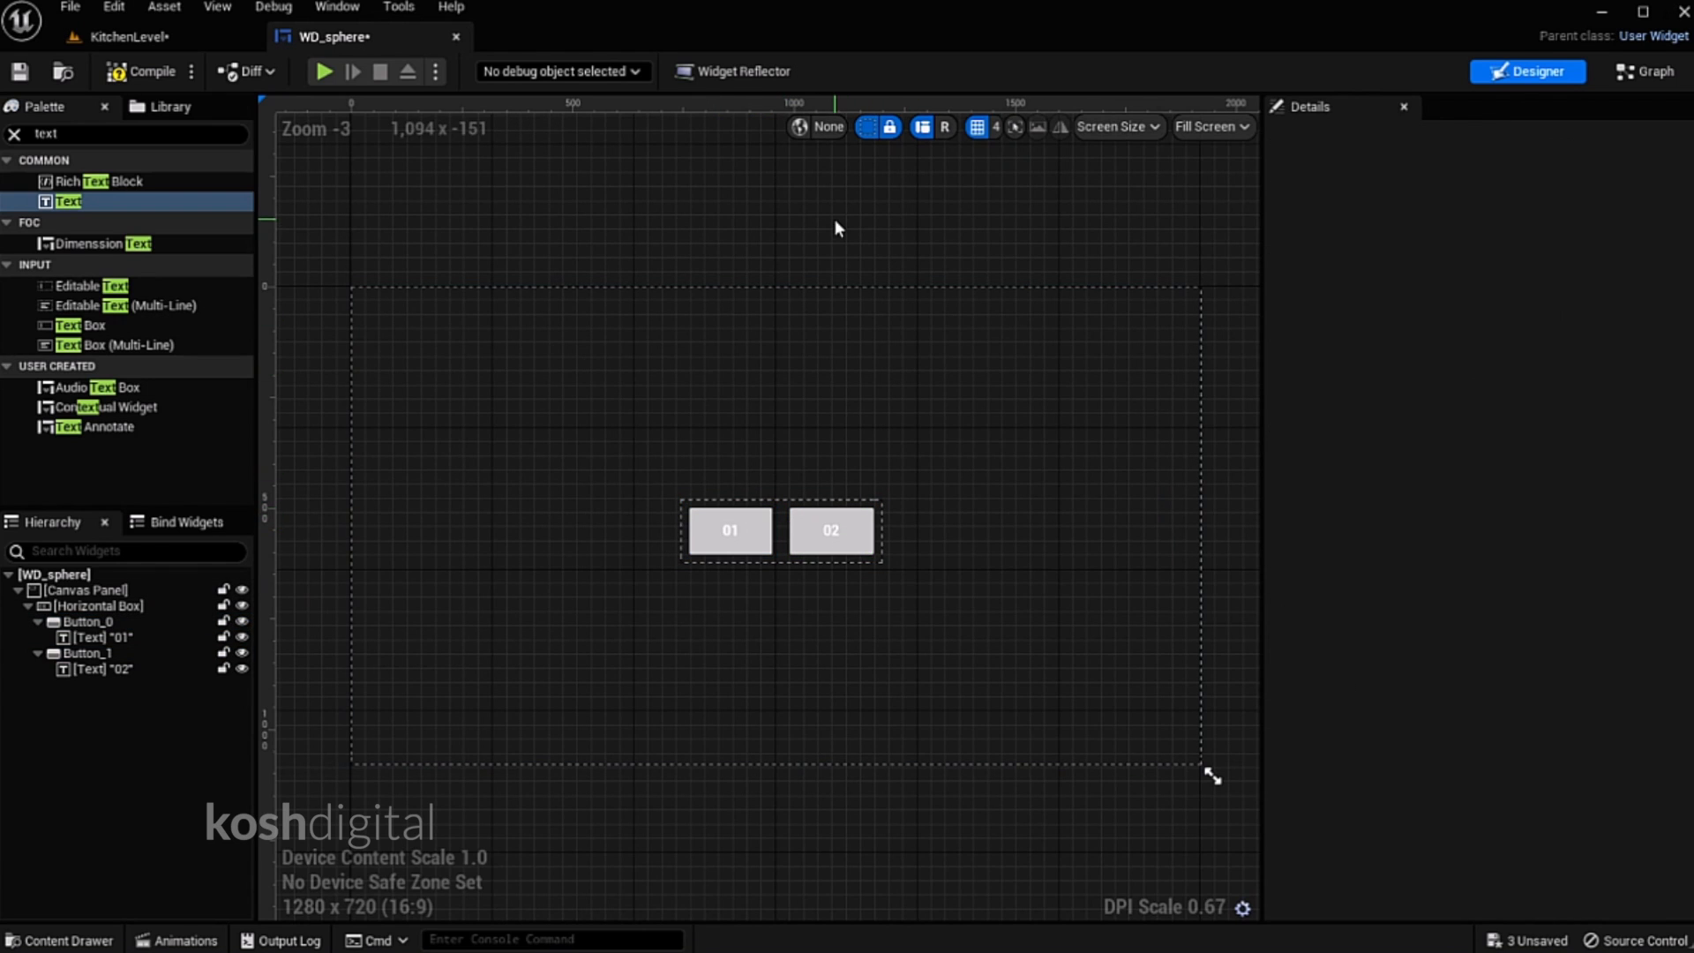
click(1646, 72)
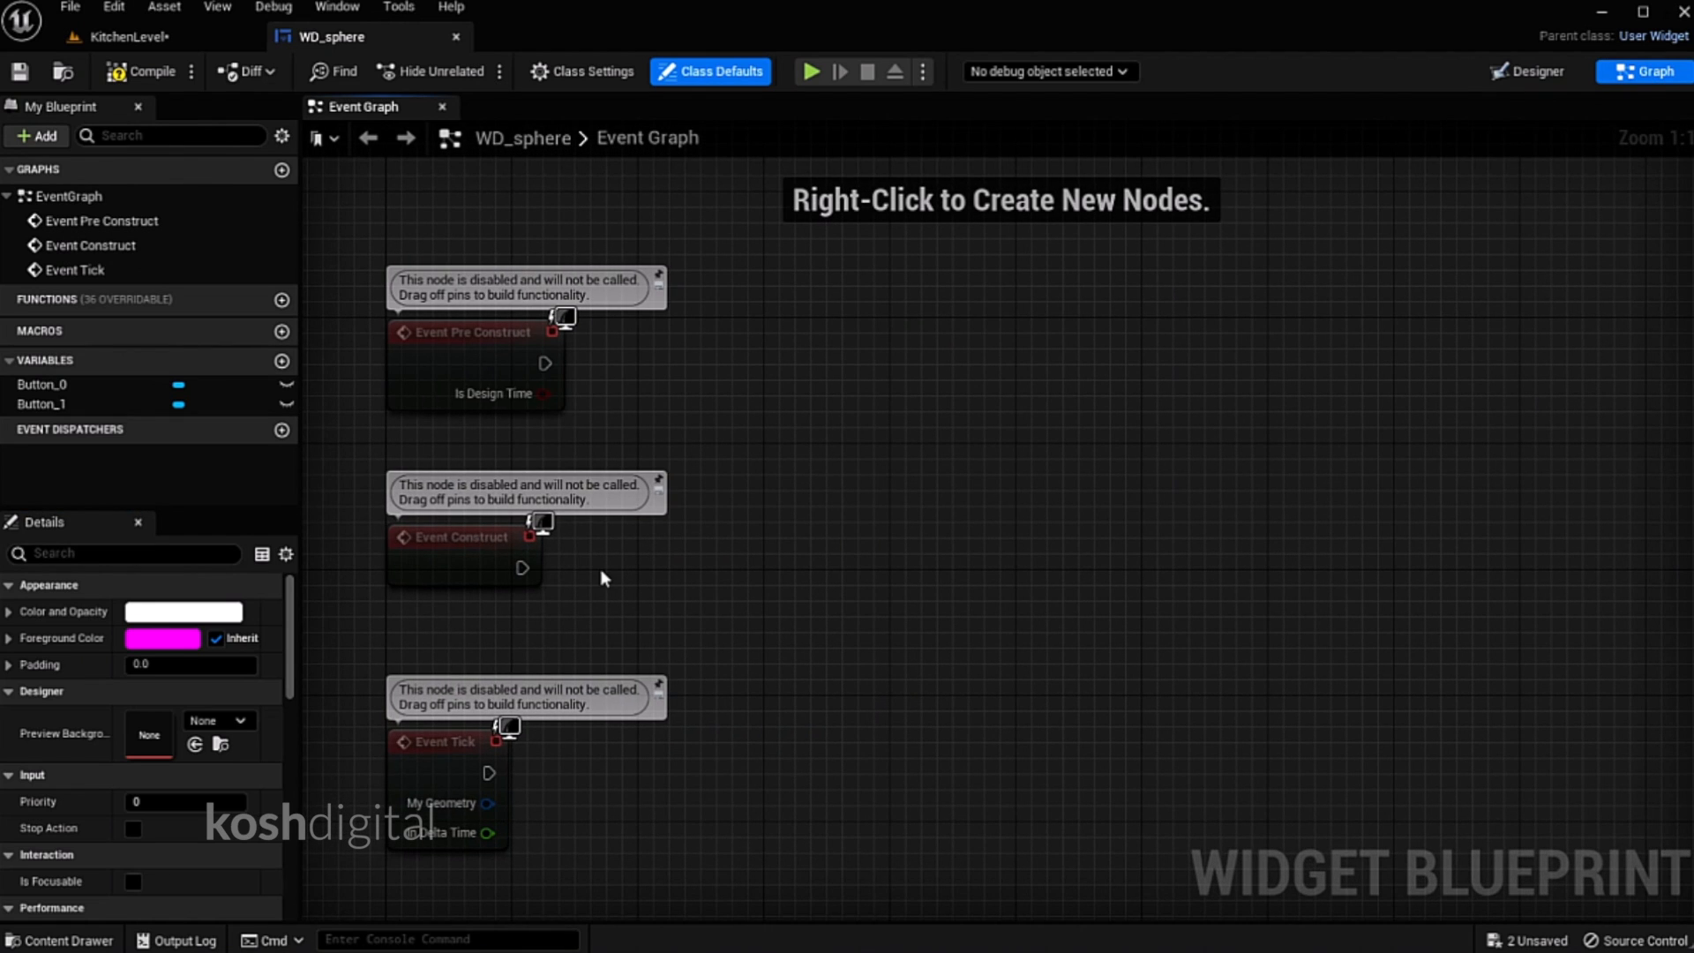
mouse_move(524, 567)
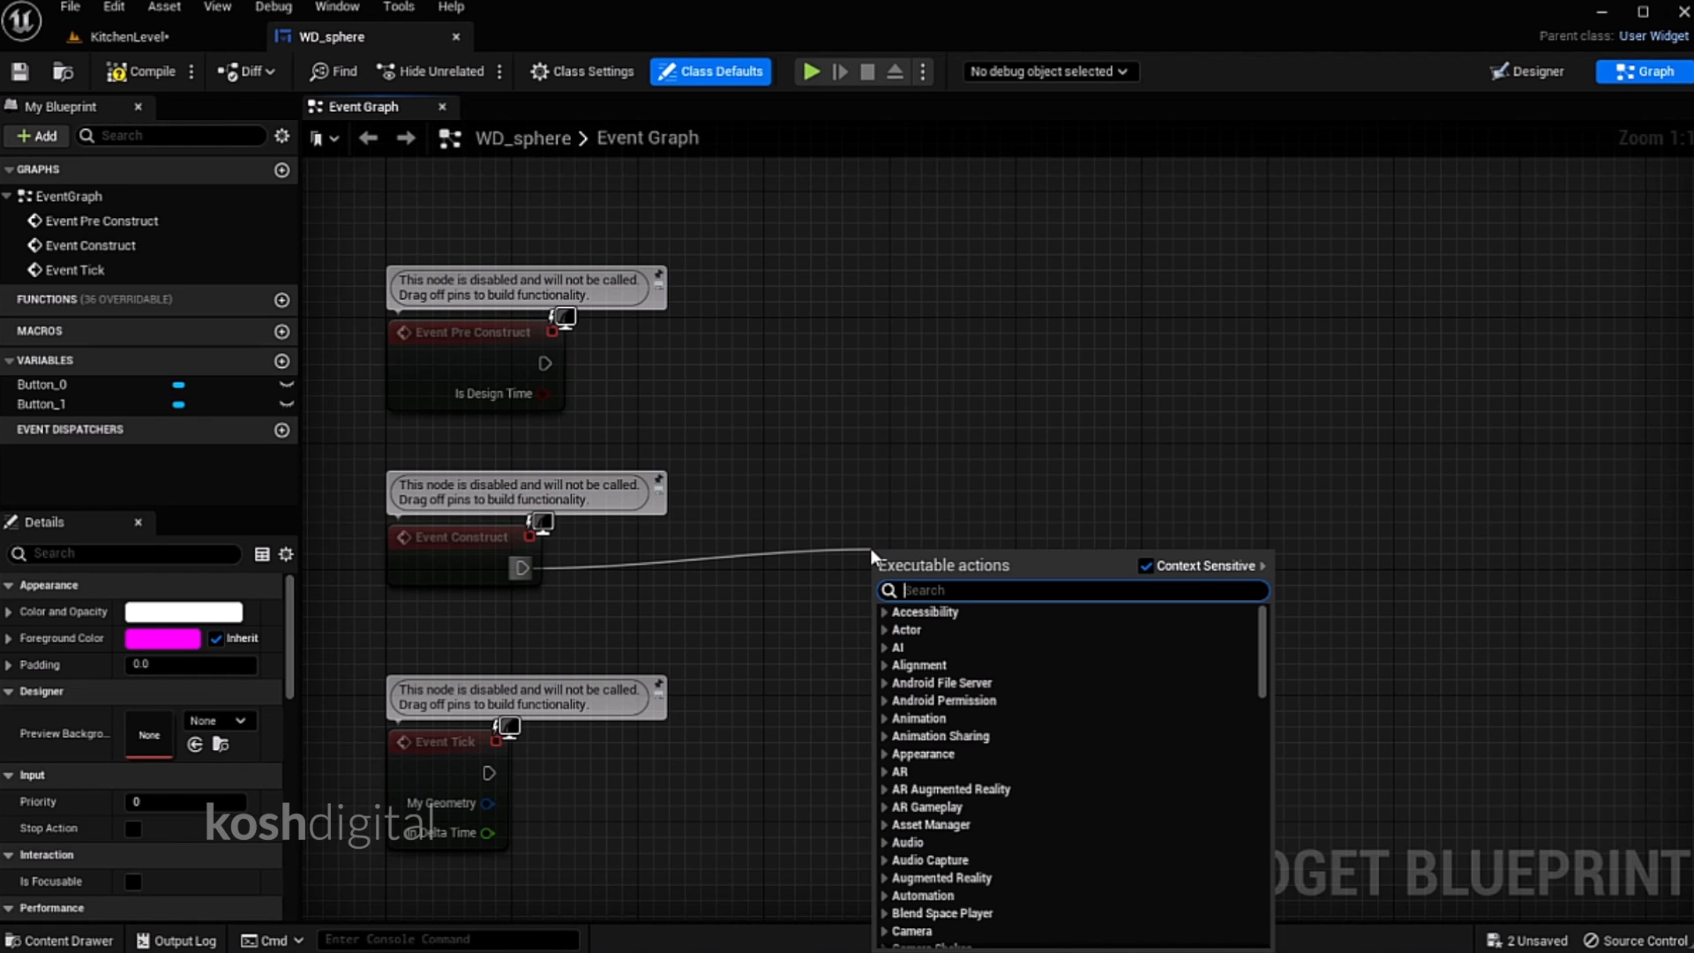
Get all LevelVariantSetsActor actors and promote the first array item to variable NewVar
text(get a)
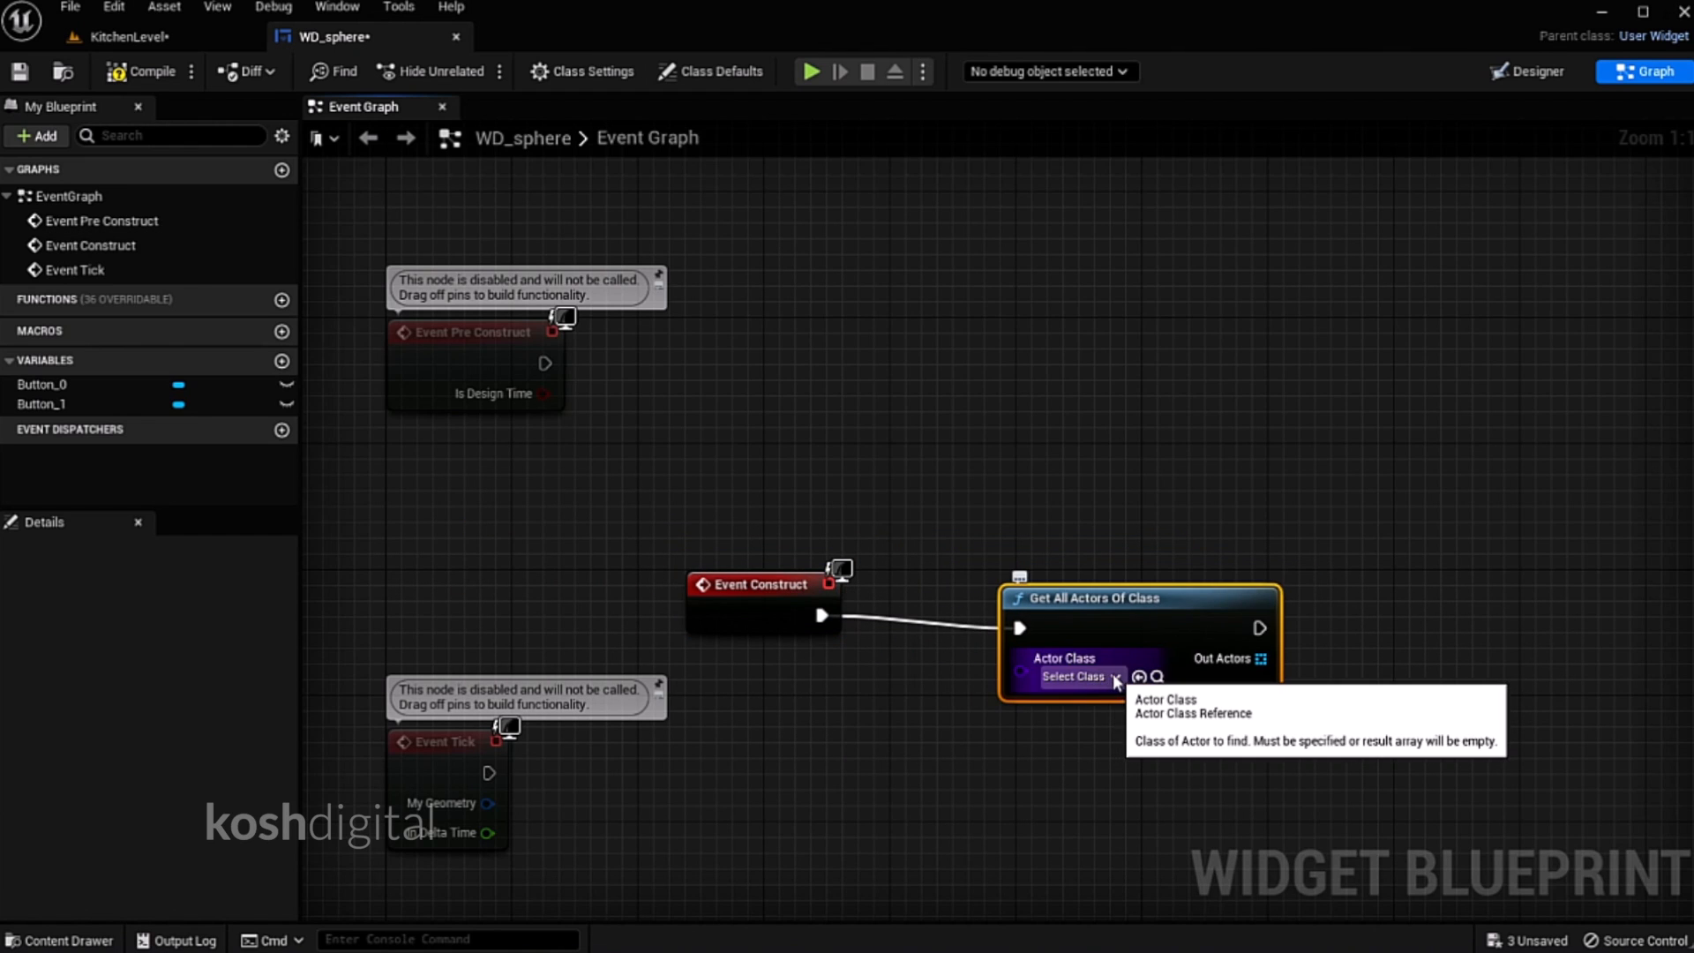
click(124, 36)
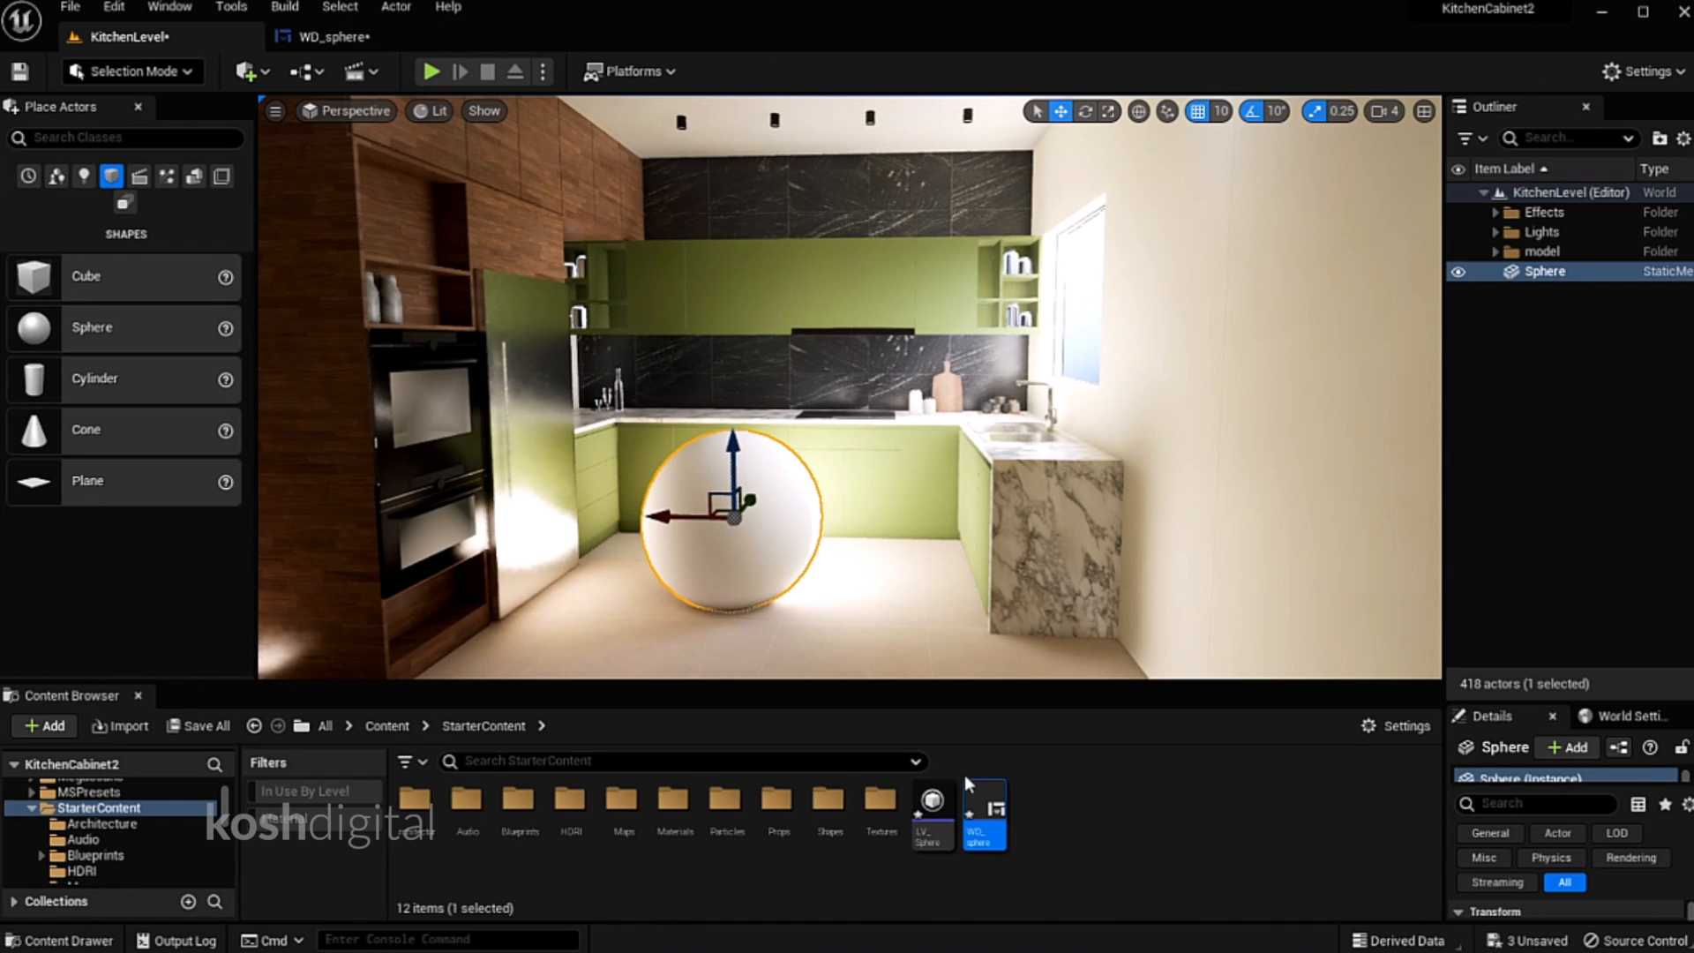
mouse_move(929, 808)
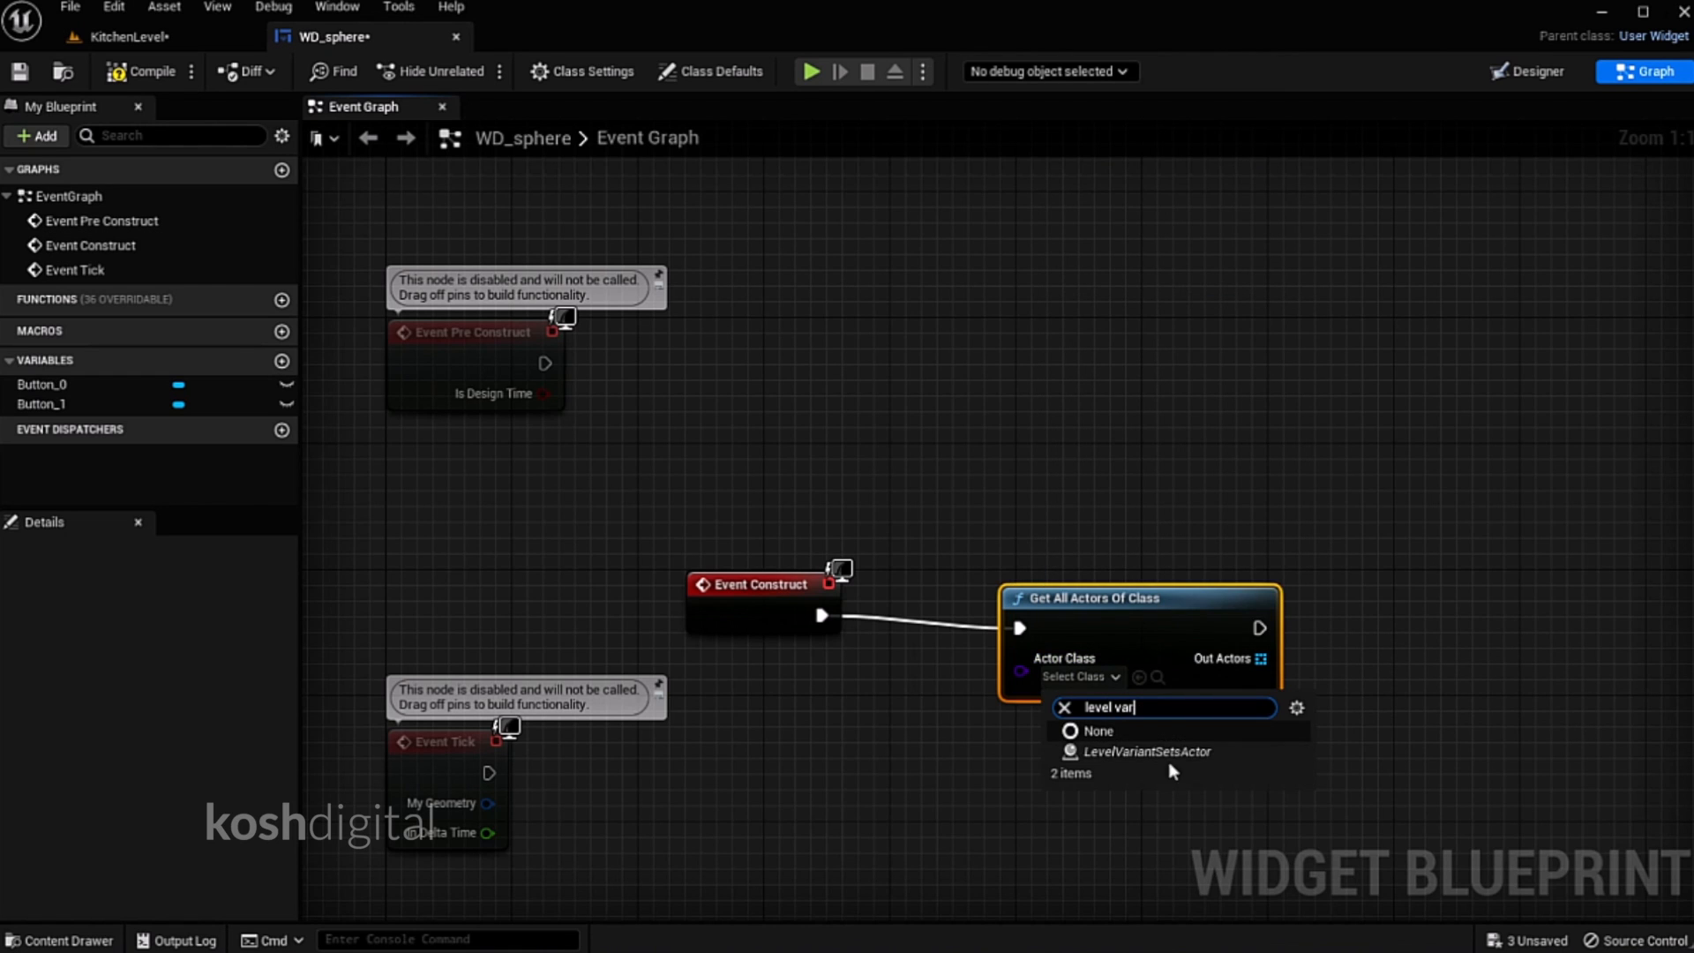
click(1147, 751)
text(cop)
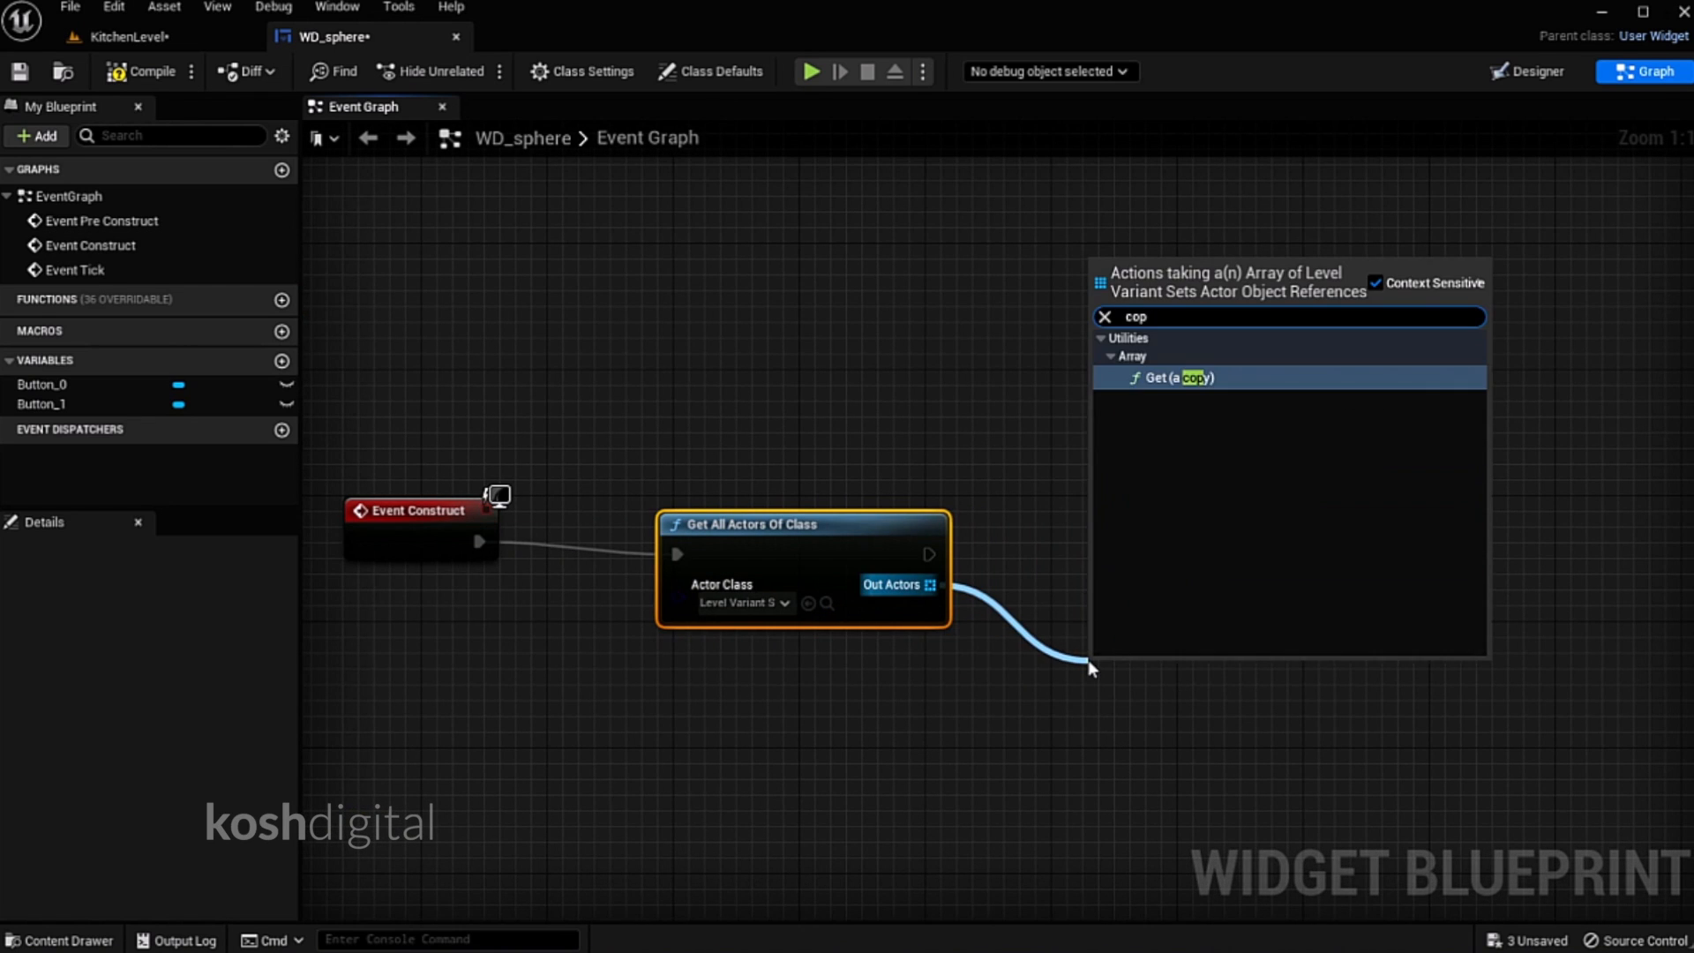
click(1177, 379)
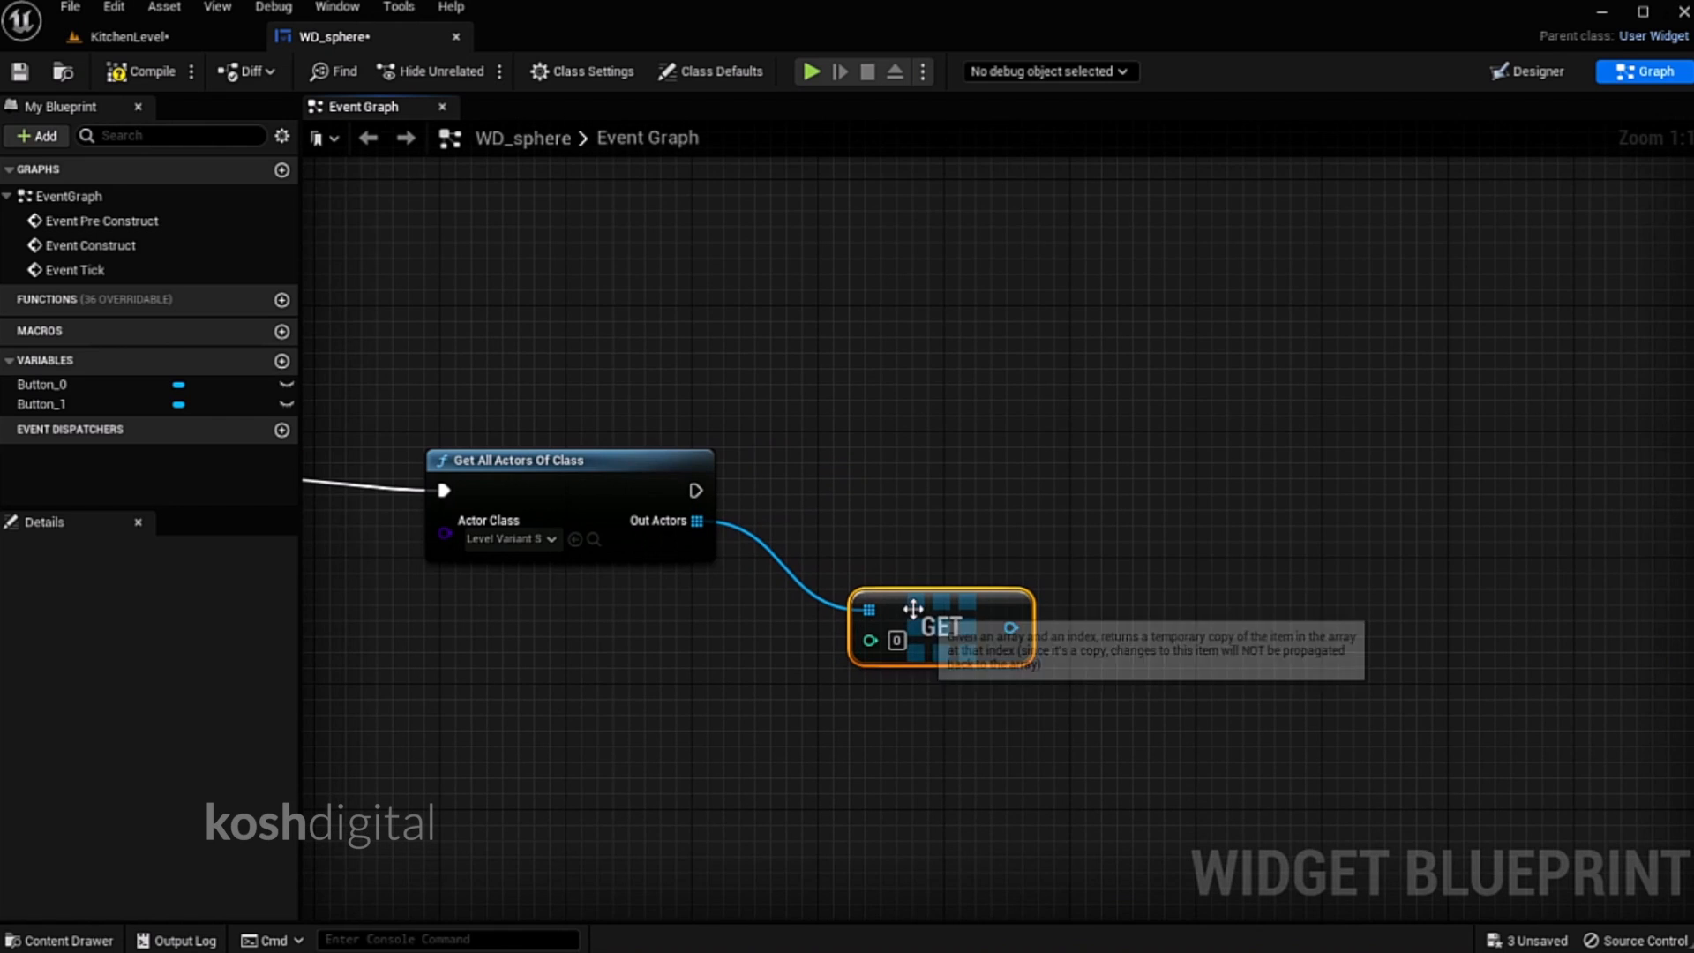
right_click(1010, 627)
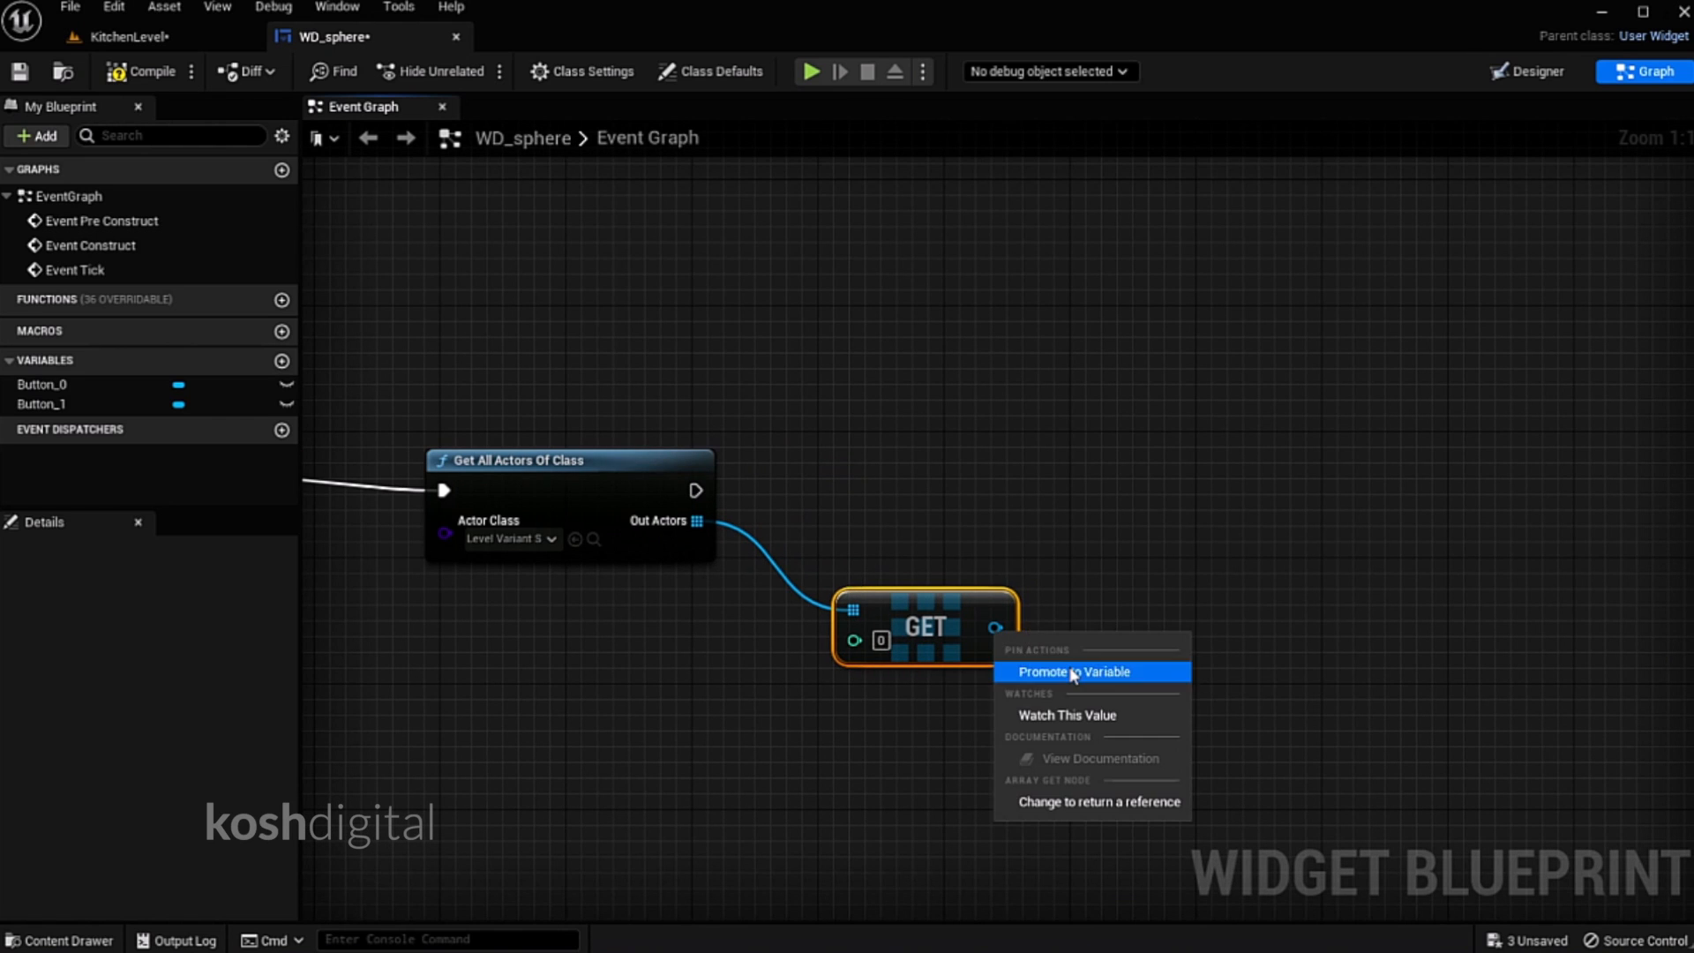
click(1076, 671)
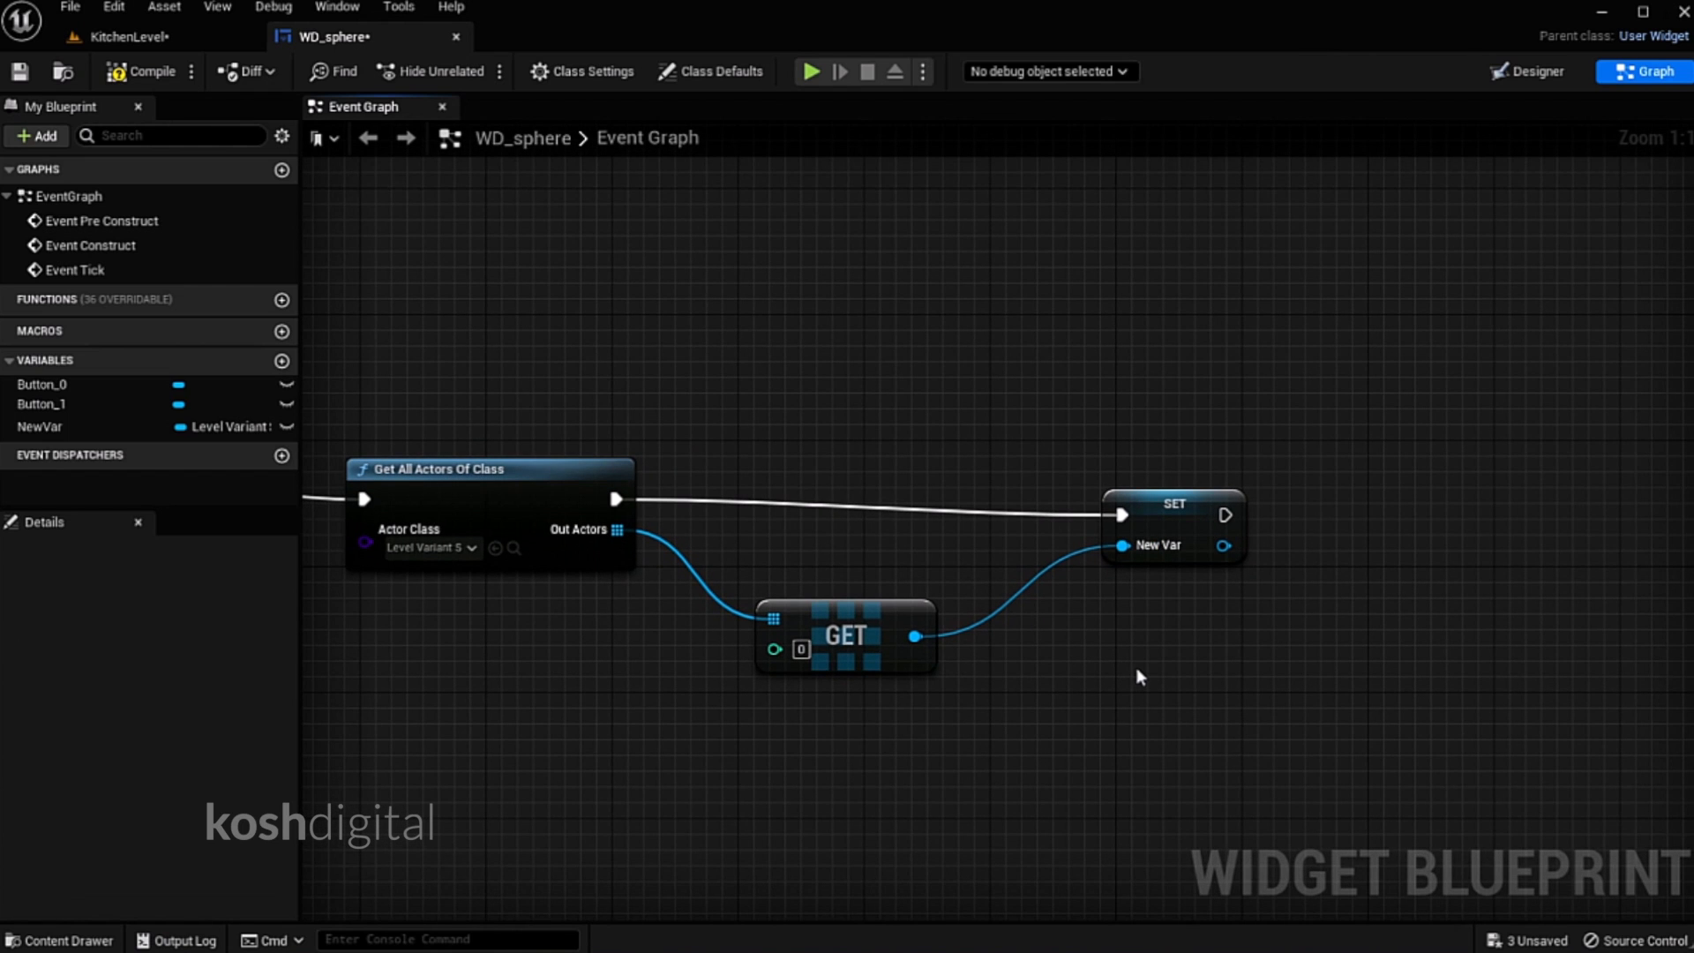
scroll(down, 3)
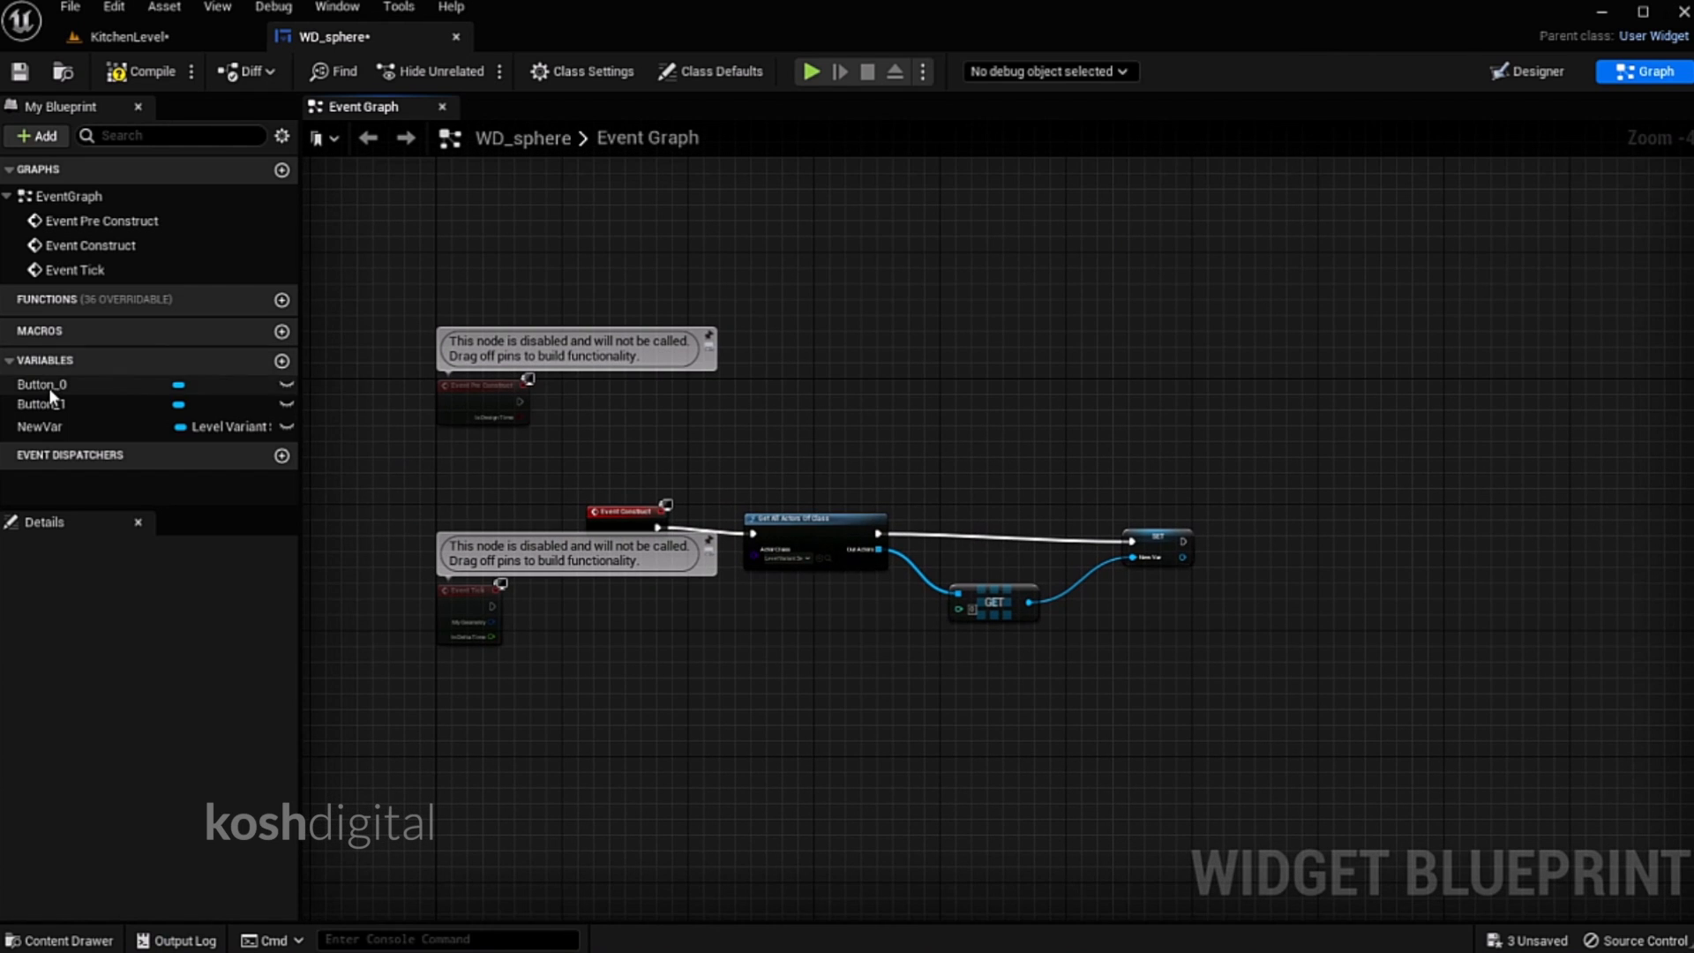
Add Button_0 and Button_1 On Clicked events driving Switch on Variant by Name nodes
click(43, 384)
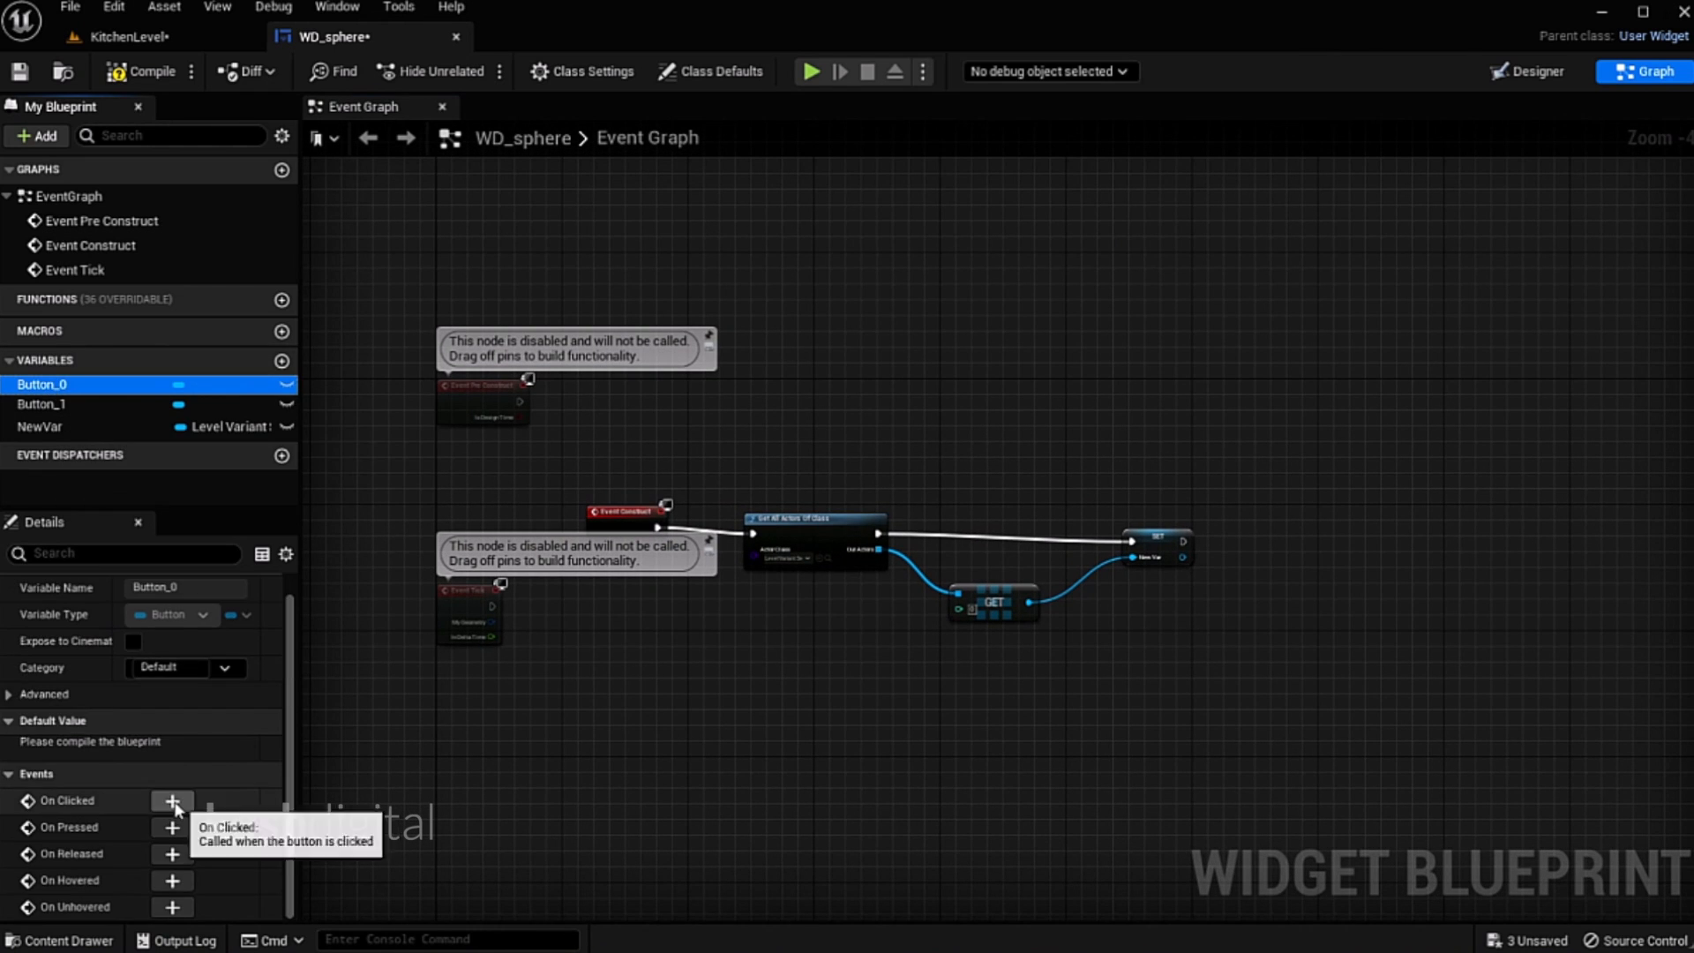
click(172, 801)
text(switch)
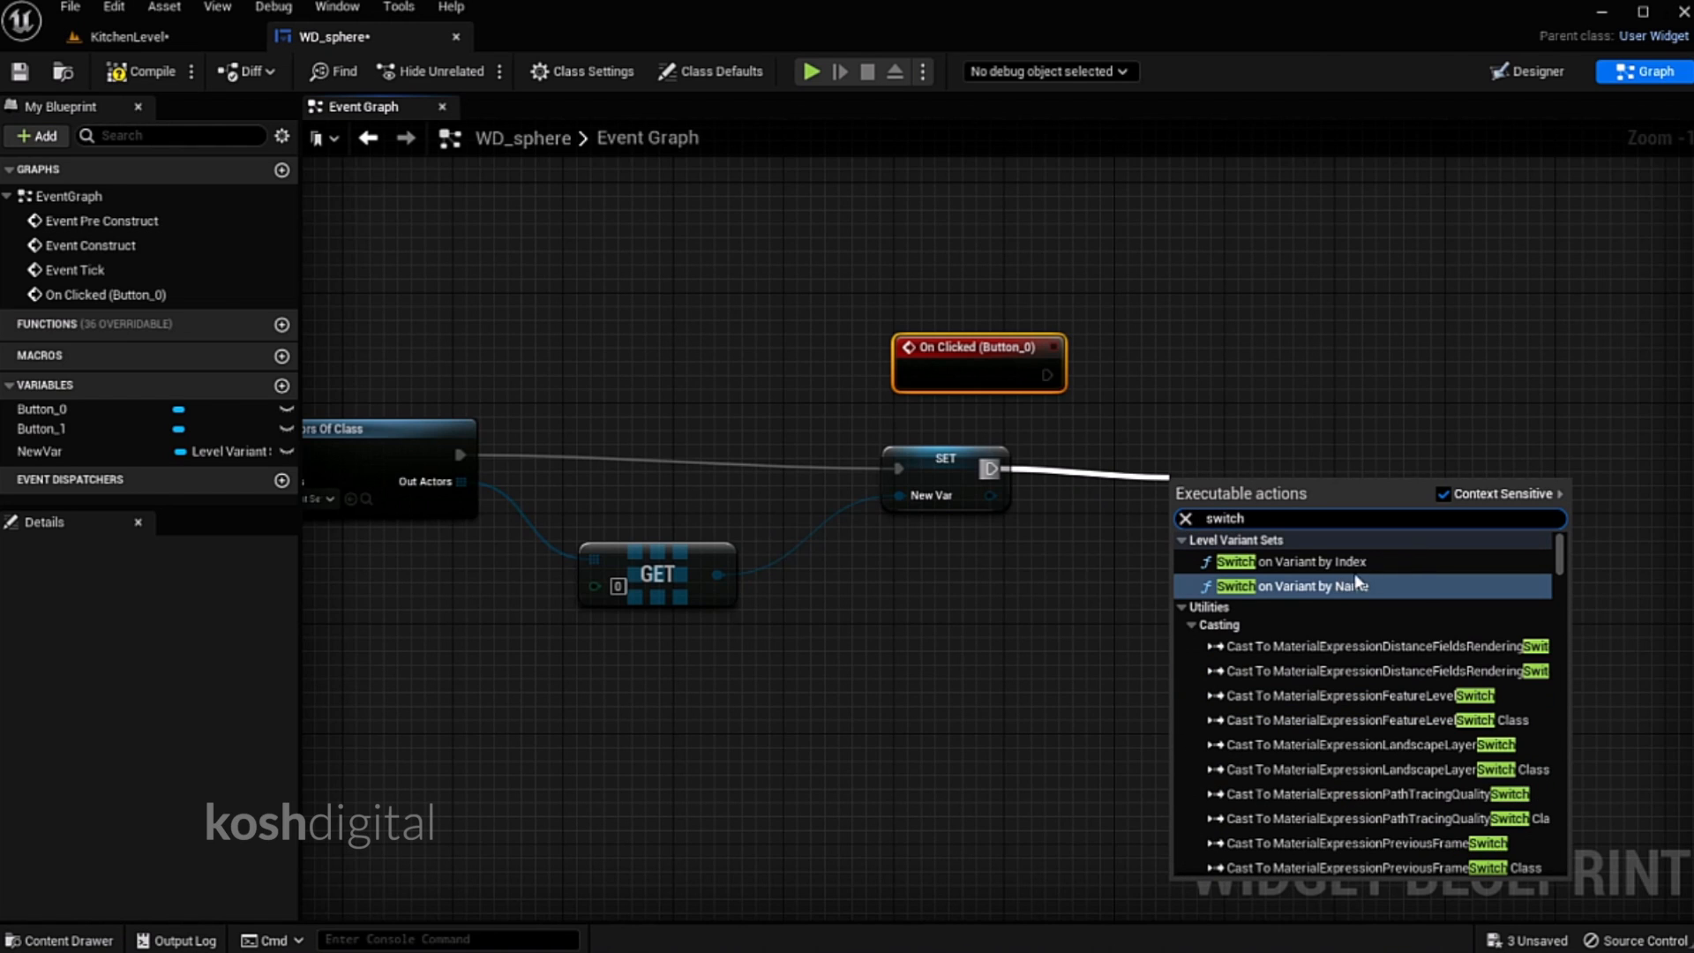
click(1275, 586)
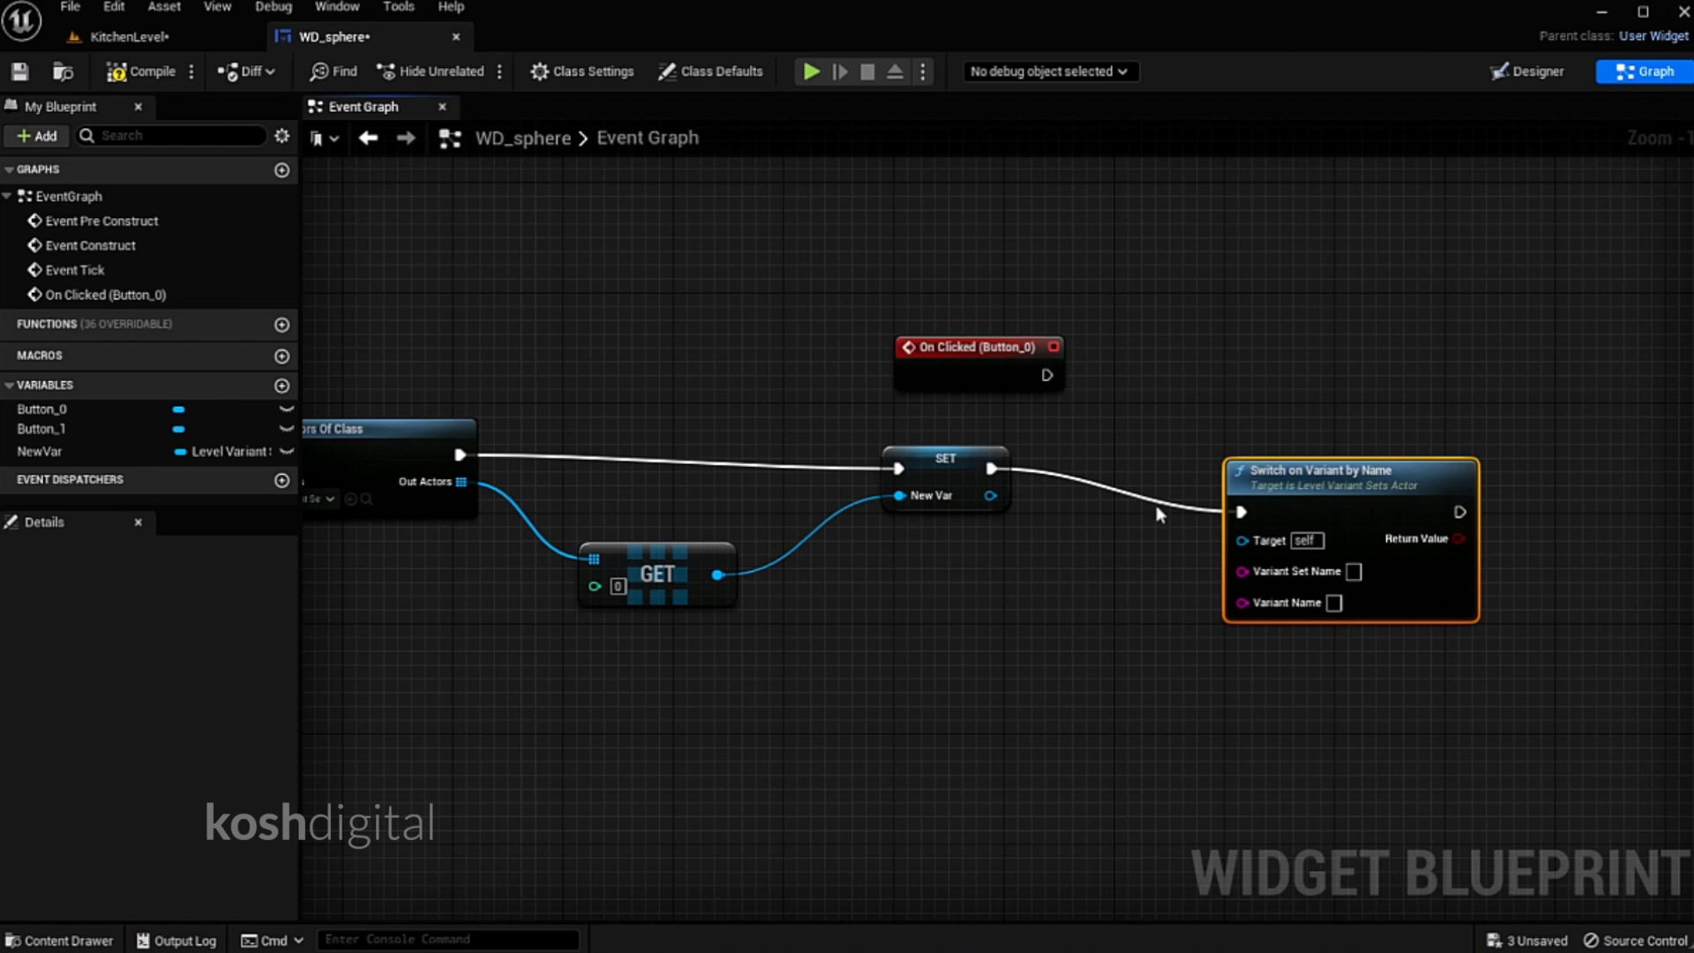
mouse_move(1221, 543)
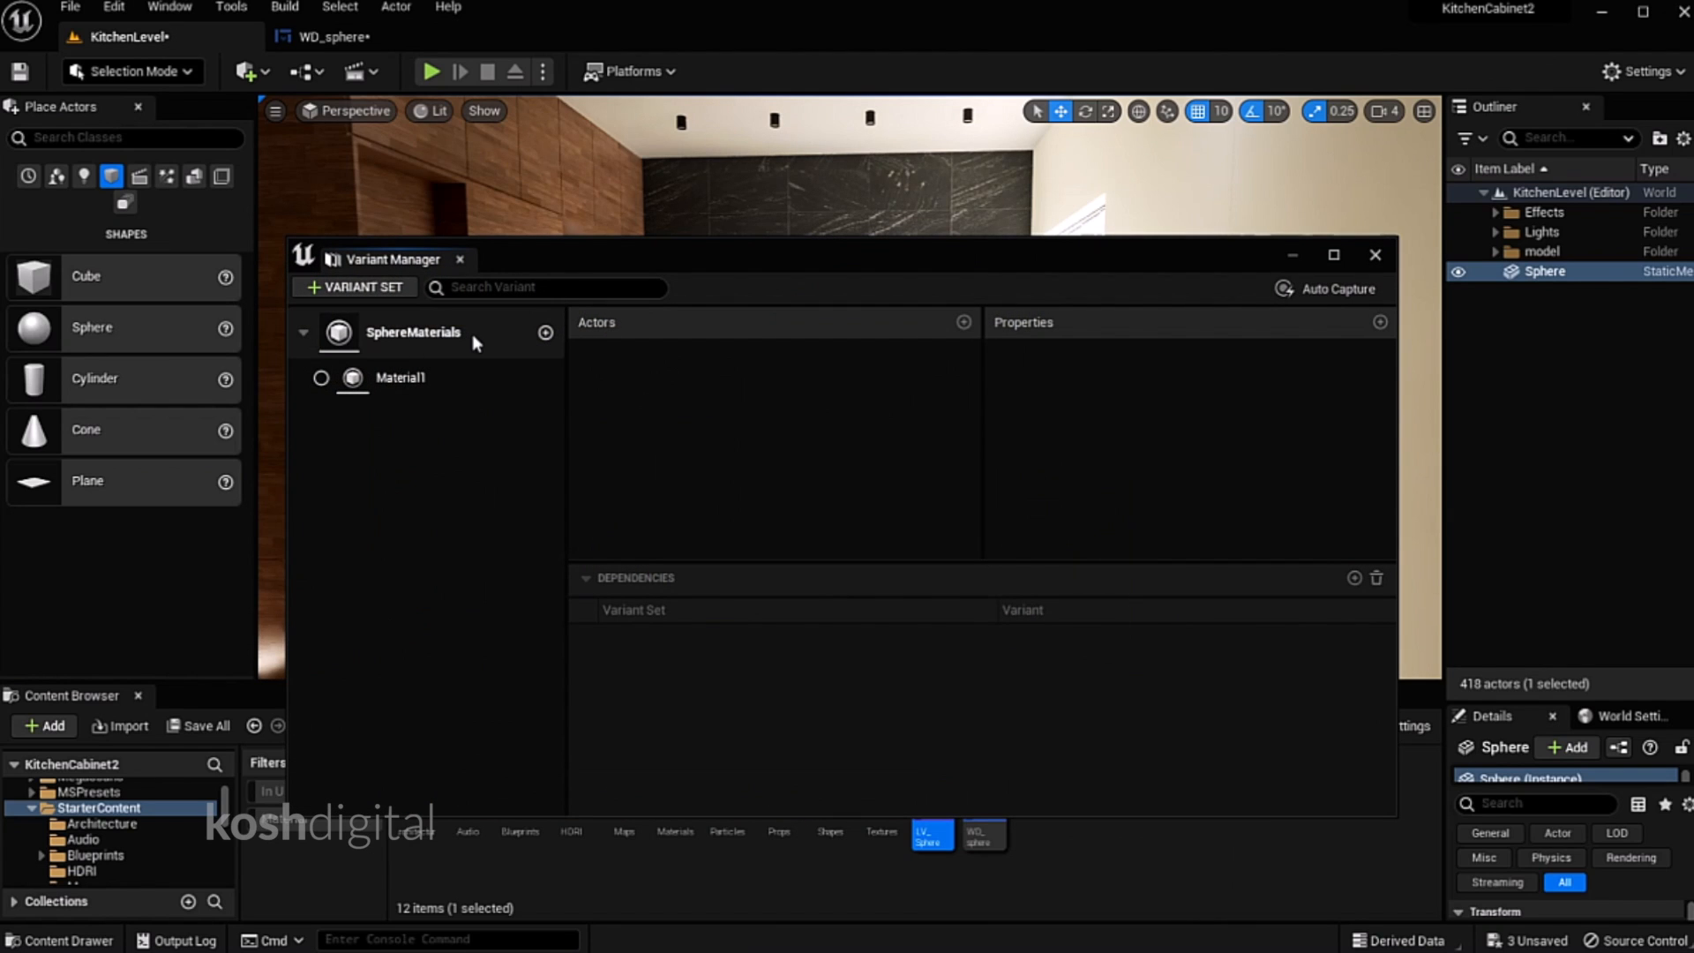
mouse_move(400, 357)
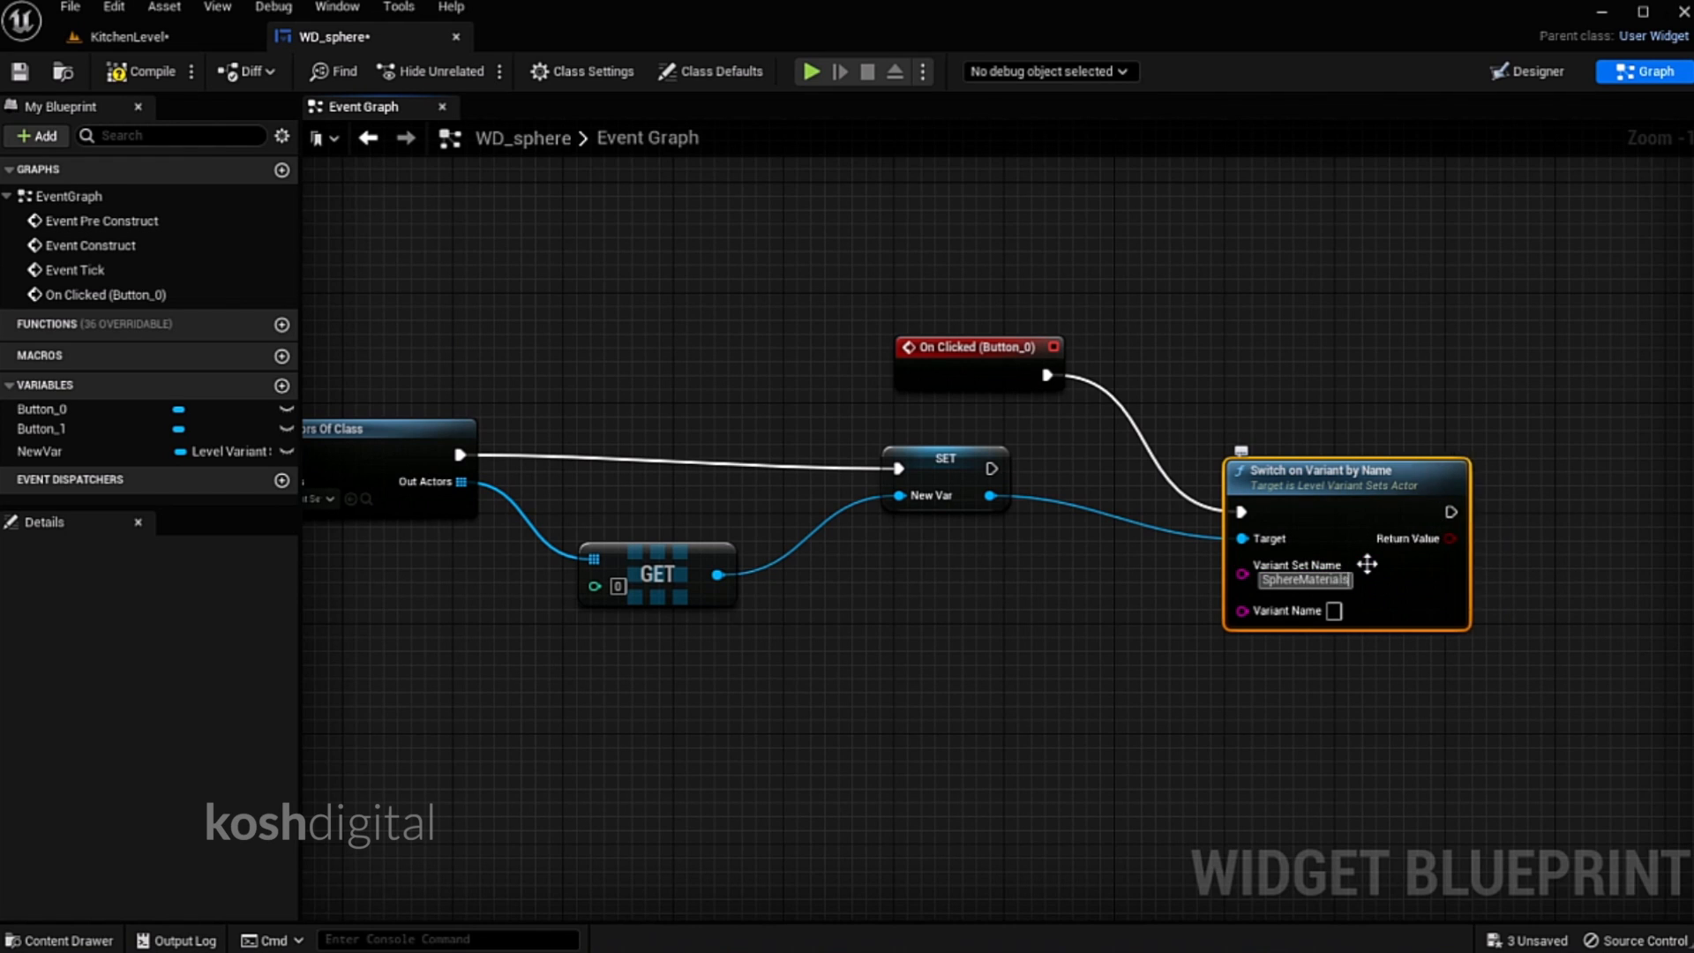
mouse_move(1323, 592)
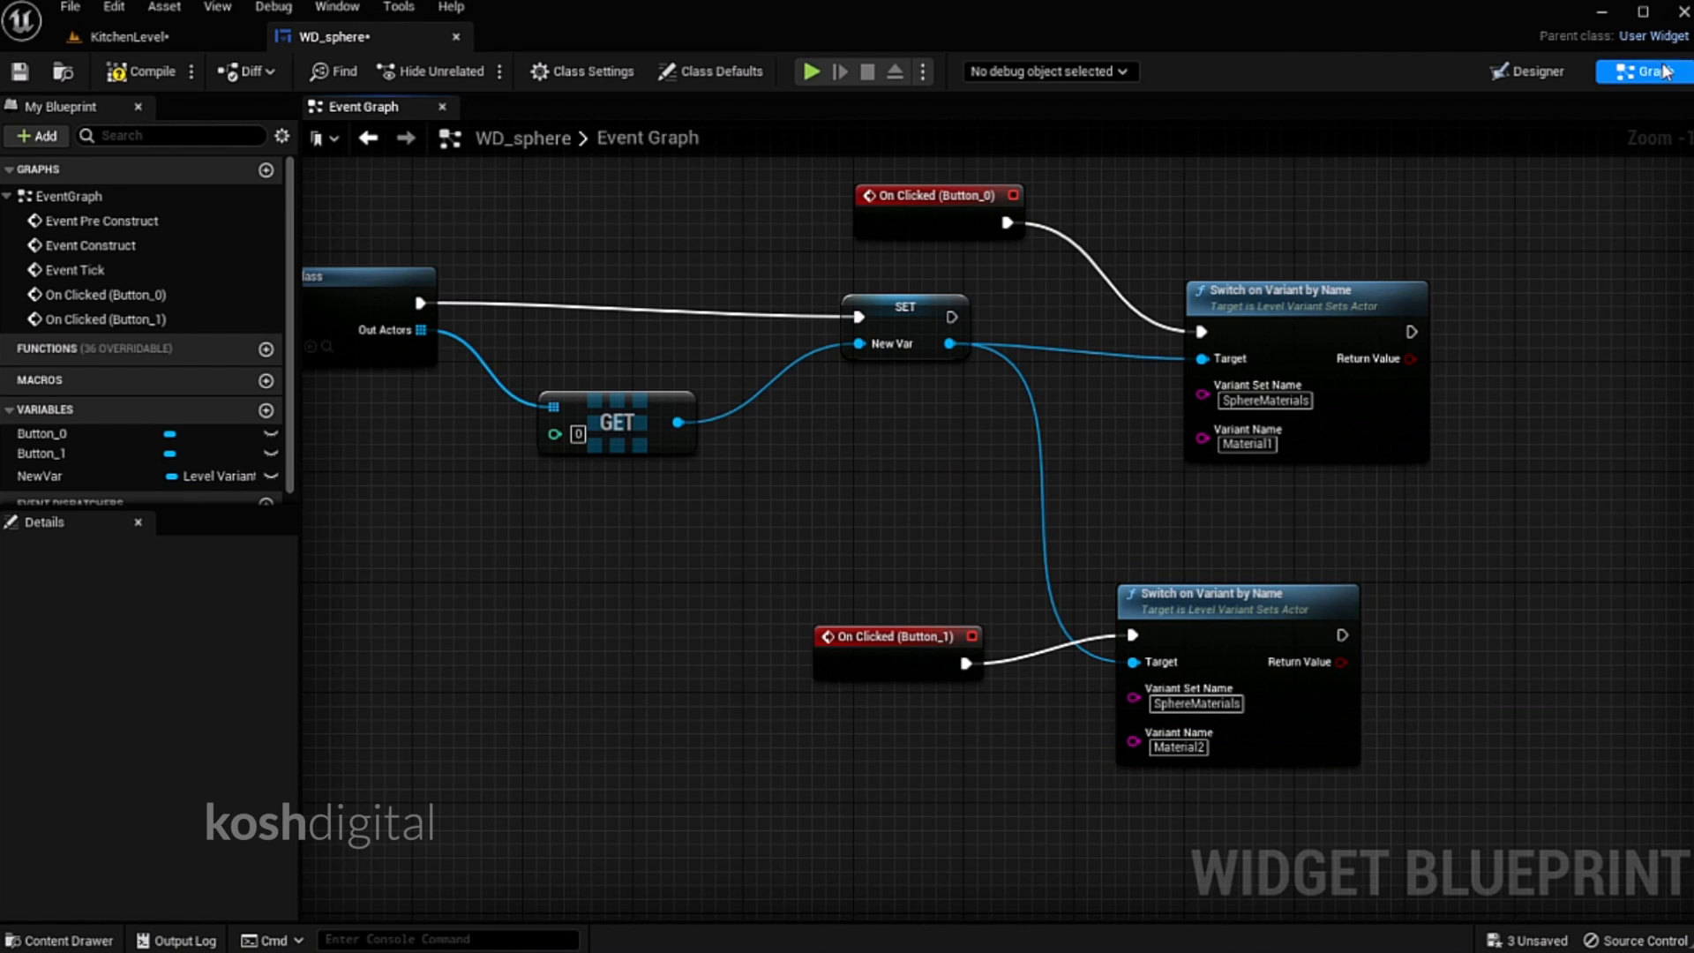
click(148, 72)
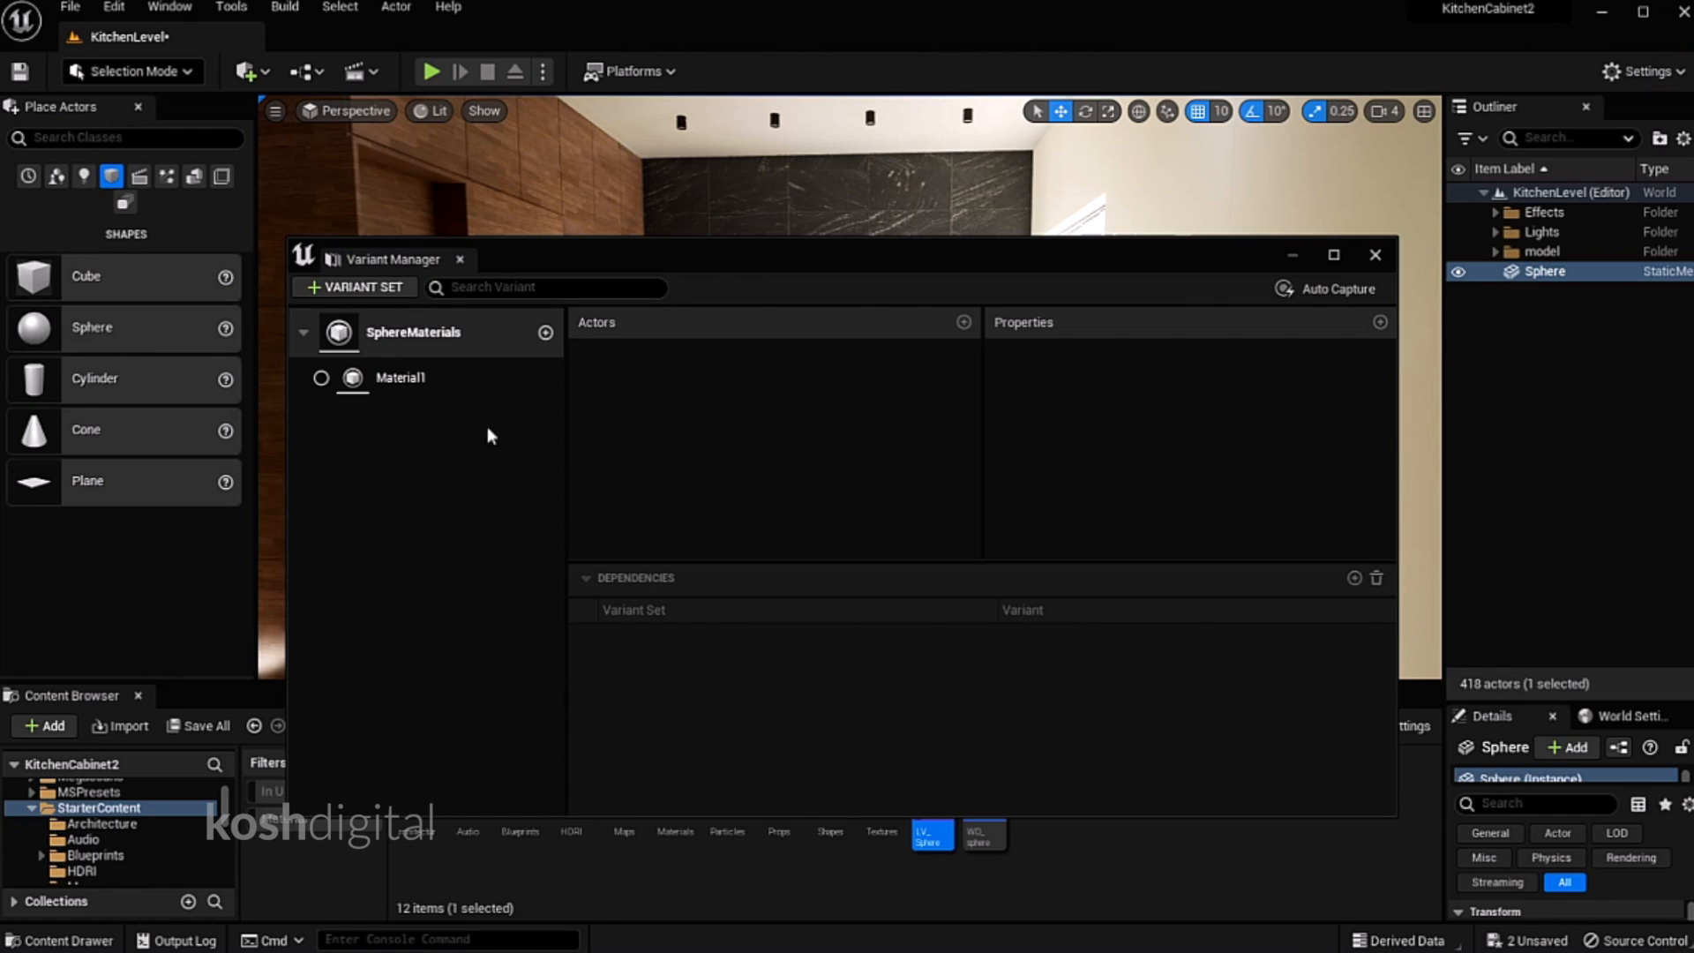
Close the Variant Manager, create Actor blueprint Bp_Sphere, and open it
click(1375, 256)
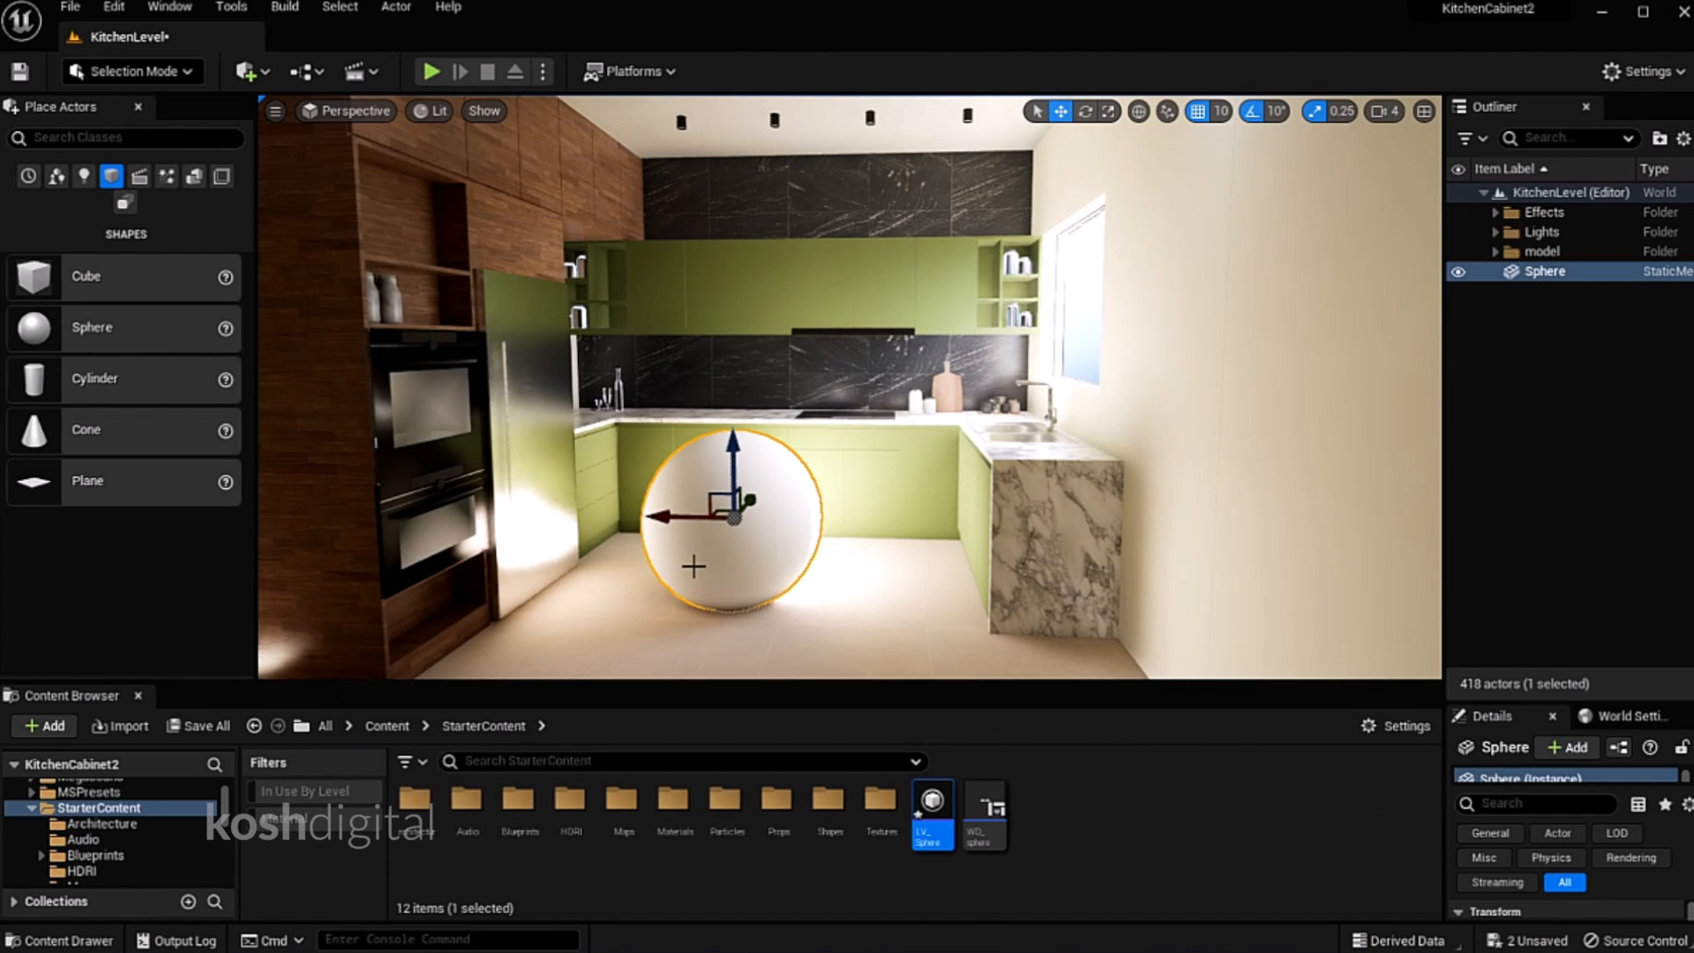
mouse_move(951, 256)
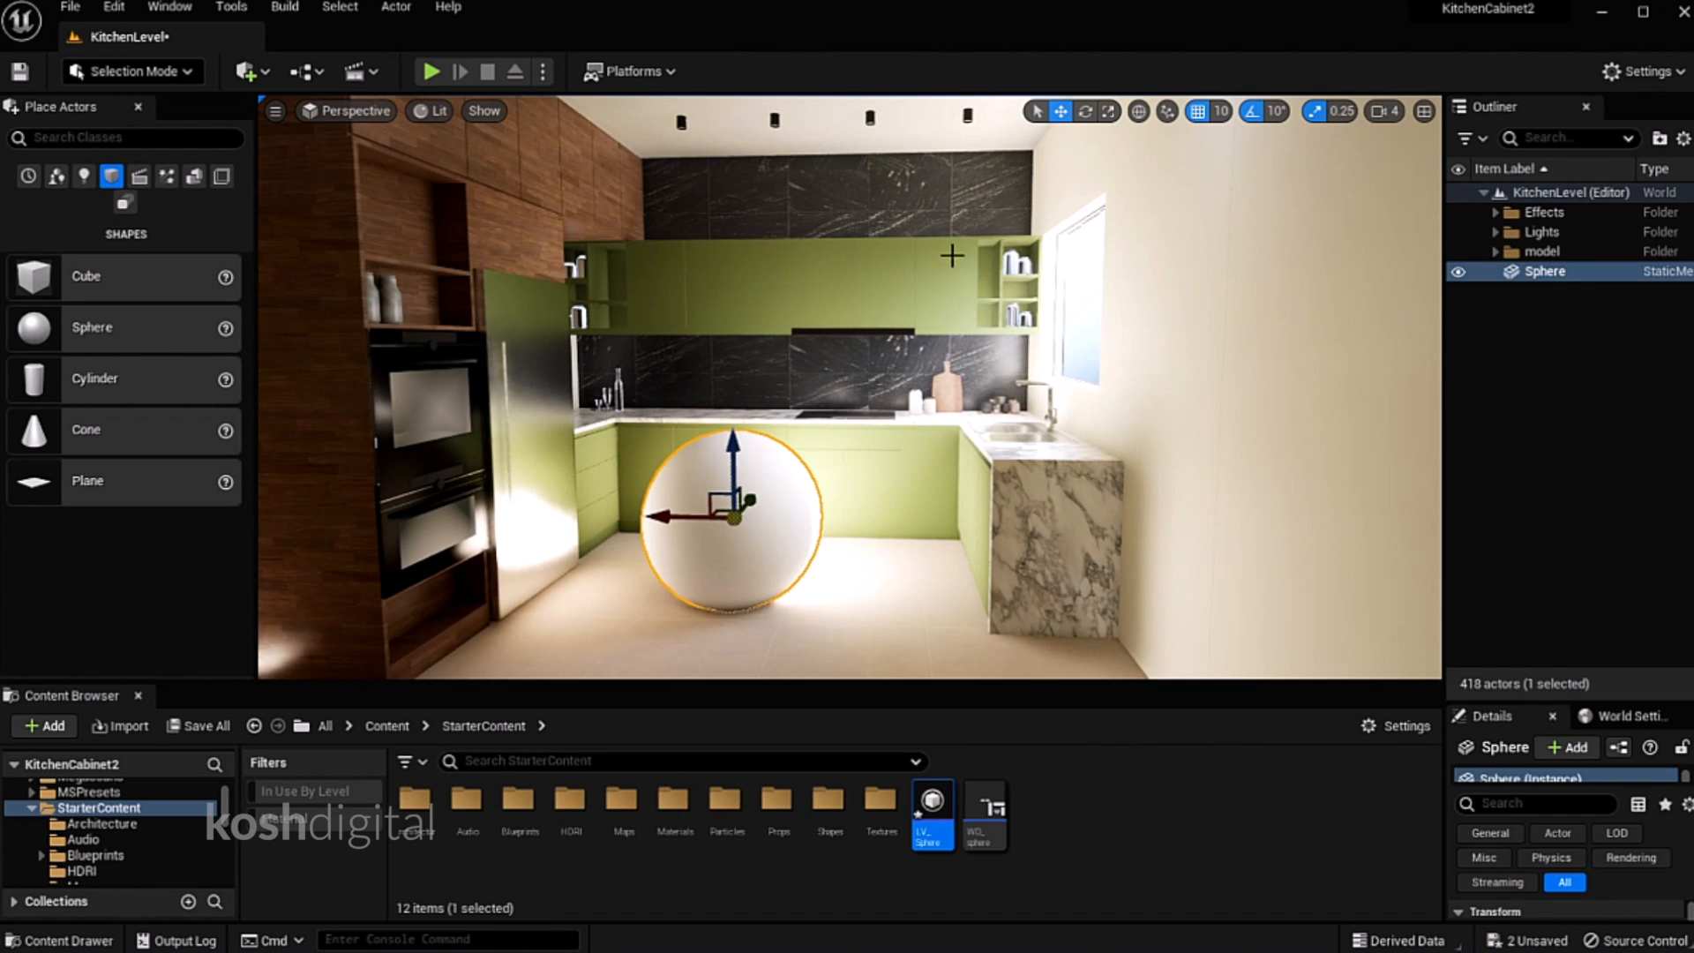
mouse_move(749, 400)
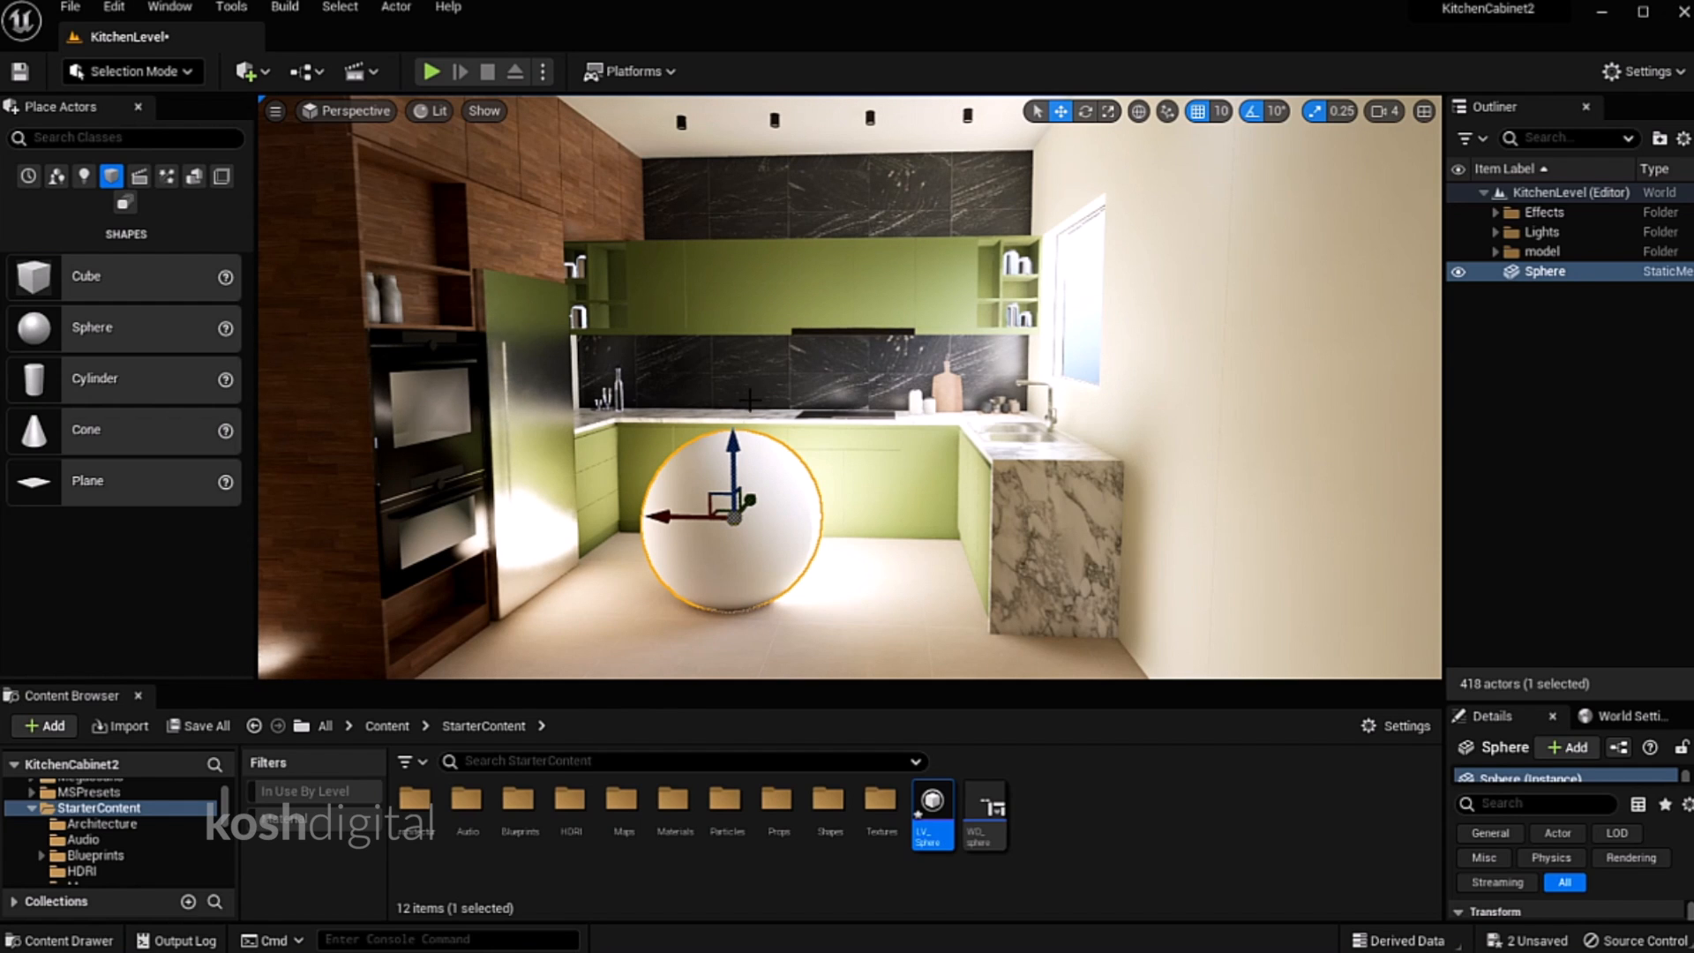
click(42, 725)
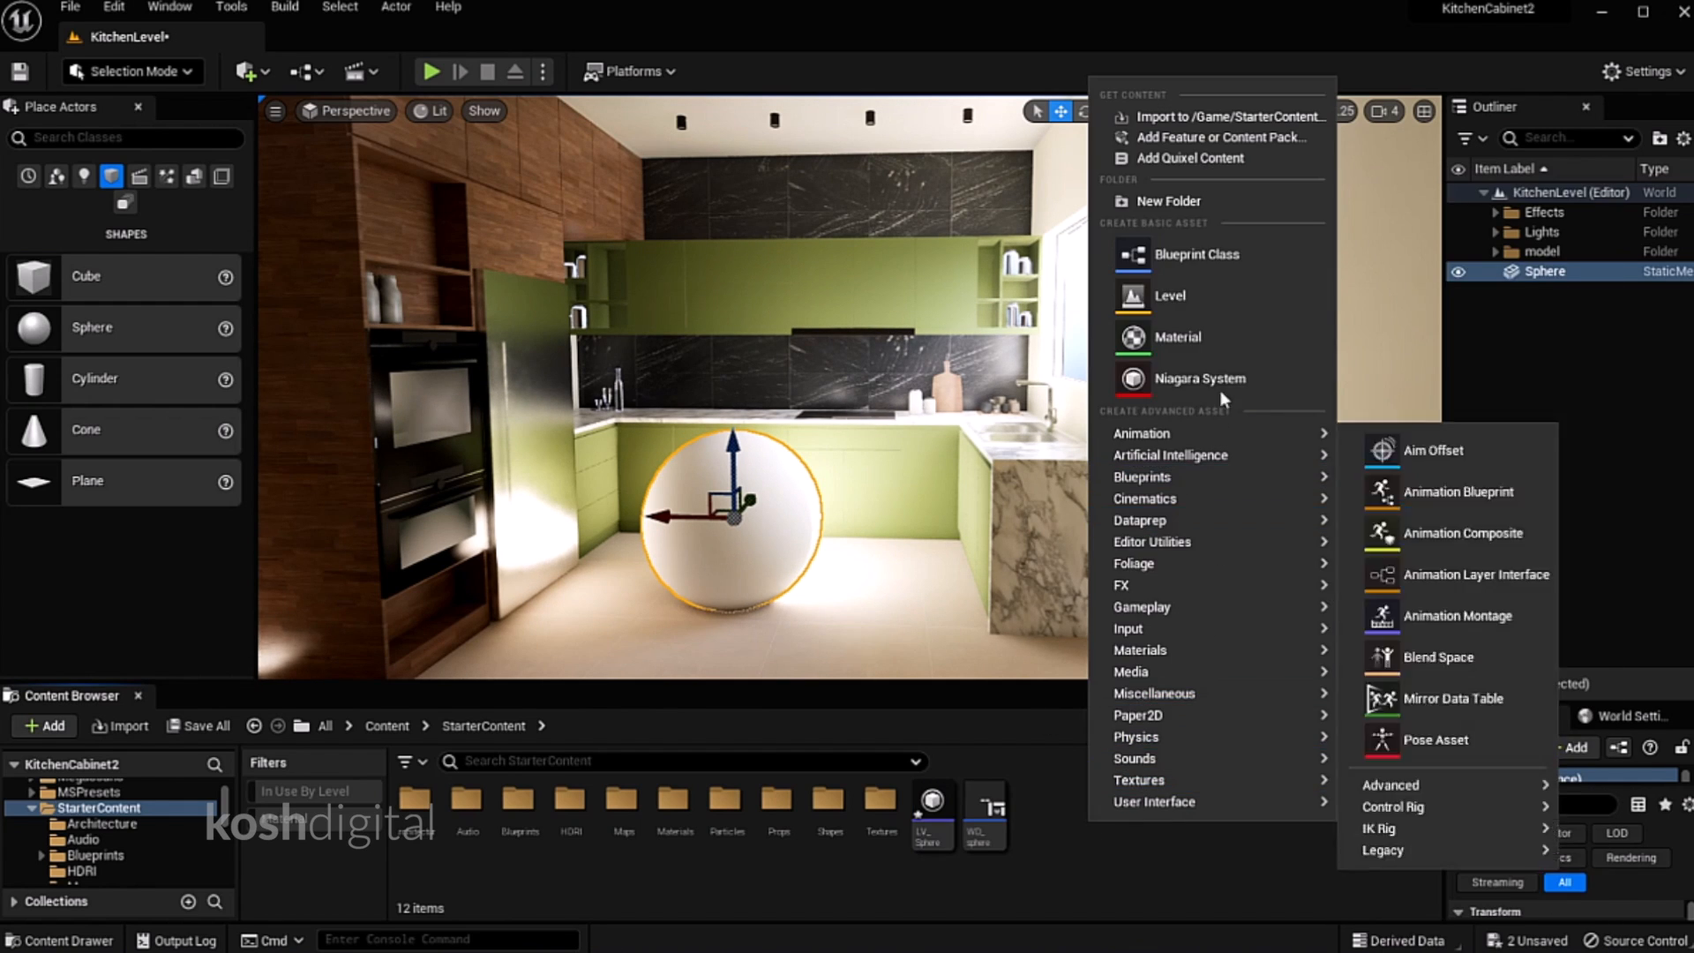
click(1195, 255)
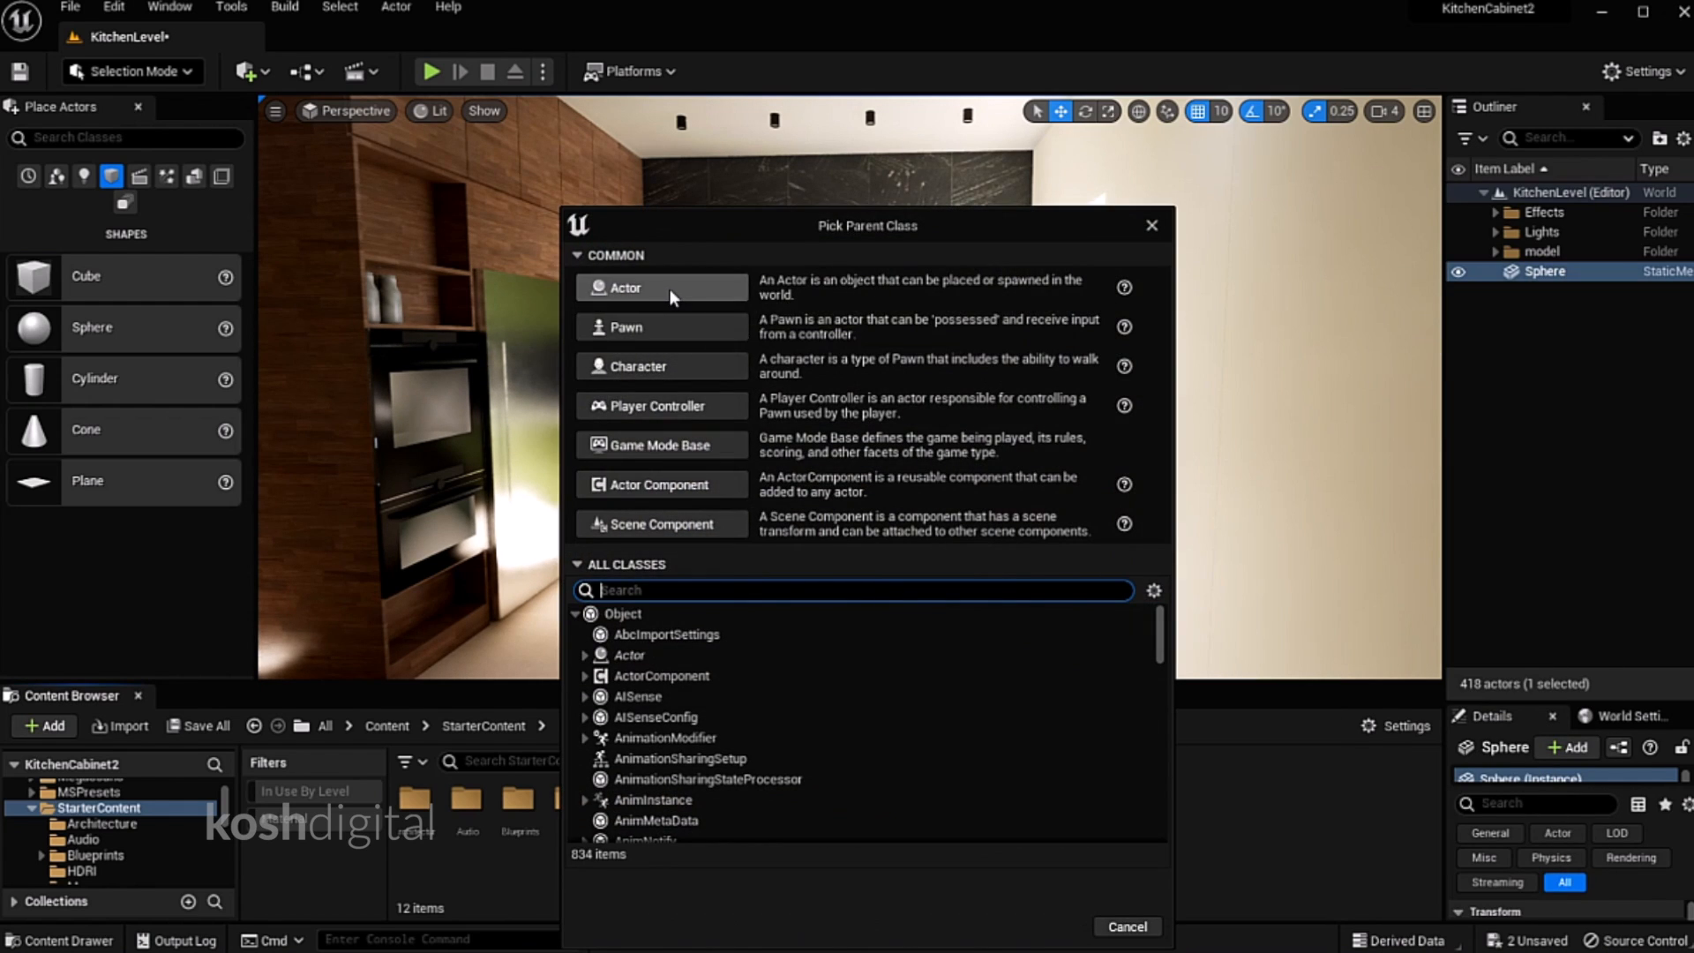
mouse_move(627, 288)
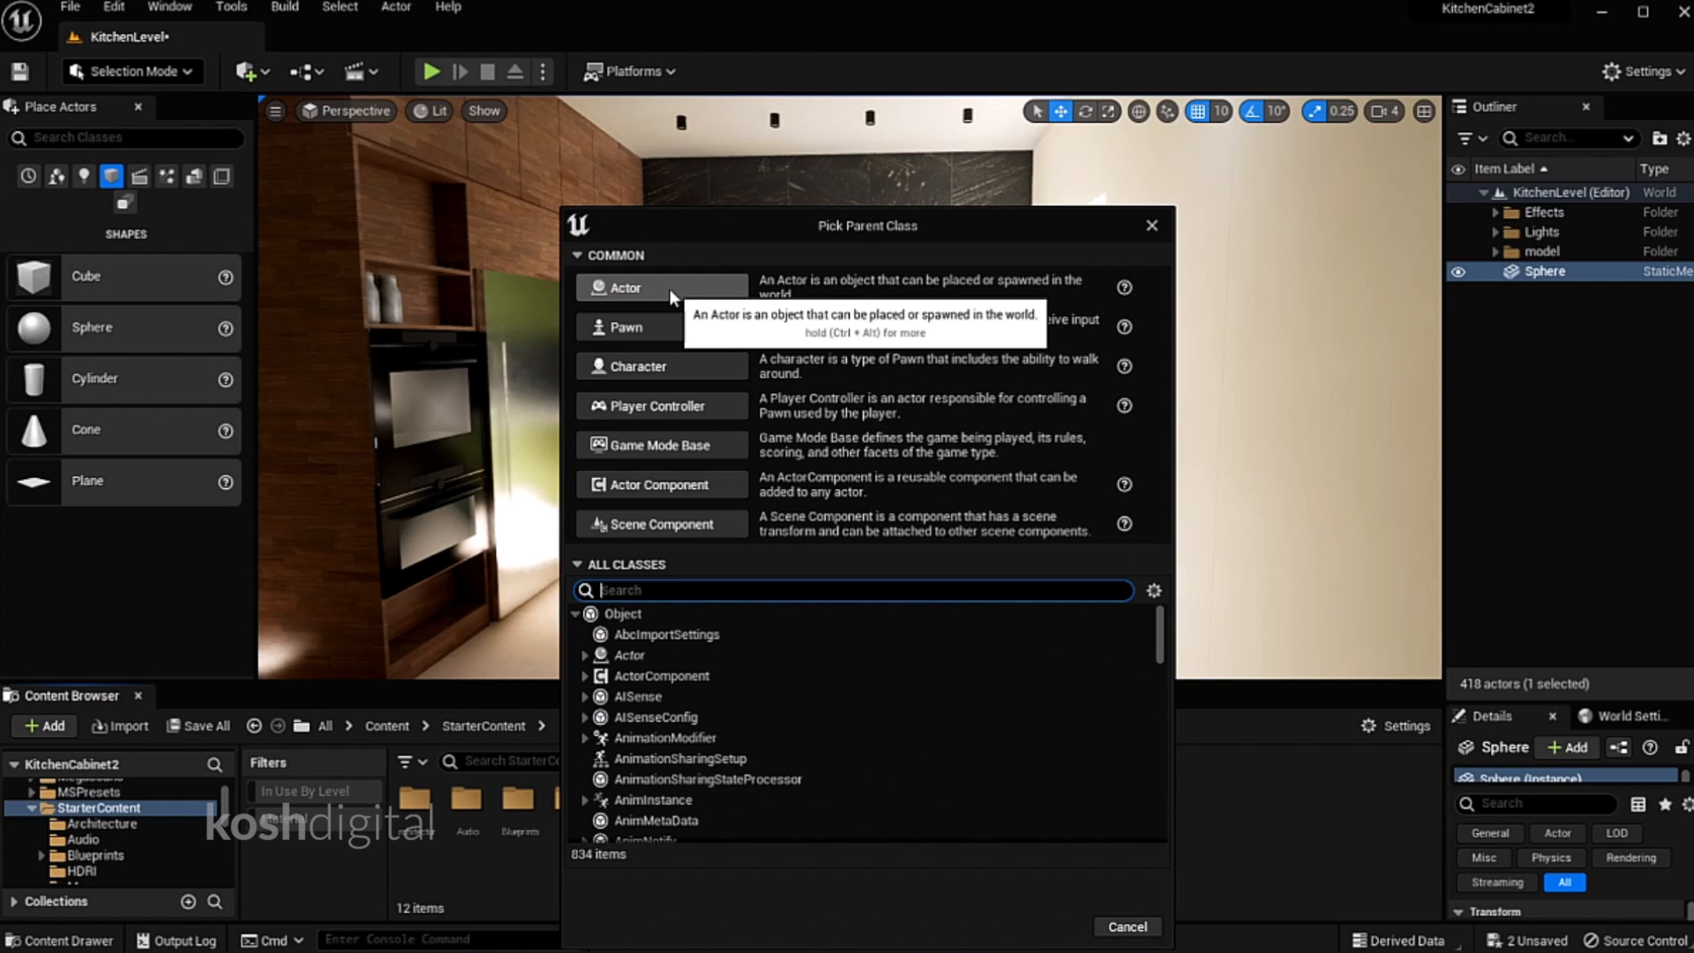
click(1125, 925)
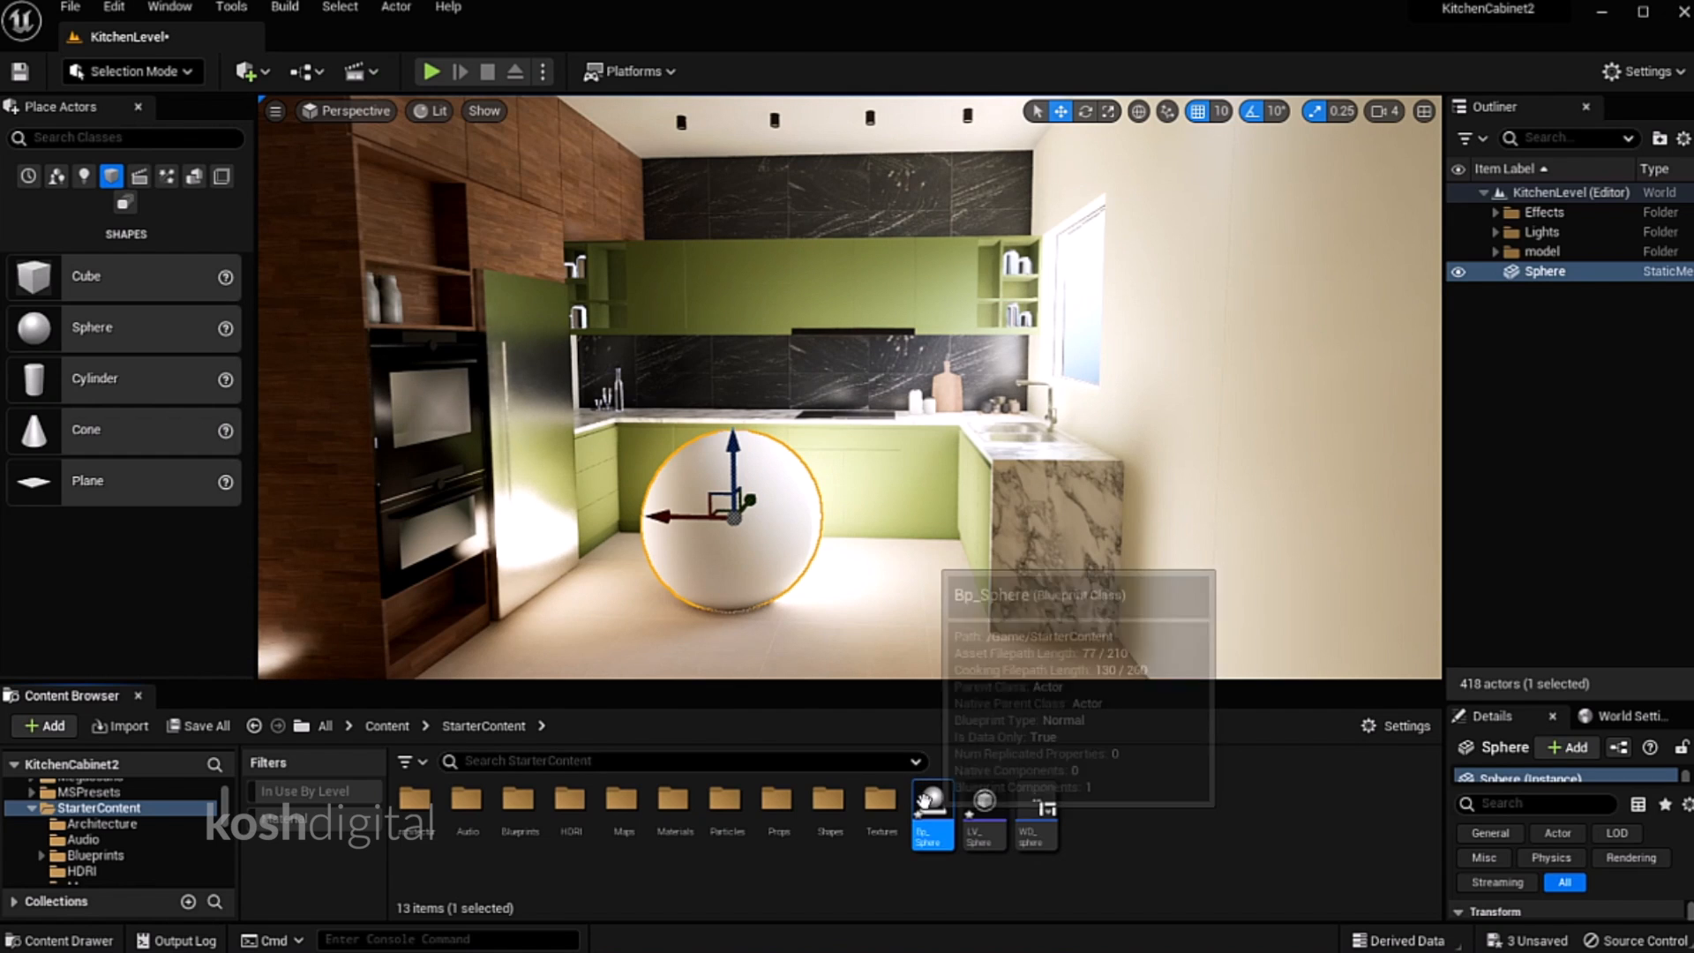
double_click(931, 818)
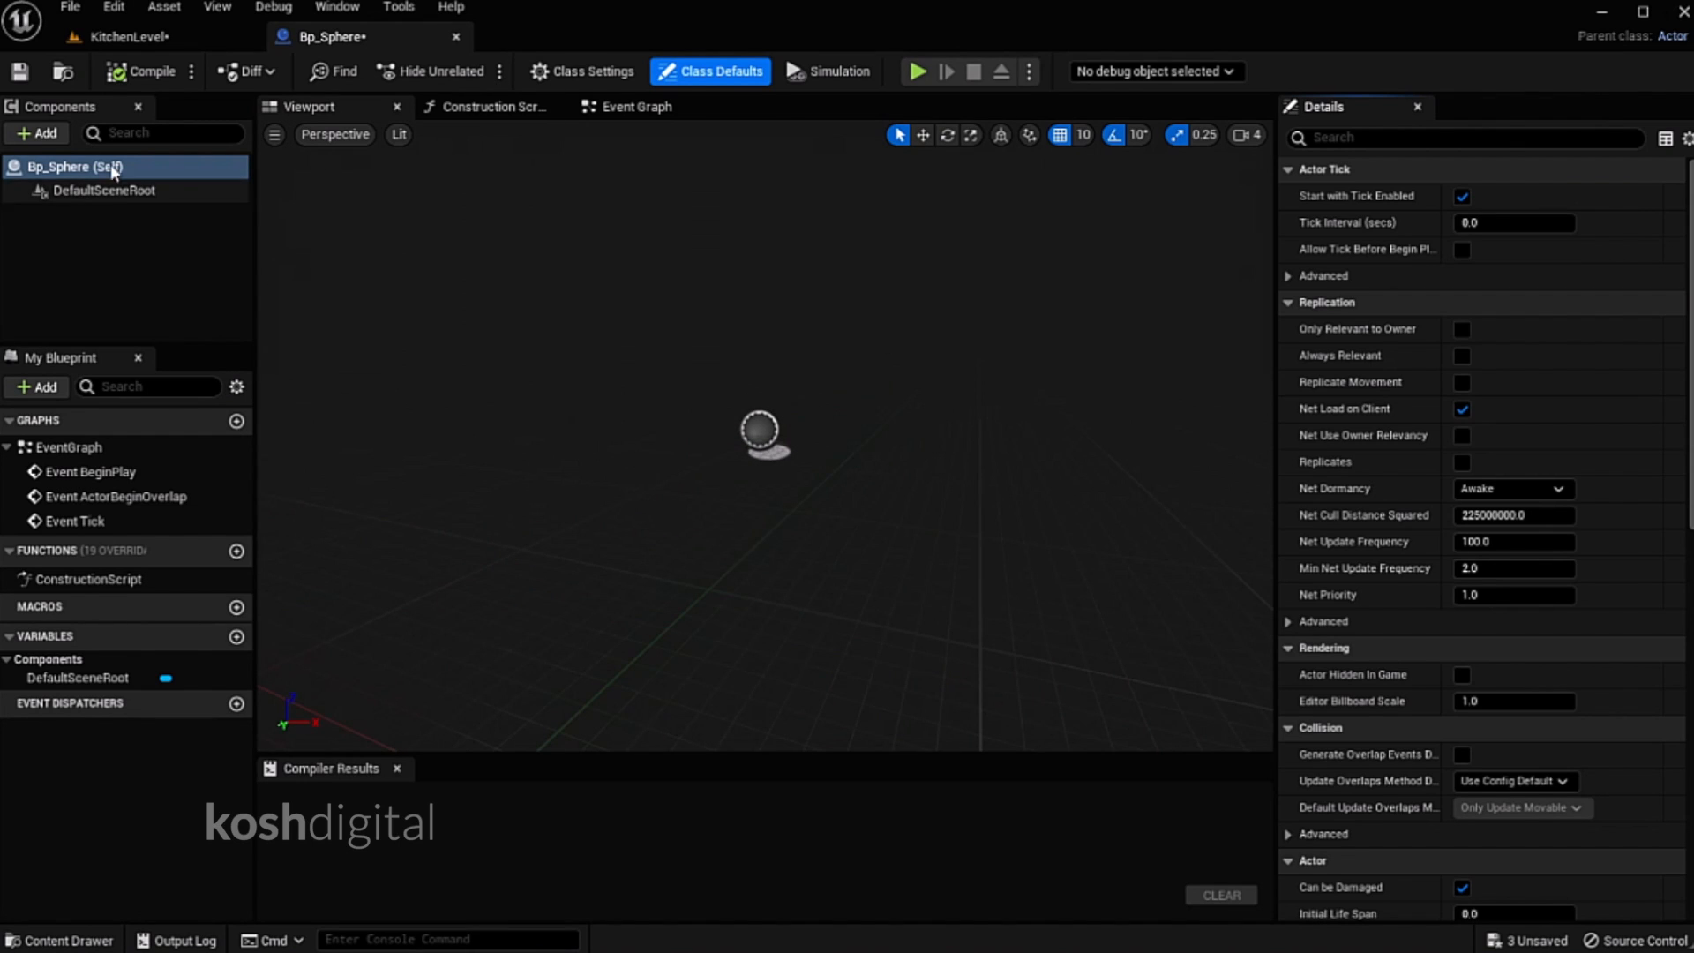
Add a Static Mesh component to Bp_Sphere, rename it spheremesh, and pick its mesh
click(35, 133)
text(static)
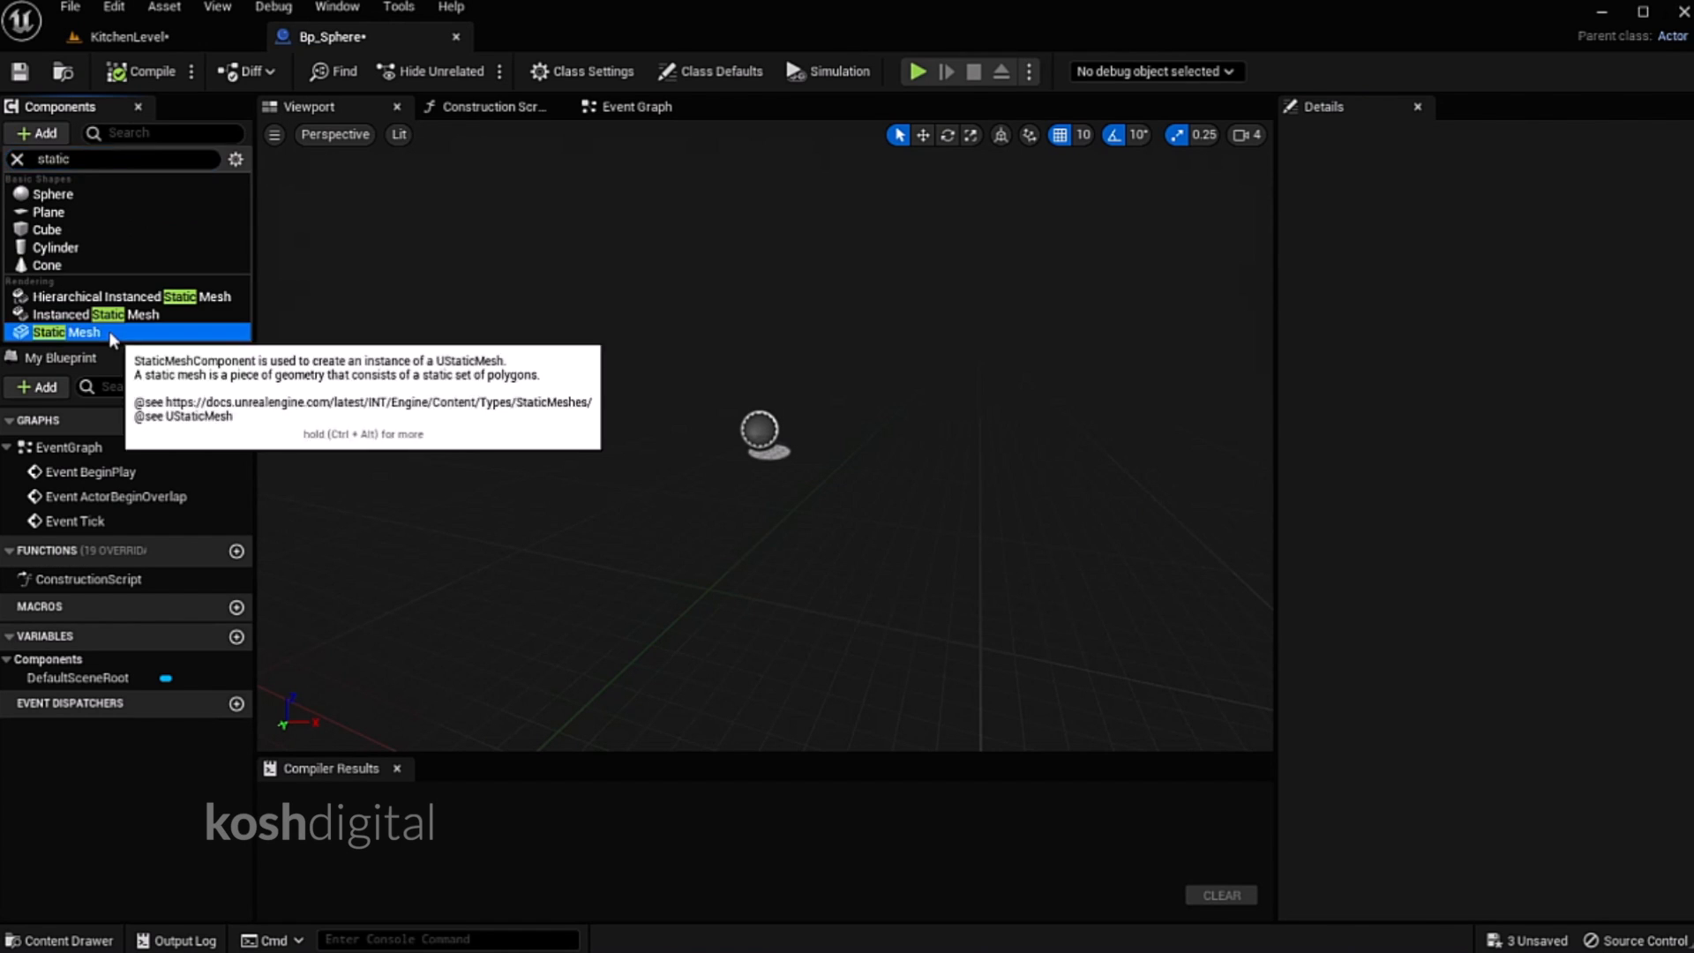
click(69, 332)
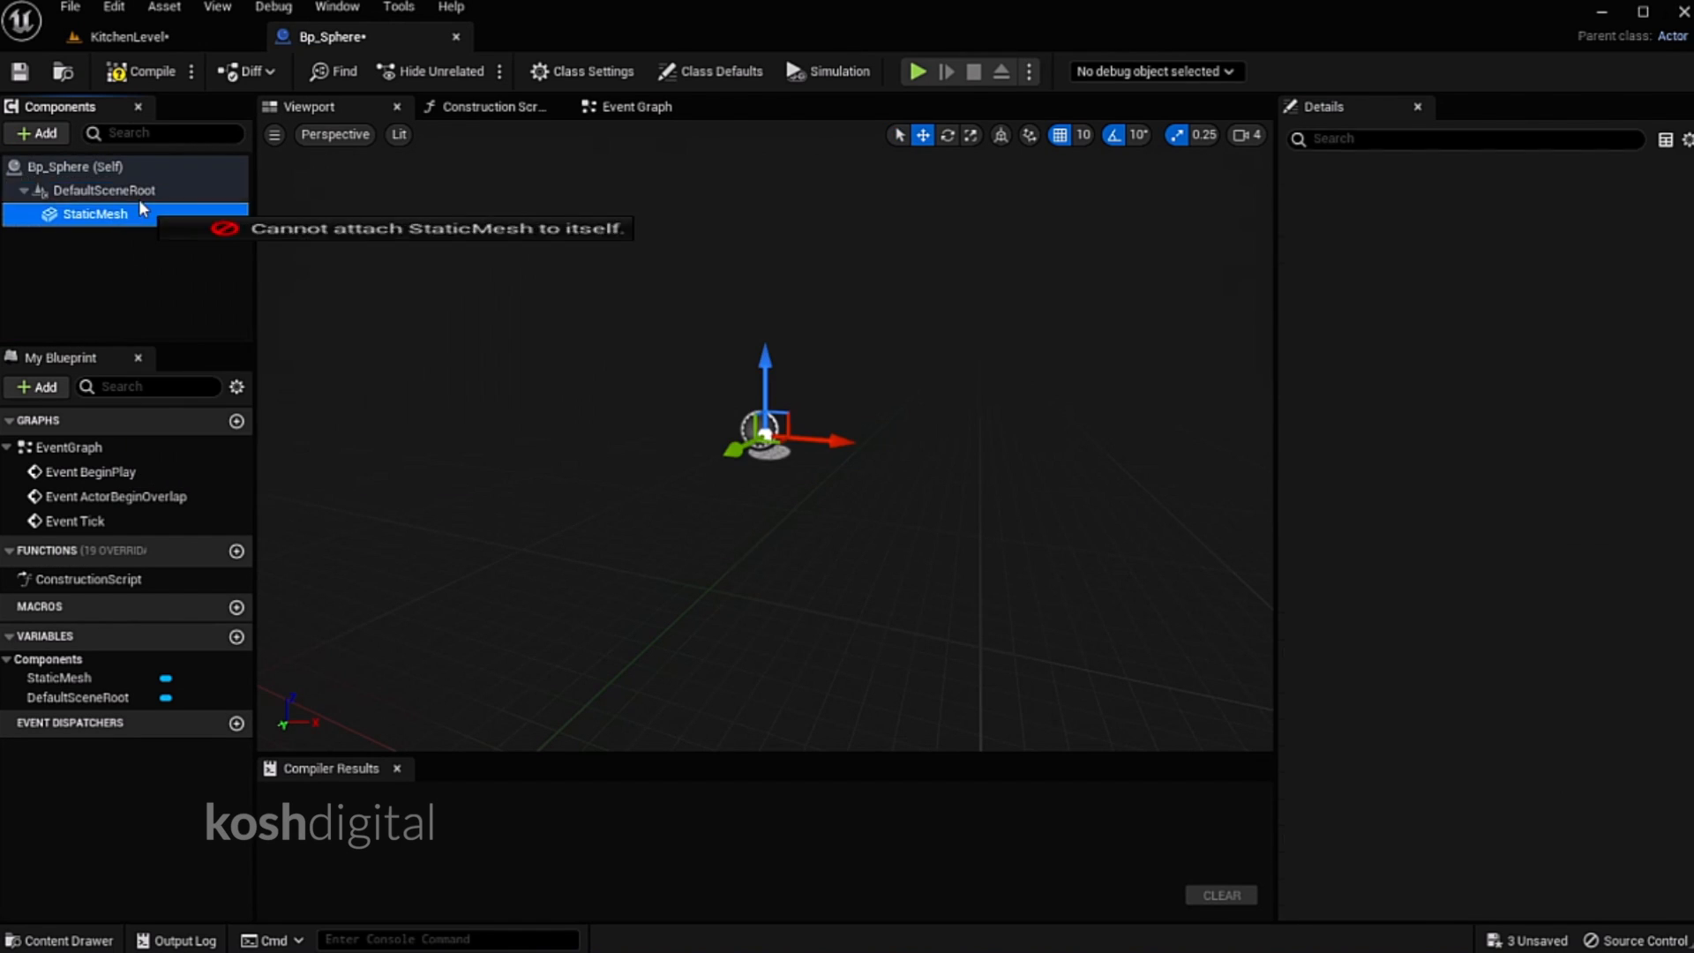
right_click(96, 214)
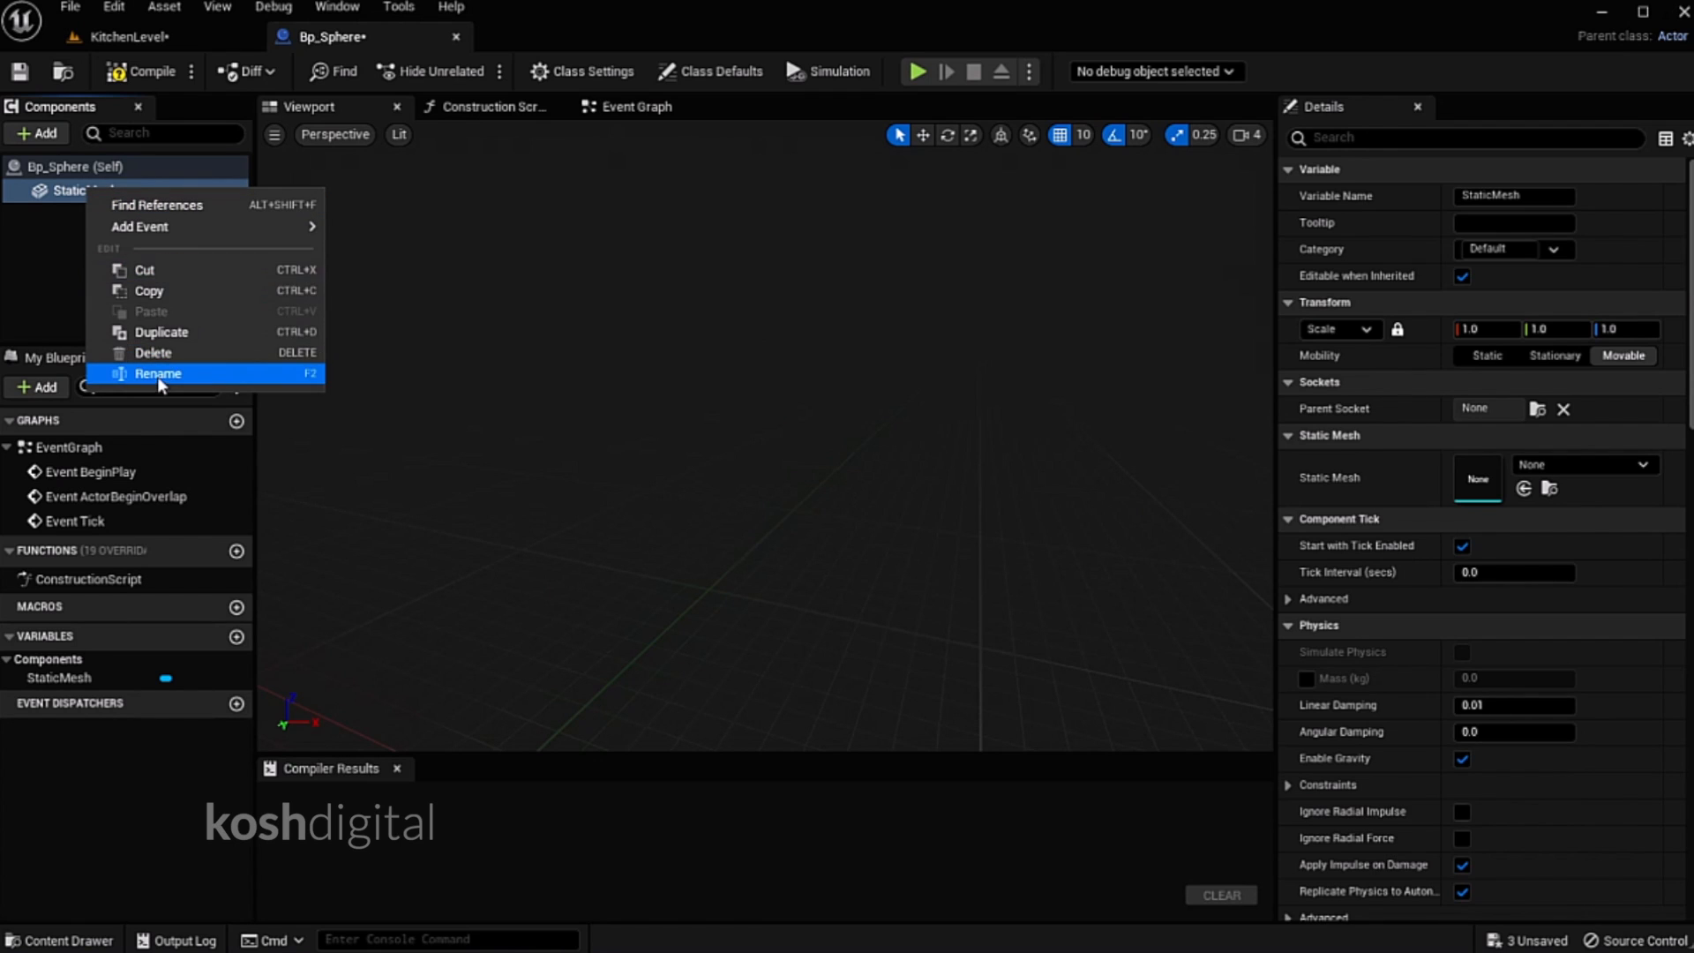
click(158, 372)
text(spheremesh)
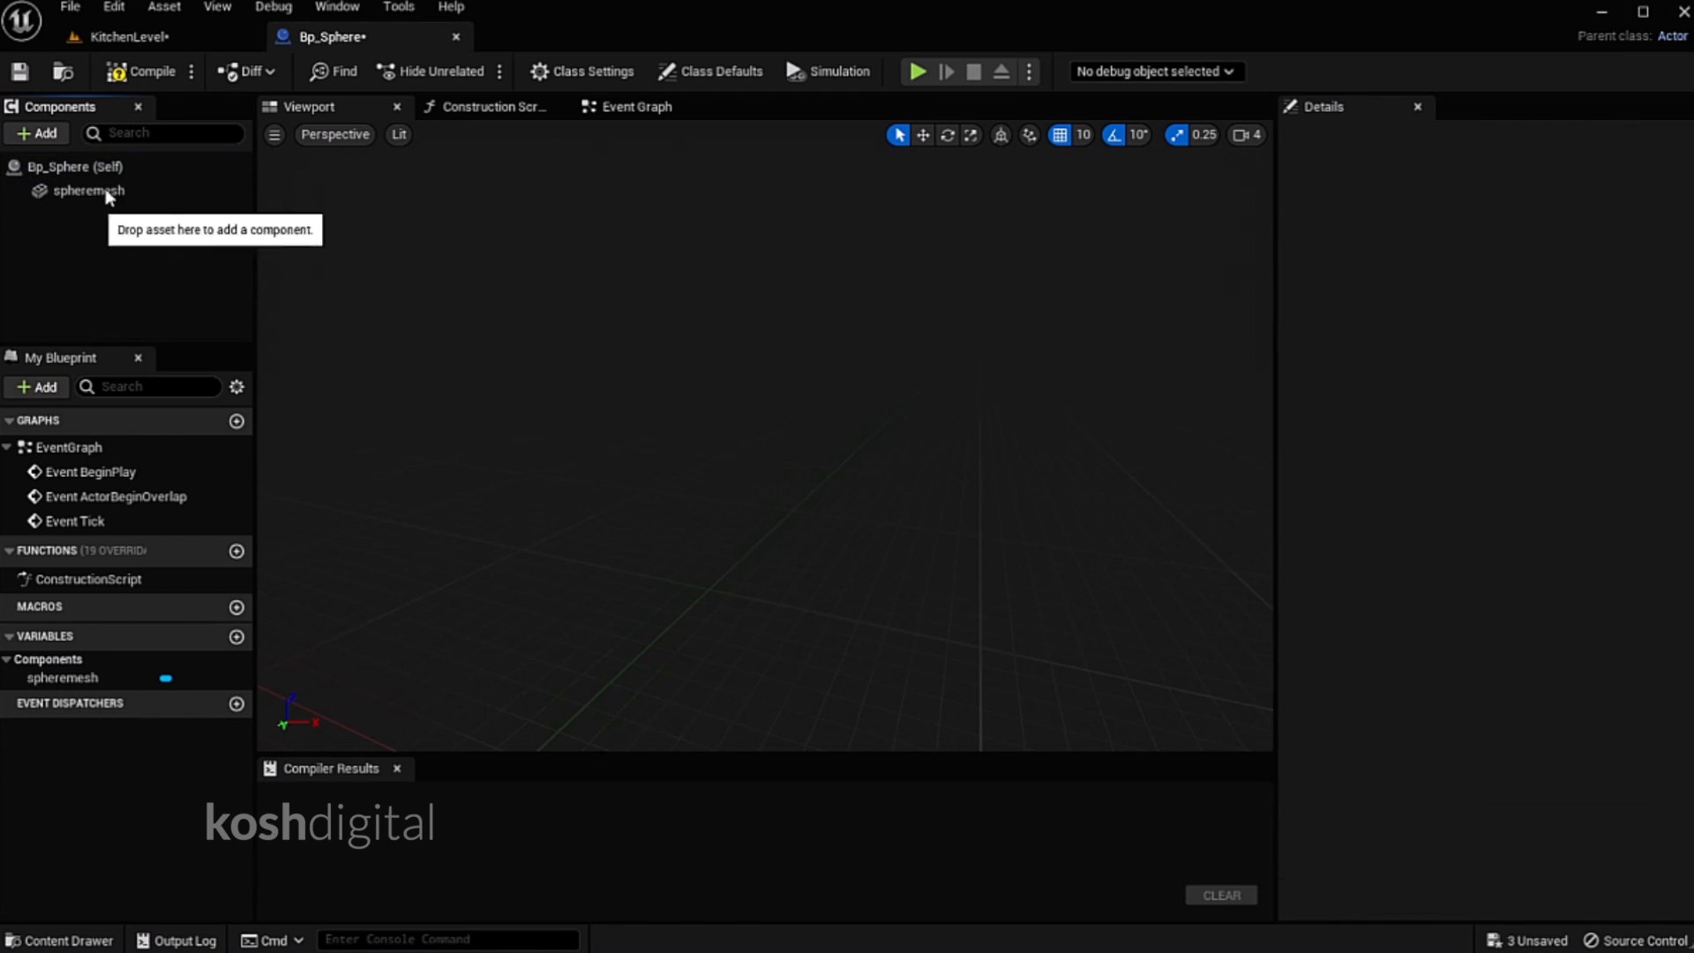
click(87, 191)
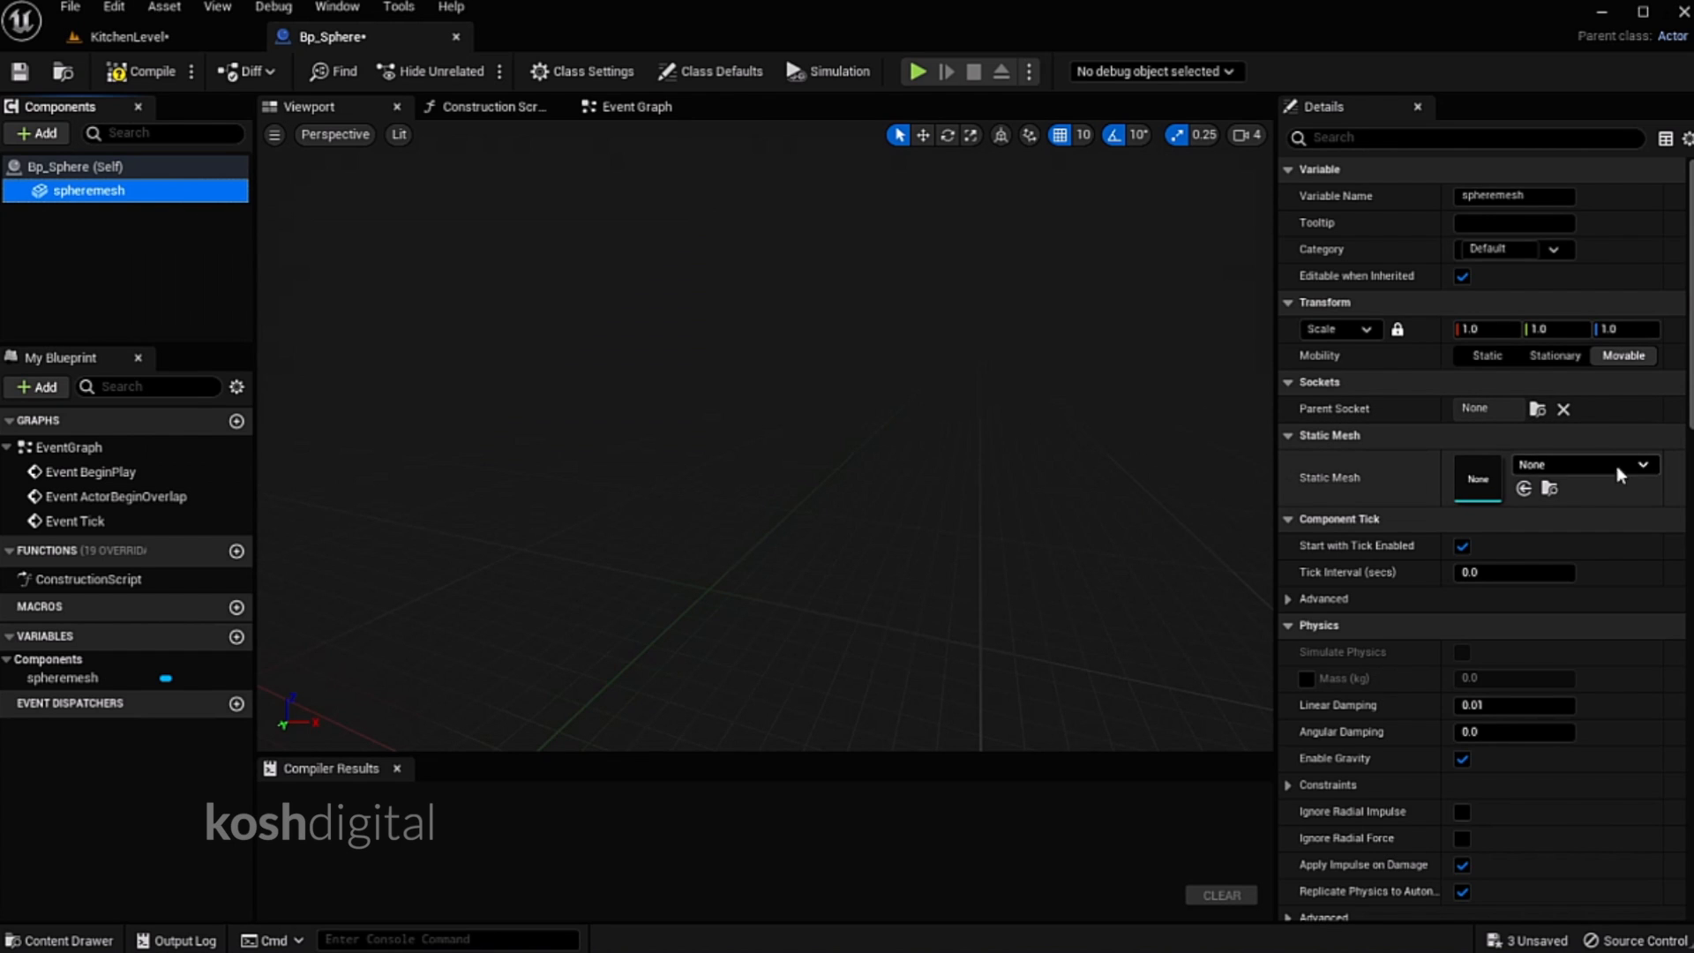
click(1642, 463)
text(sphere)
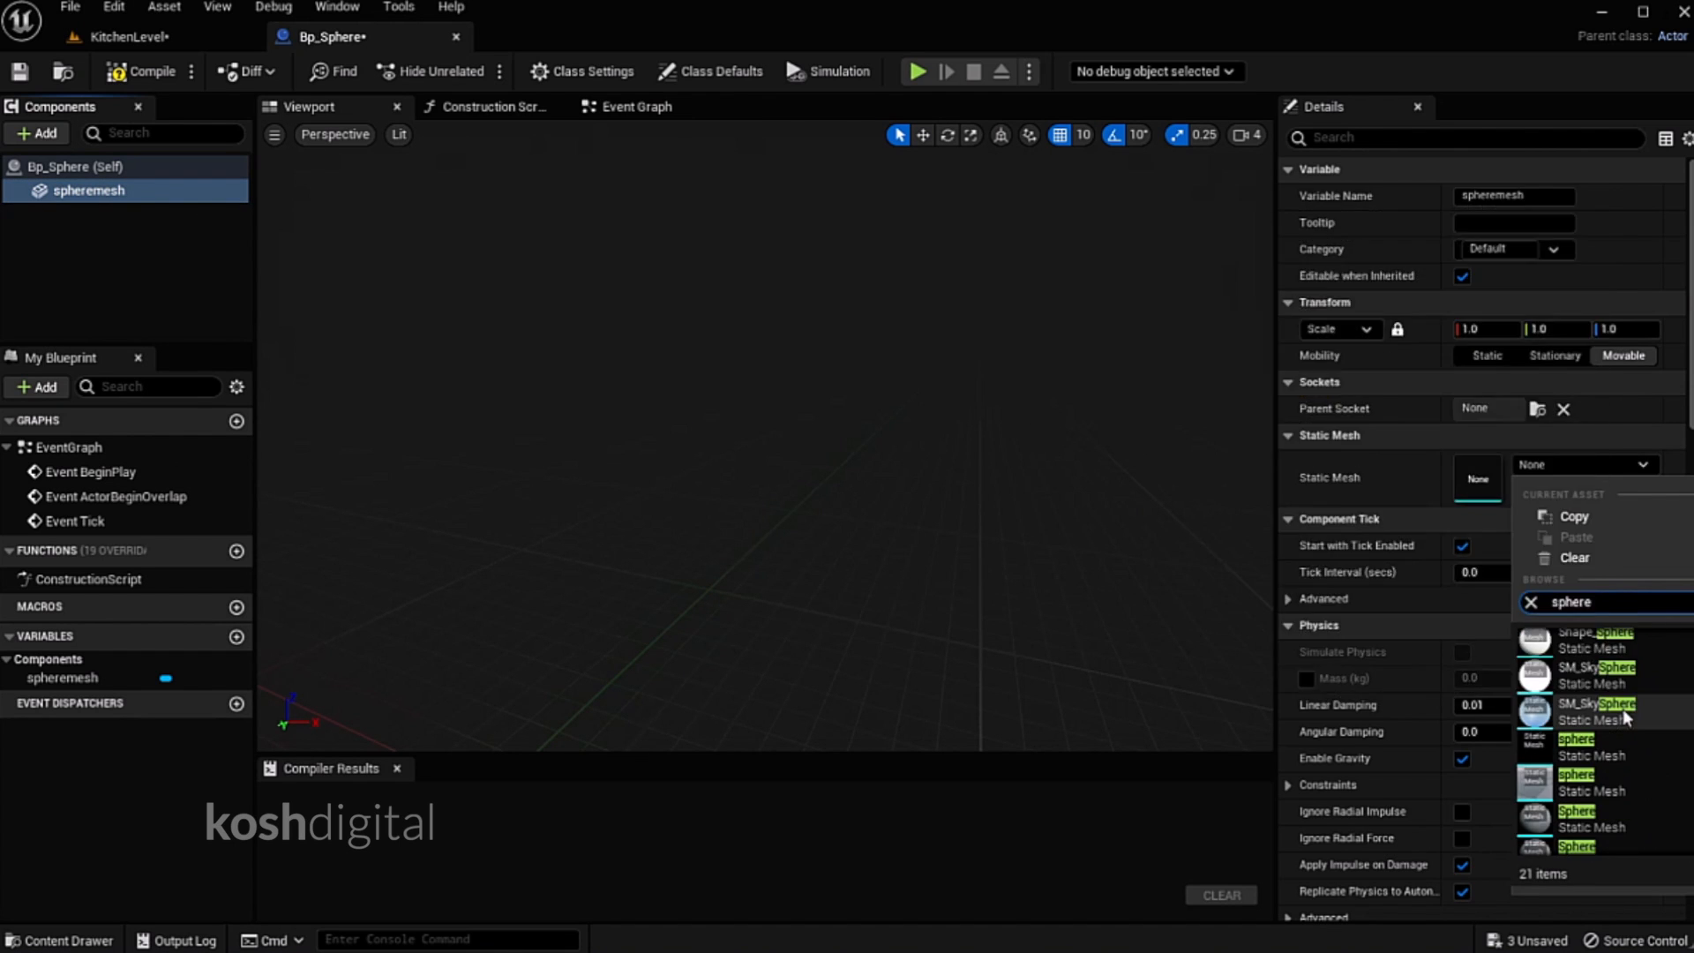
scroll(down, 3)
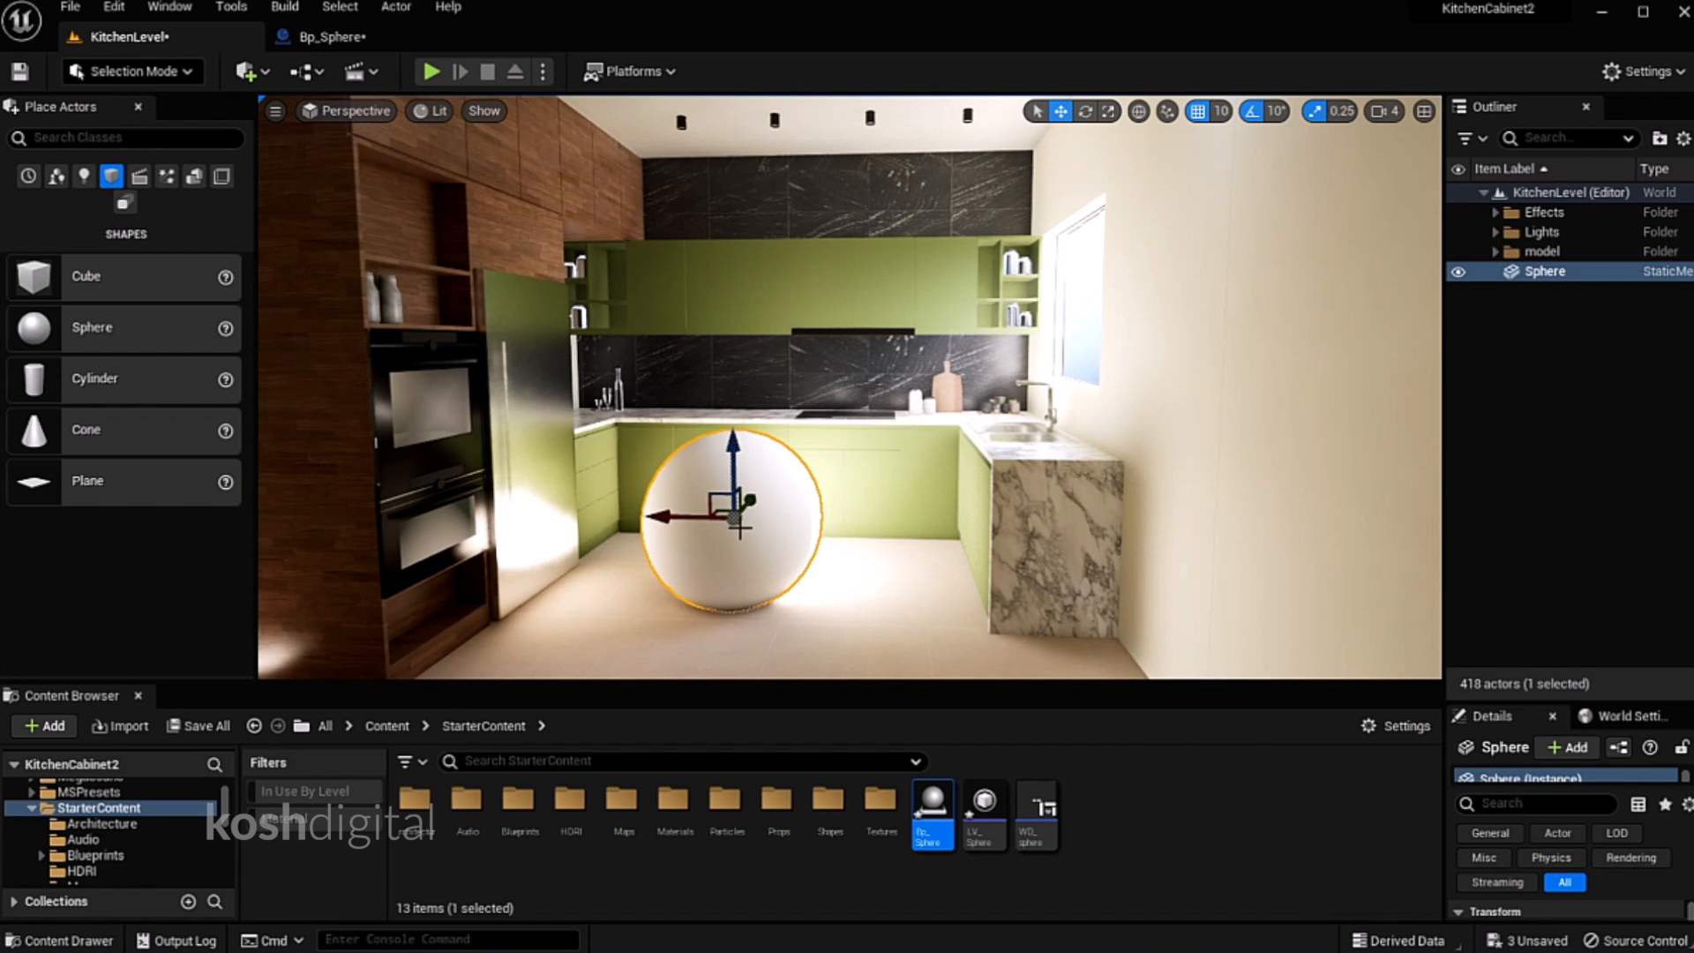
Assign the Sphere mesh to spheremesh, then return to the Bp_Sphere editor
right_click(1544, 271)
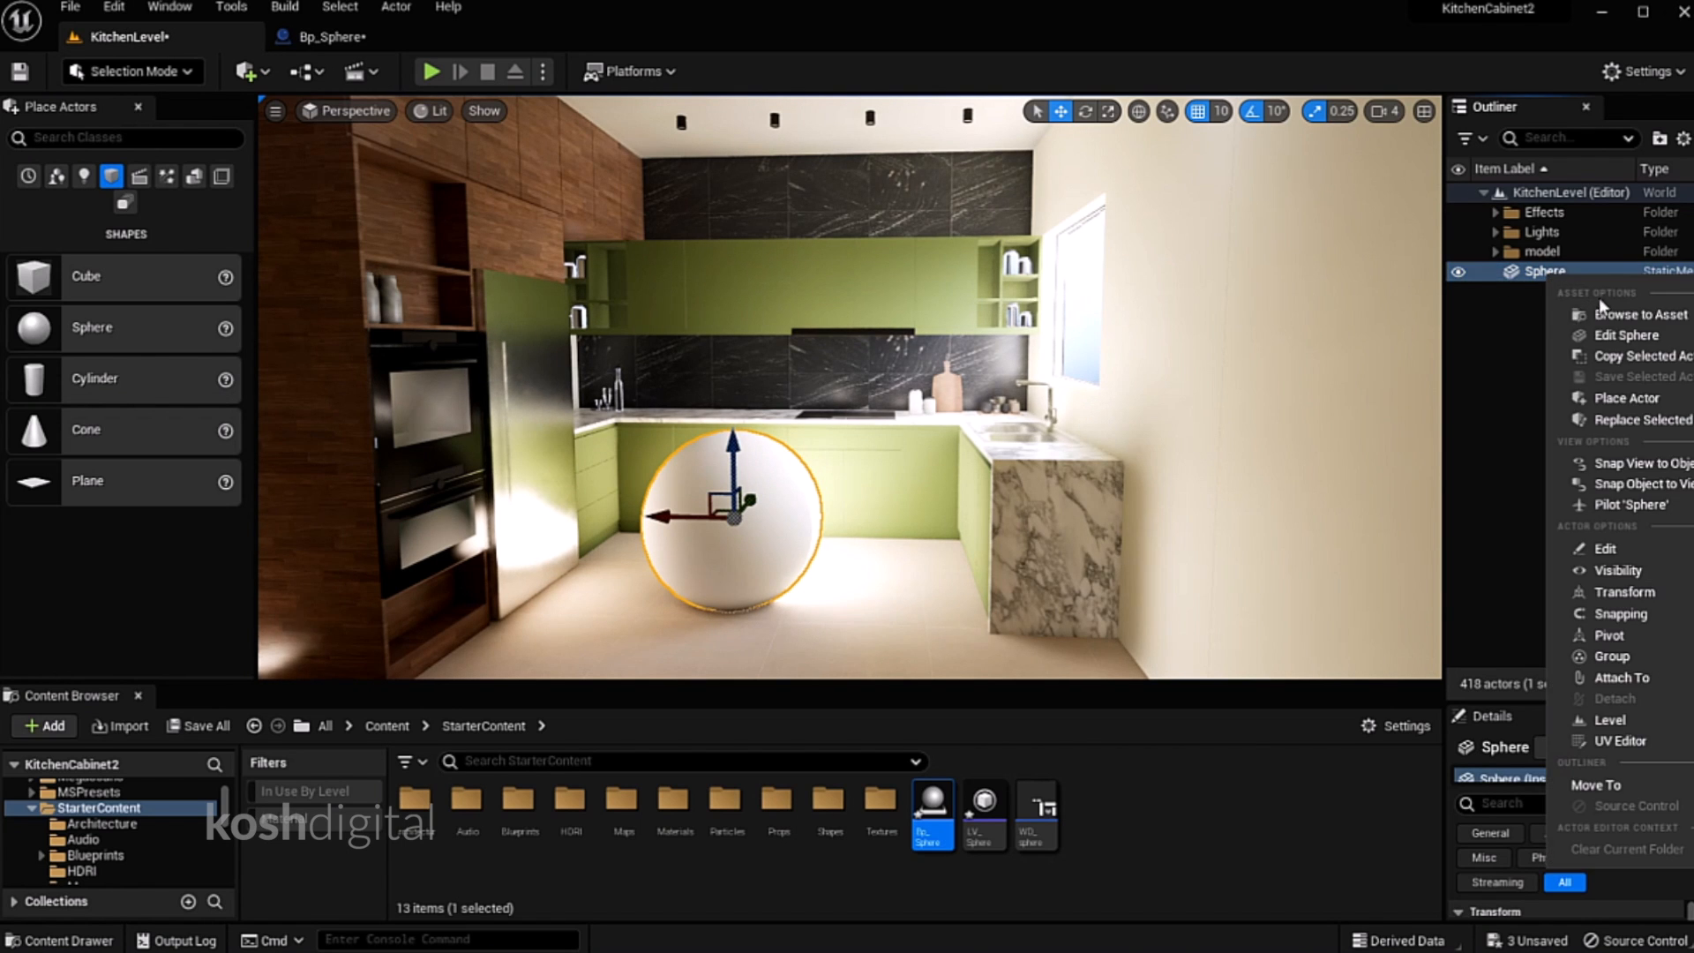
click(1641, 313)
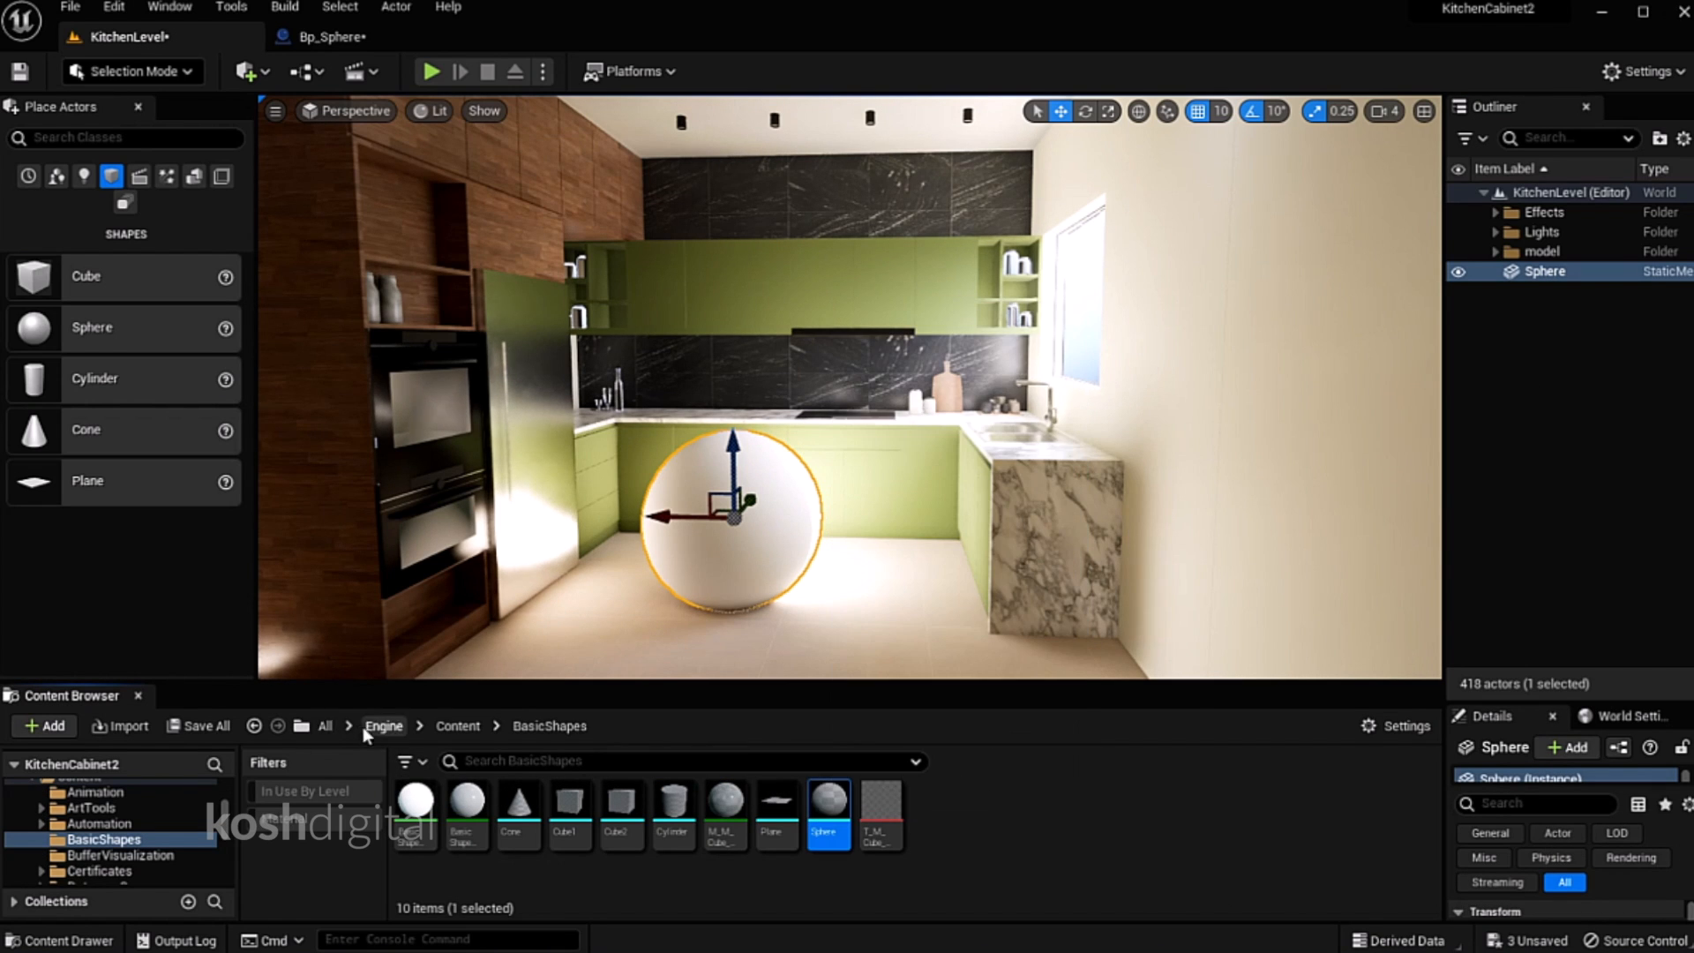
mouse_move(567, 741)
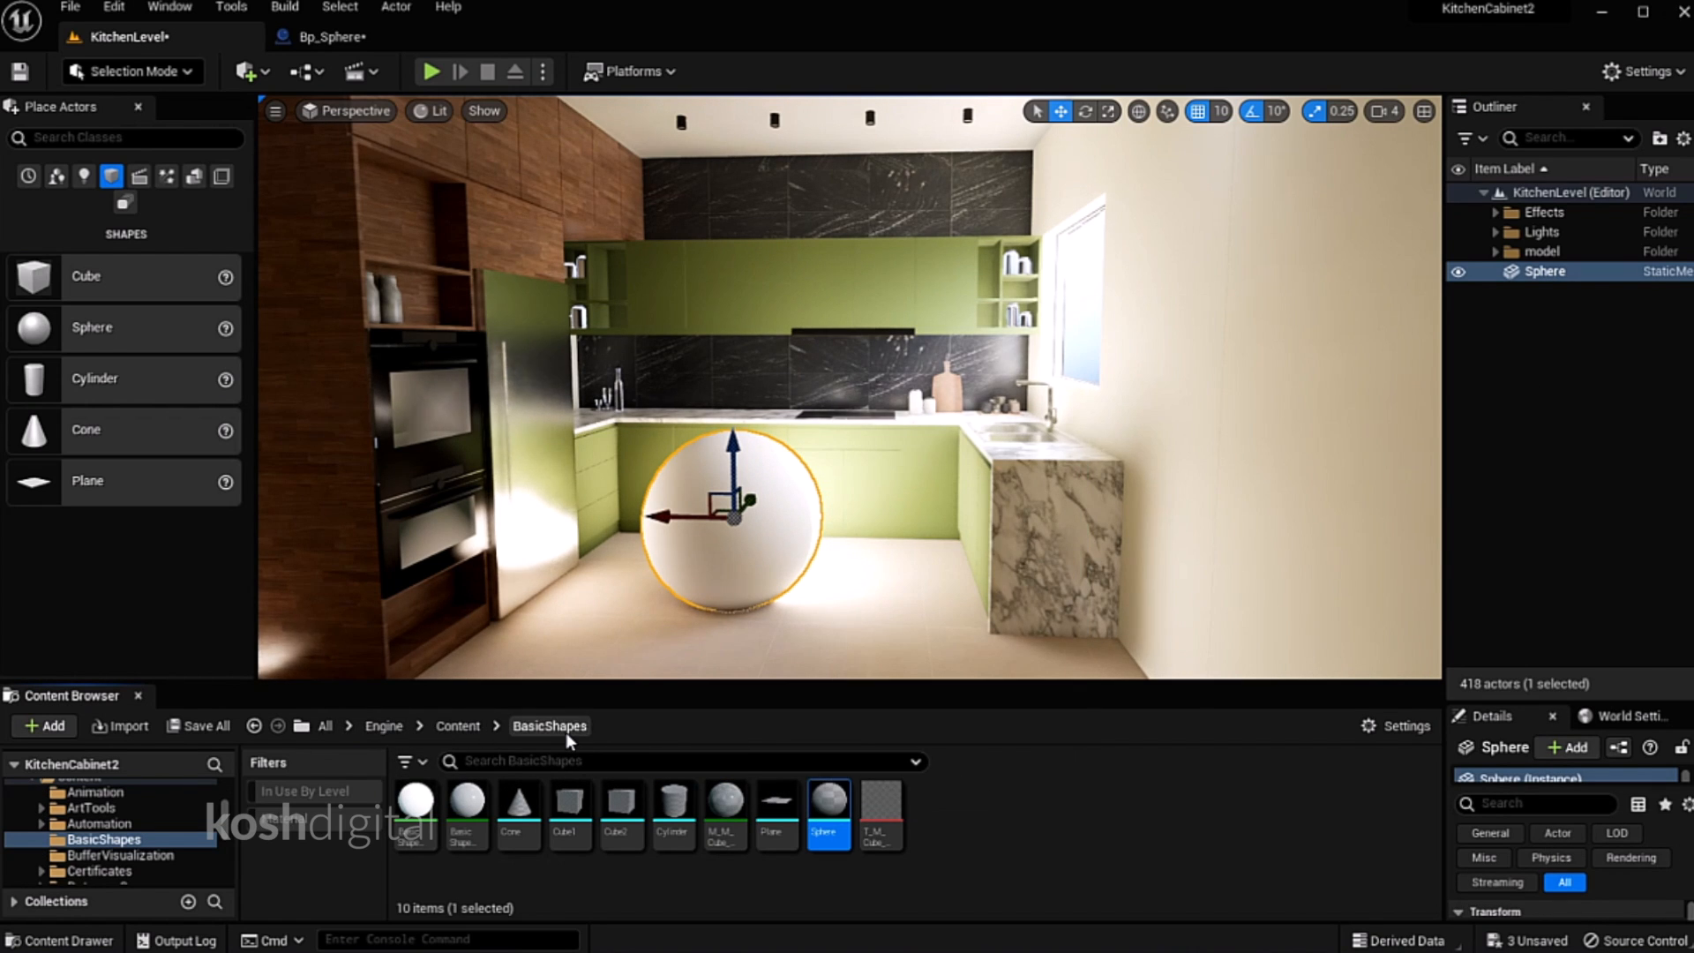
mouse_move(212, 603)
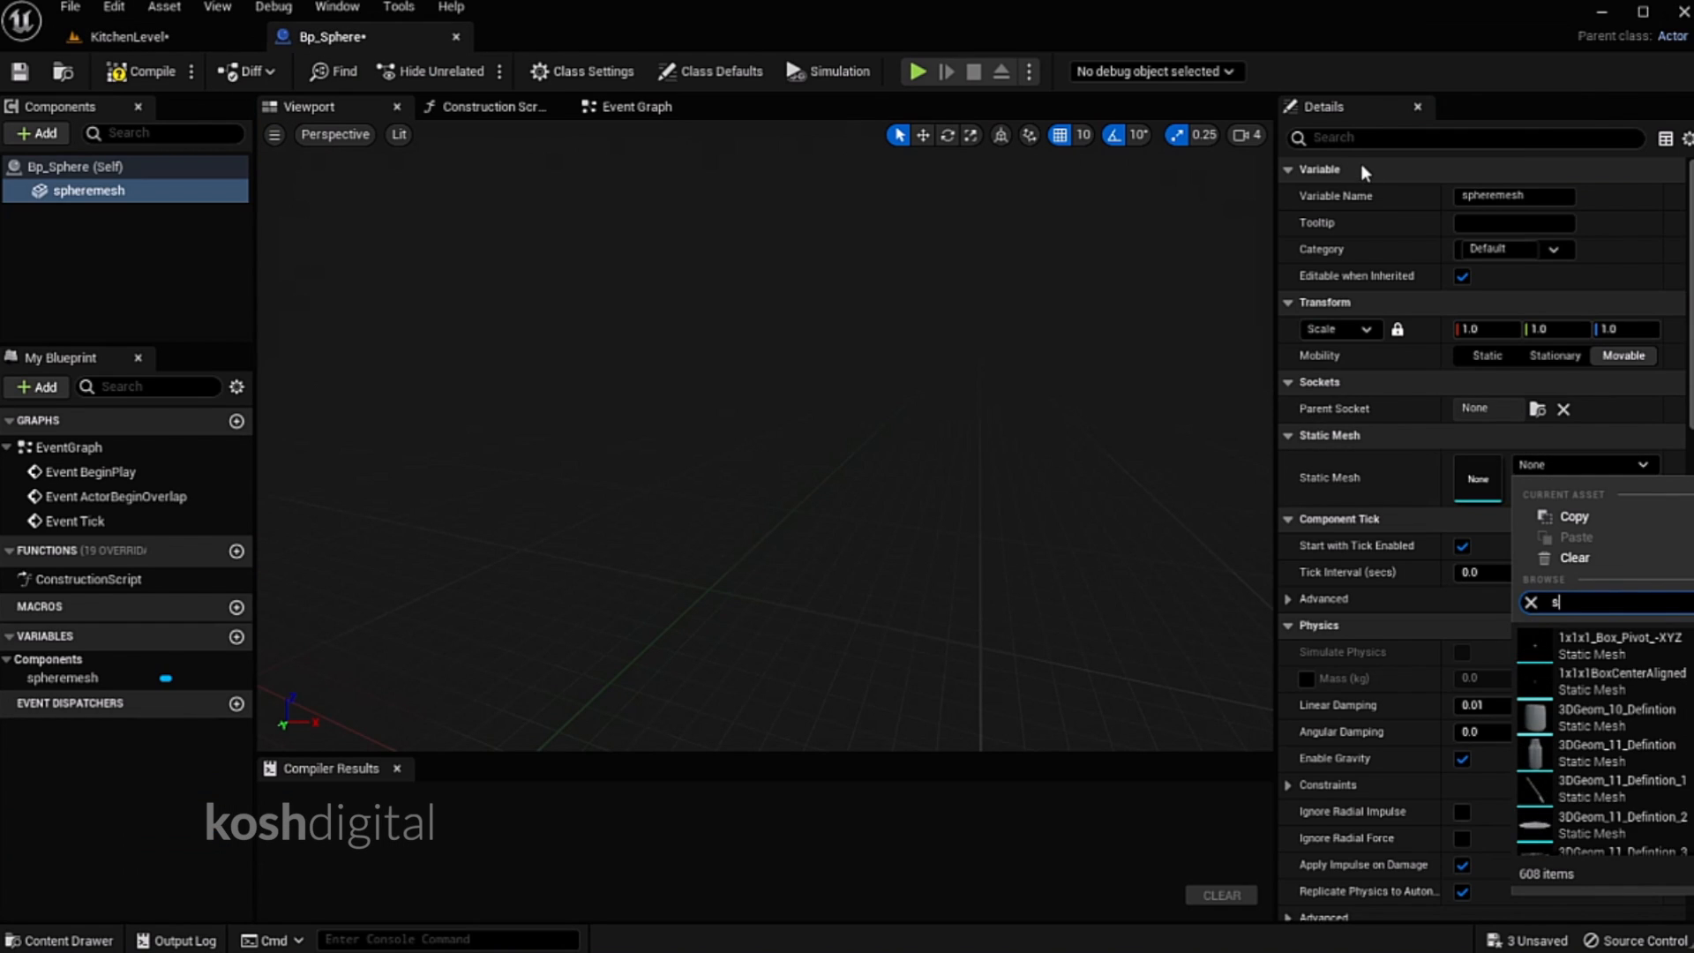
text(phere)
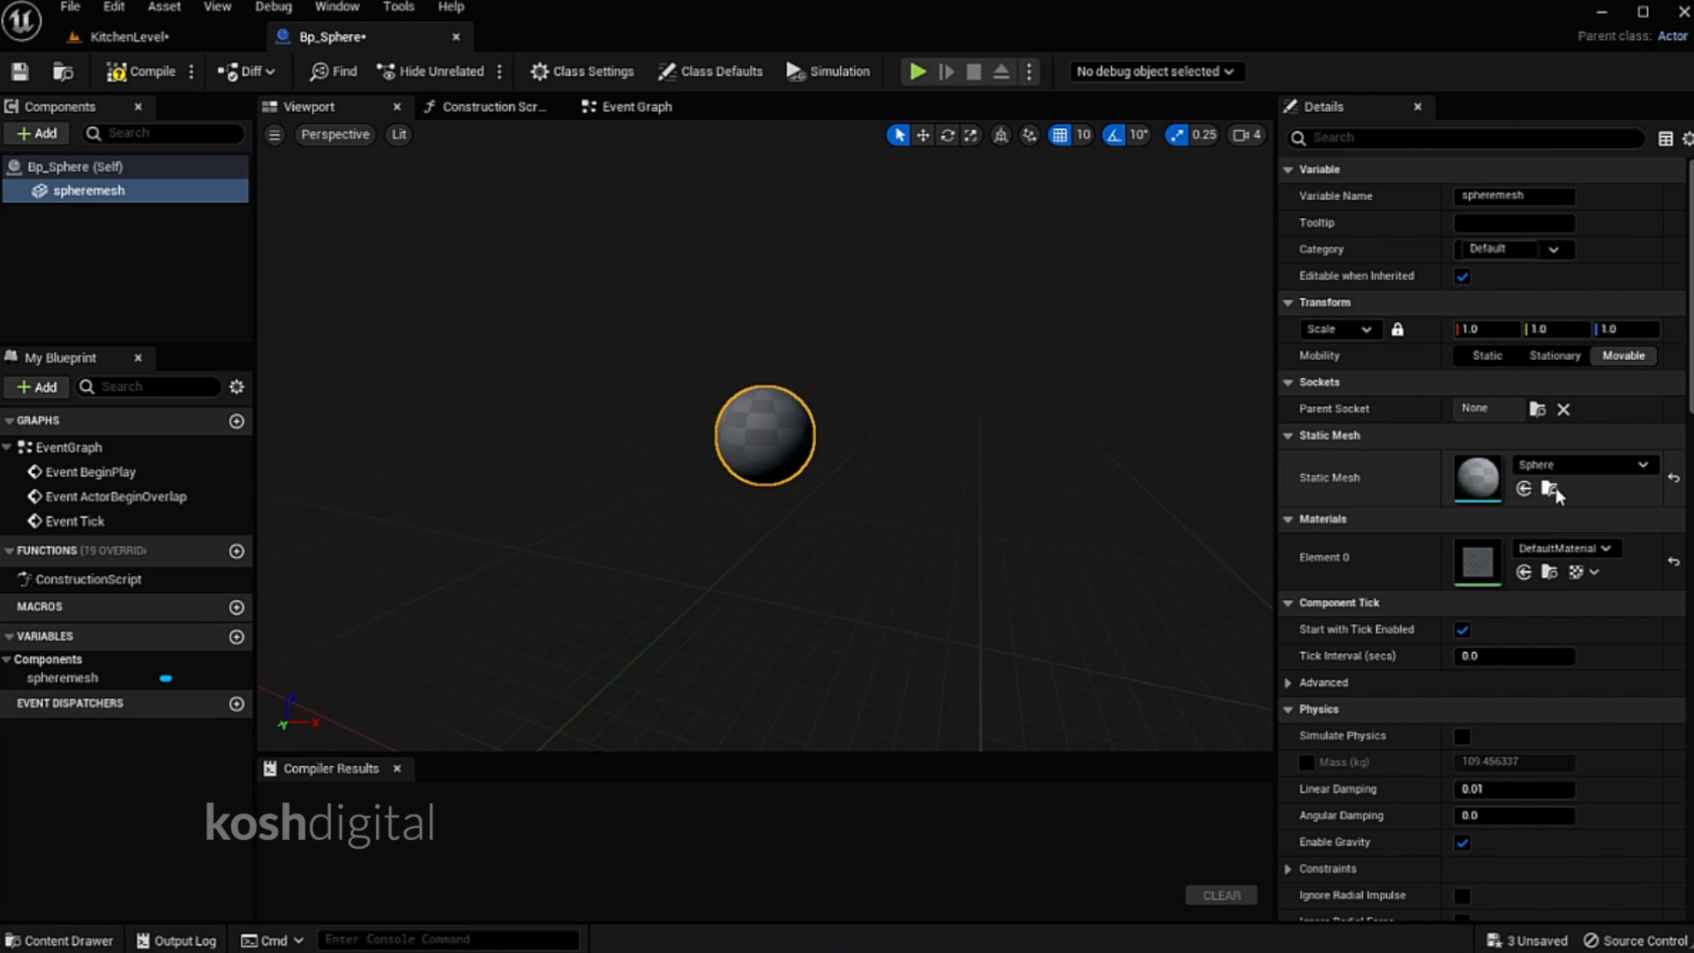
click(127, 35)
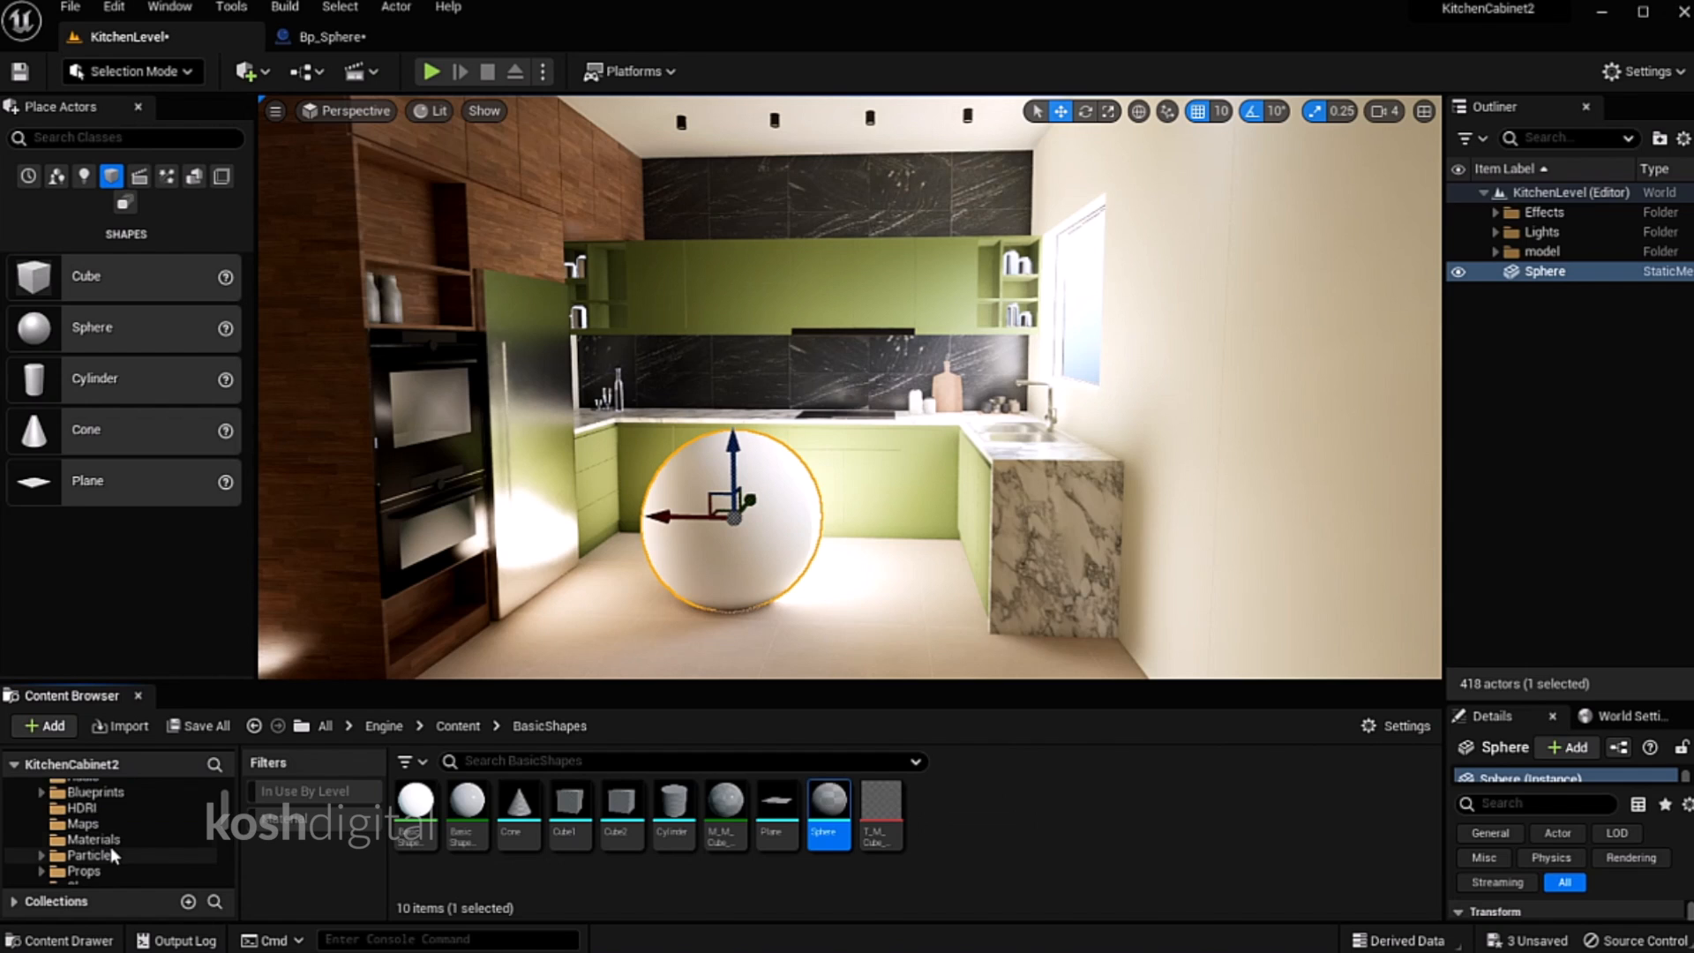
click(97, 808)
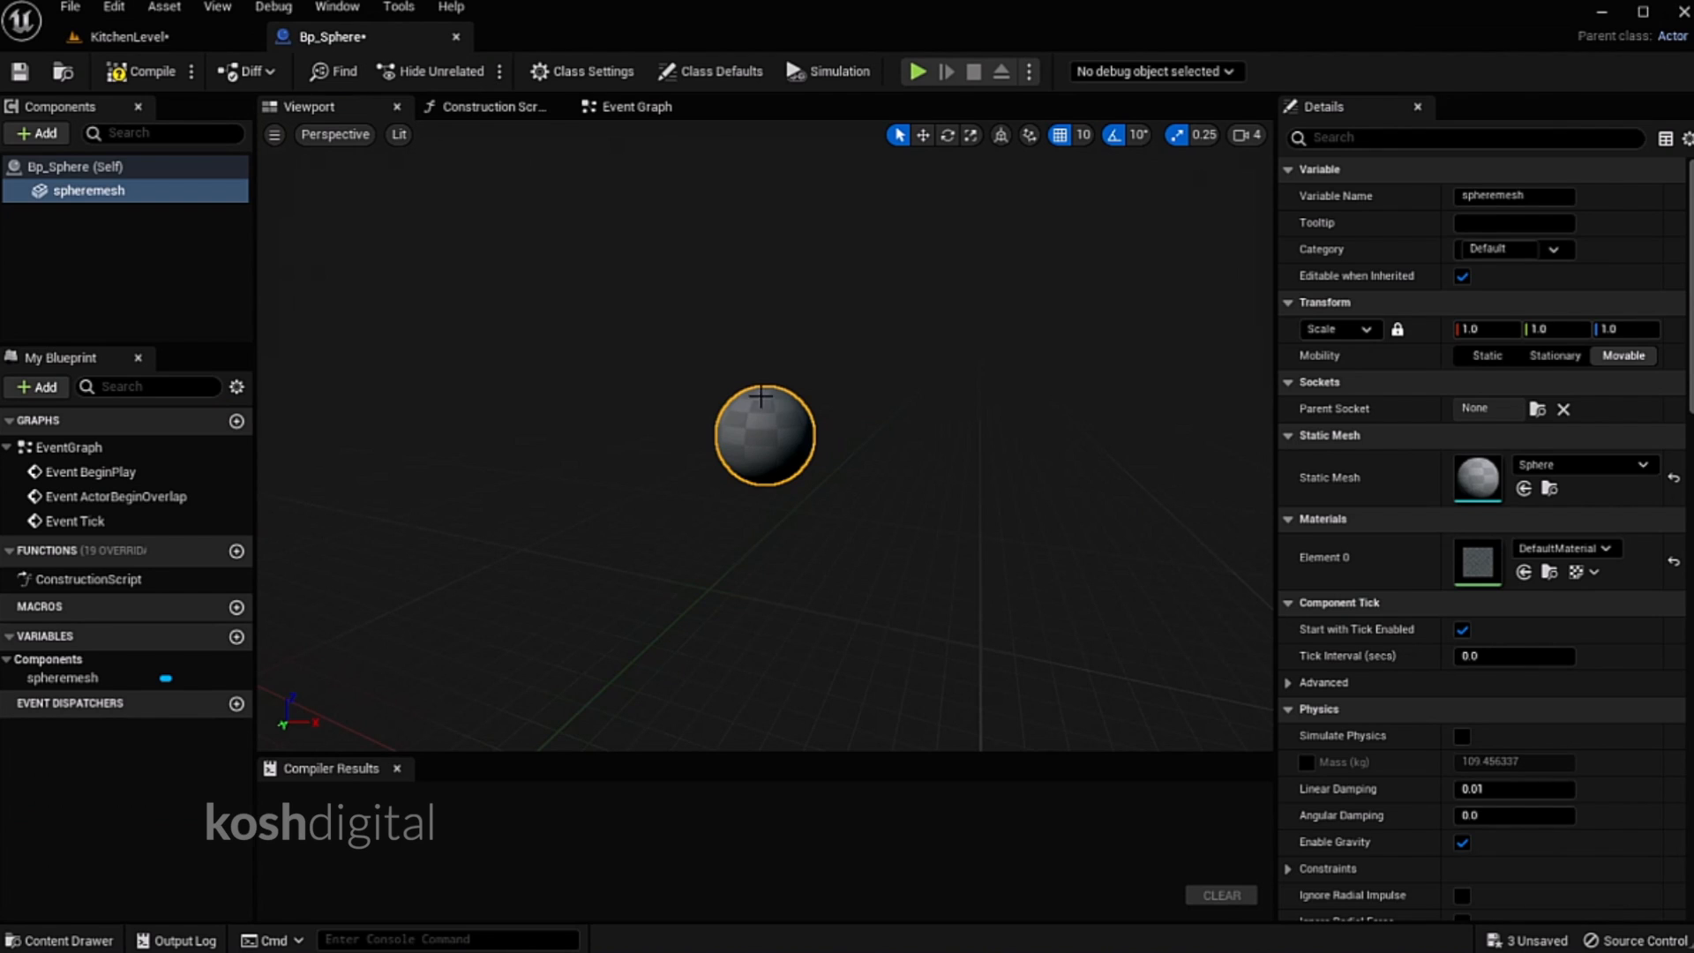
mouse_move(1607, 577)
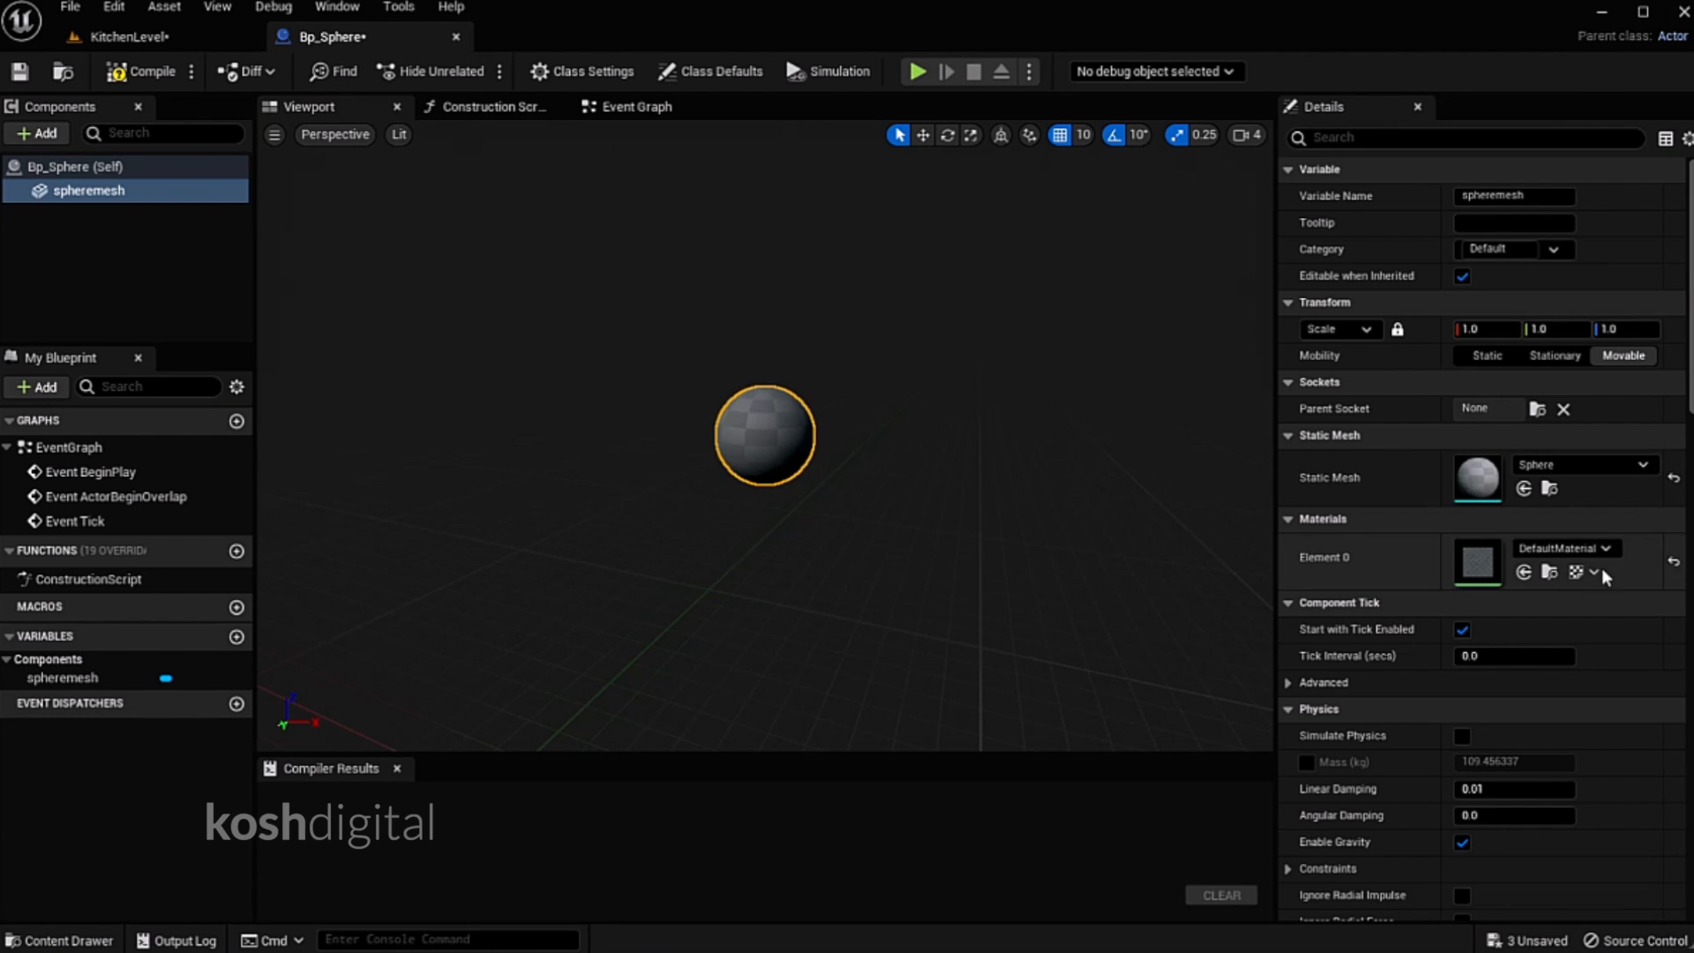
Add spheremesh's On Clicked event feeding a Create Widget node of class WD_sphere
scroll(down, 3)
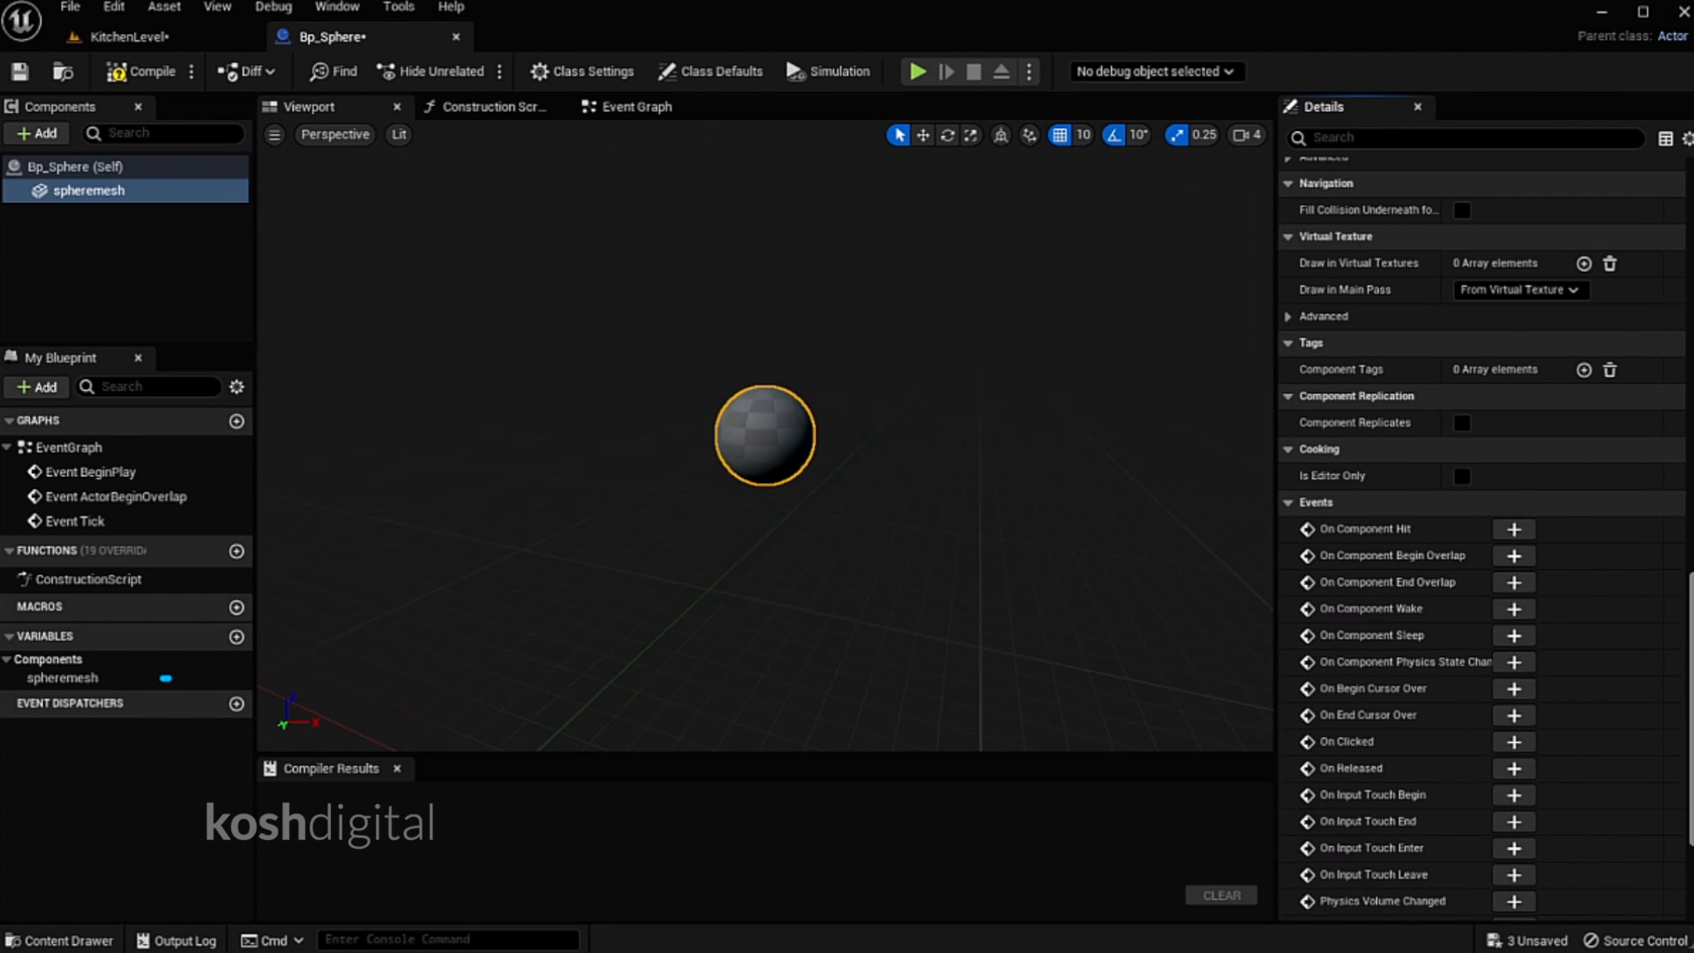
click(1511, 741)
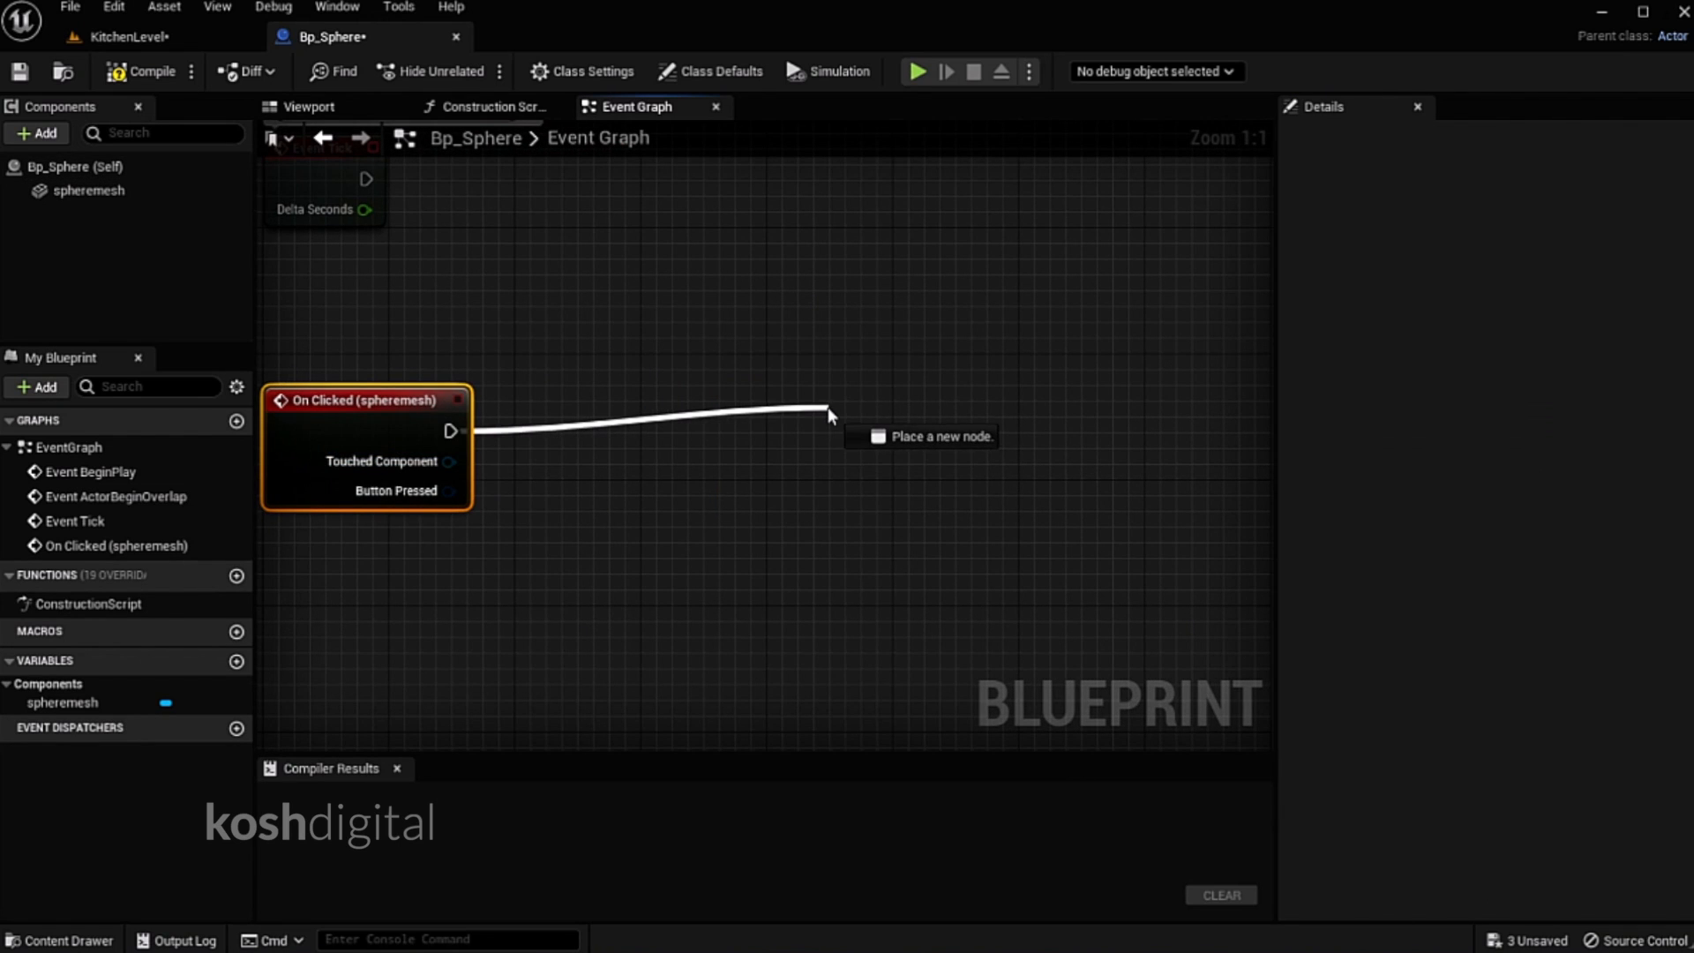
text(create wid)
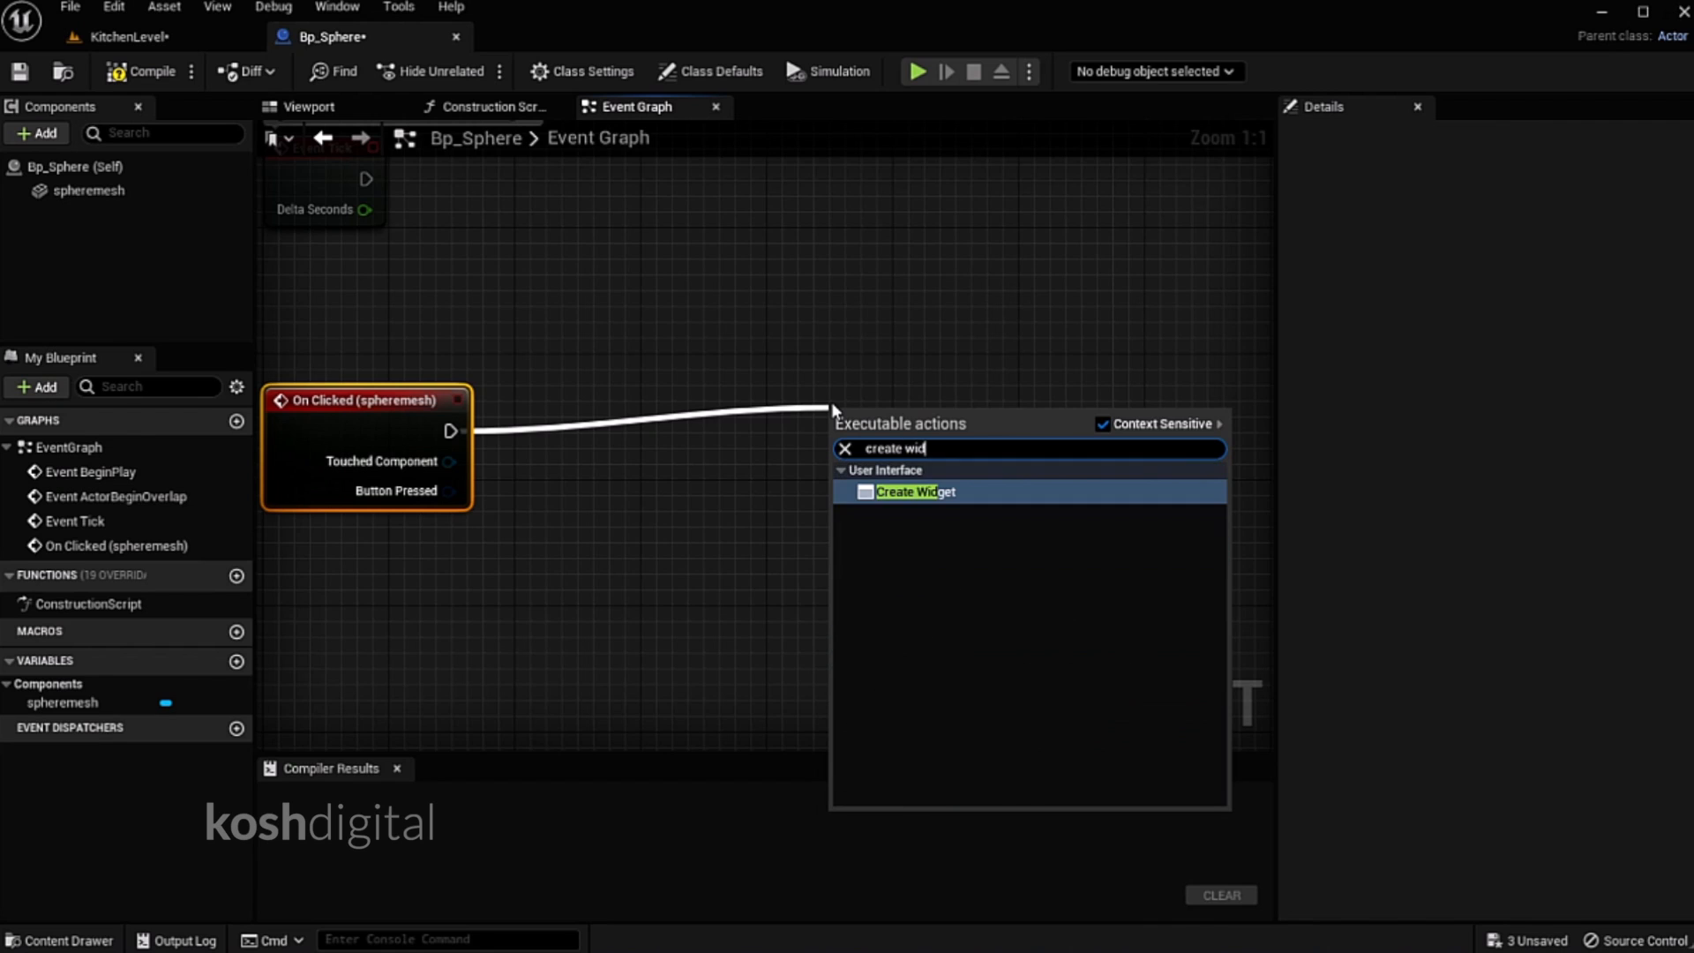
click(915, 491)
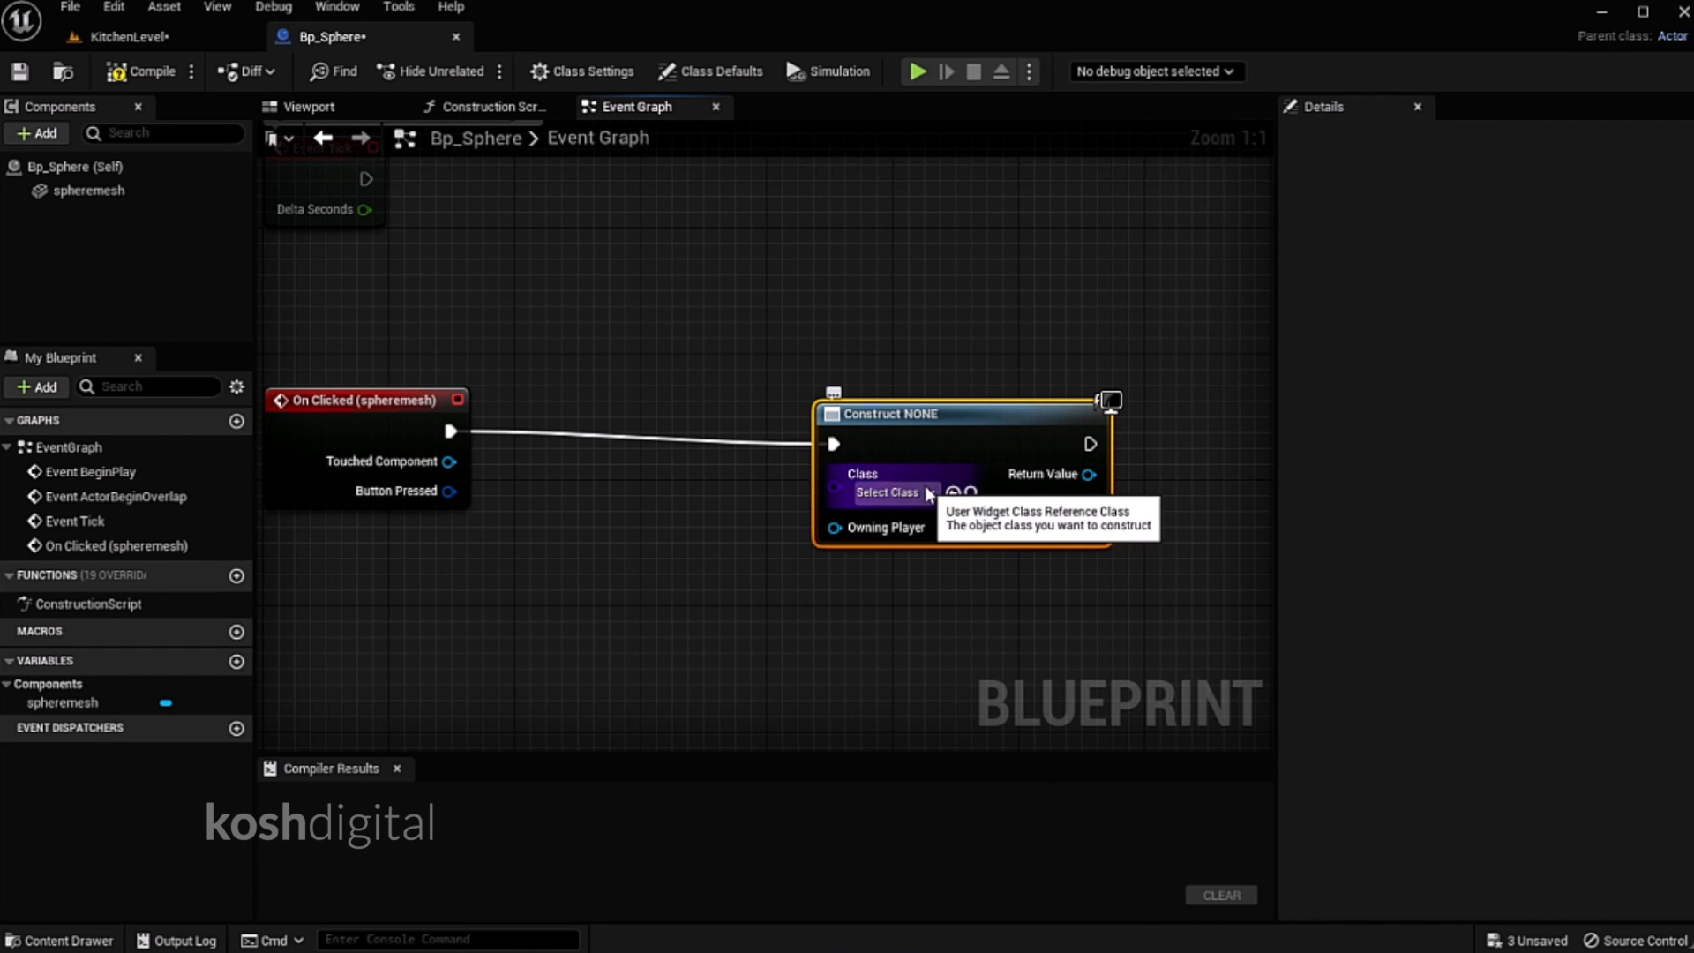
click(140, 35)
text(wd_s)
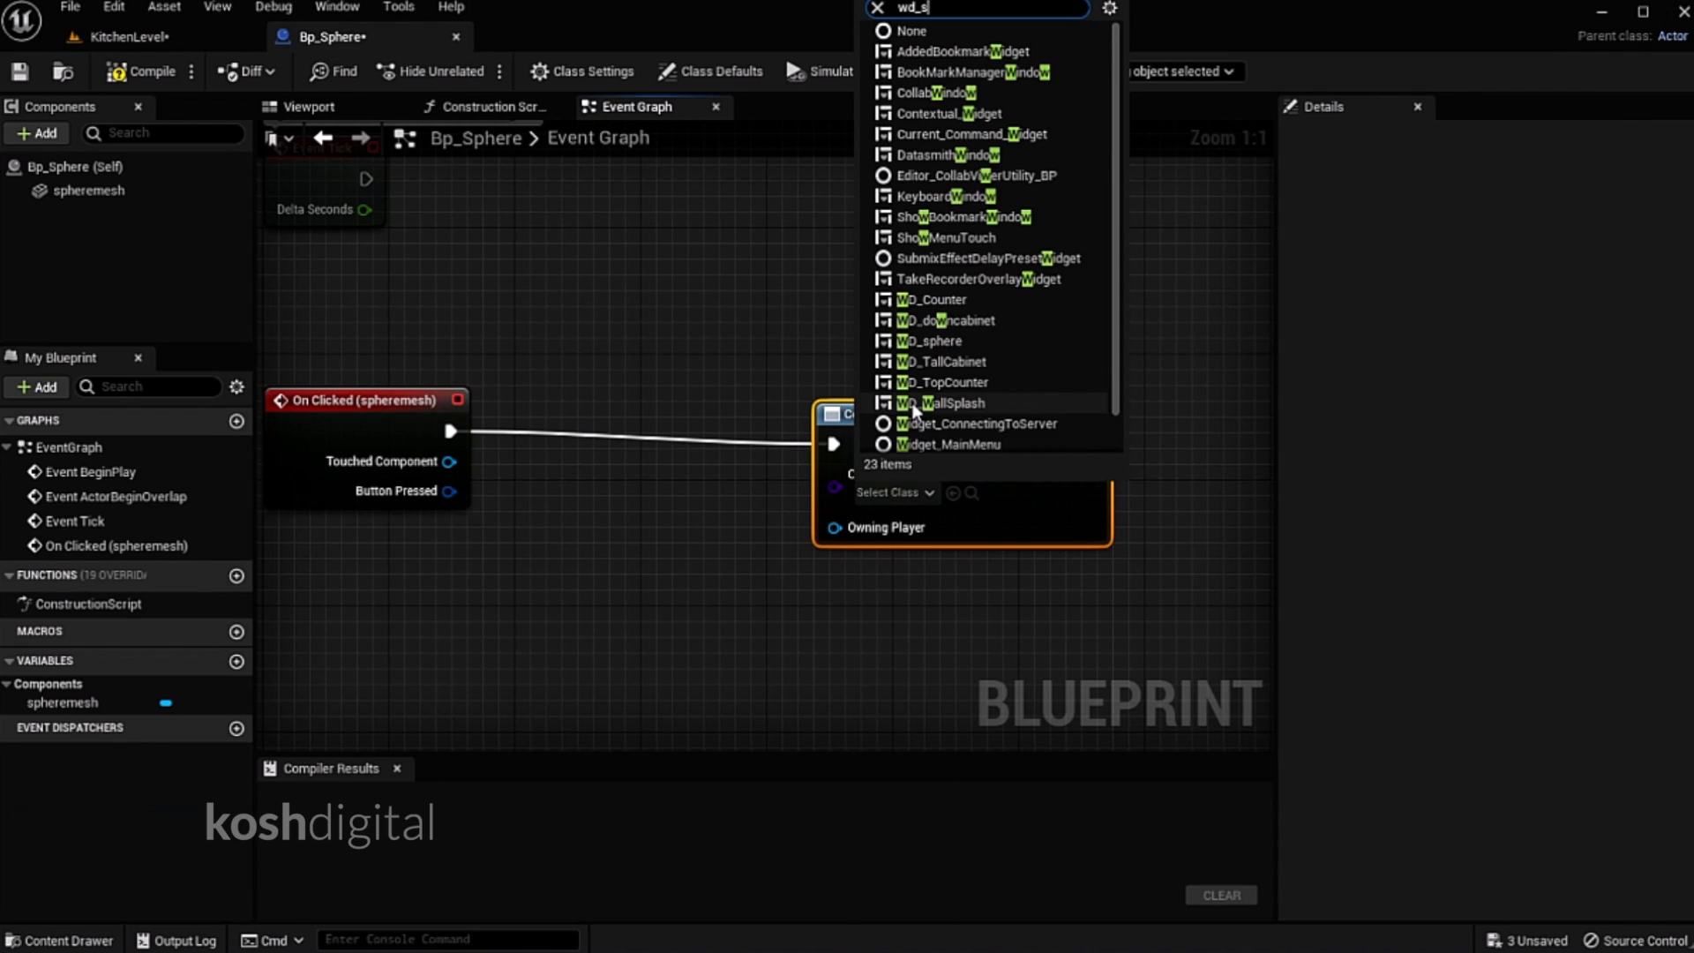
click(937, 340)
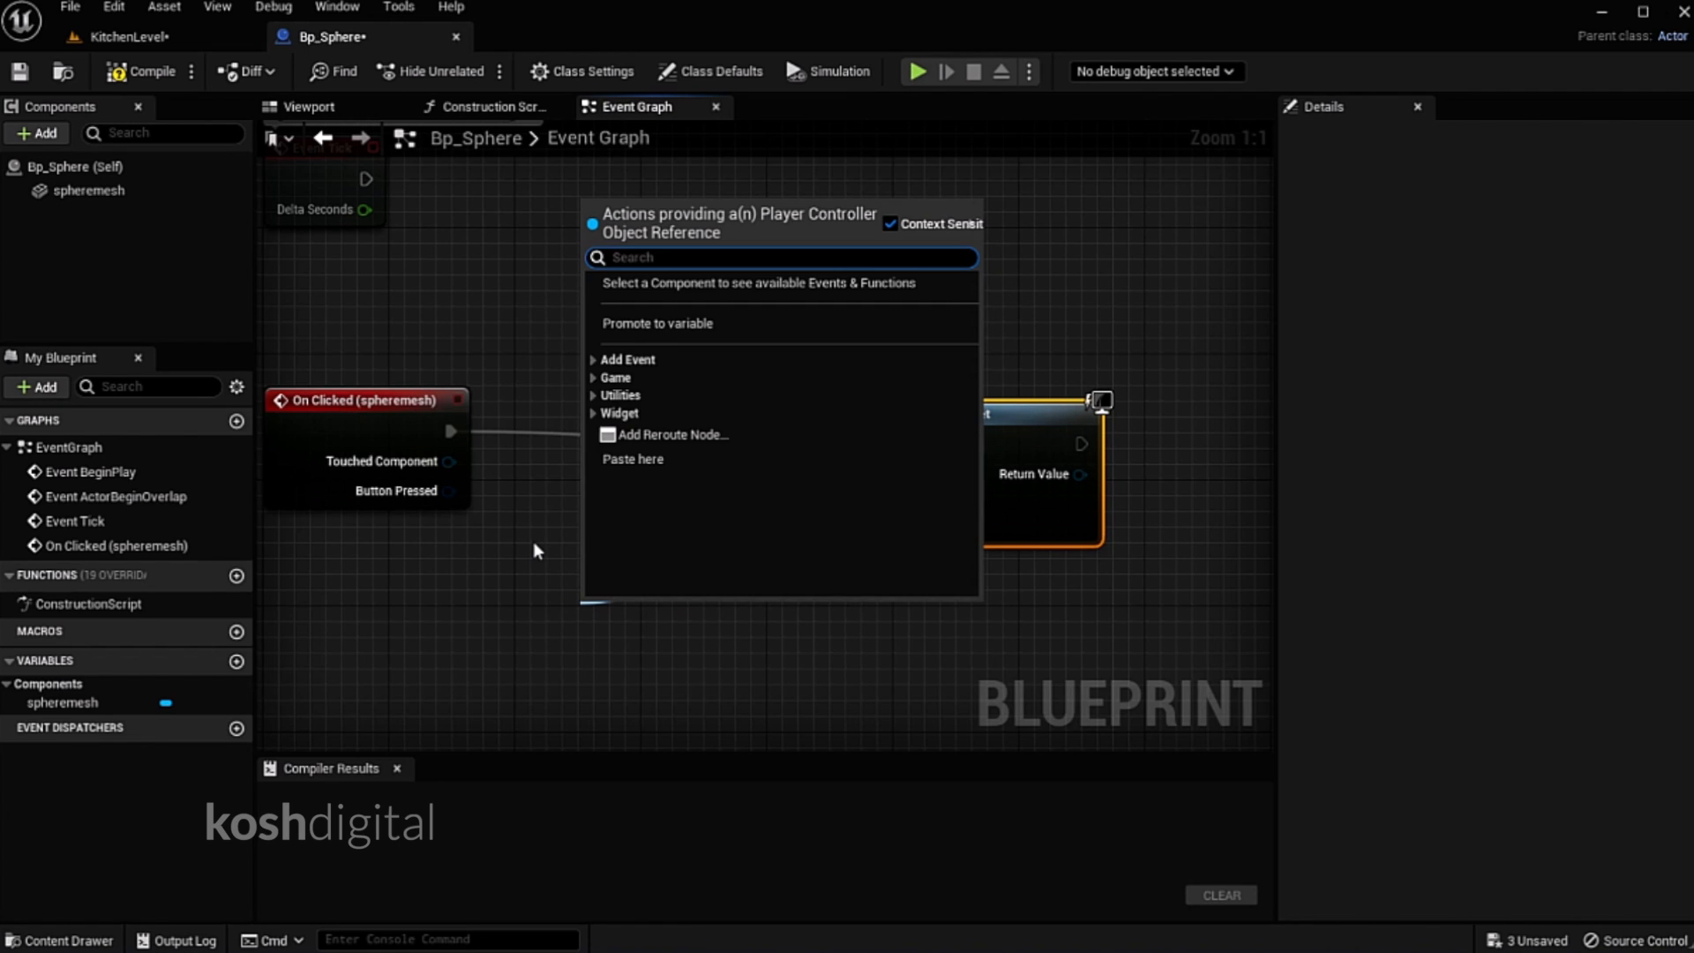
Use Get Player Controller as owner, add Add to Viewport, and close the blueprint
text(get pla)
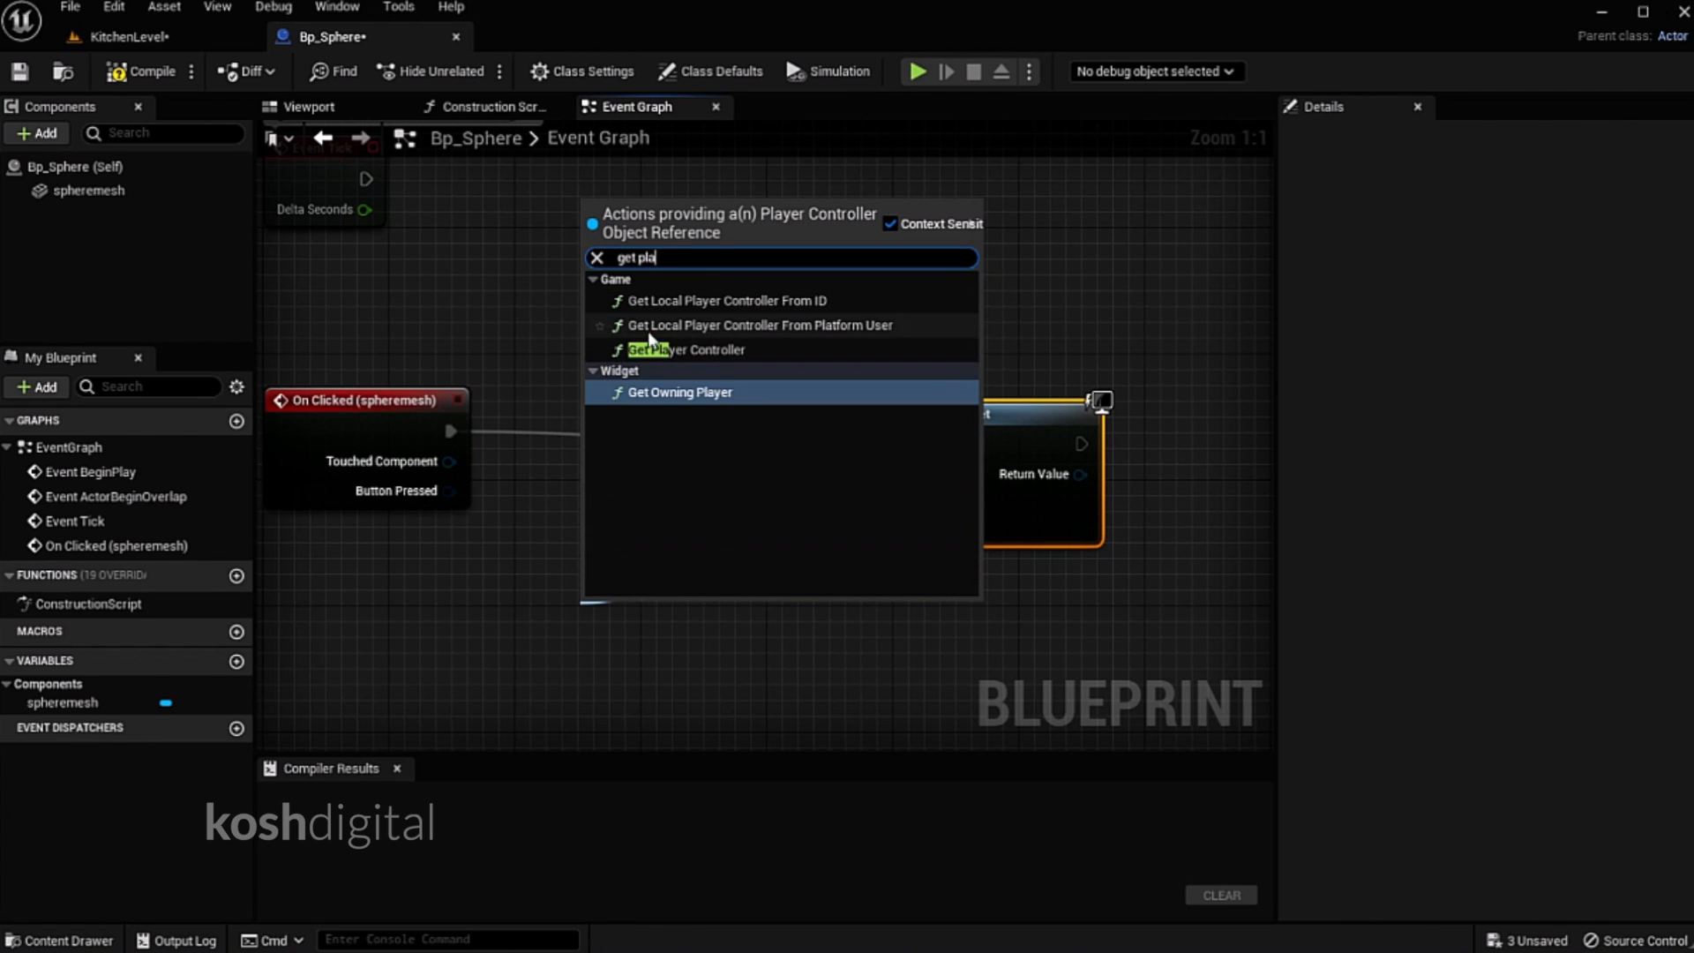
click(685, 349)
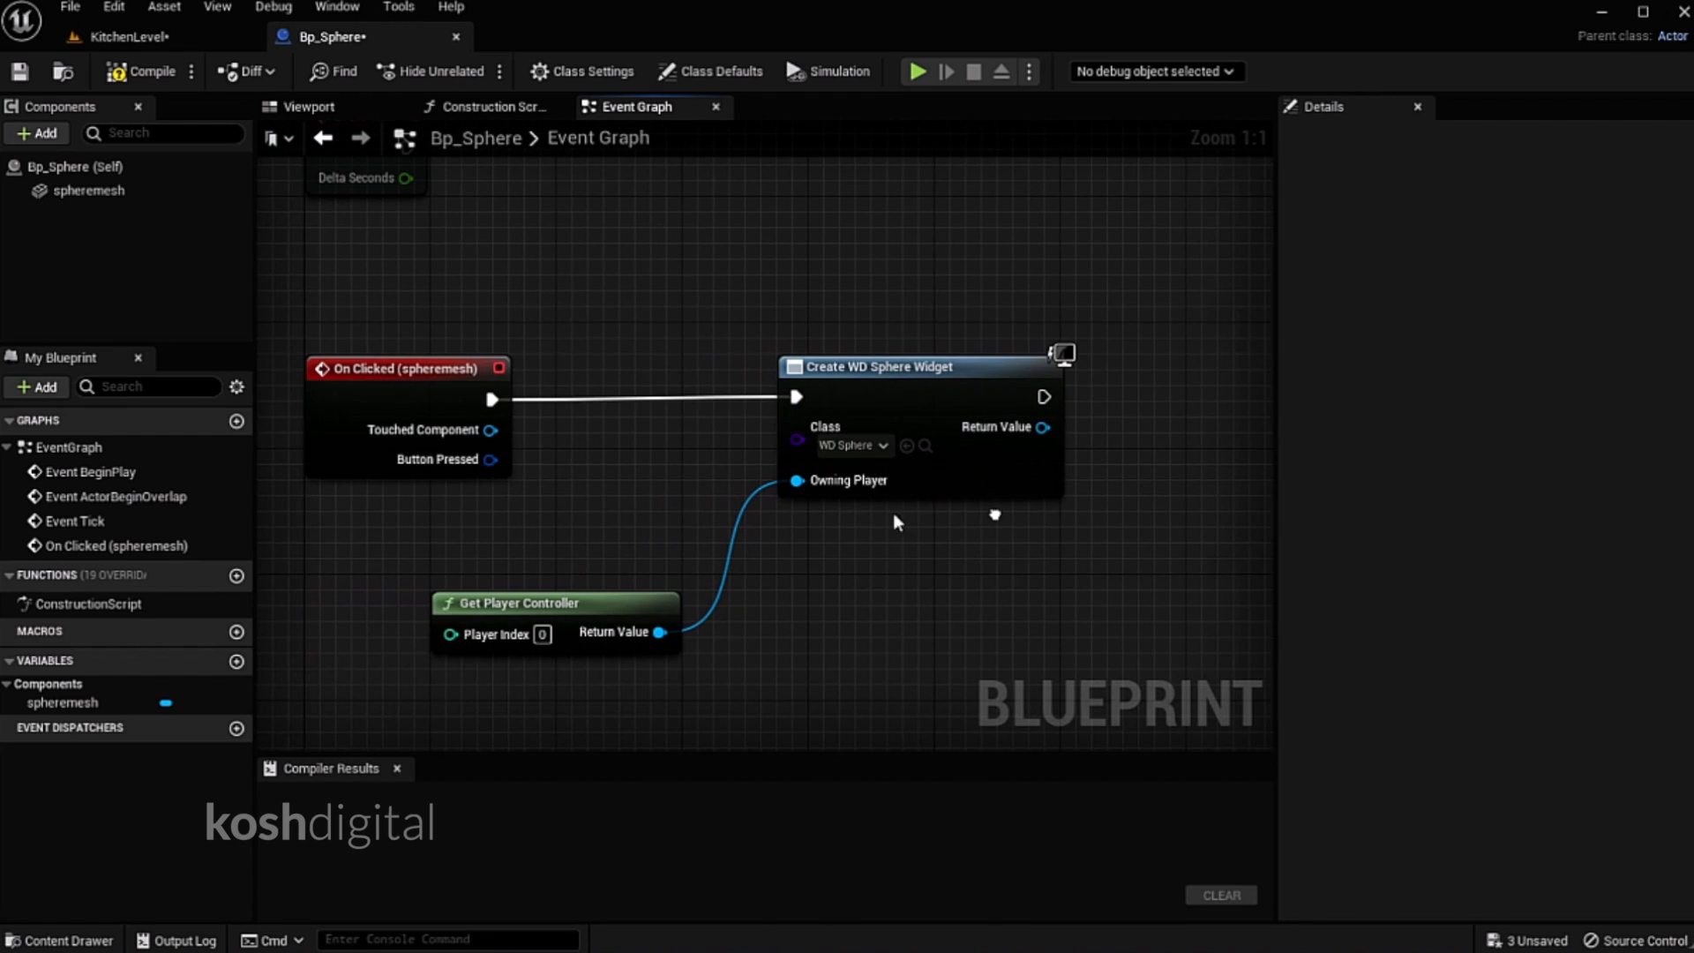
mouse_move(1077, 375)
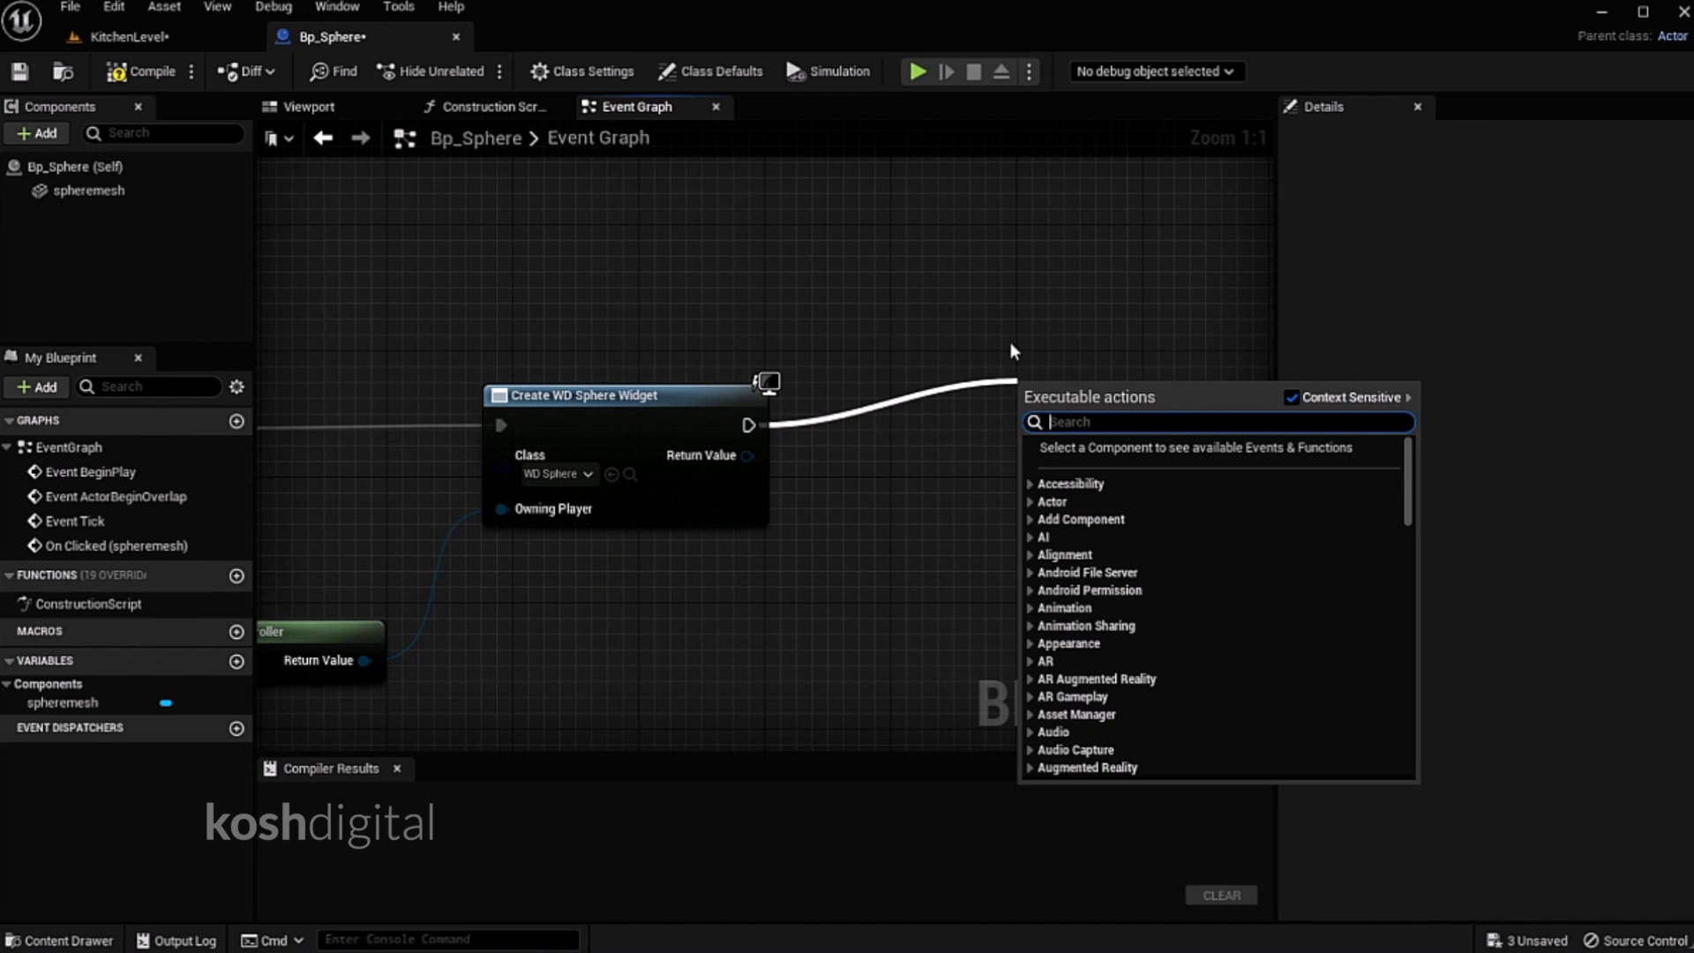
text(add to view)
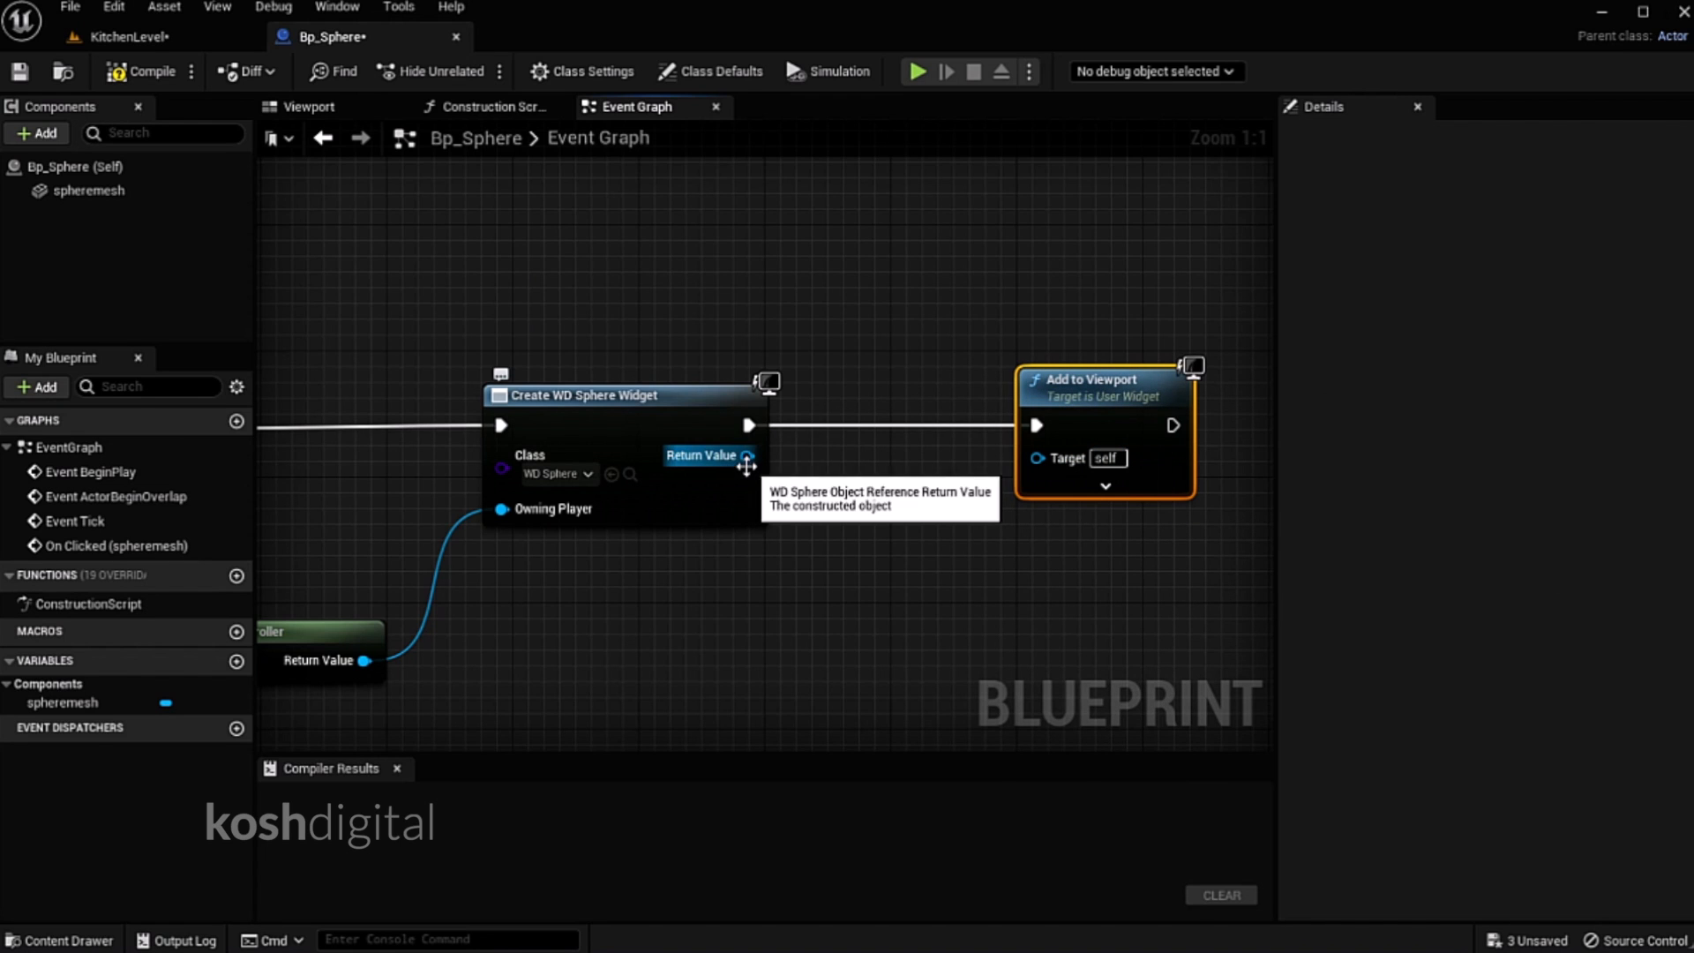
scroll(down, 3)
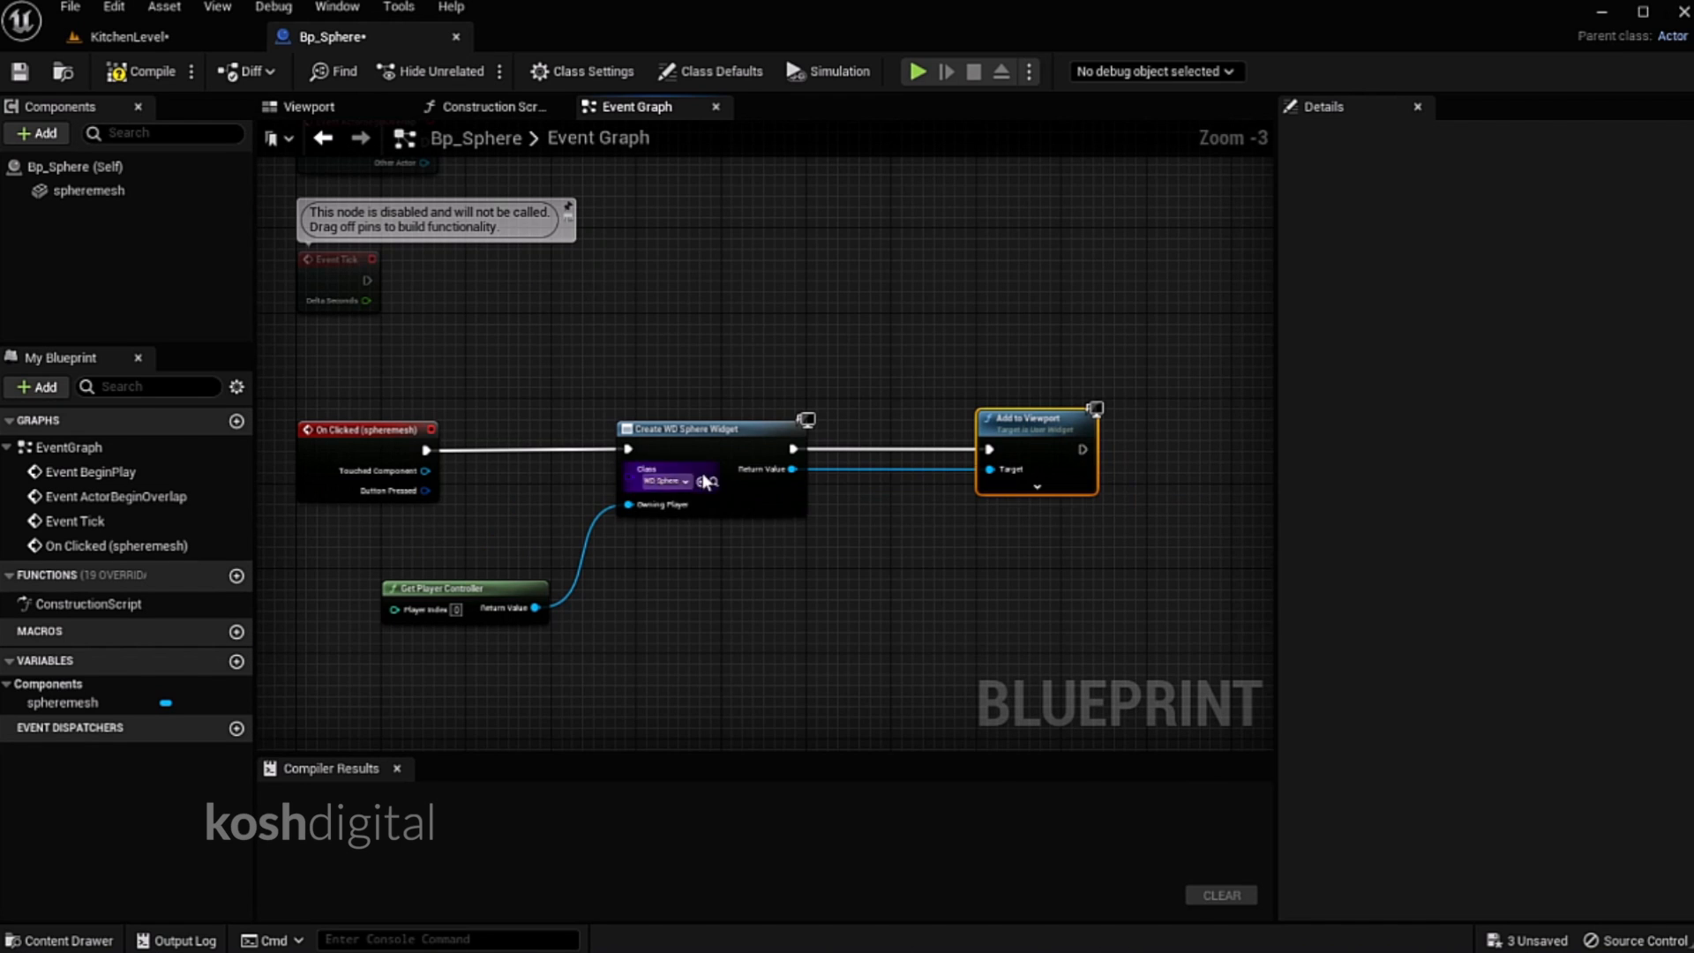
click(130, 35)
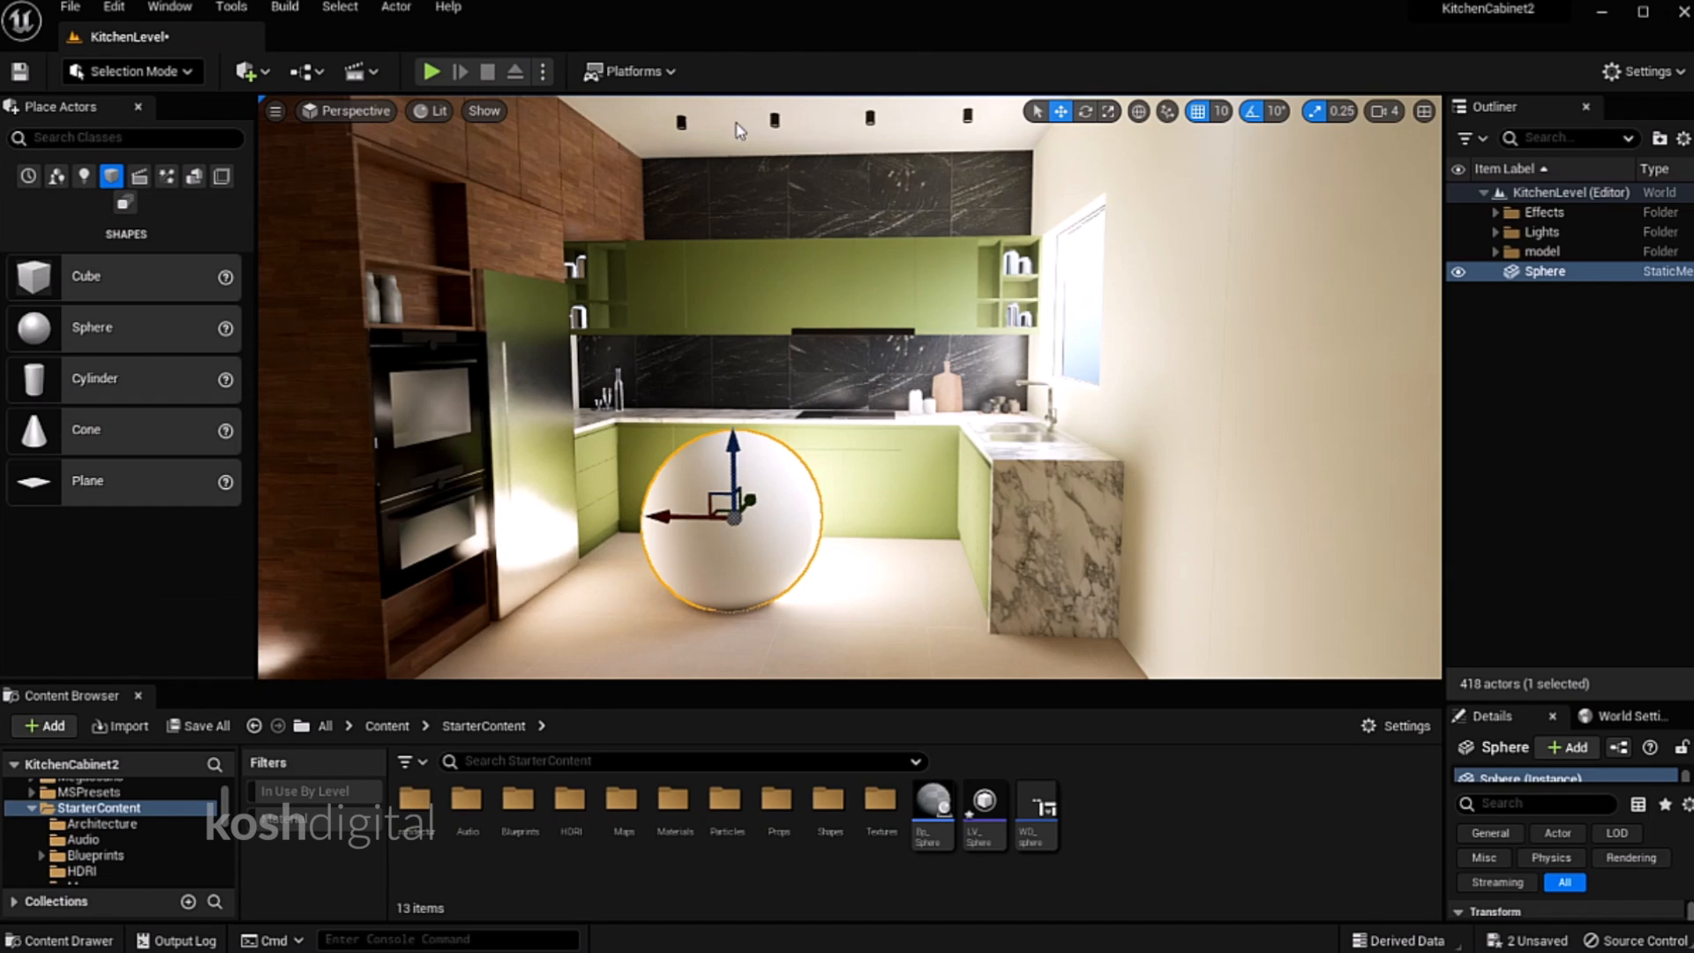
mouse_move(848, 540)
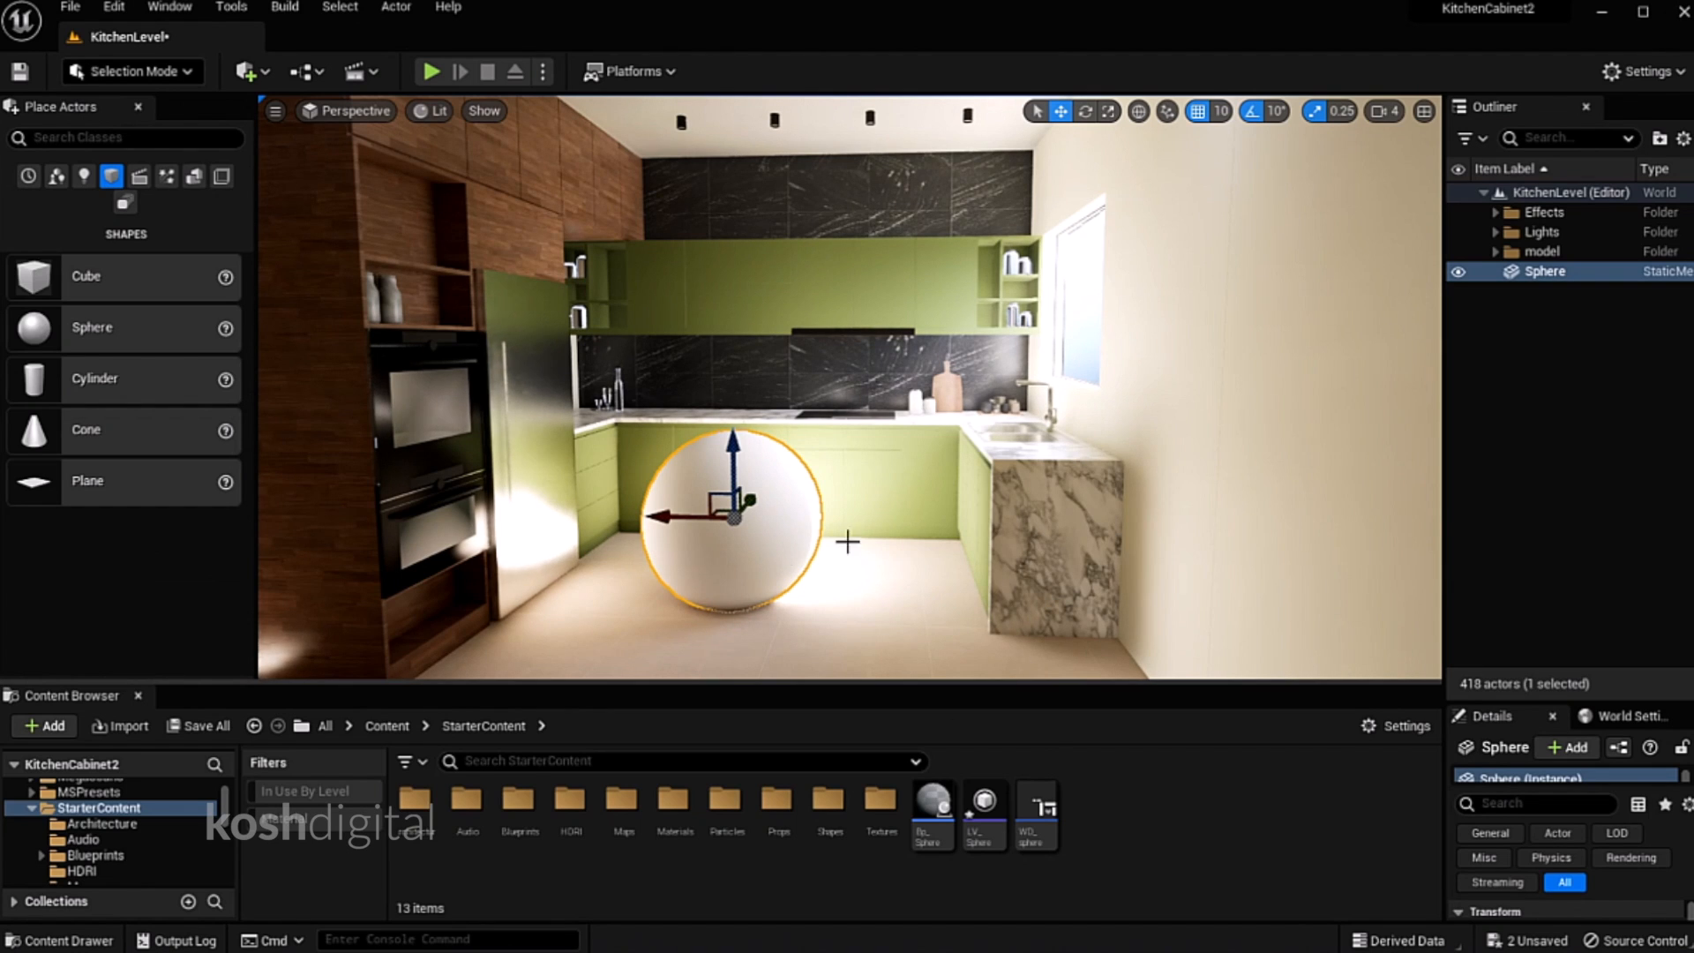
mouse_move(1474, 419)
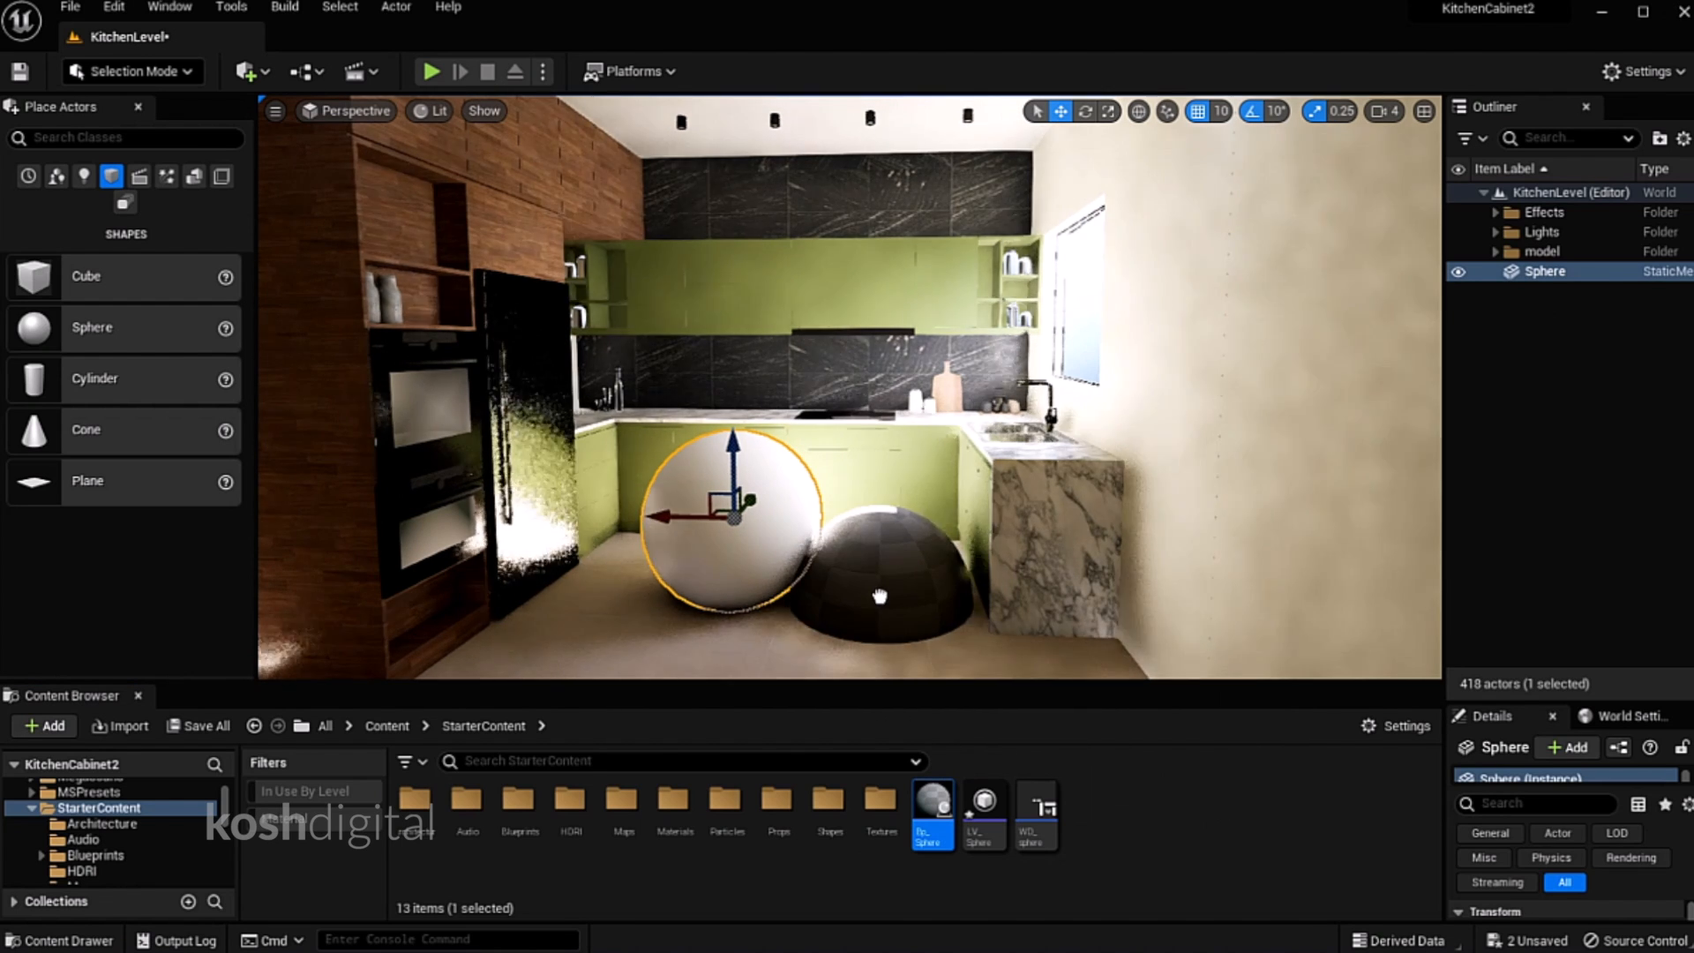
Place a Bp_Sphere actor on the kitchen floor in place of the plain sphere
click(877, 583)
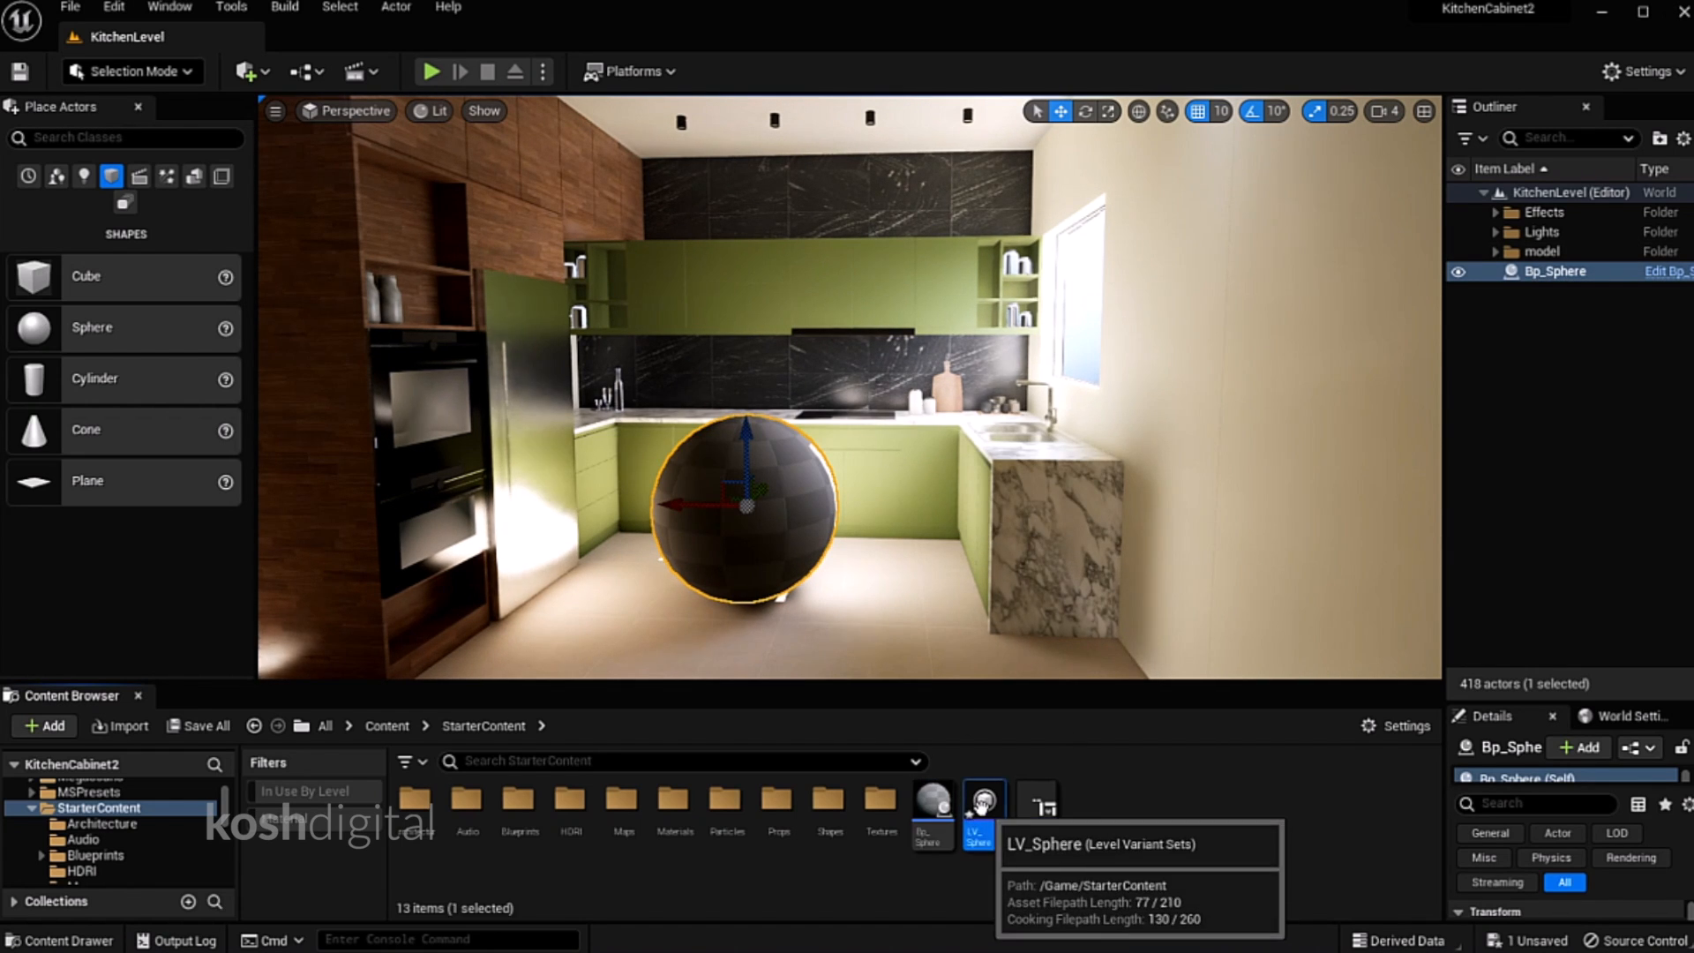
Open the LV_Sphere variant sets and capture the sphere mesh's Material[0] property
double_click(981, 809)
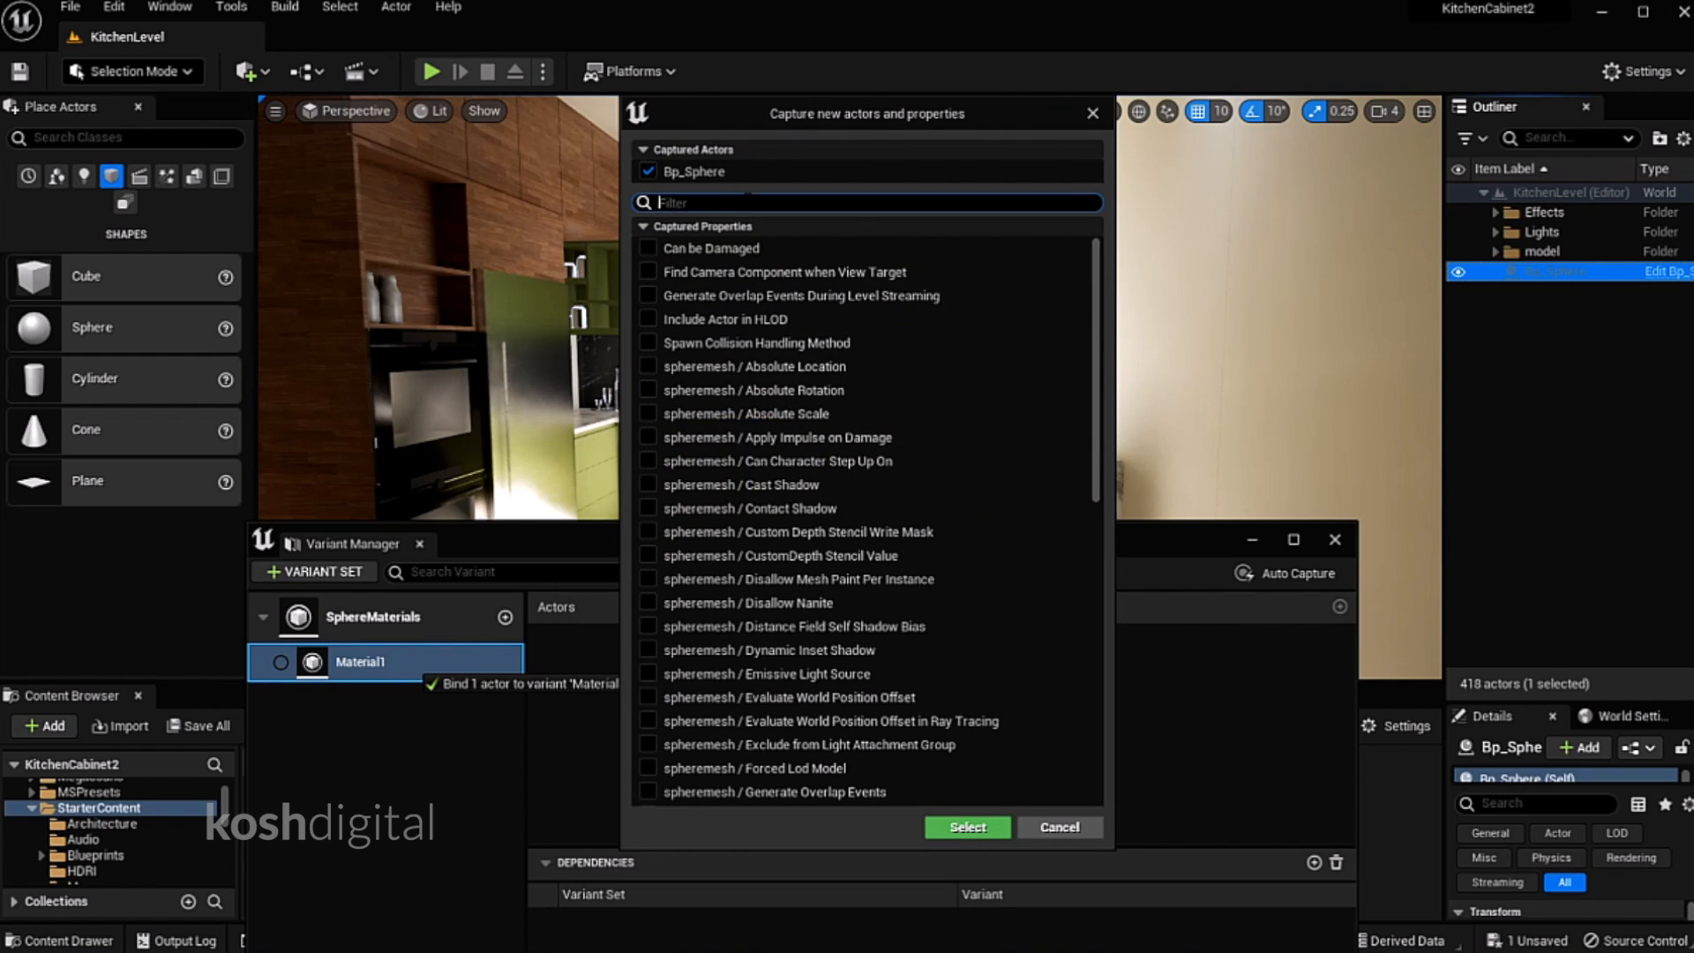
text(materials)
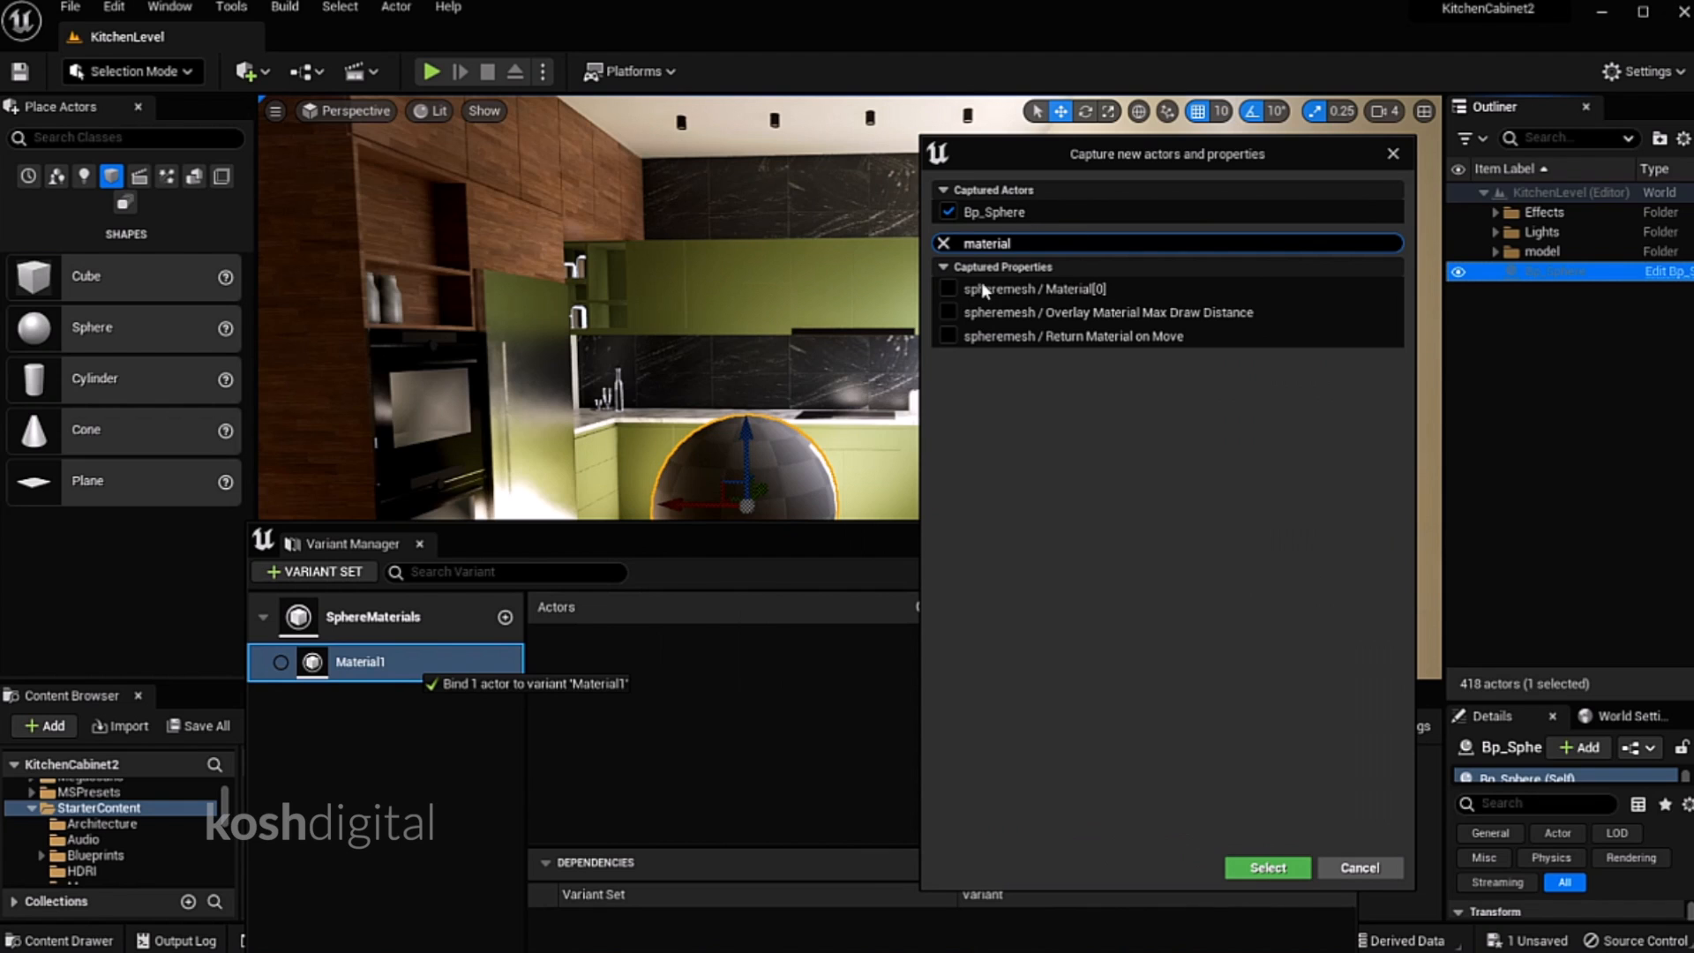
click(1265, 868)
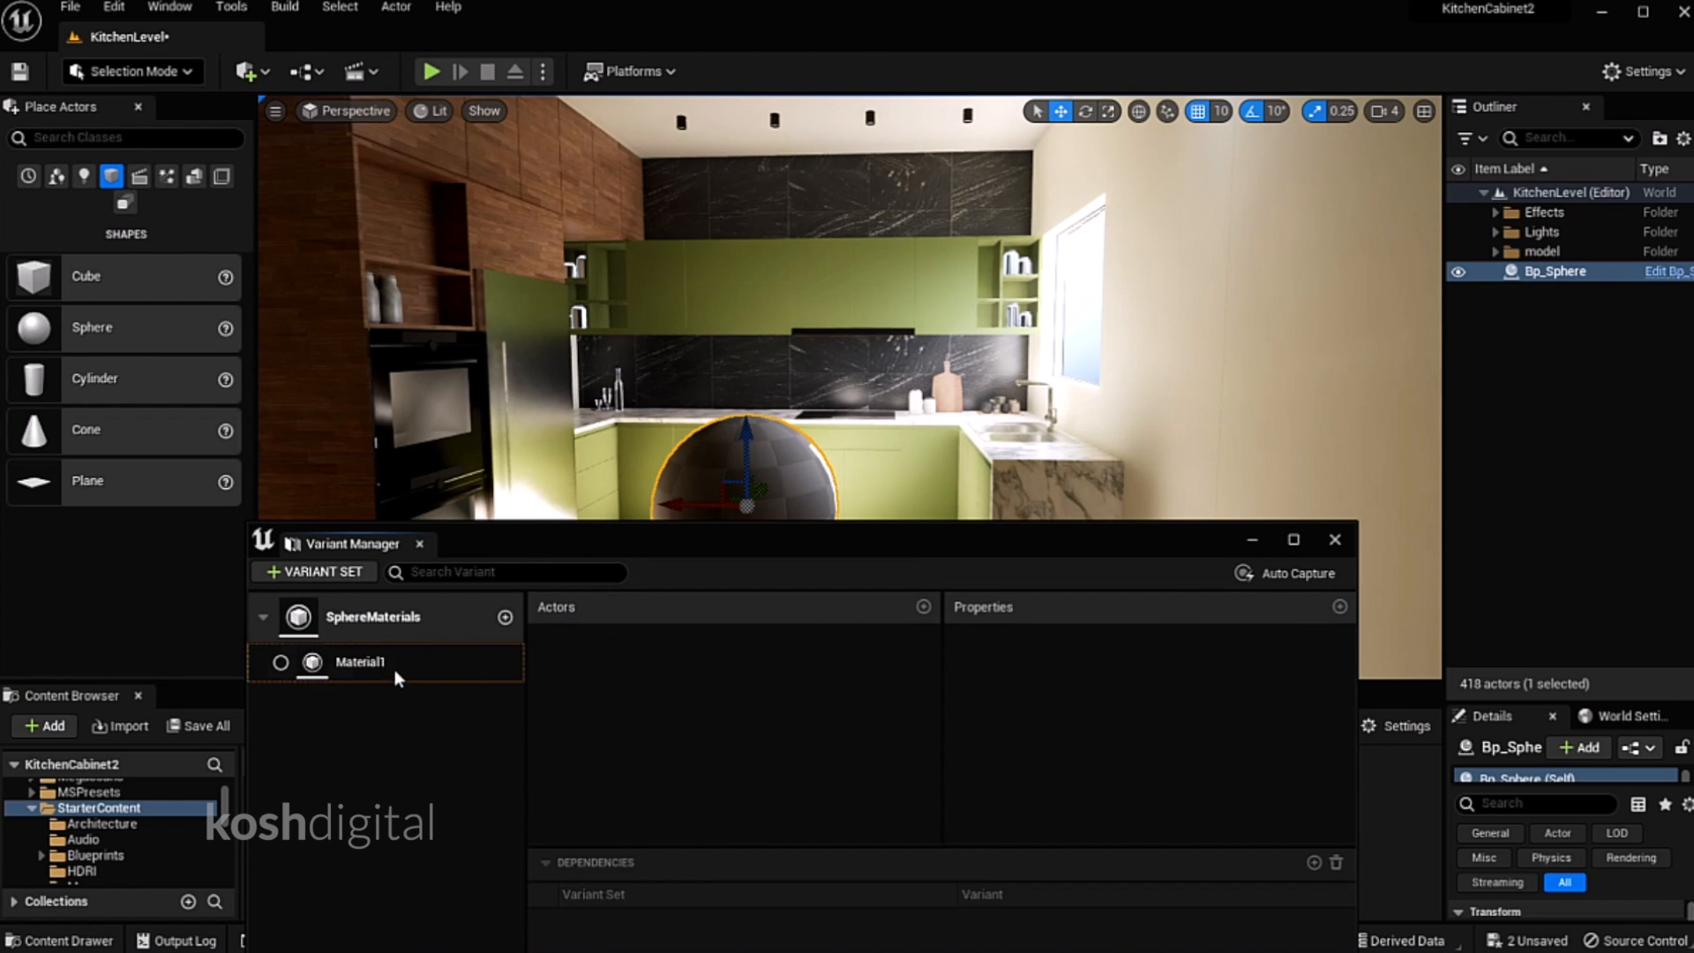
Duplicate Material1 into Material2 and give it the walnut wood material
right_click(358, 661)
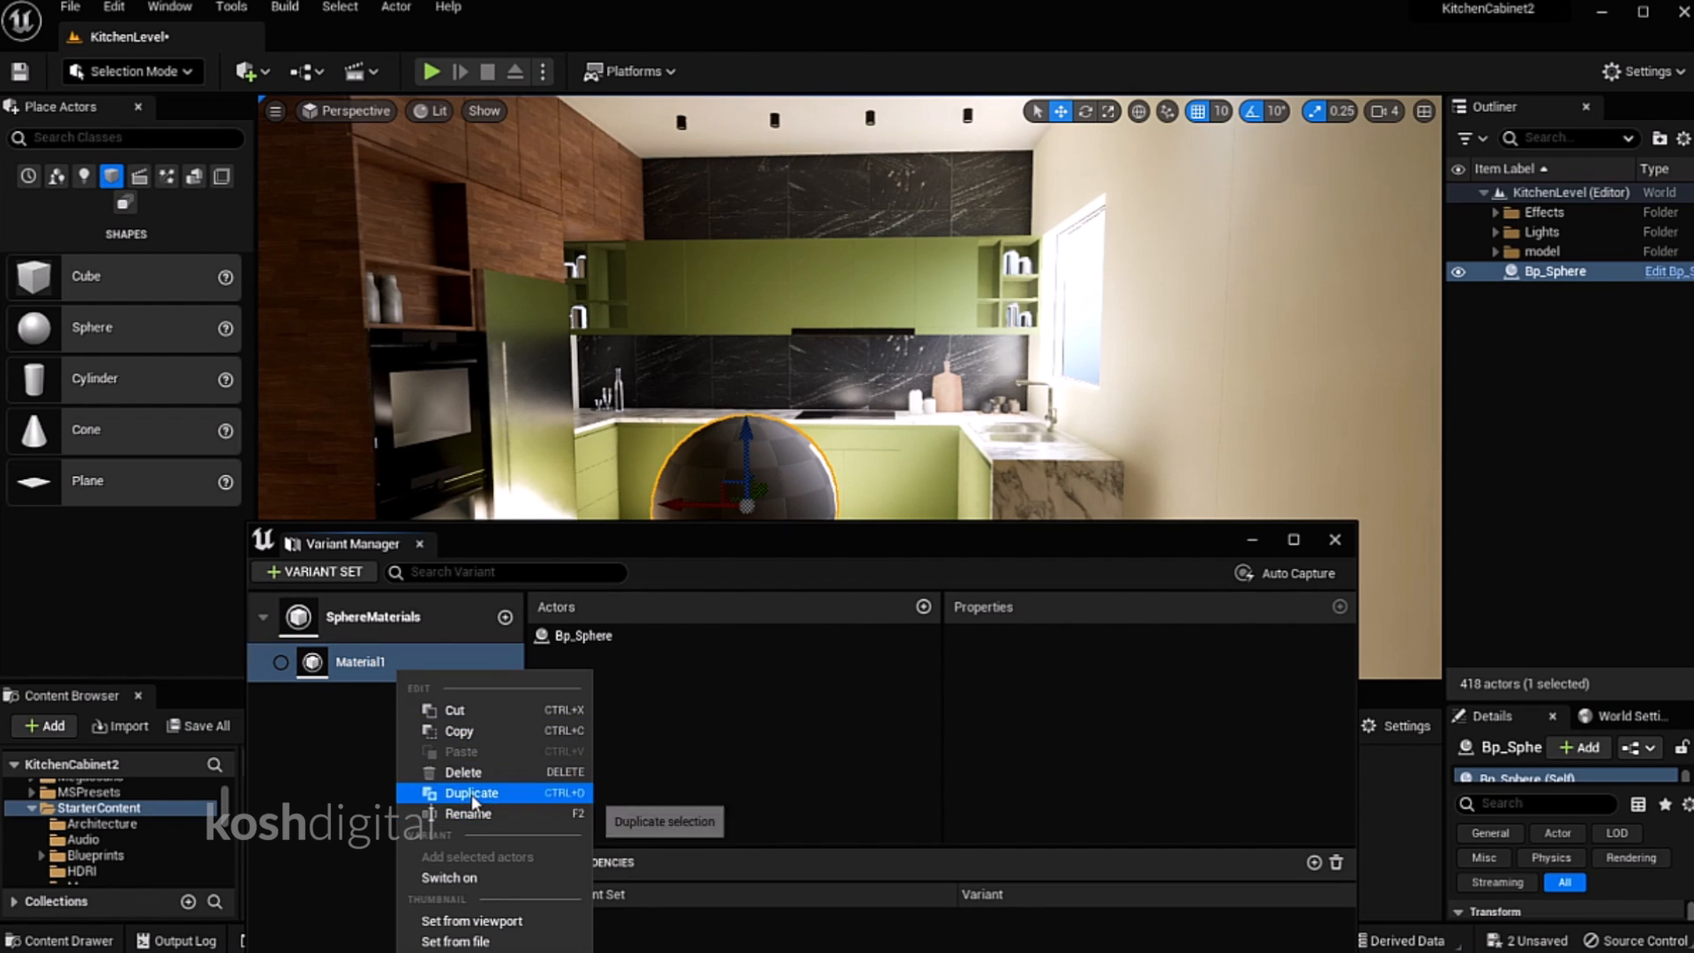
click(472, 792)
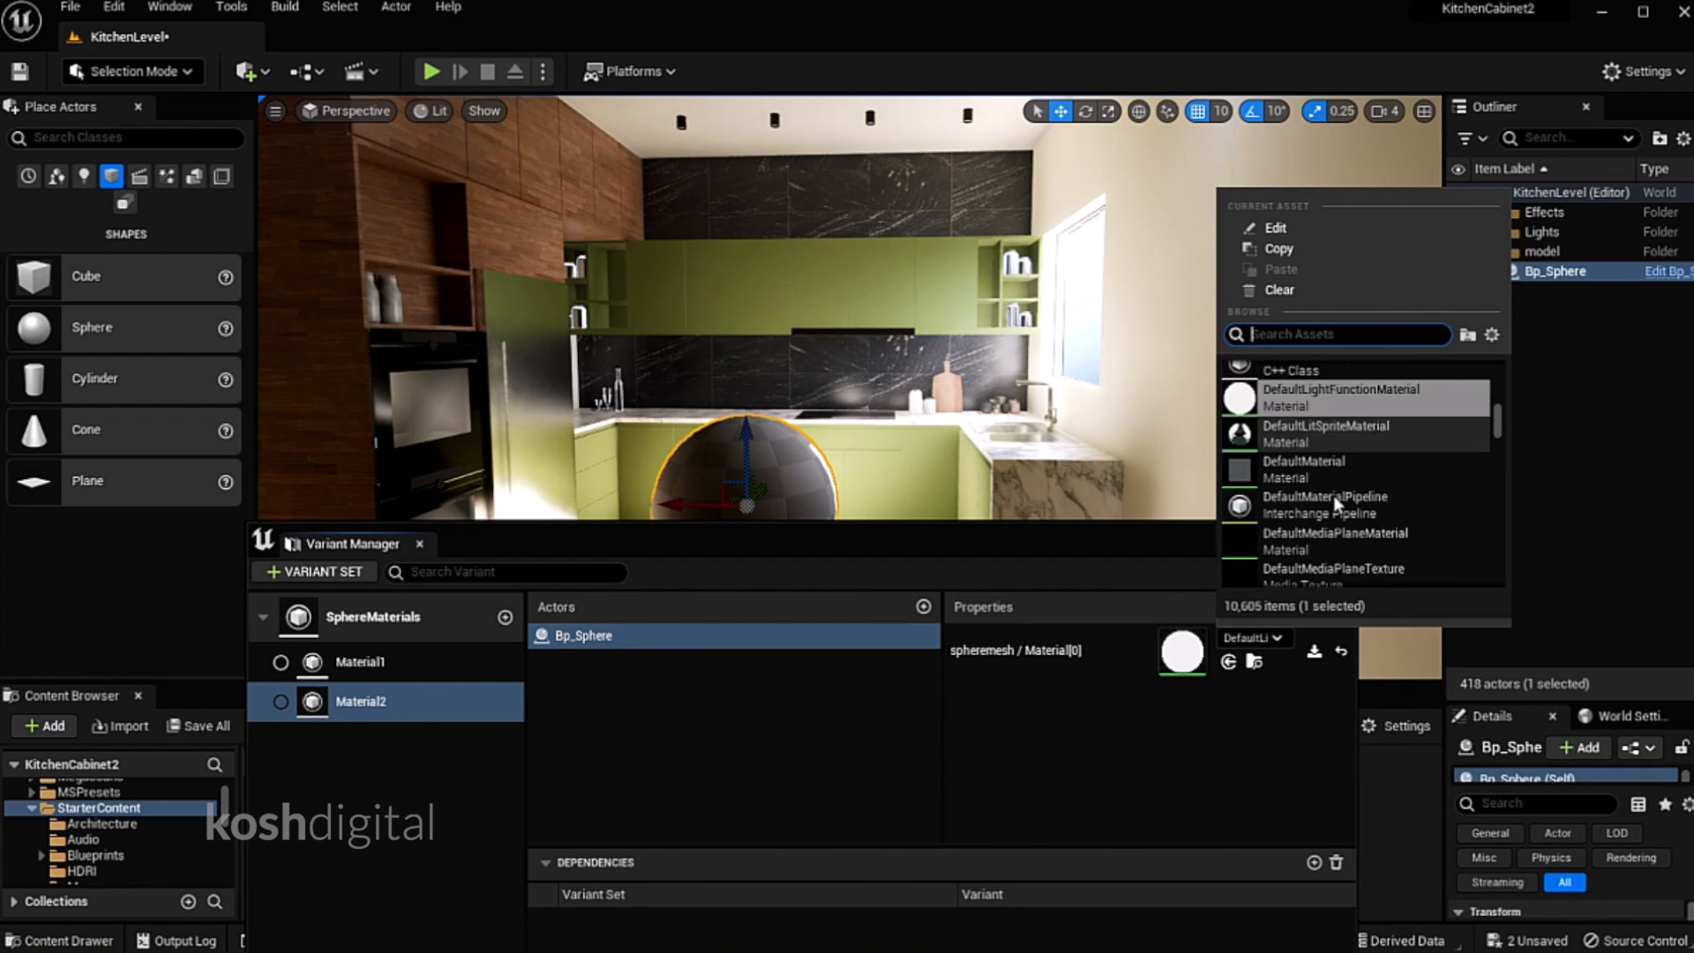
text(walln)
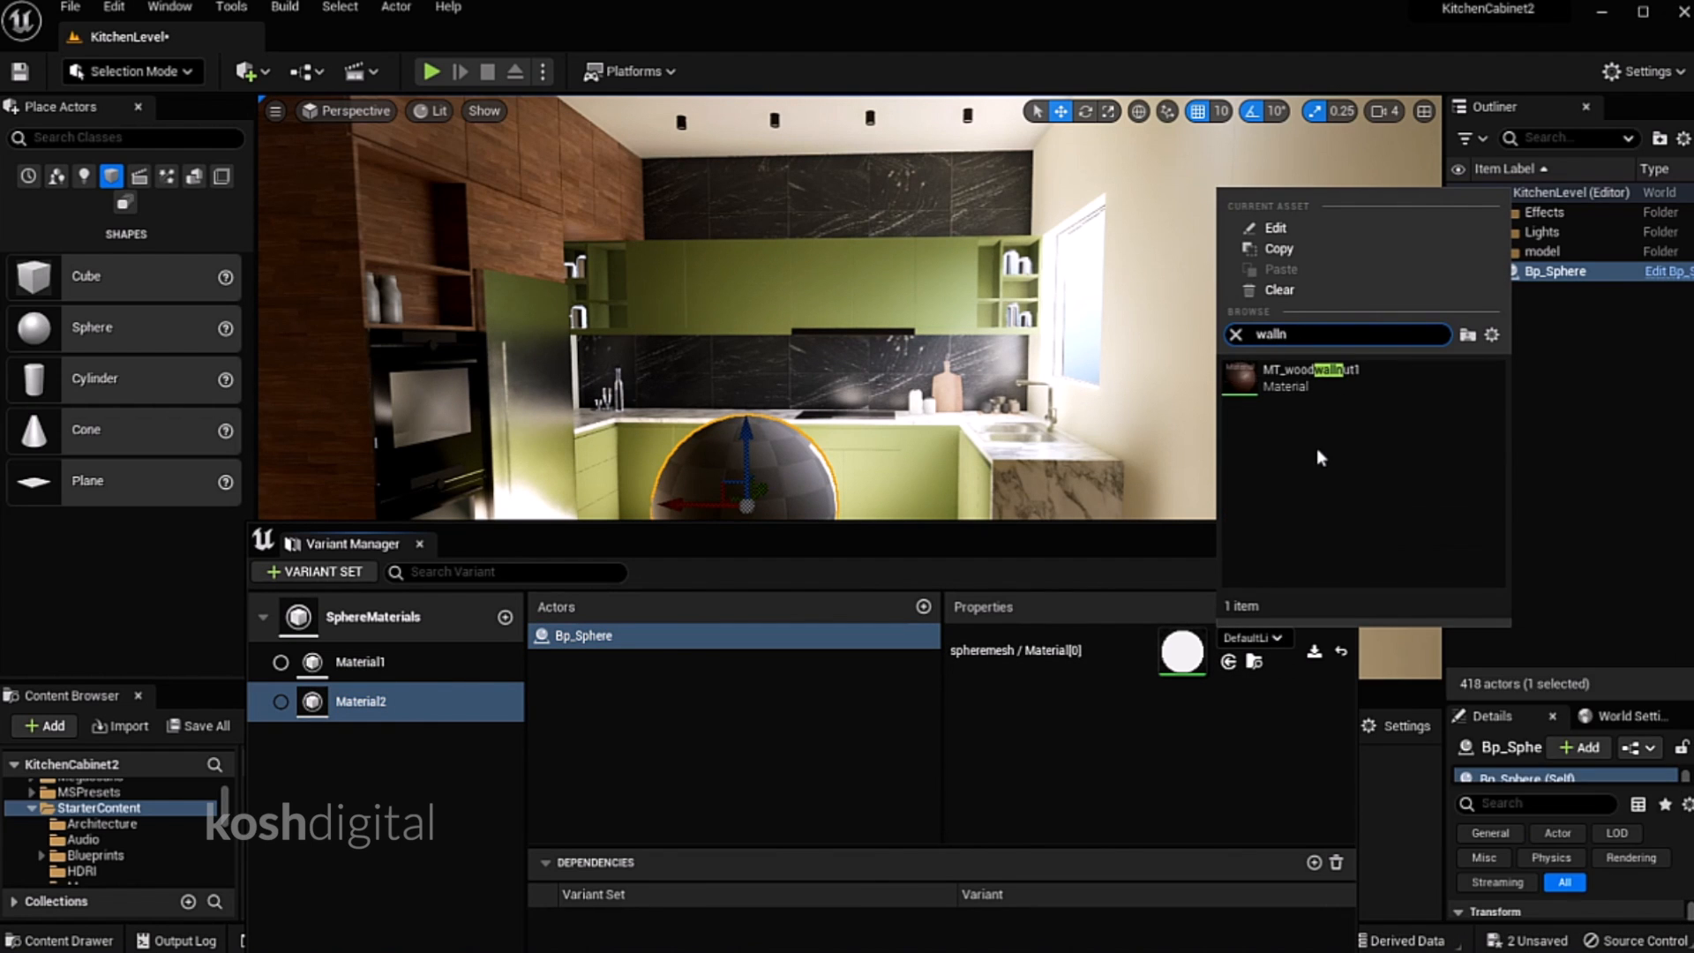
click(1297, 369)
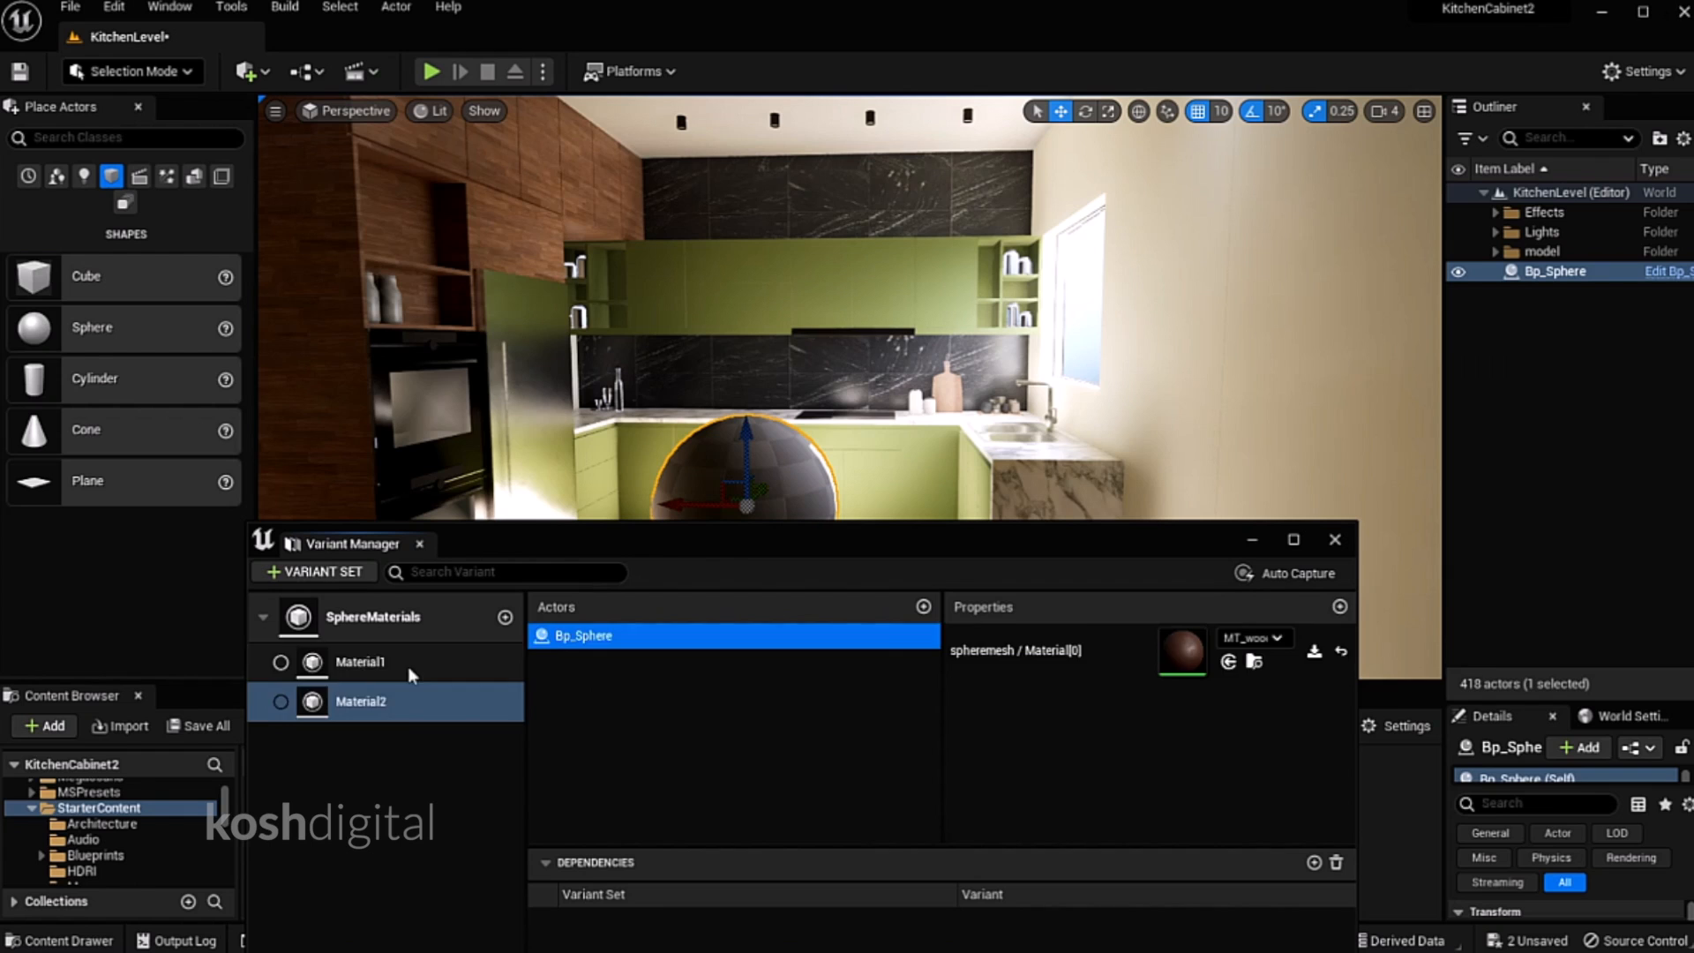
Compare Material1's default material with Material2's wood, then close the variant editor
click(361, 661)
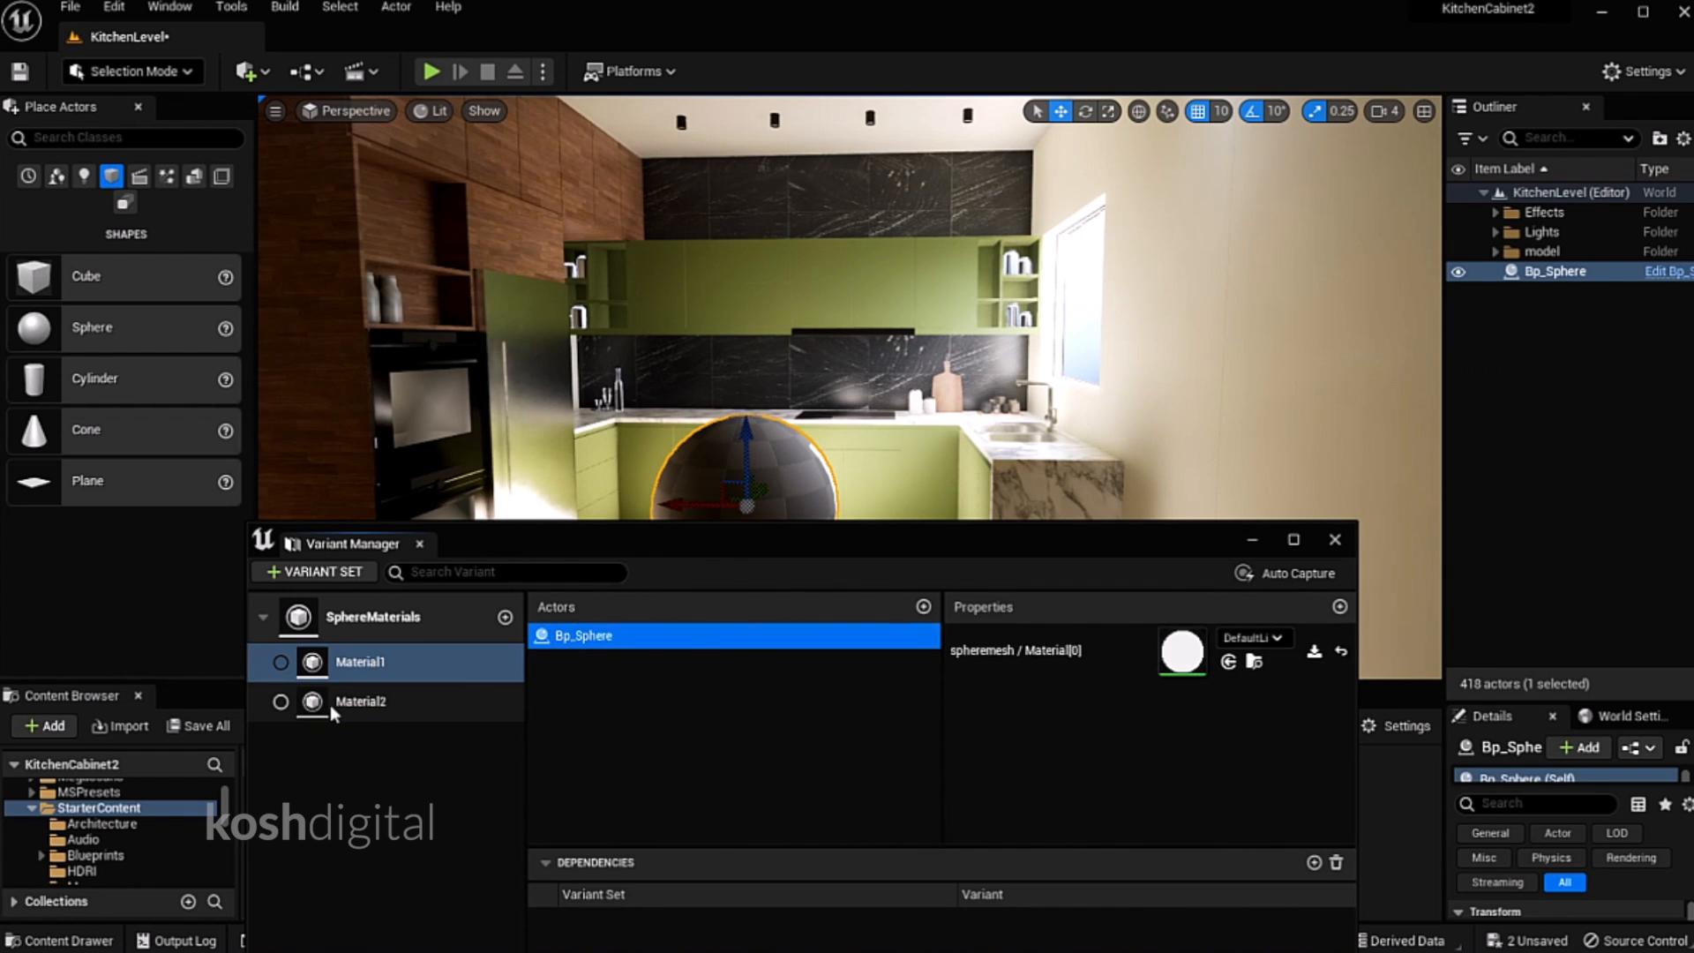
click(360, 702)
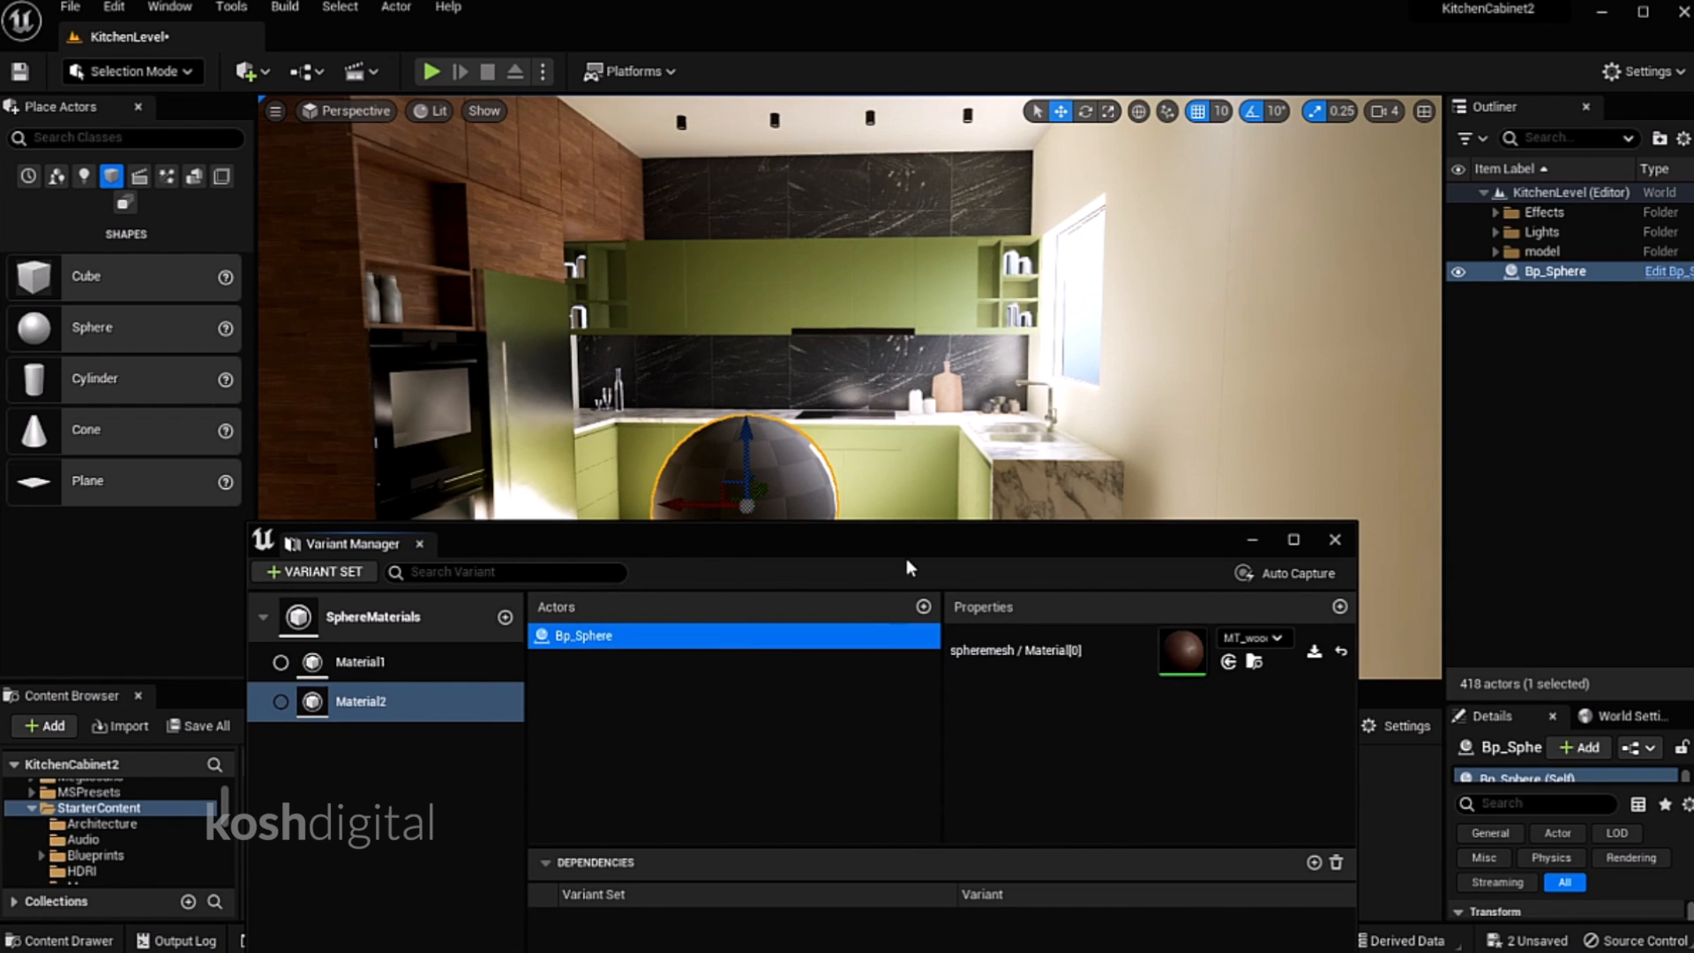
click(1334, 539)
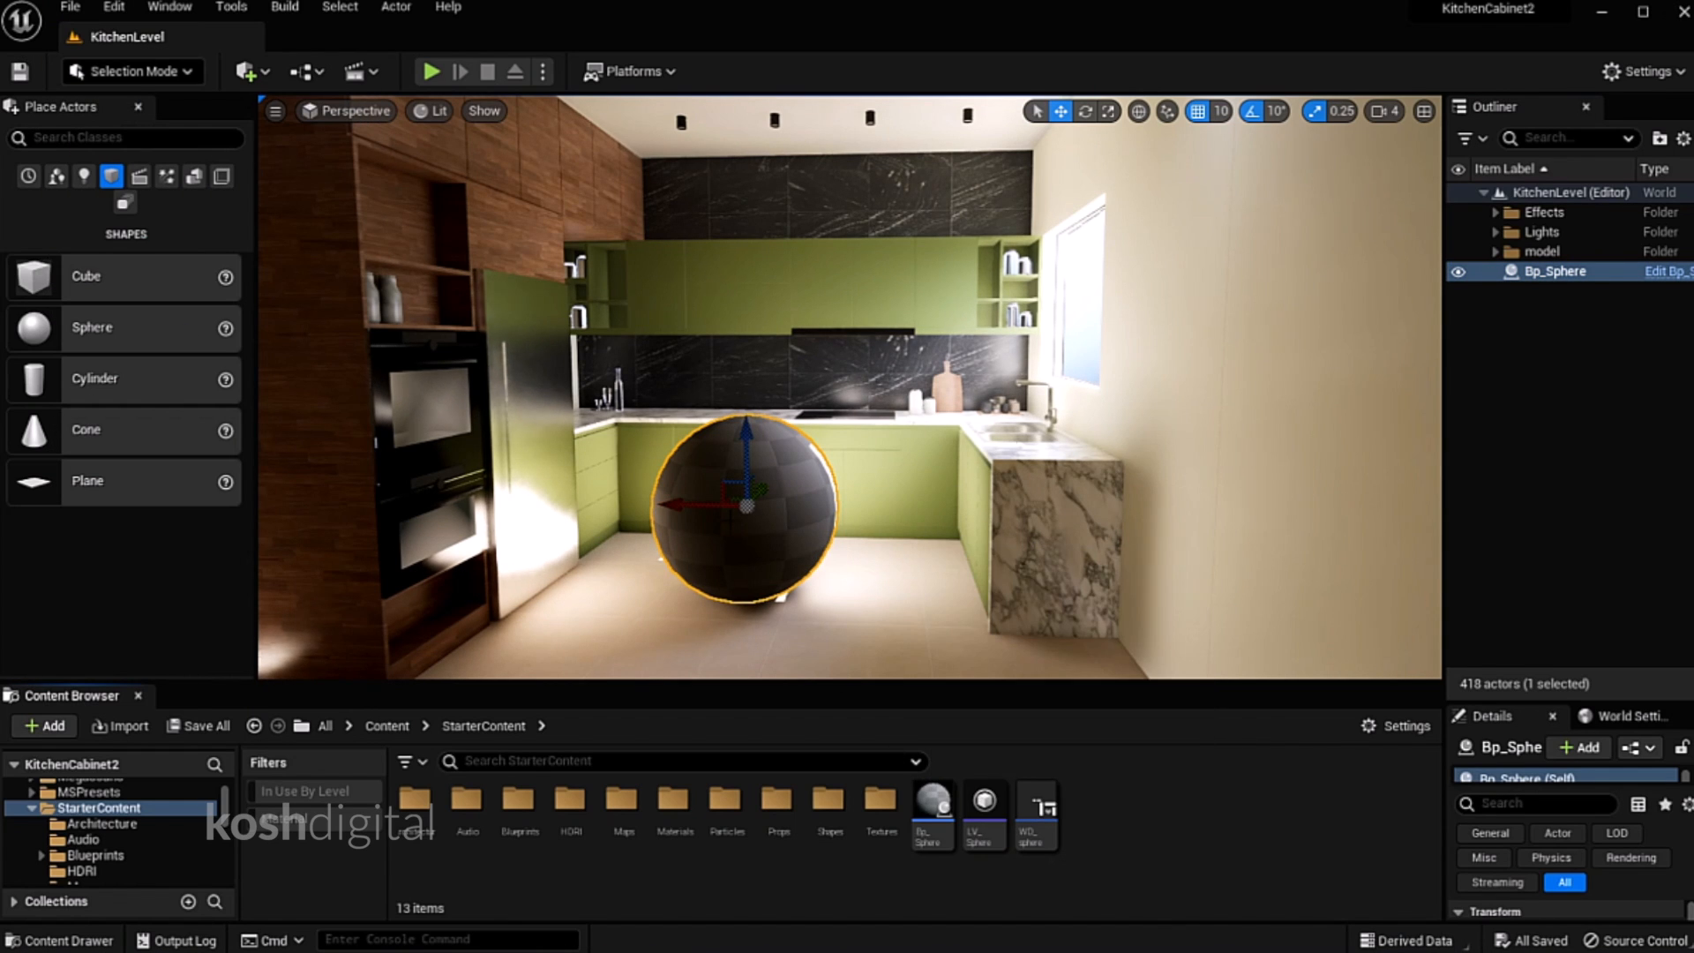
mouse_move(981, 808)
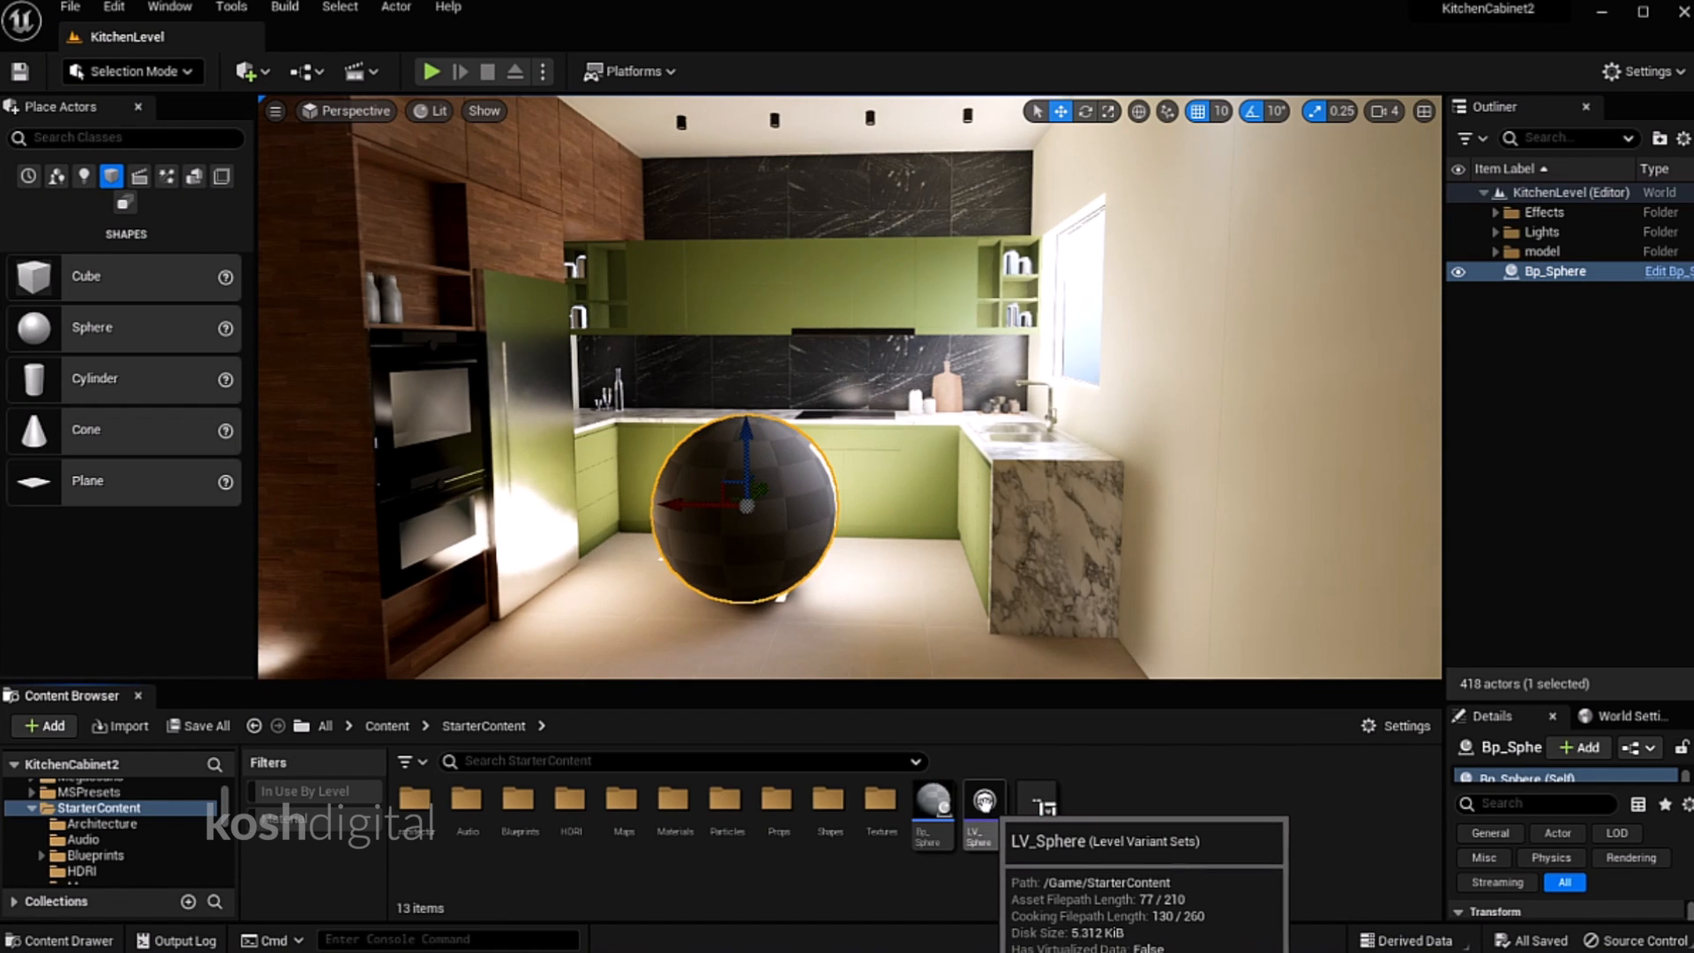
Place the LV_Sphere variant sets actor in the level and reopen the WD_sphere widget
click(982, 805)
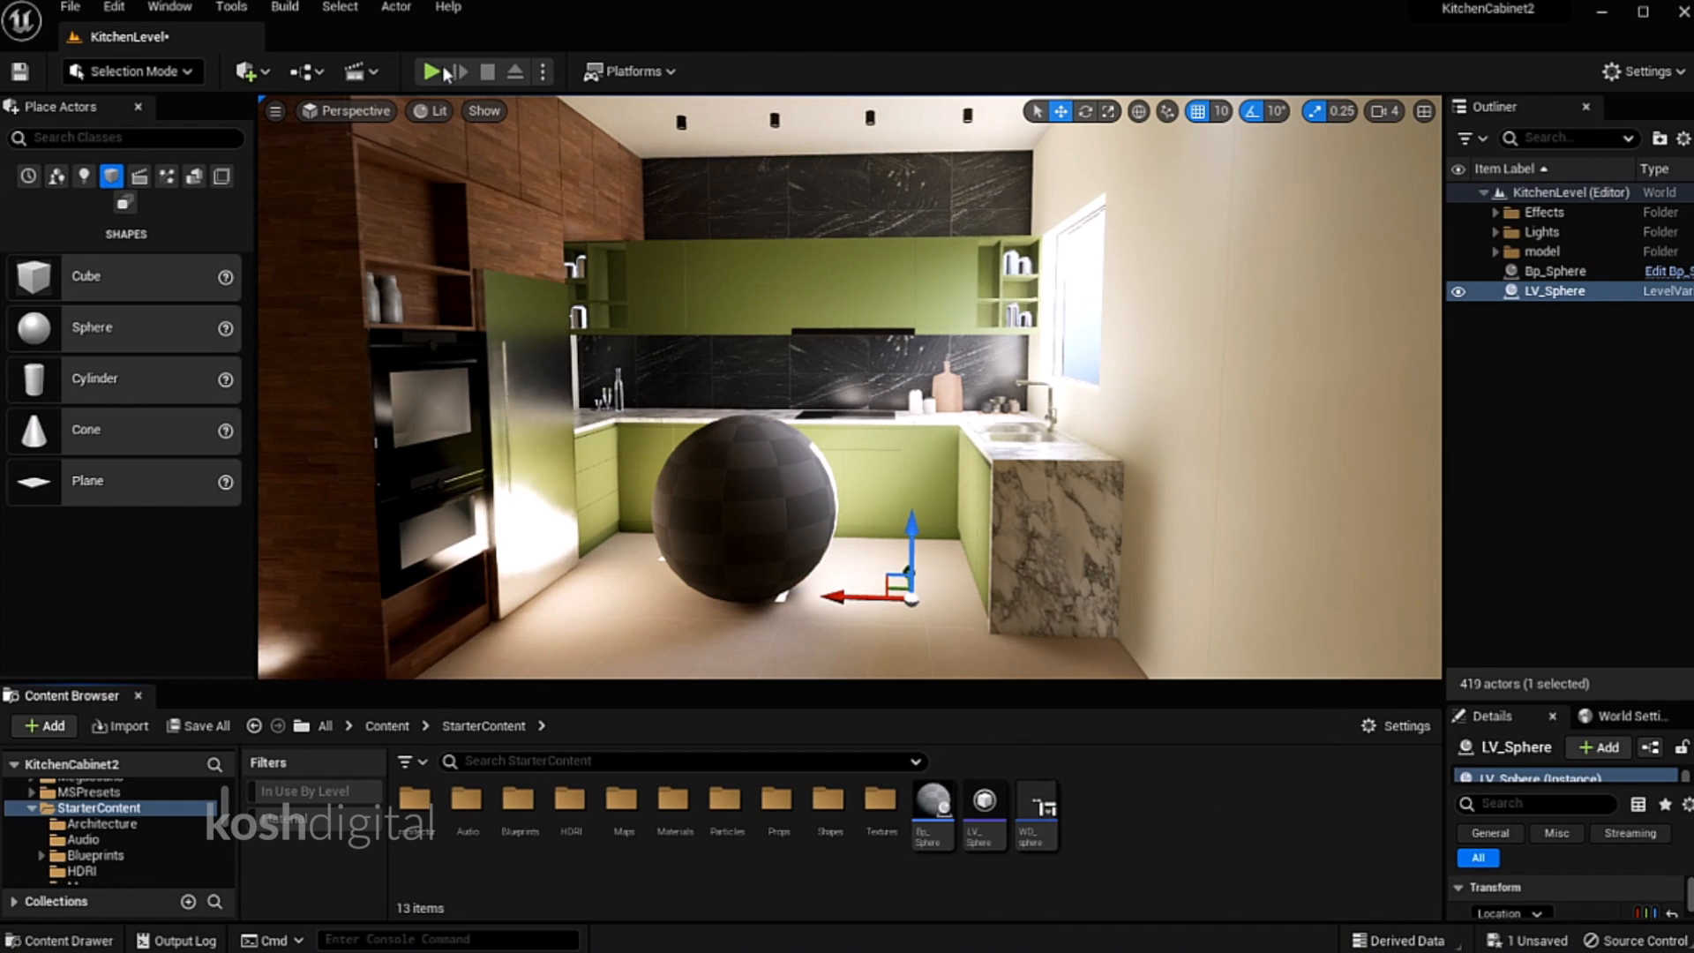
click(441, 71)
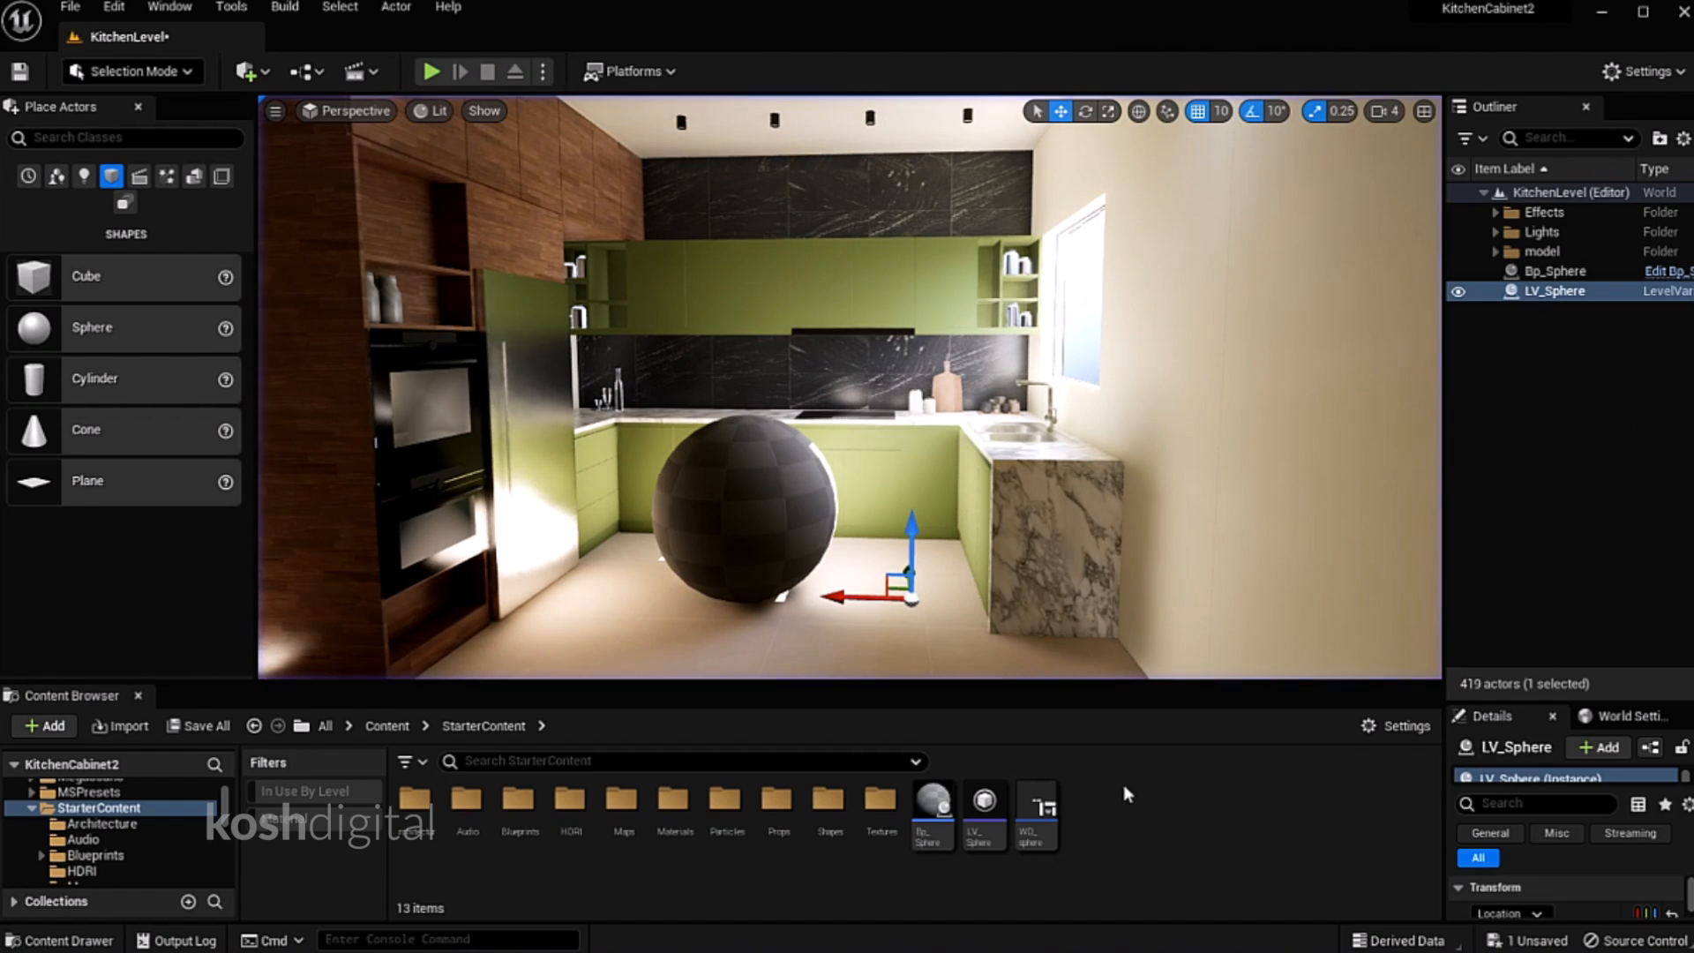
double_click(1027, 804)
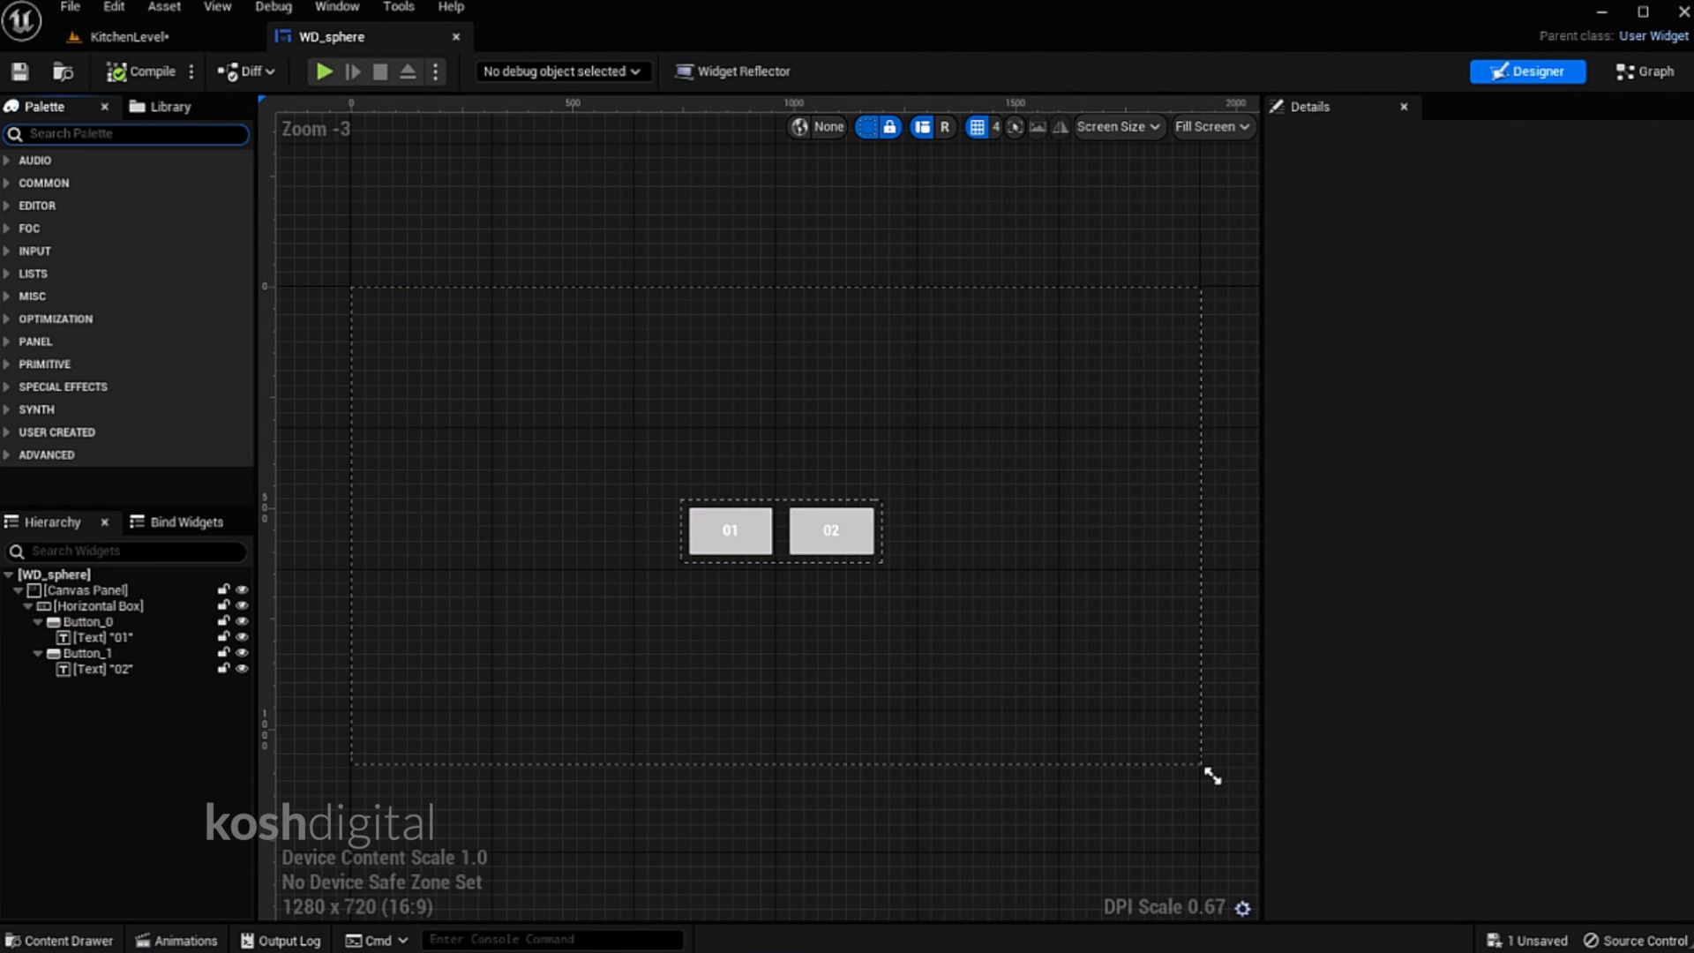
Add and align a third Button in WD_sphere, then paste click-event nodes in the Graph
text(button)
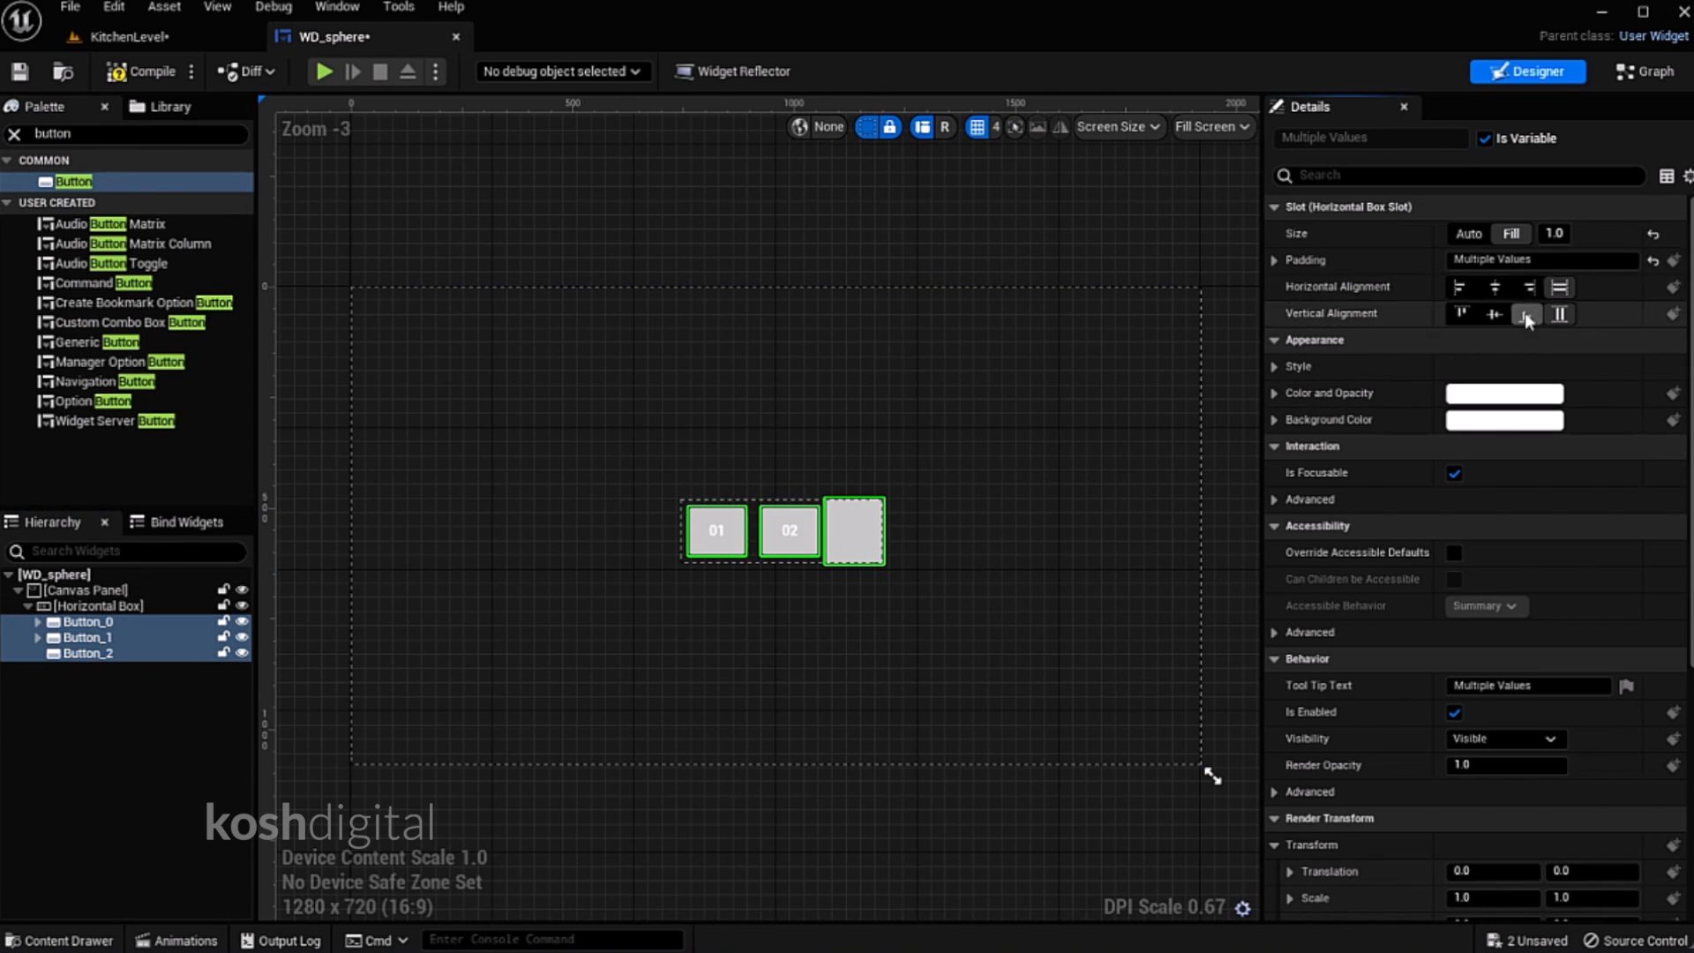
click(83, 590)
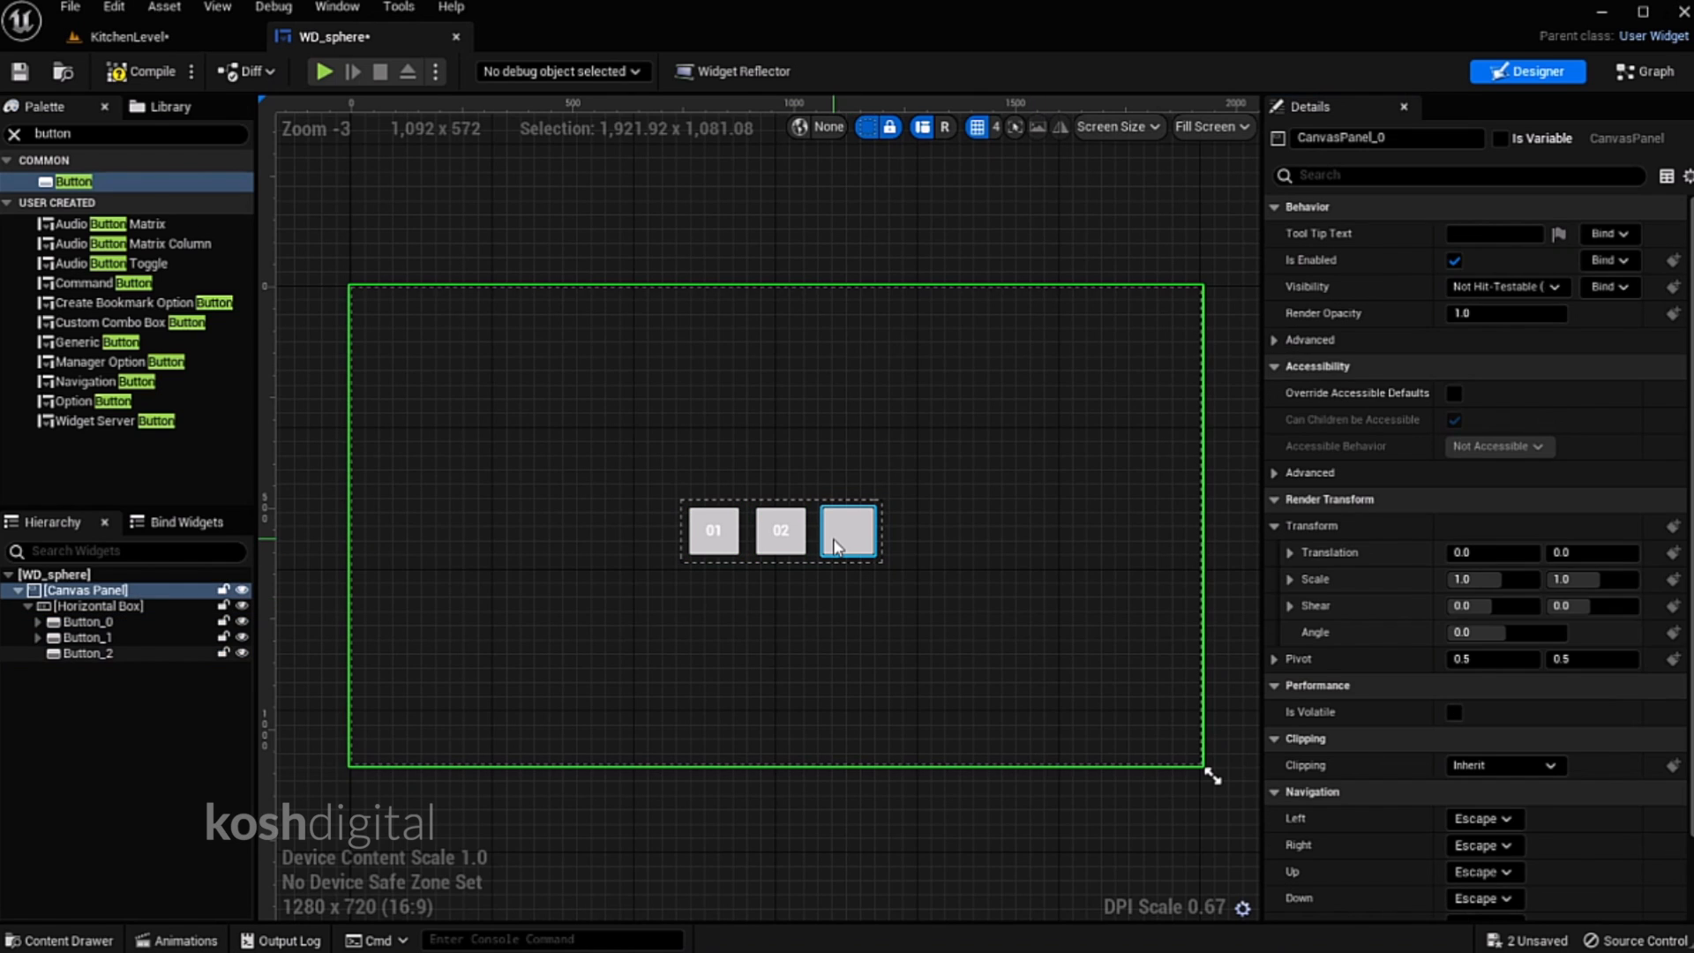
click(1646, 71)
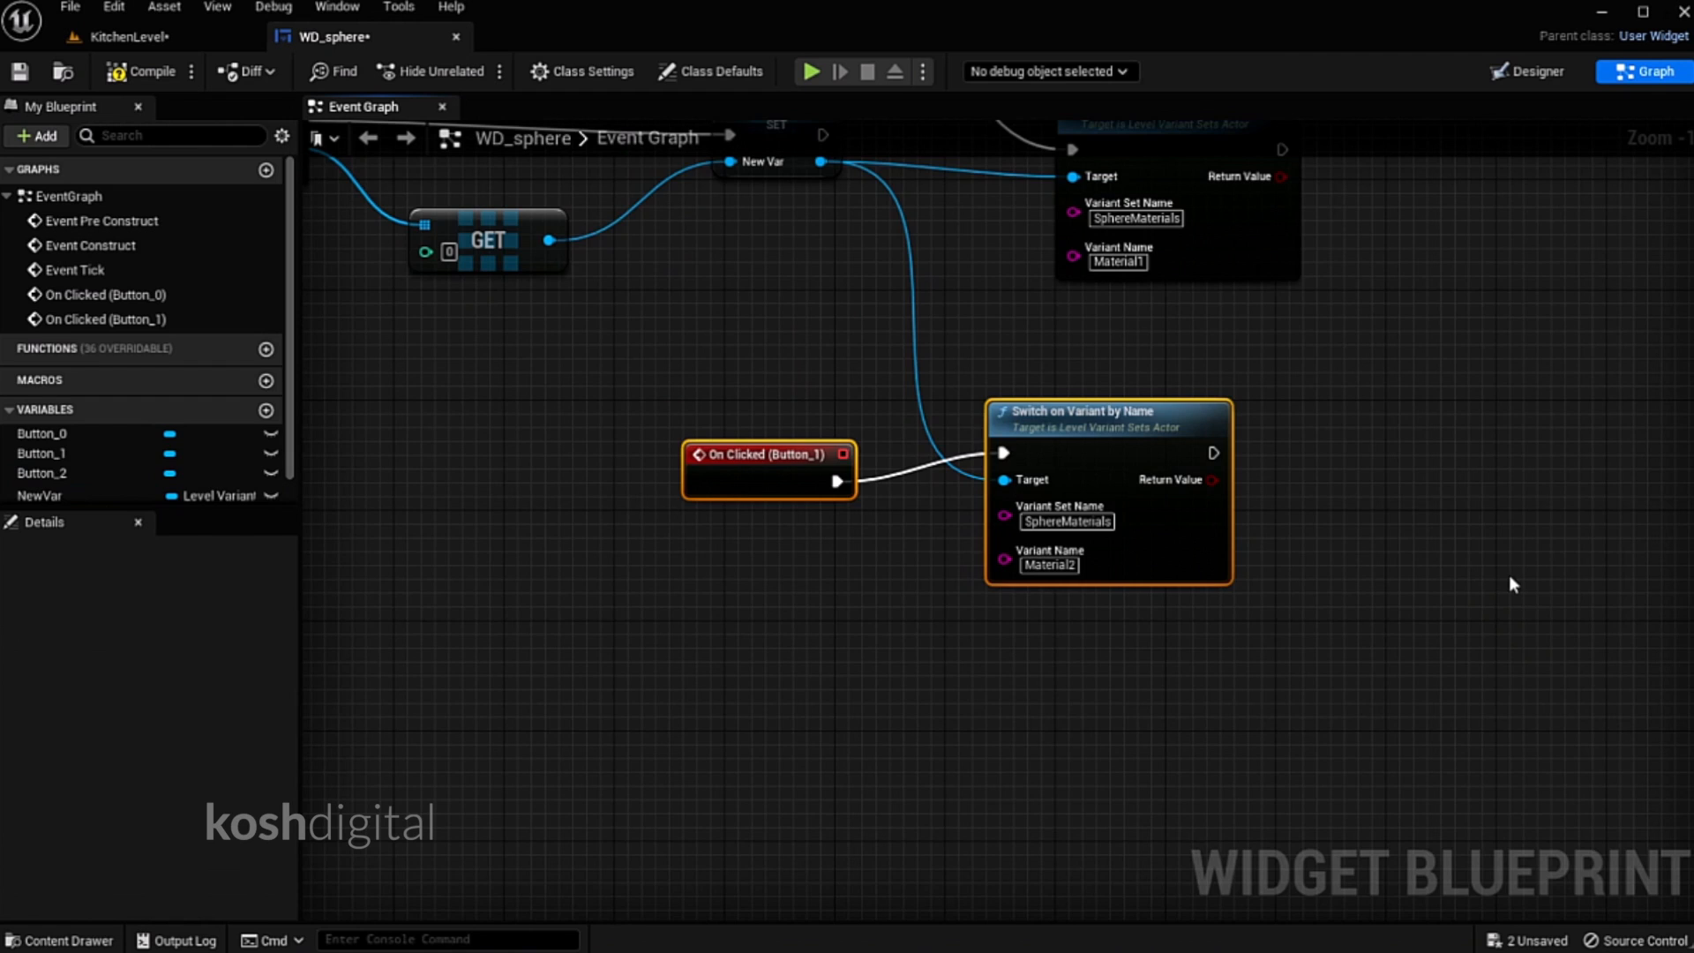
key(ctrl+v)
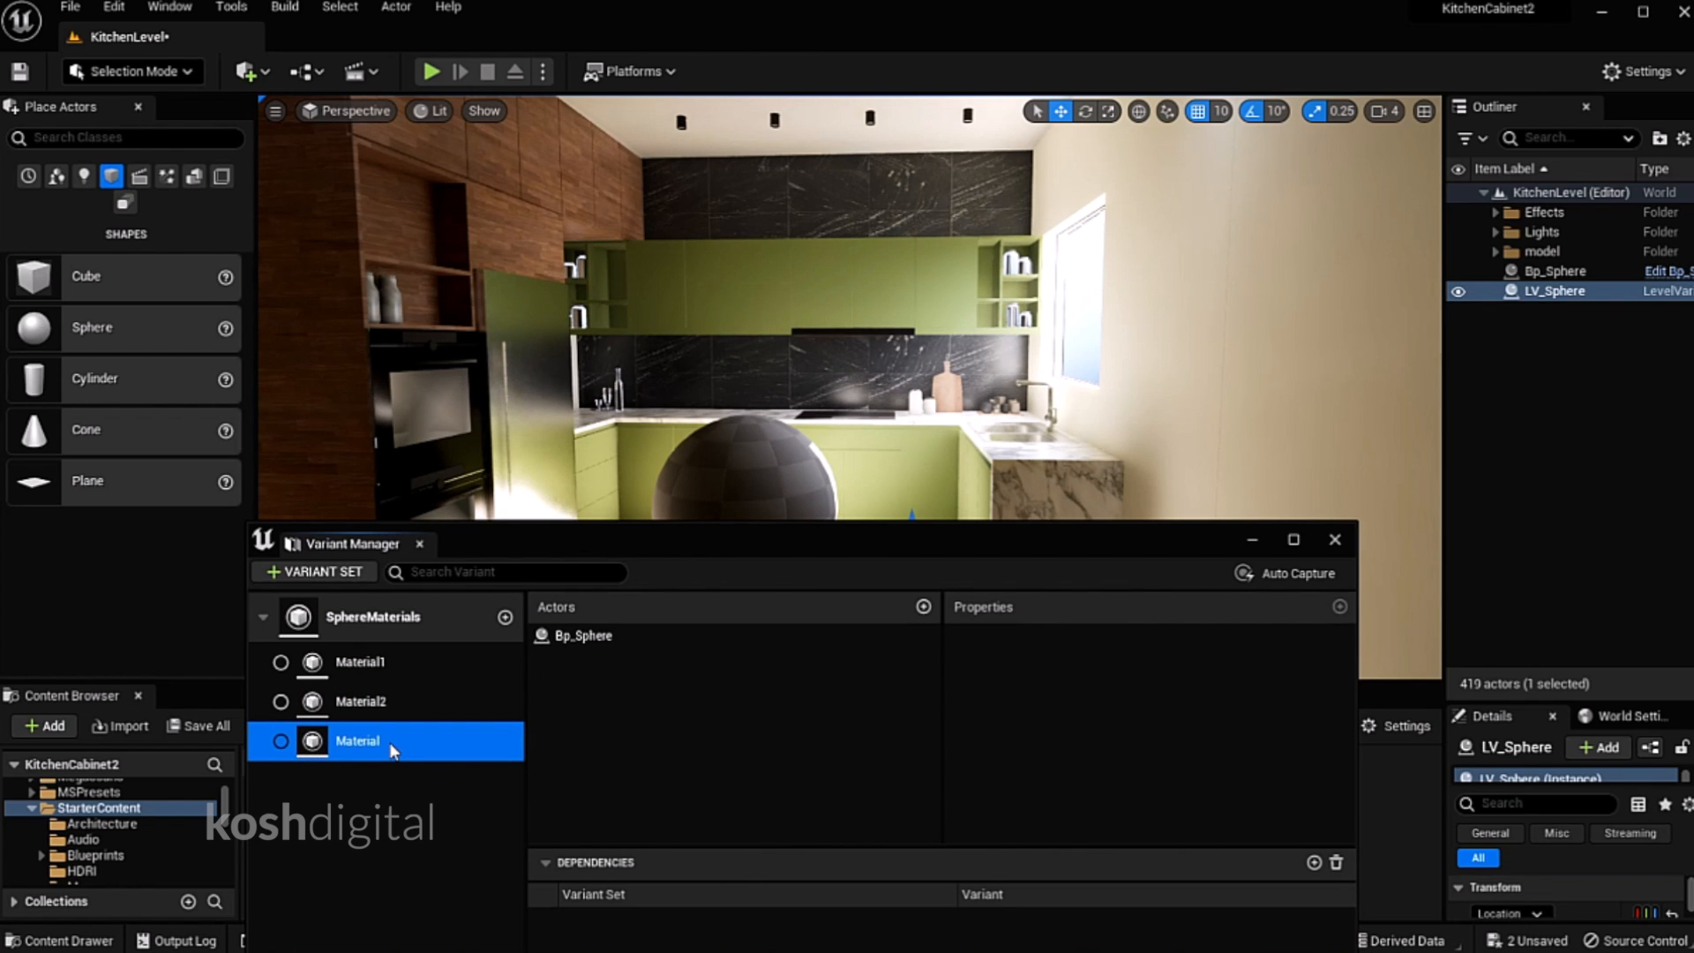
Rename the new variant Material3, close the variant editor and save the kitchen level
double_click(356, 740)
text(3)
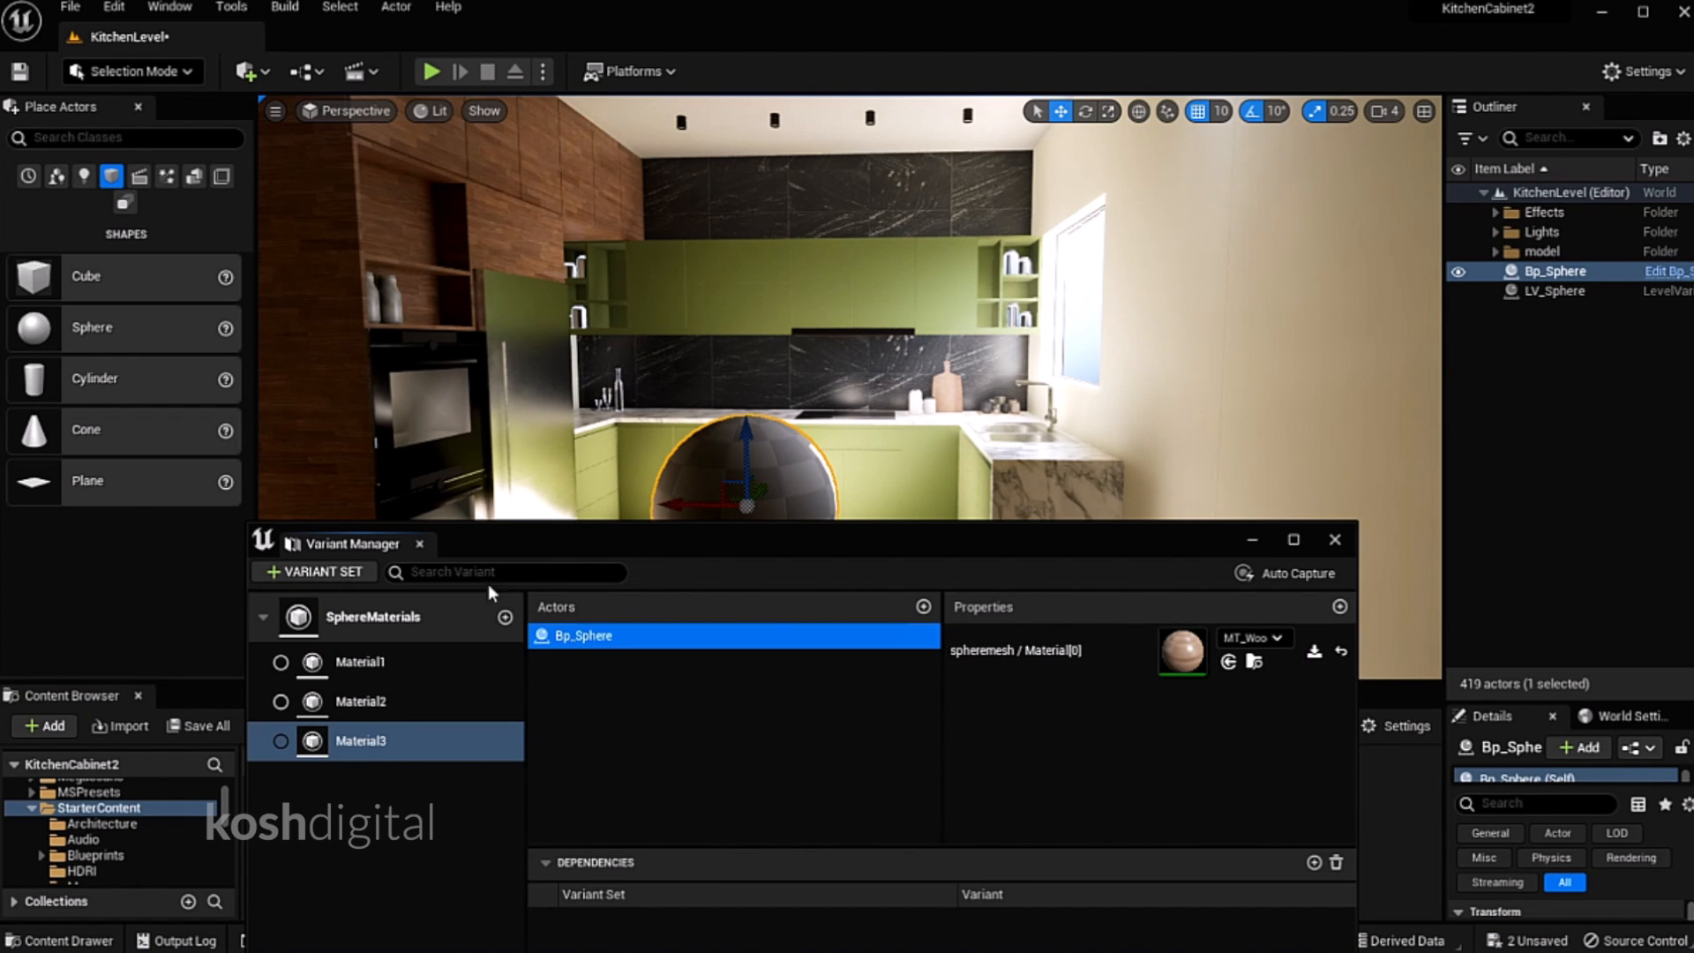
click(1334, 539)
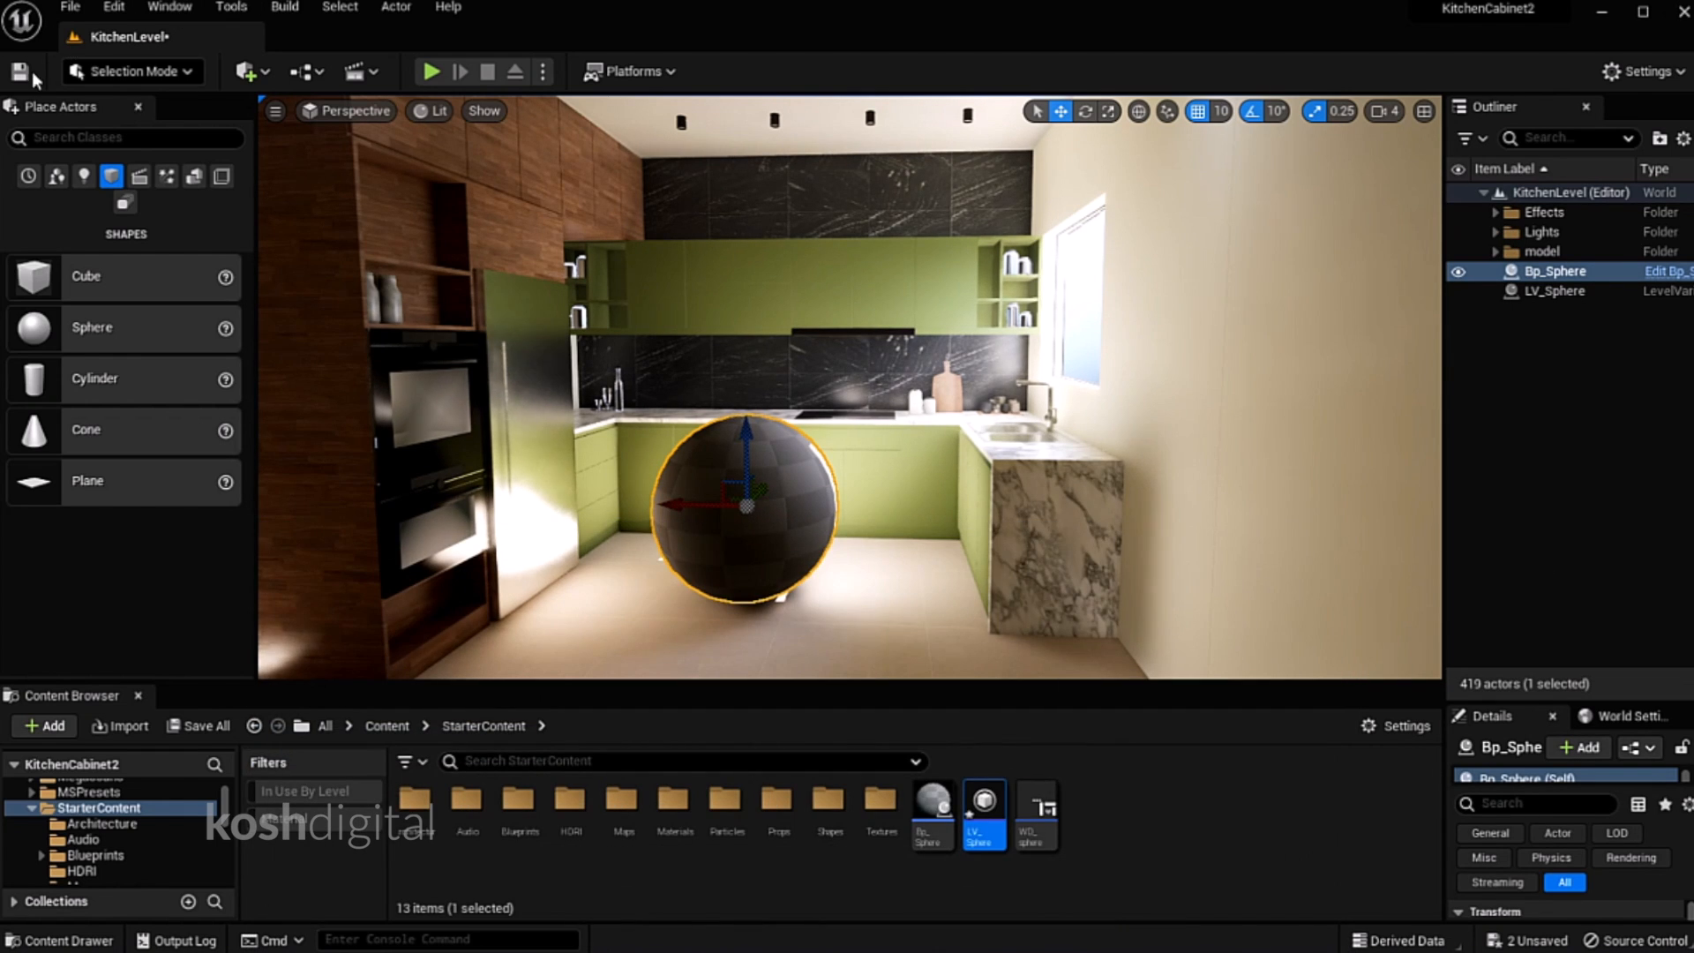
click(432, 71)
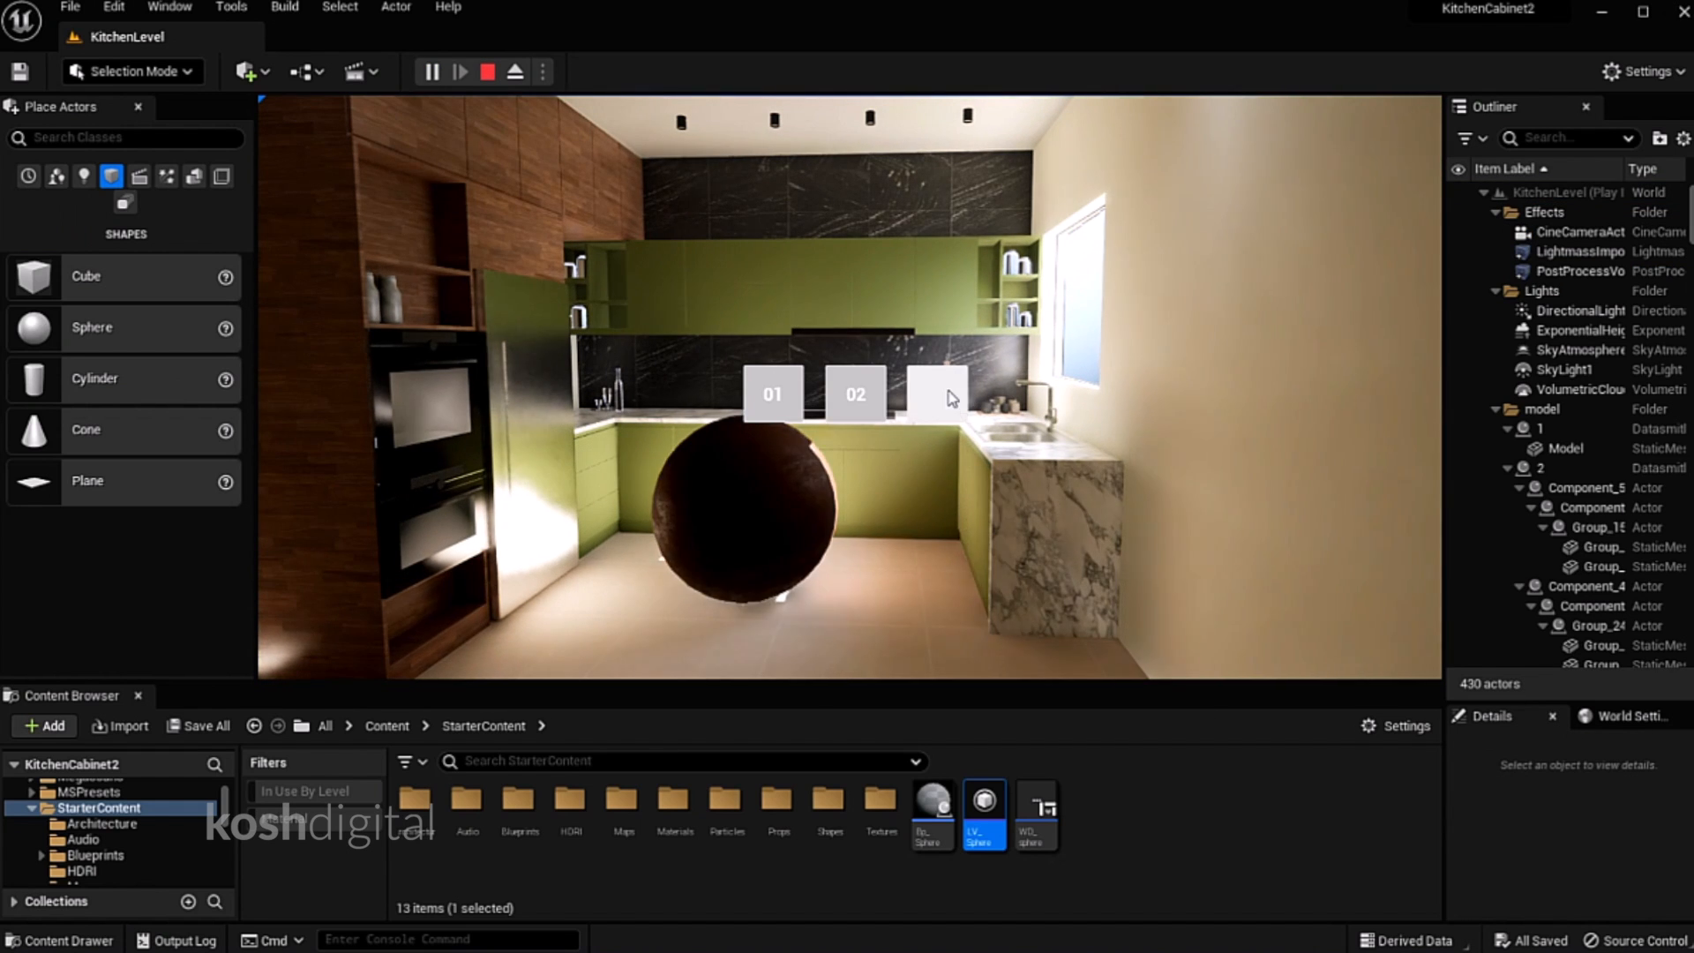
Turn the sphere light wood with the third button, then restart the preview
click(936, 393)
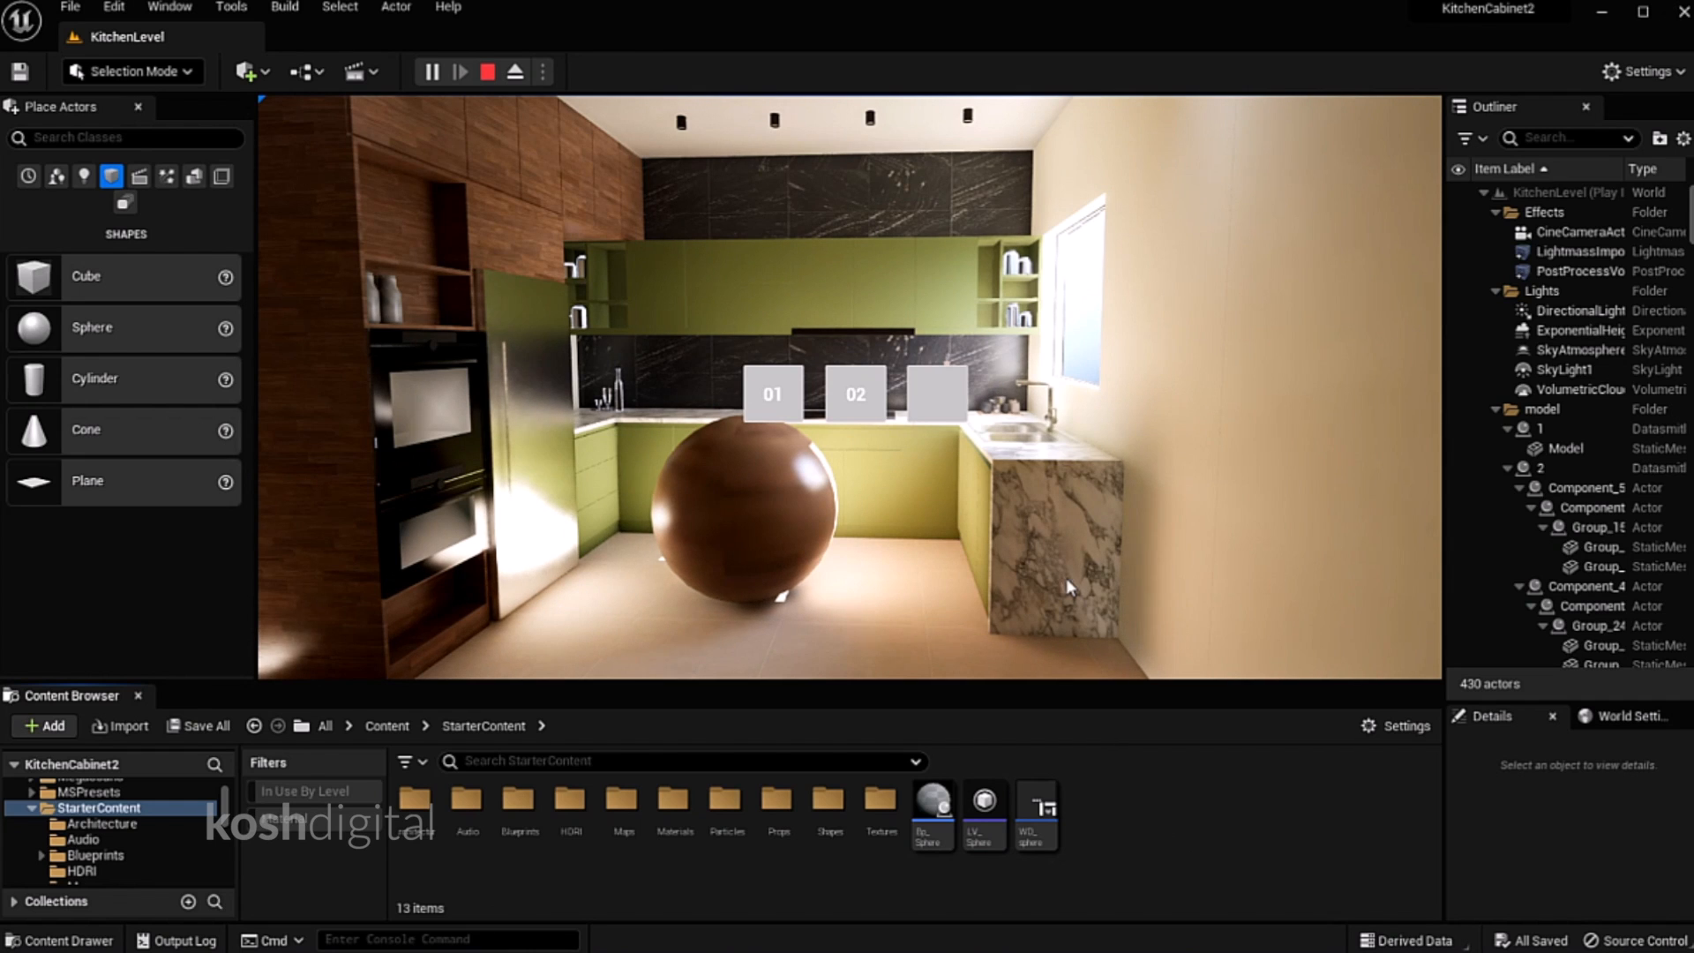
mouse_move(490, 155)
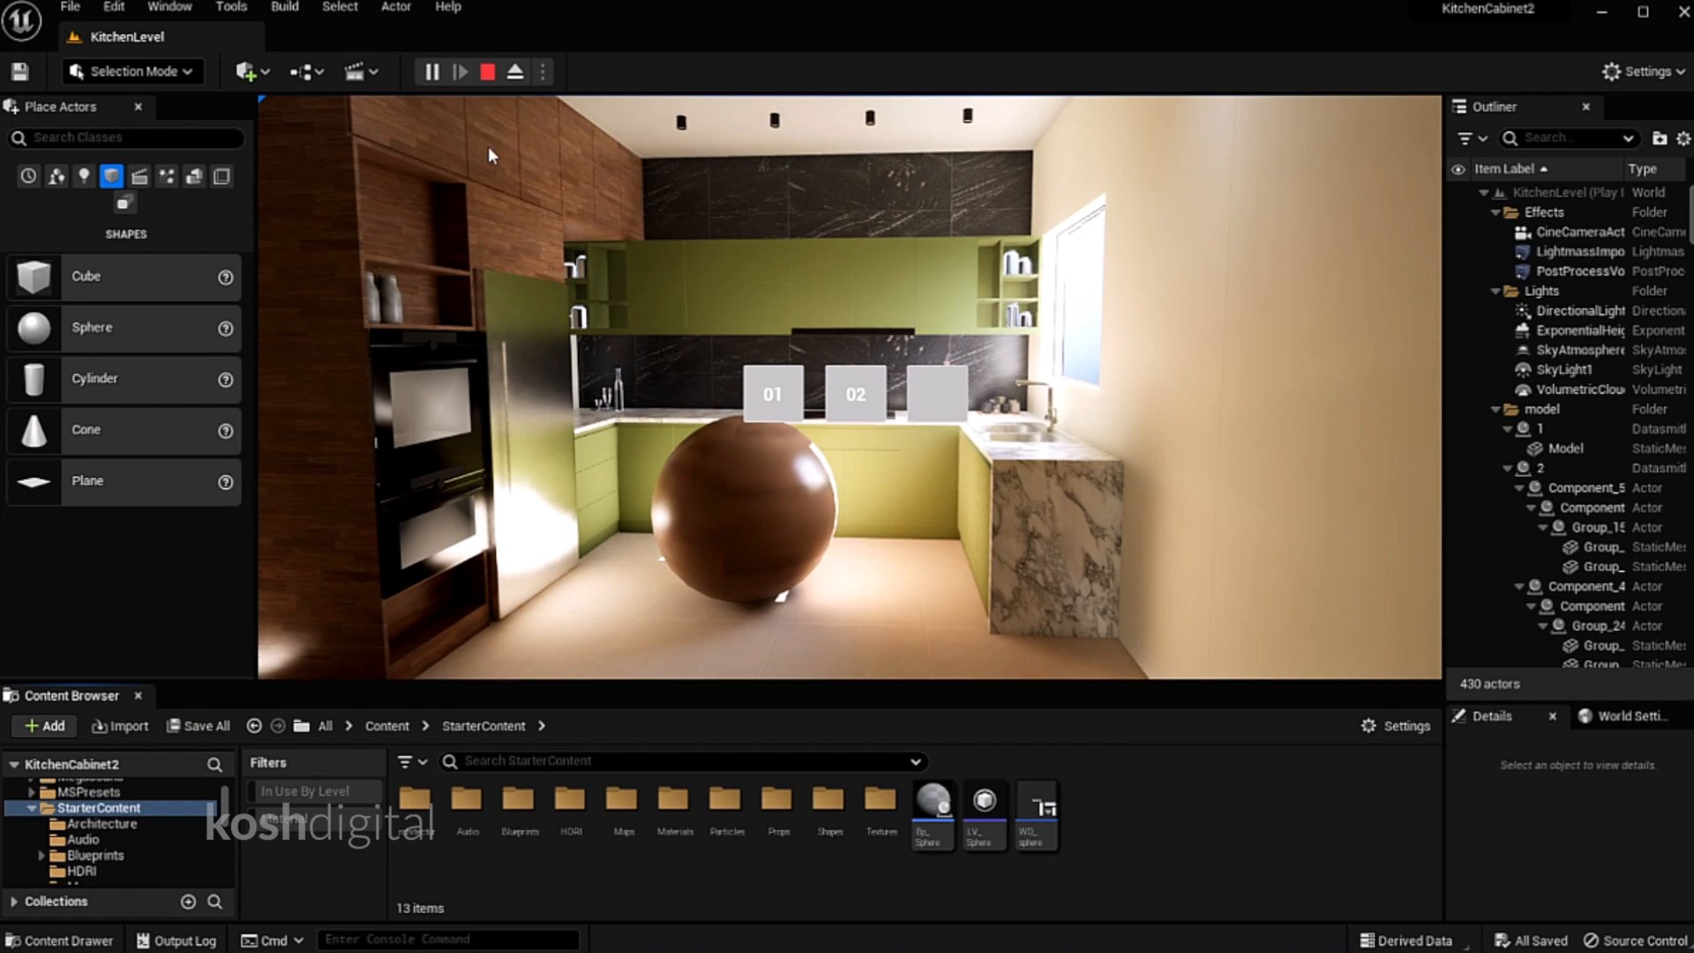
click(486, 72)
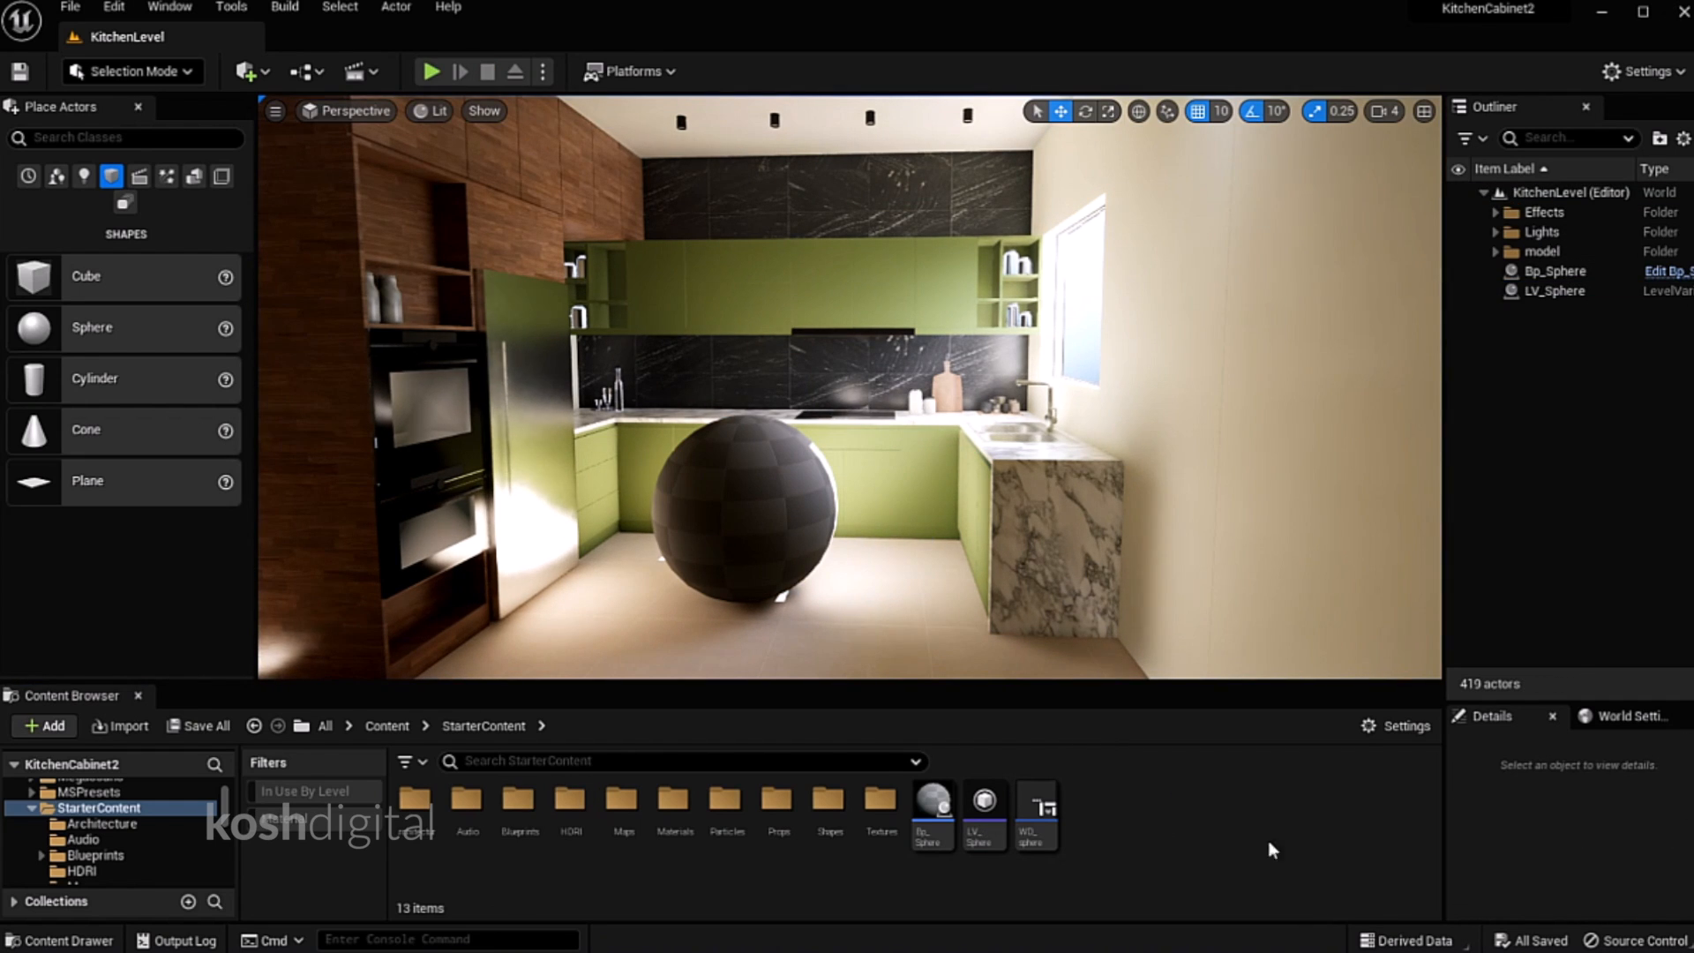
click(430, 72)
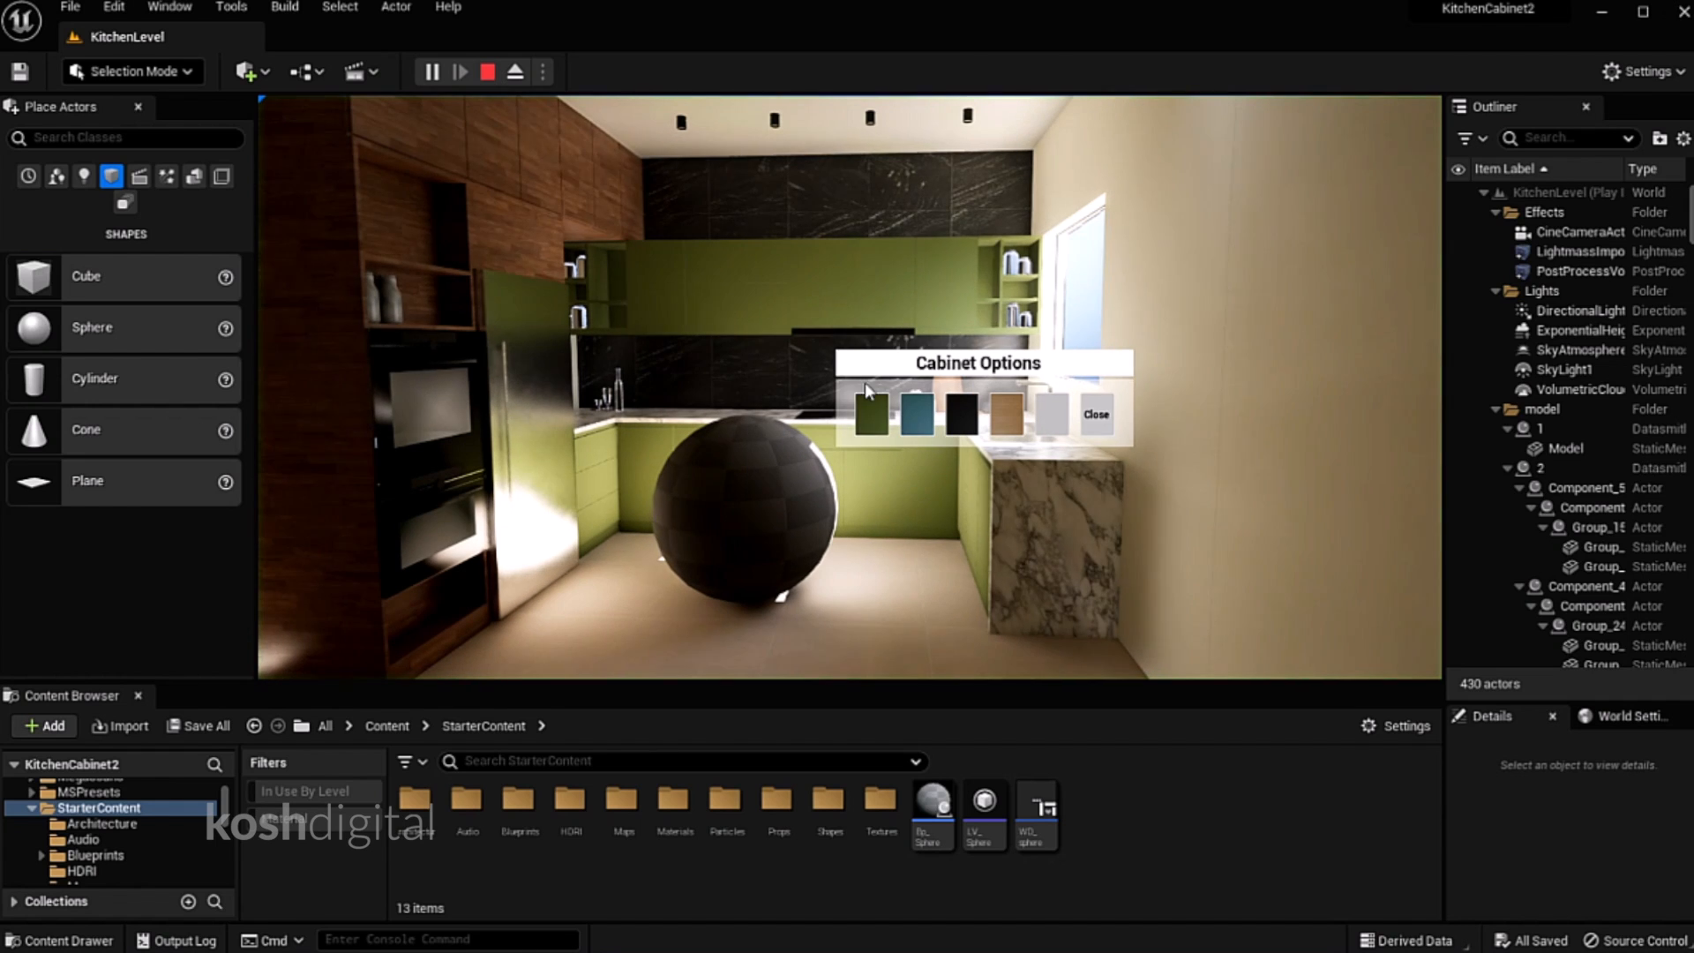
Make the lower cabinets teal, the counter black and tall cabinets dark green, then close the panel
click(914, 414)
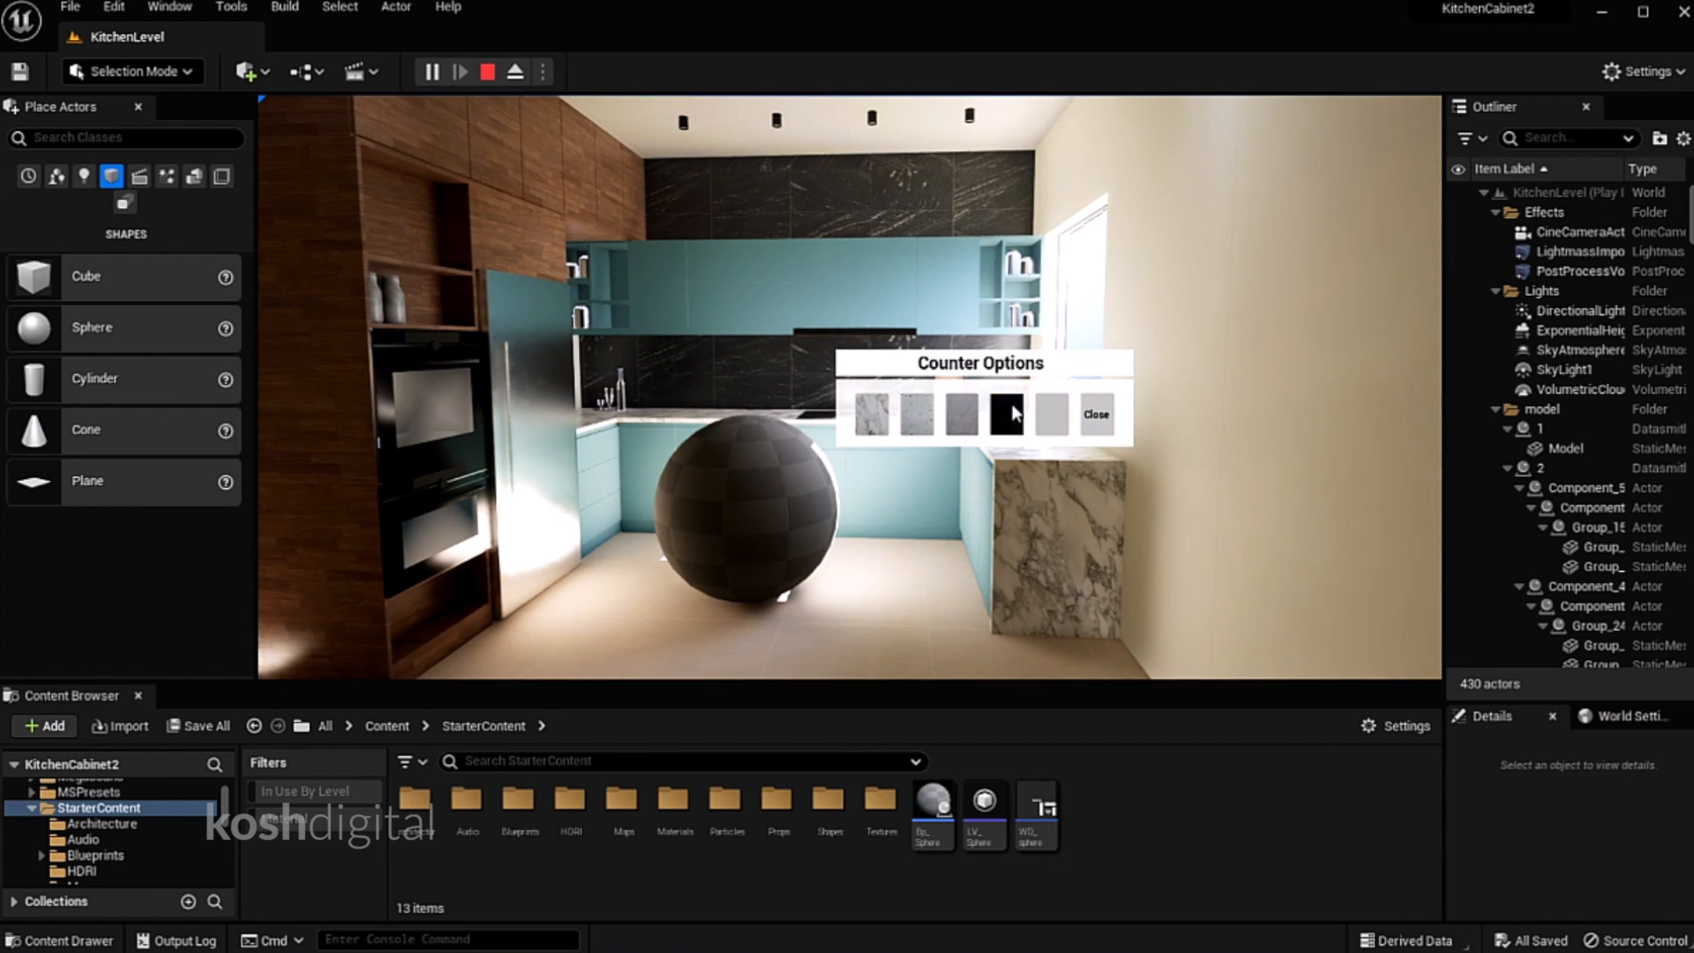
click(1004, 413)
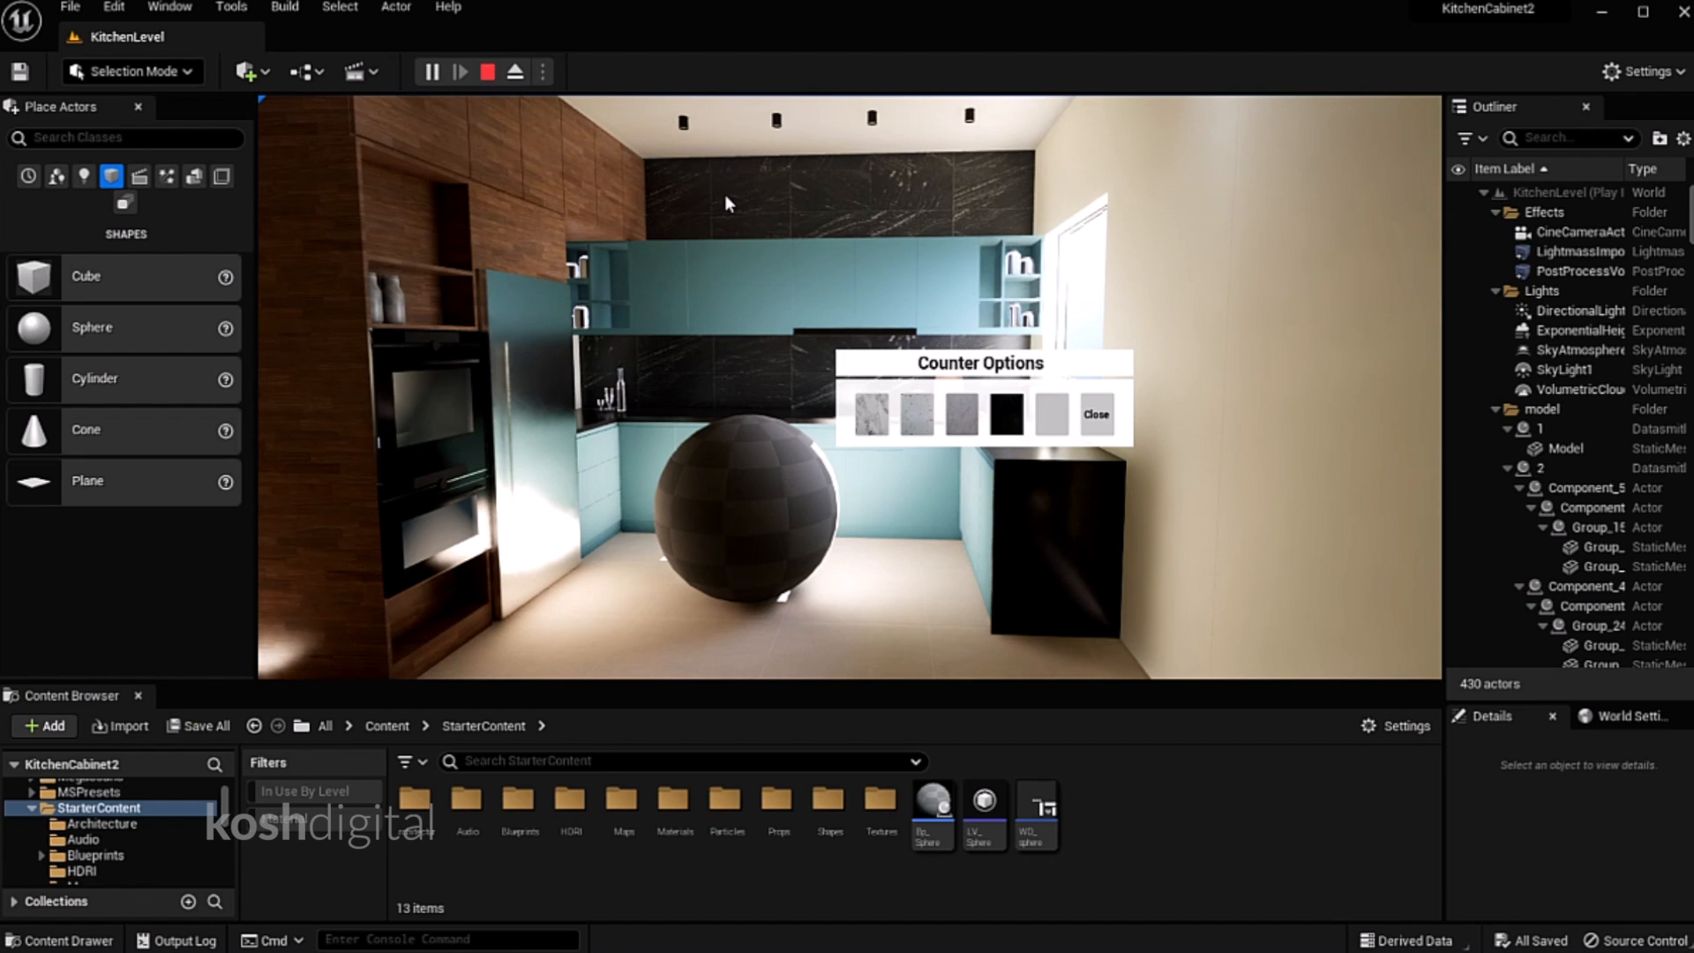
click(1094, 414)
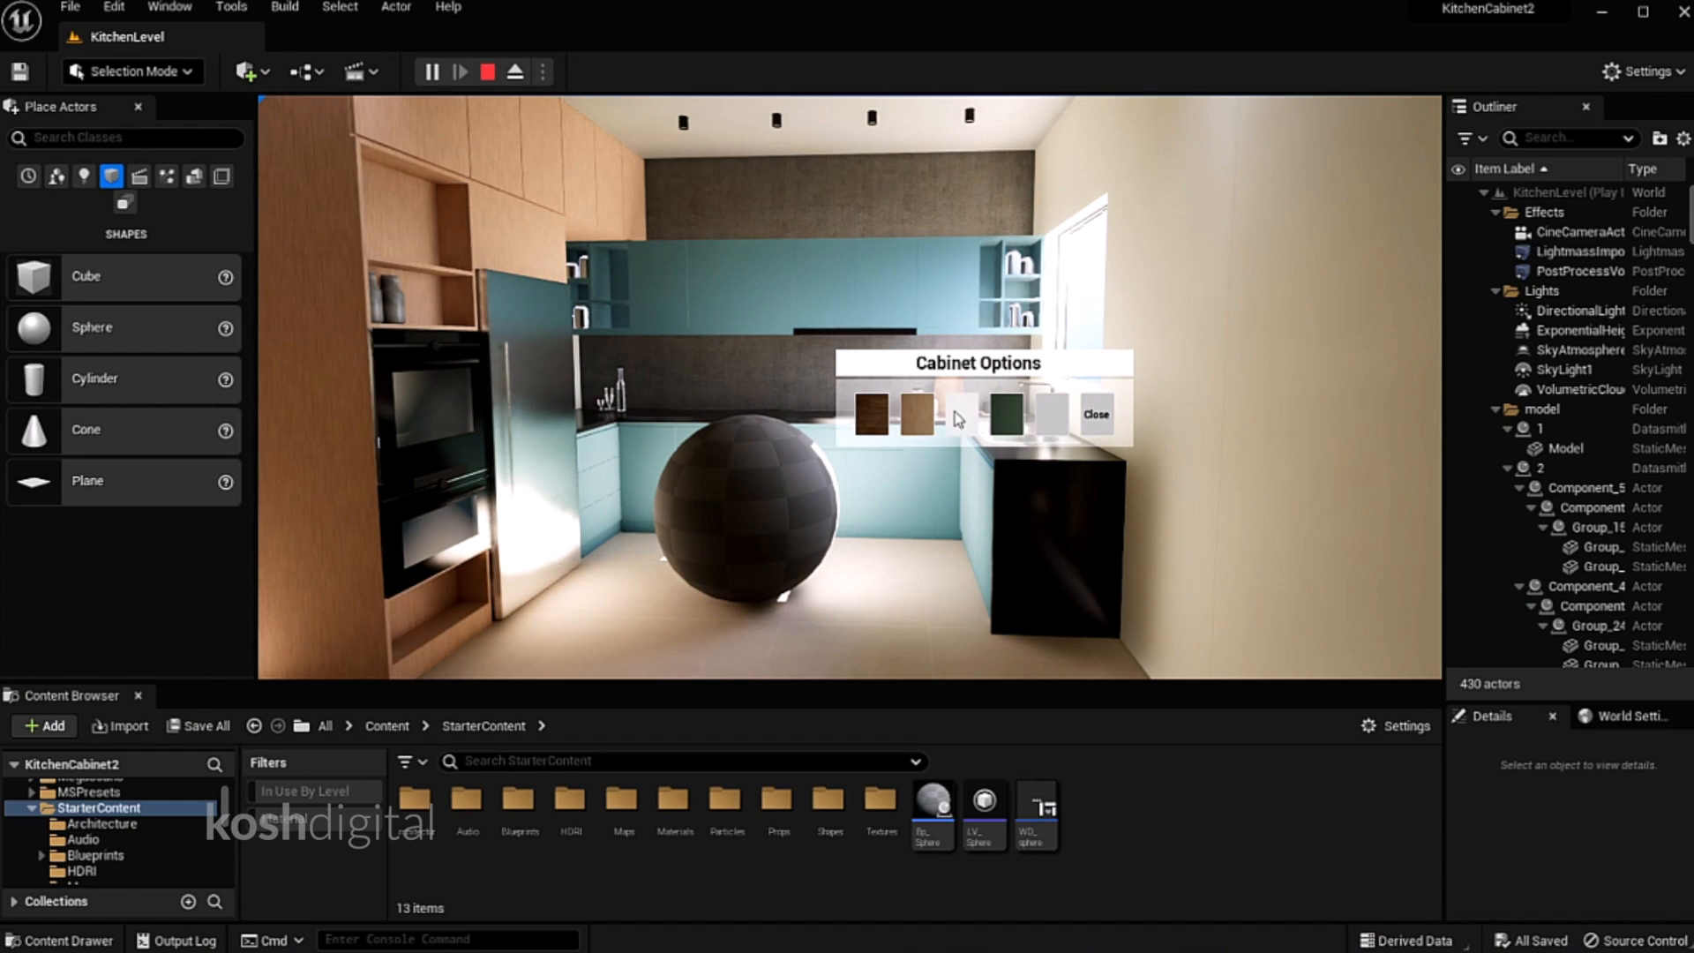
click(1002, 414)
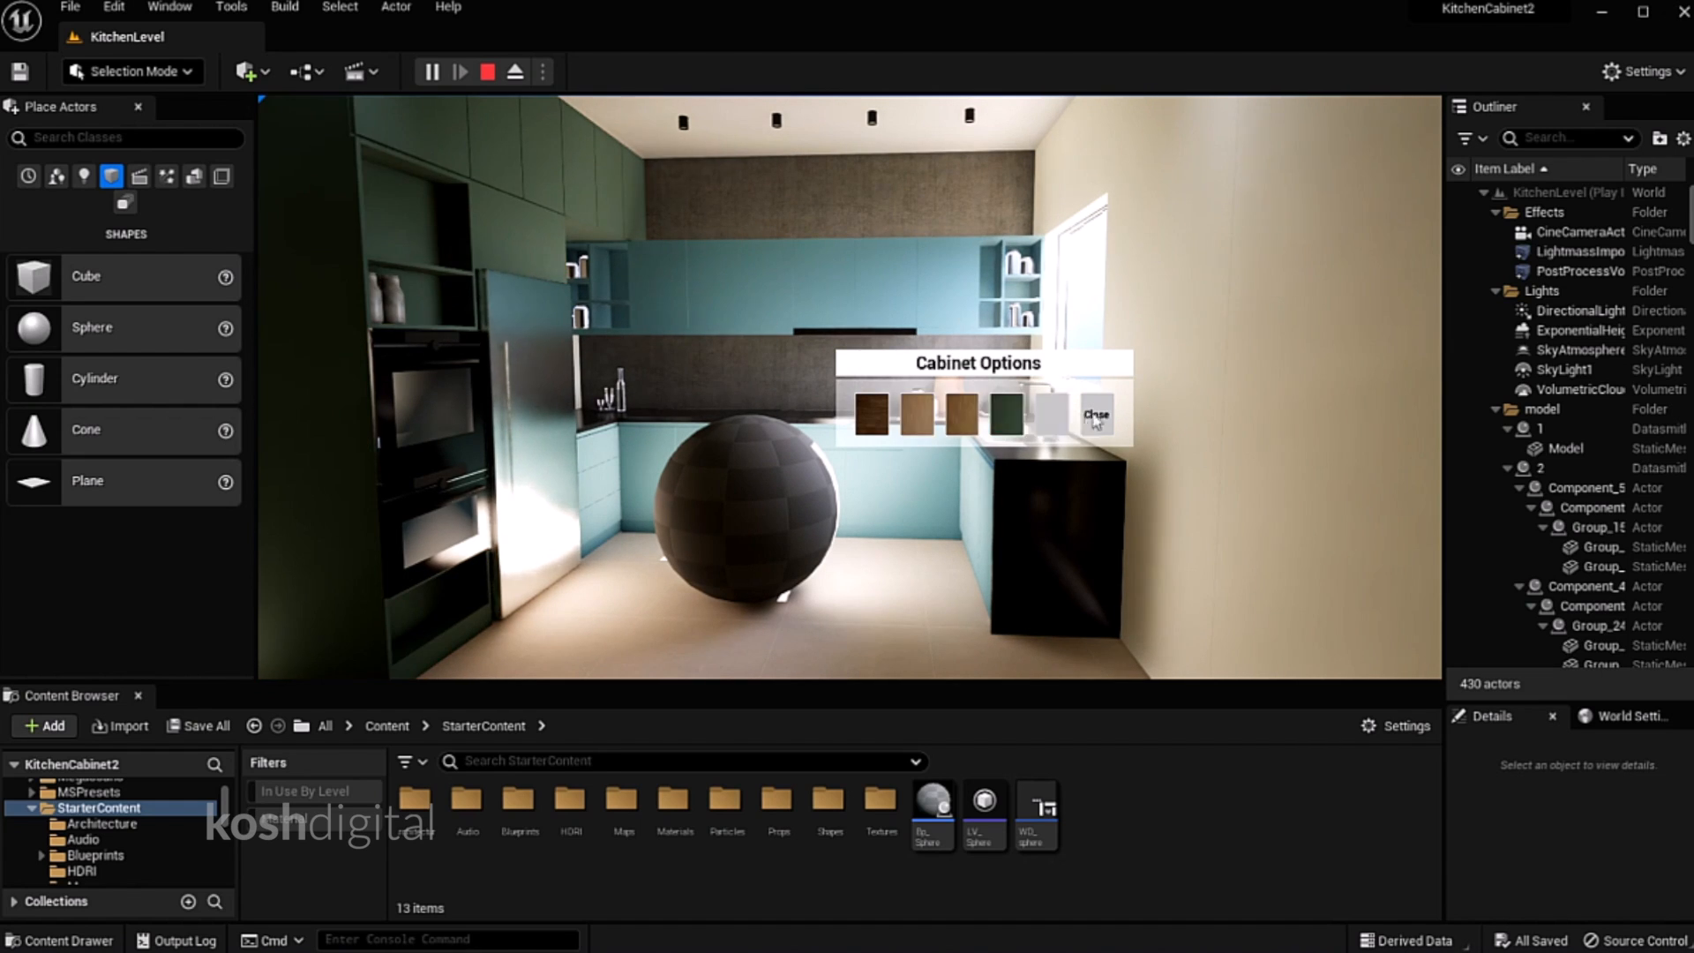
click(1094, 413)
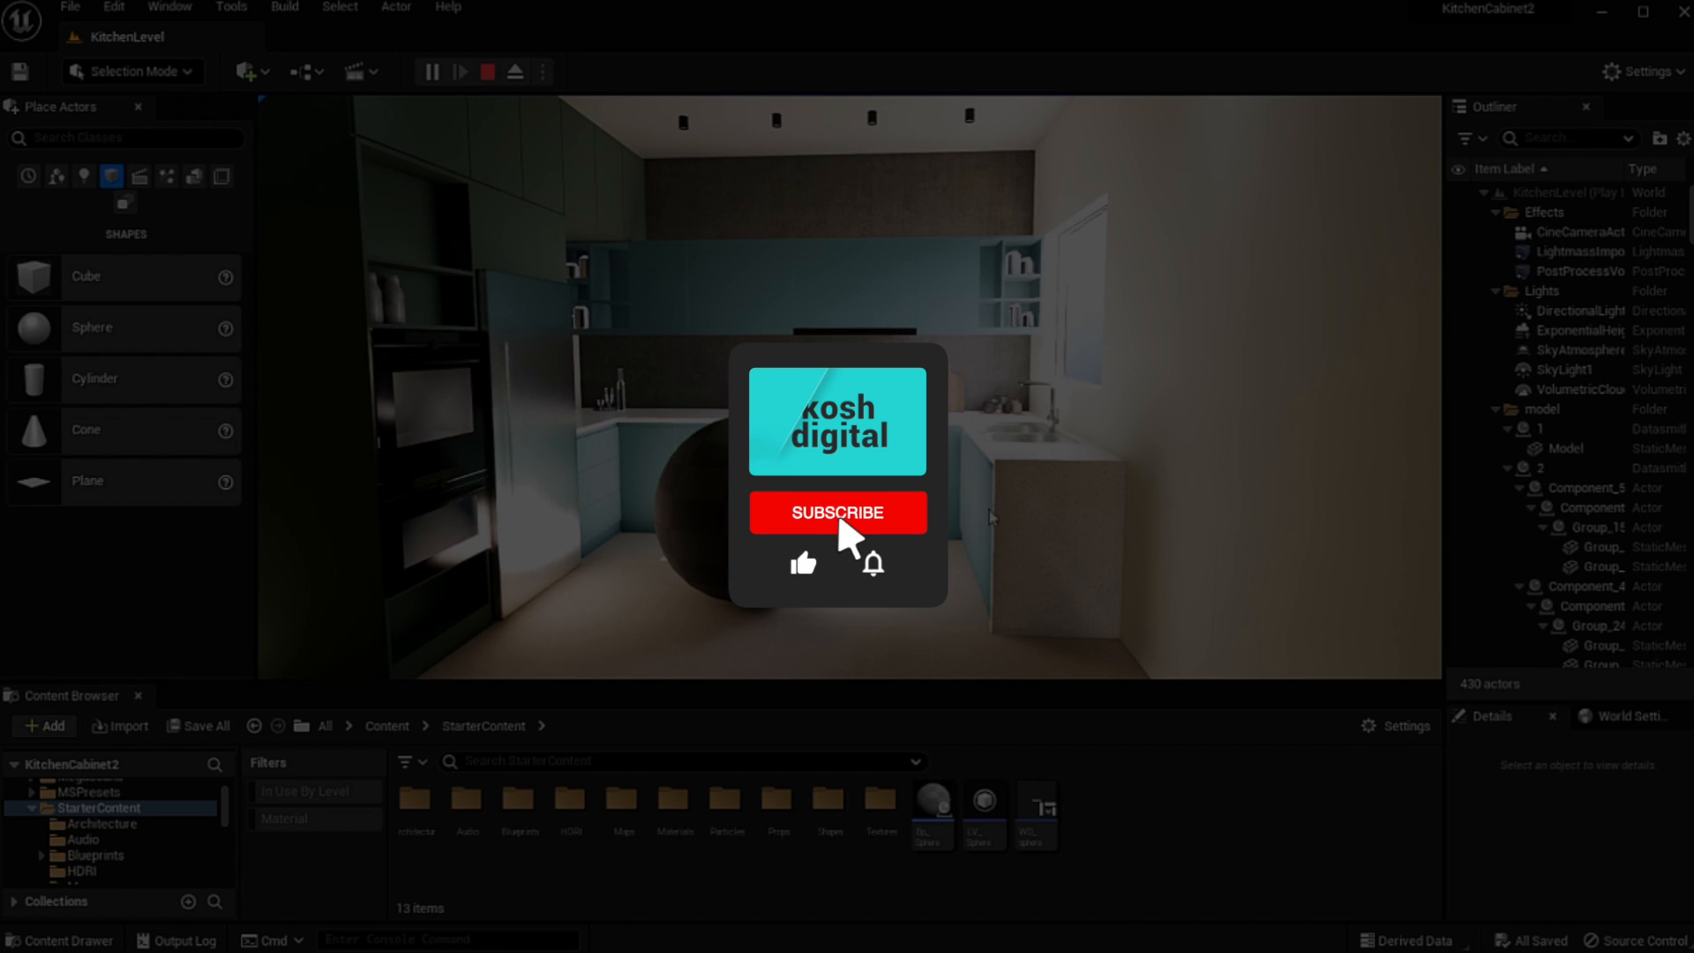
click(837, 512)
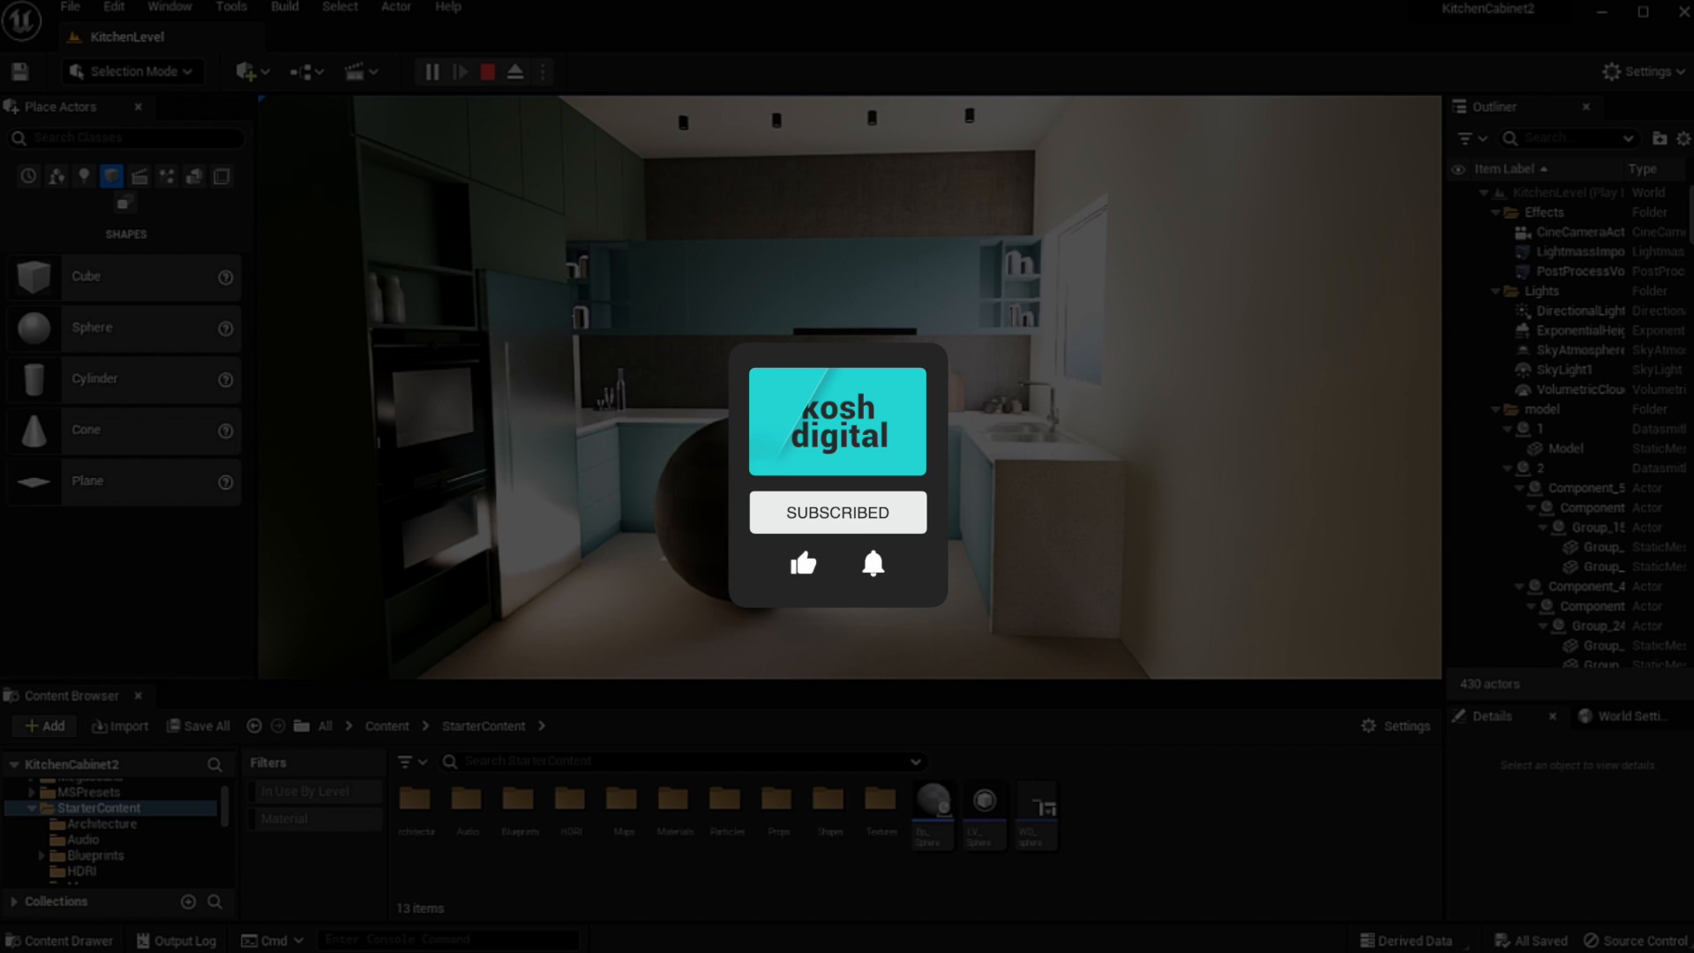